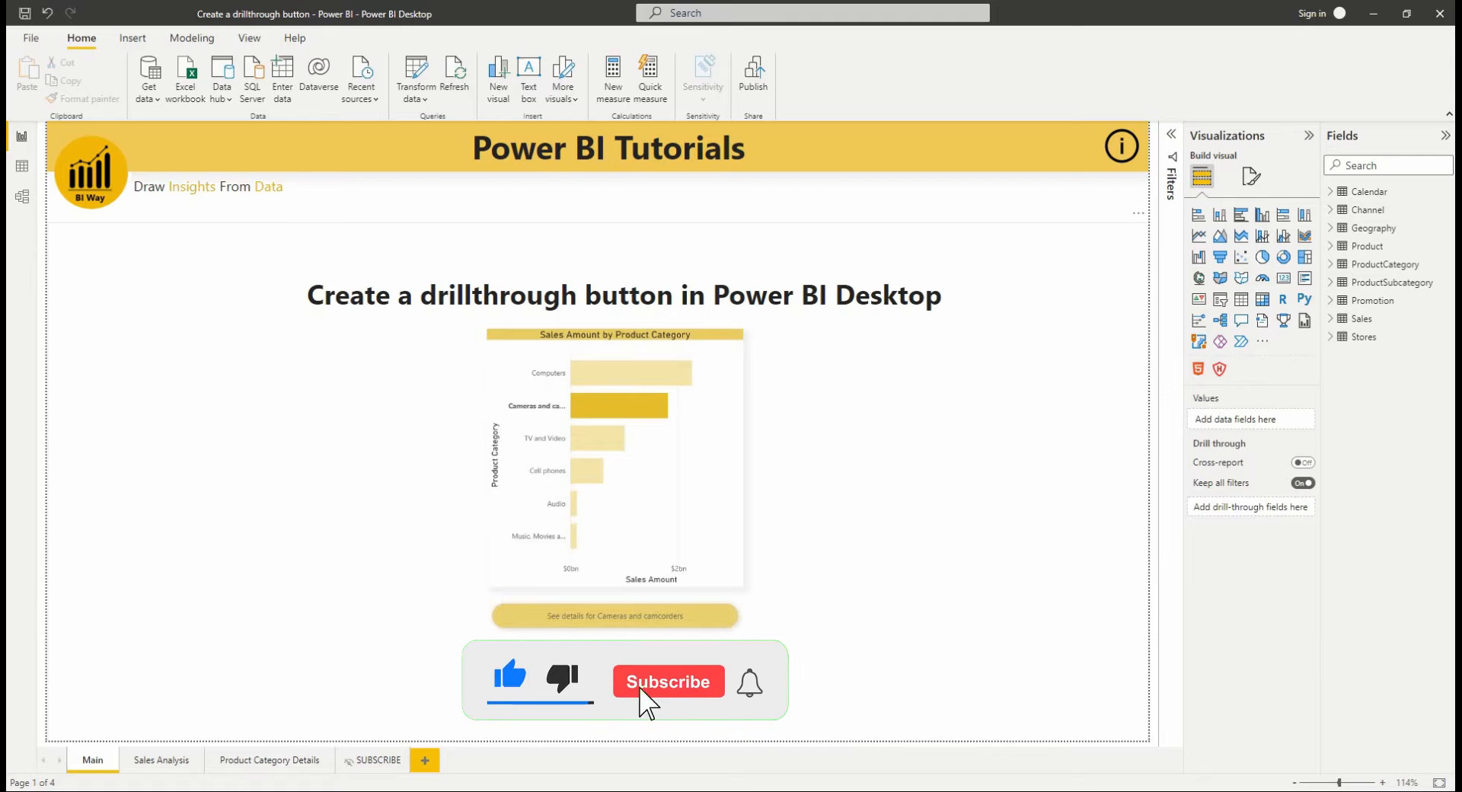
Switch from the Main page to the Sales Analysis report page.
left_click(668, 680)
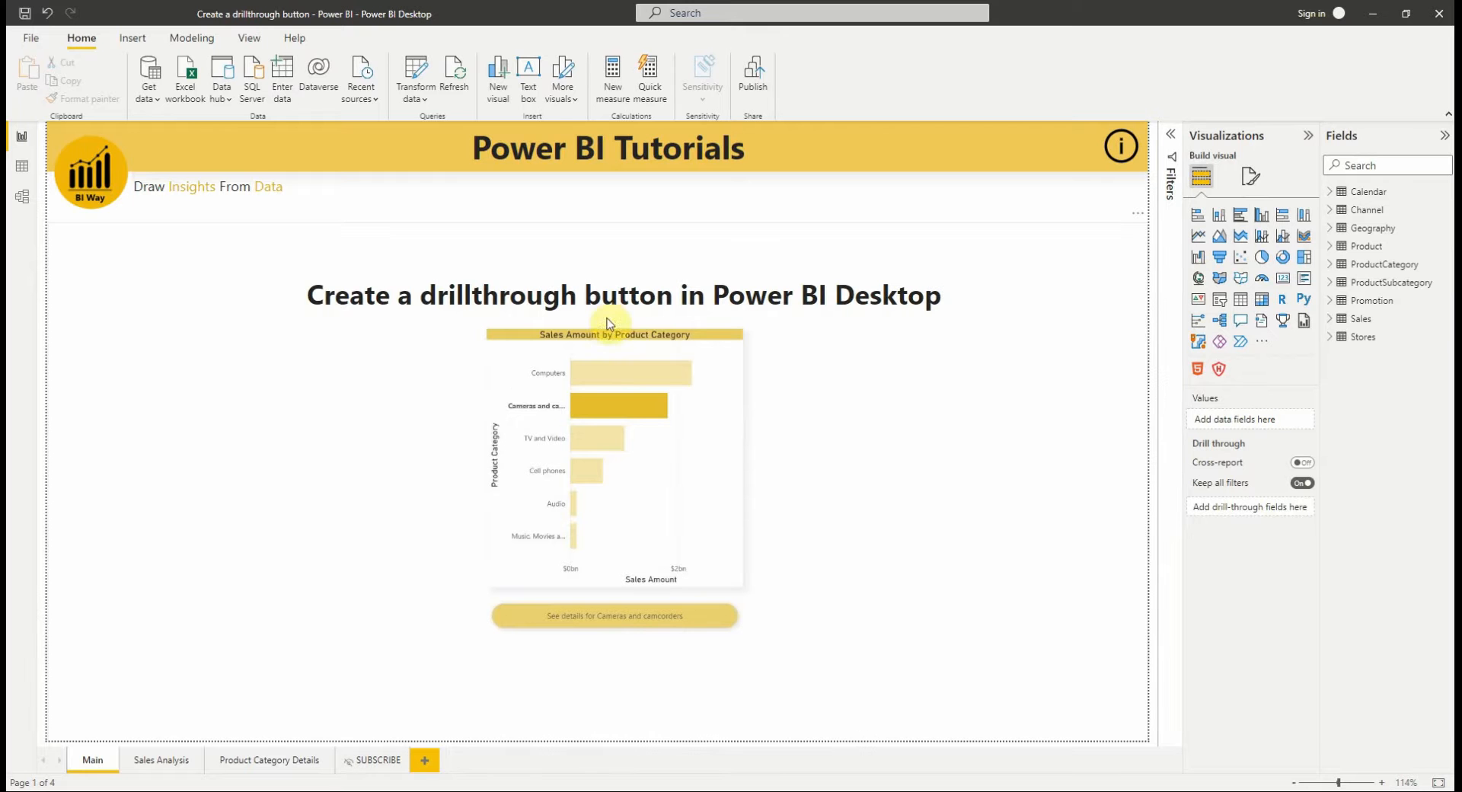
mouse_move(697, 368)
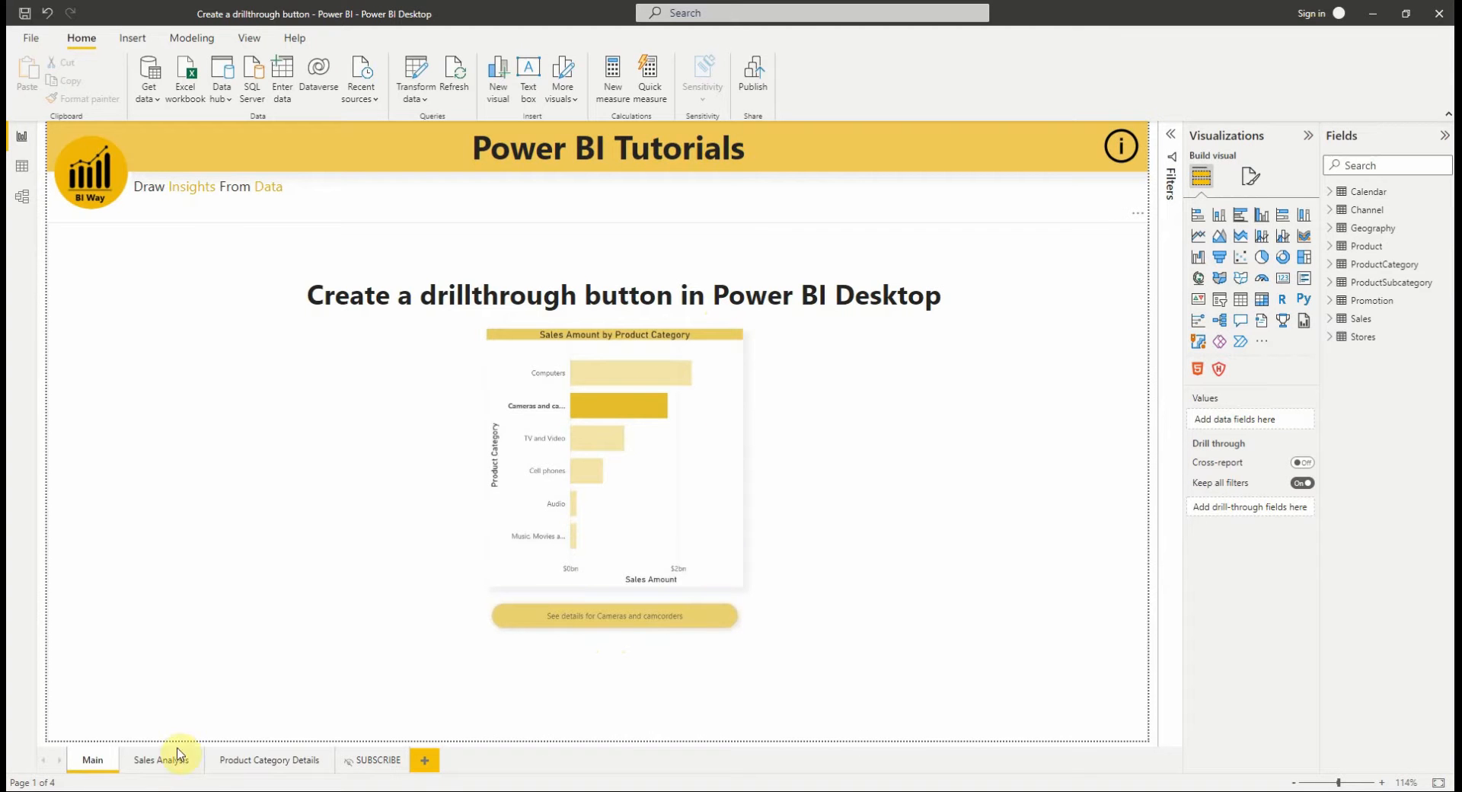
left_click(162, 759)
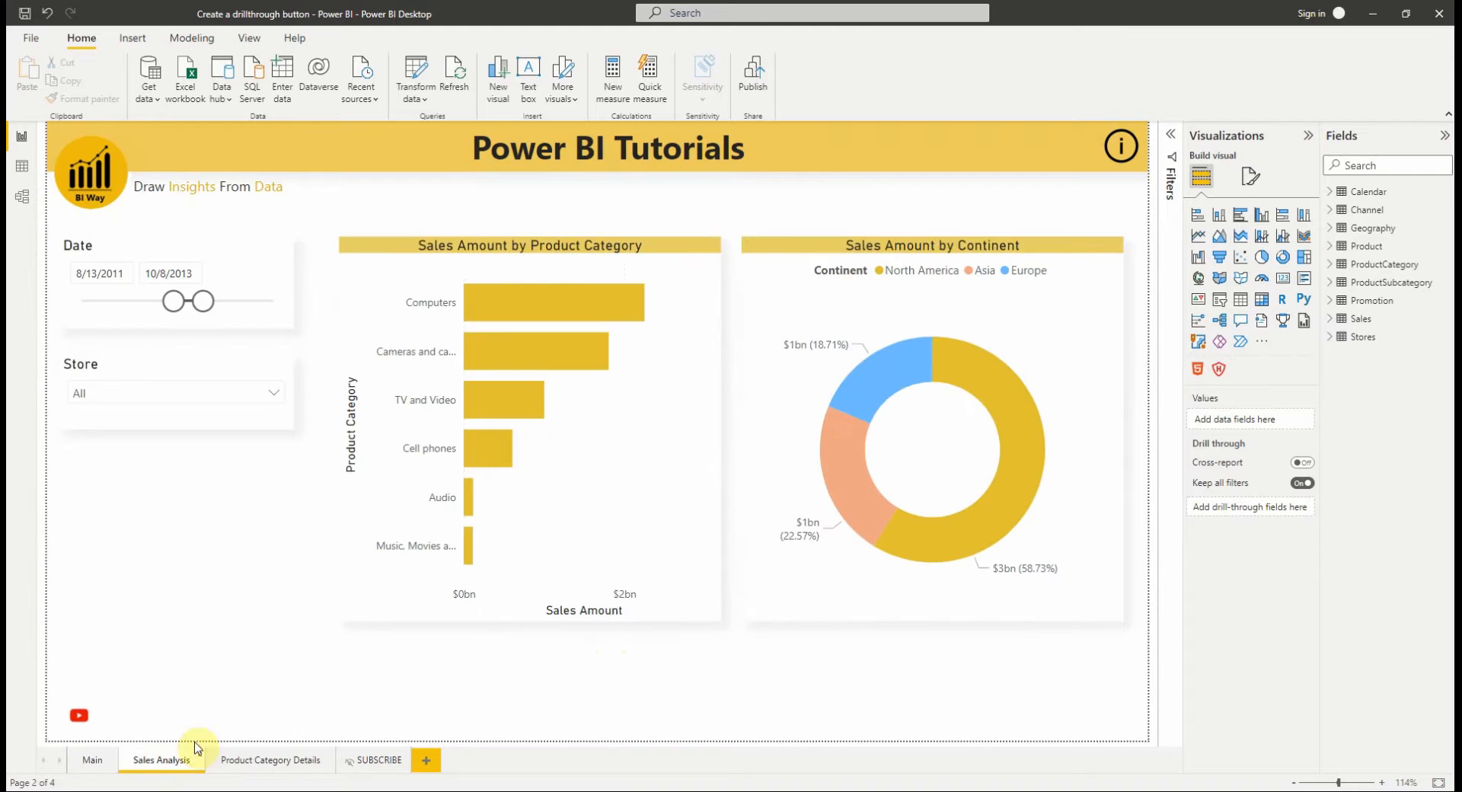
mouse_move(668, 697)
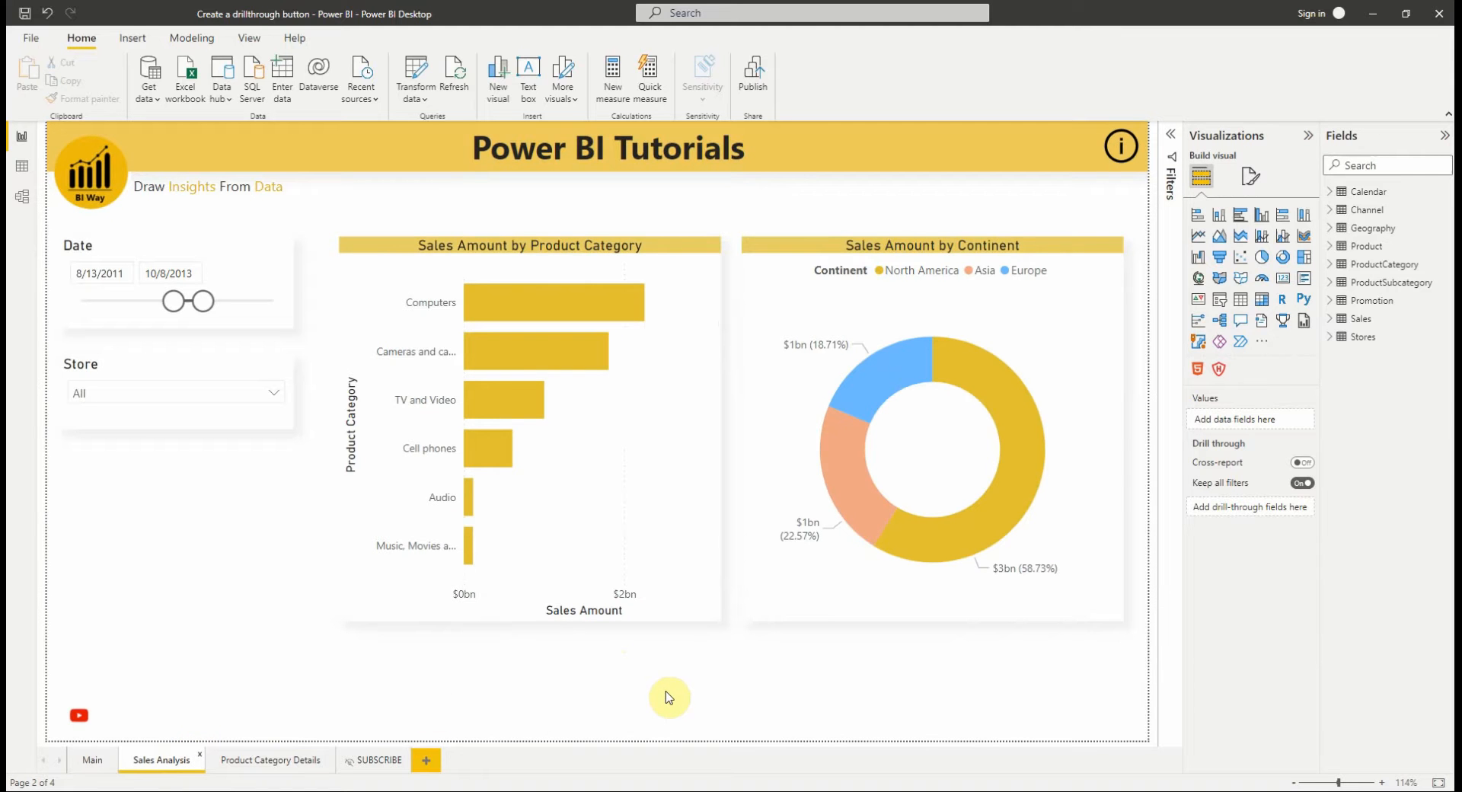
mouse_move(676, 676)
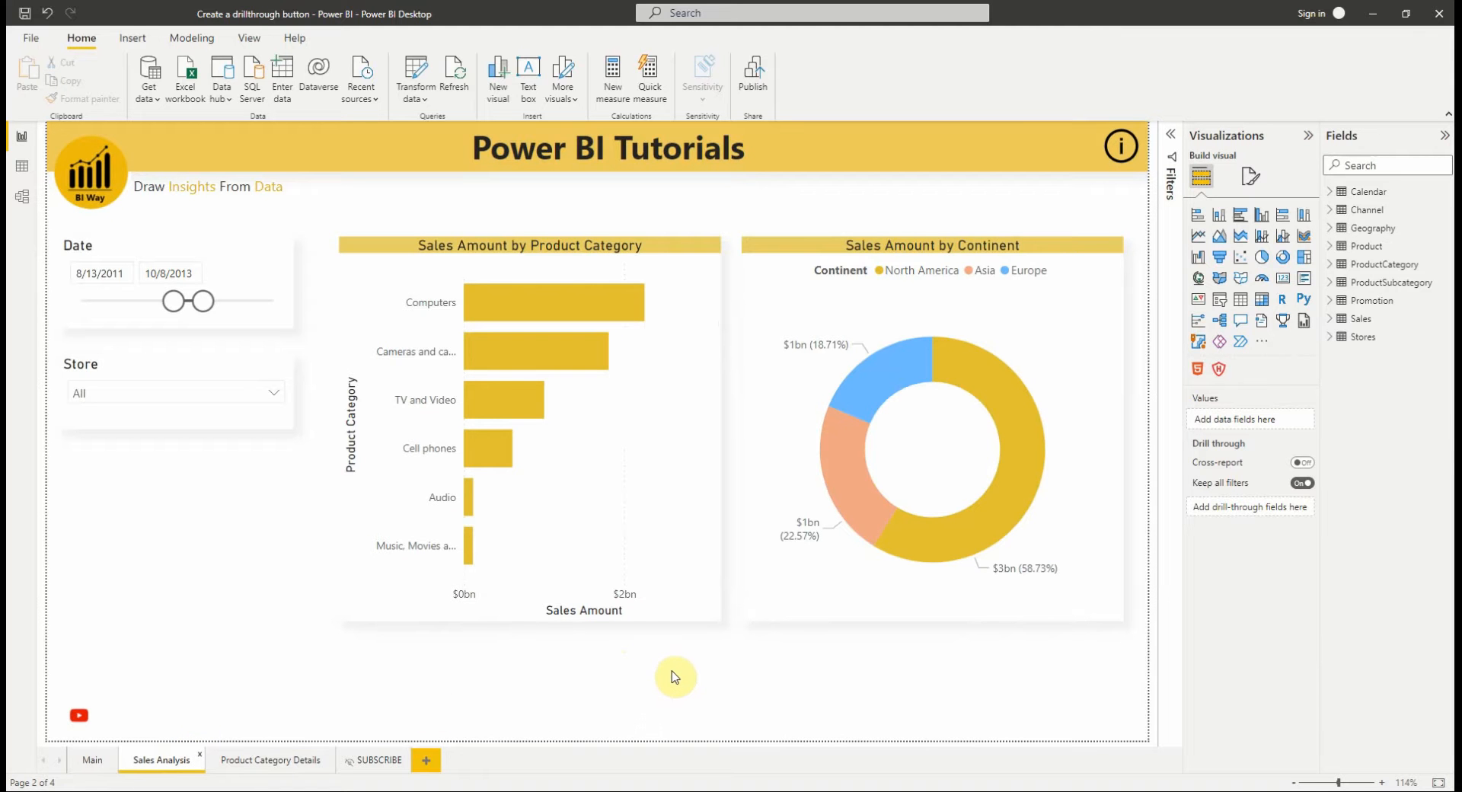
mouse_move(346, 719)
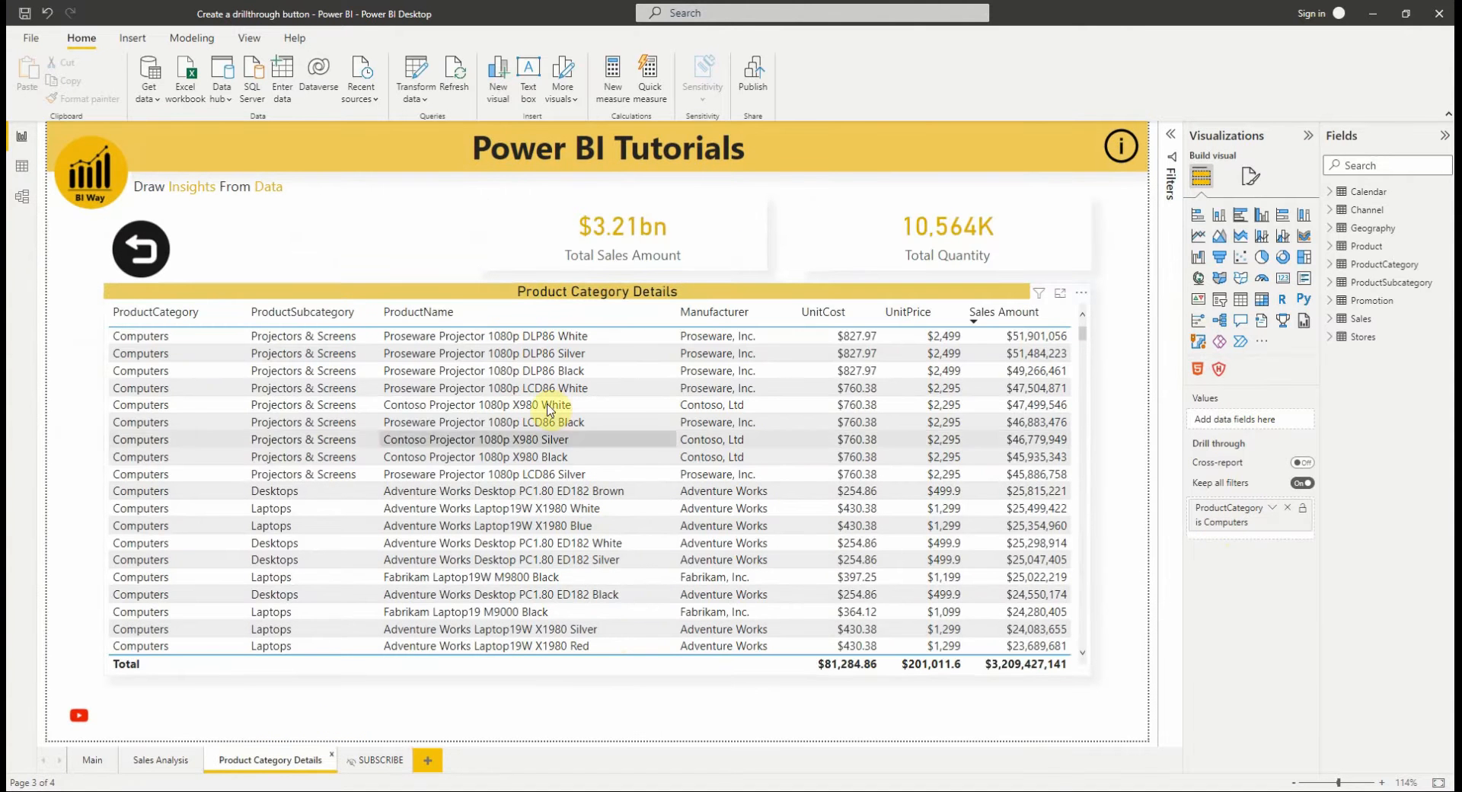
left_click(161, 759)
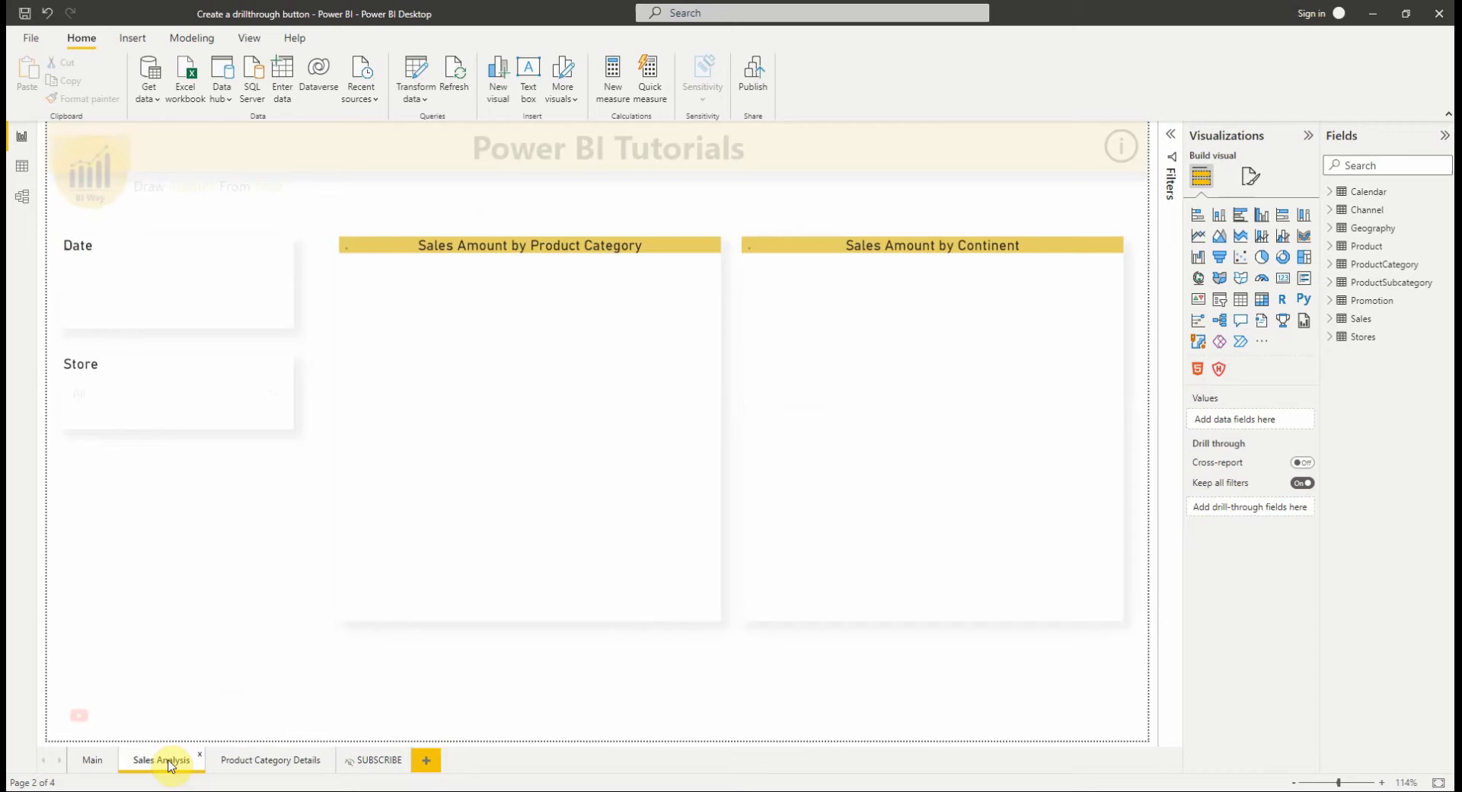
left_click(161, 760)
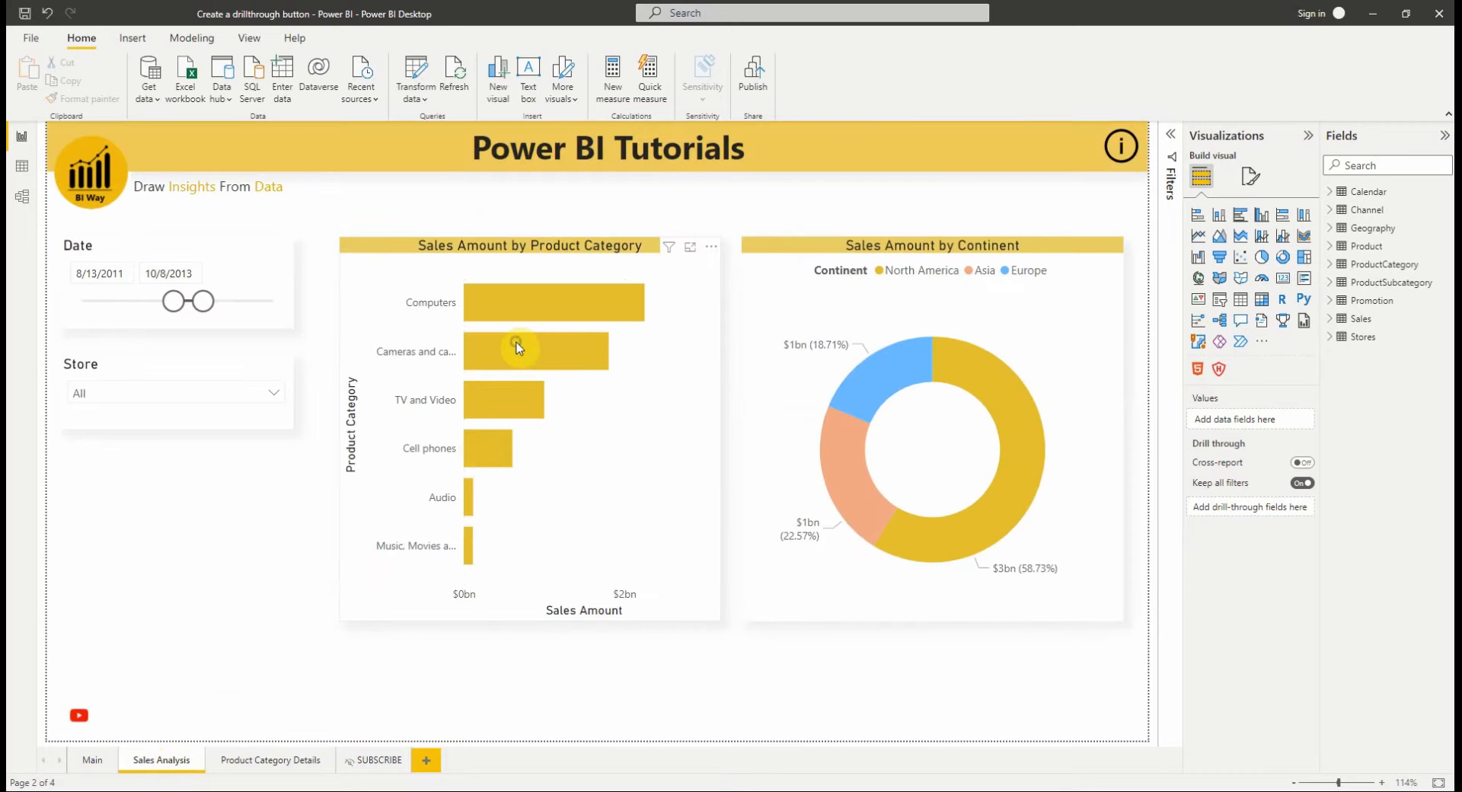
right_click(517, 348)
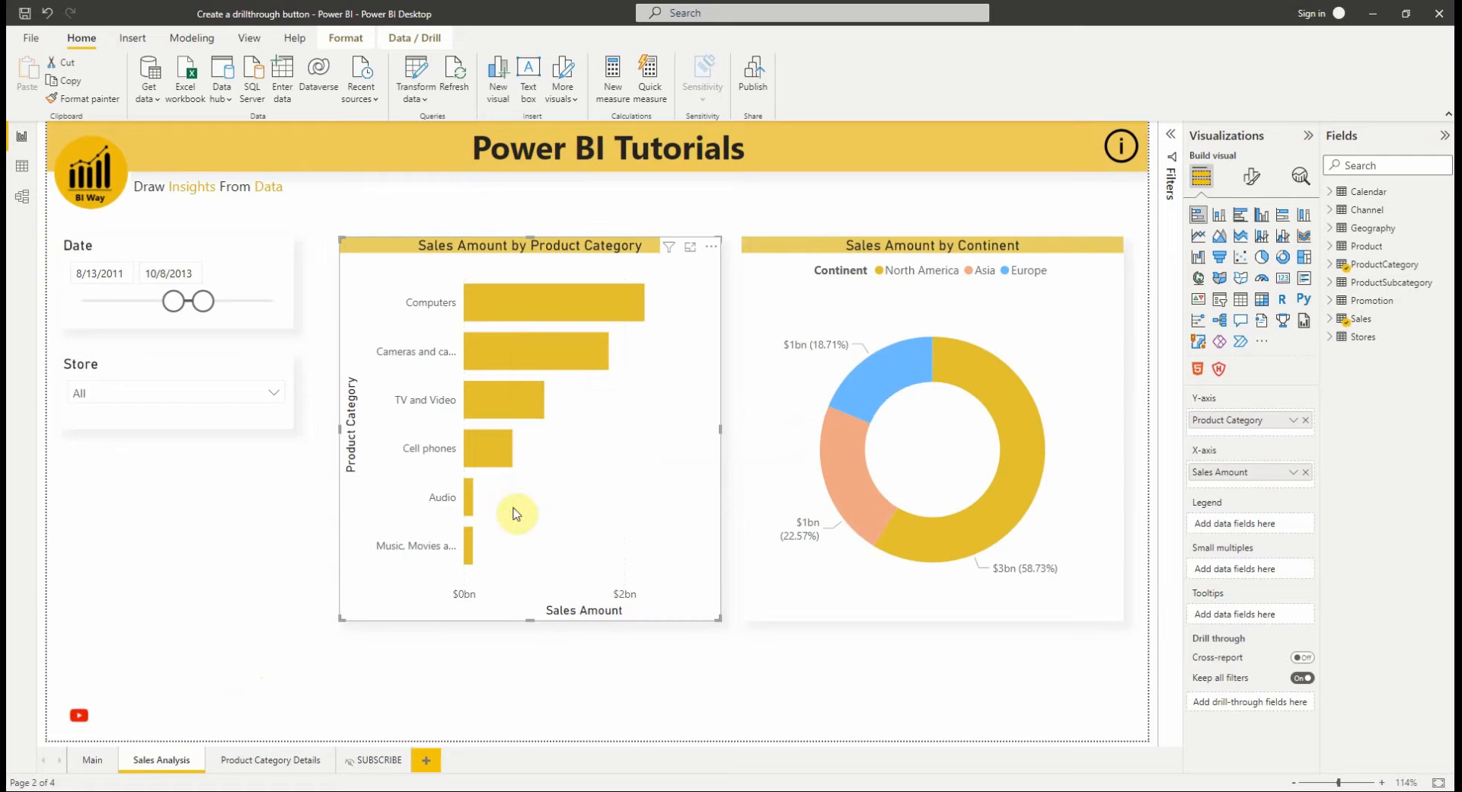
right_click(487, 399)
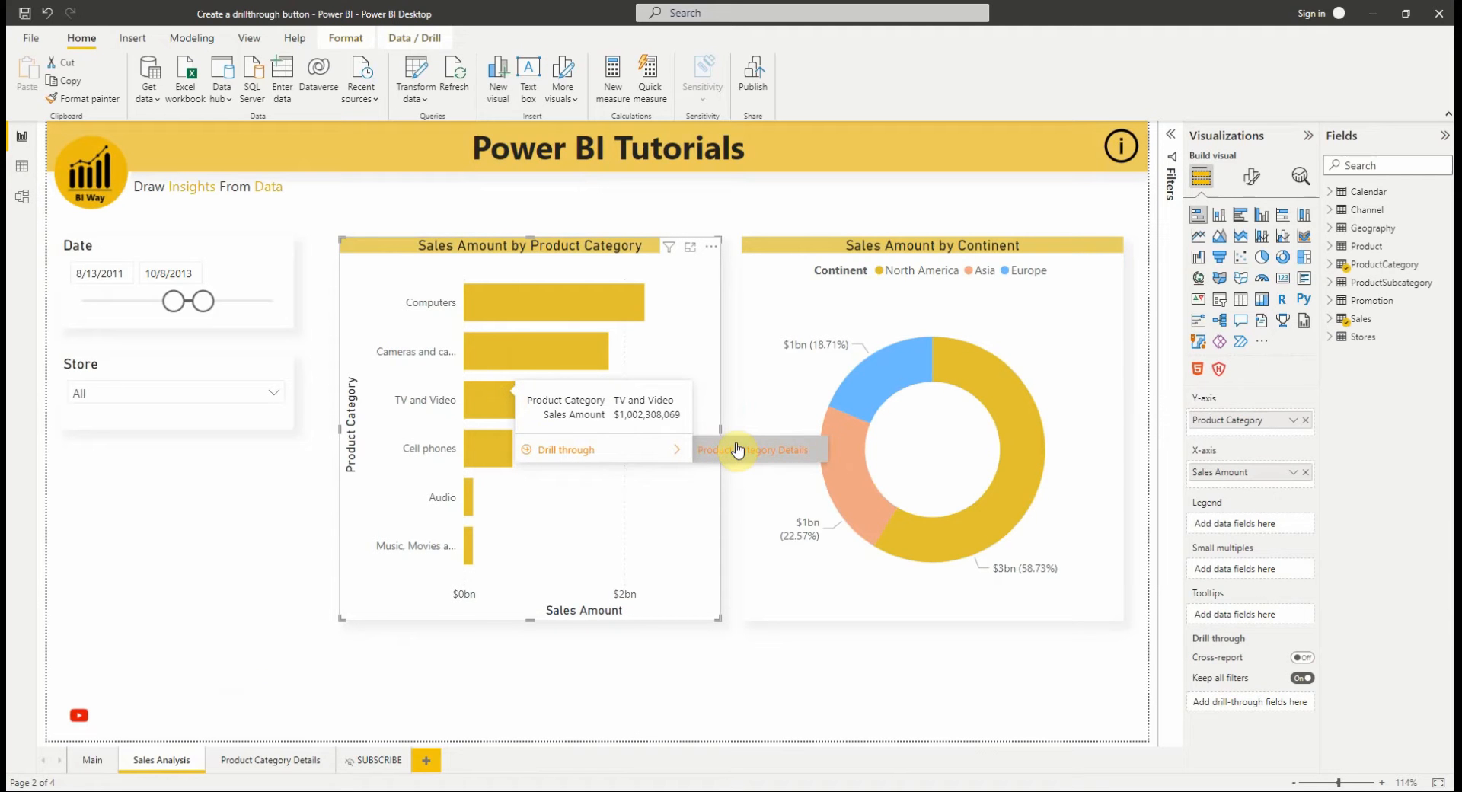
left_click(660, 672)
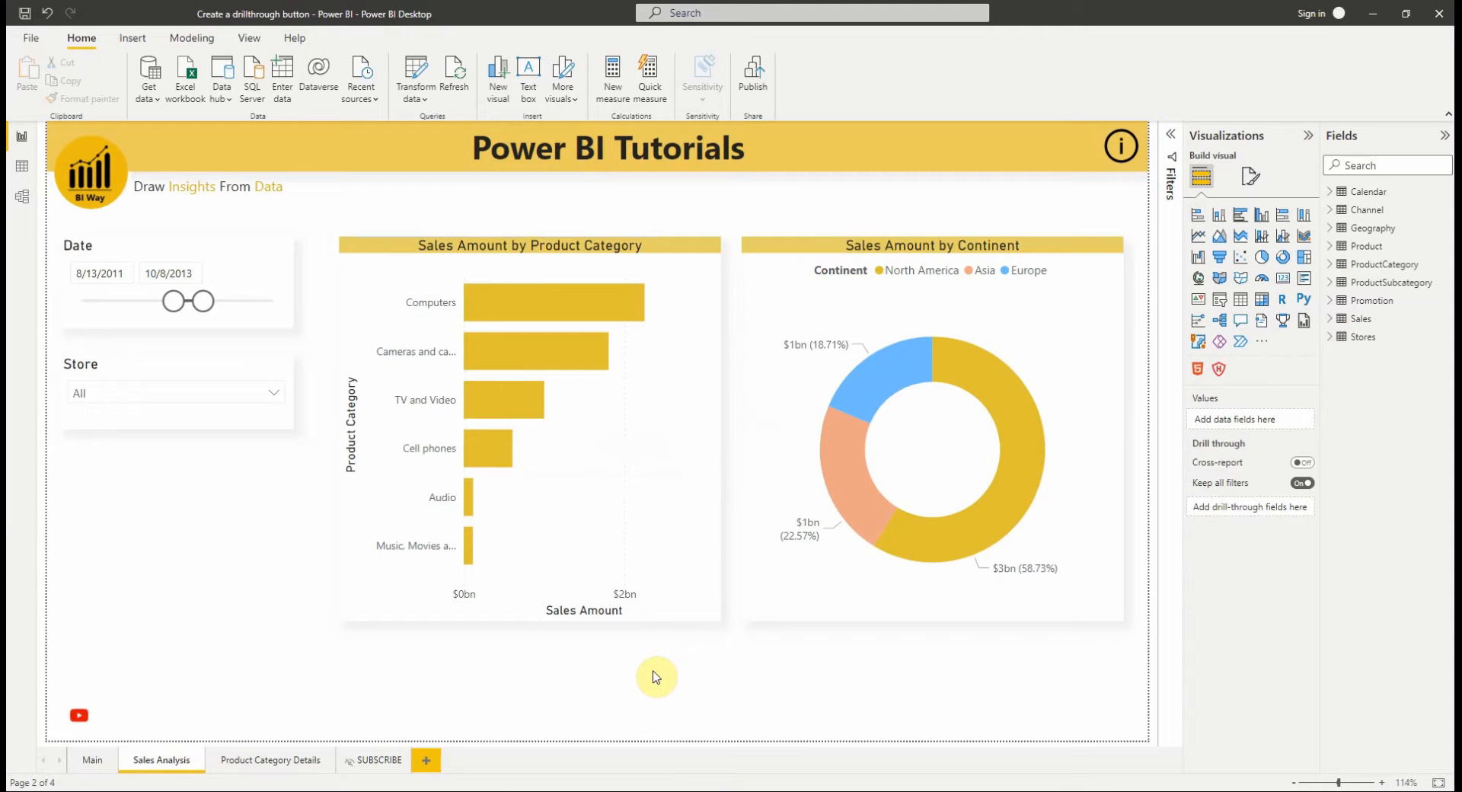
mouse_move(578, 681)
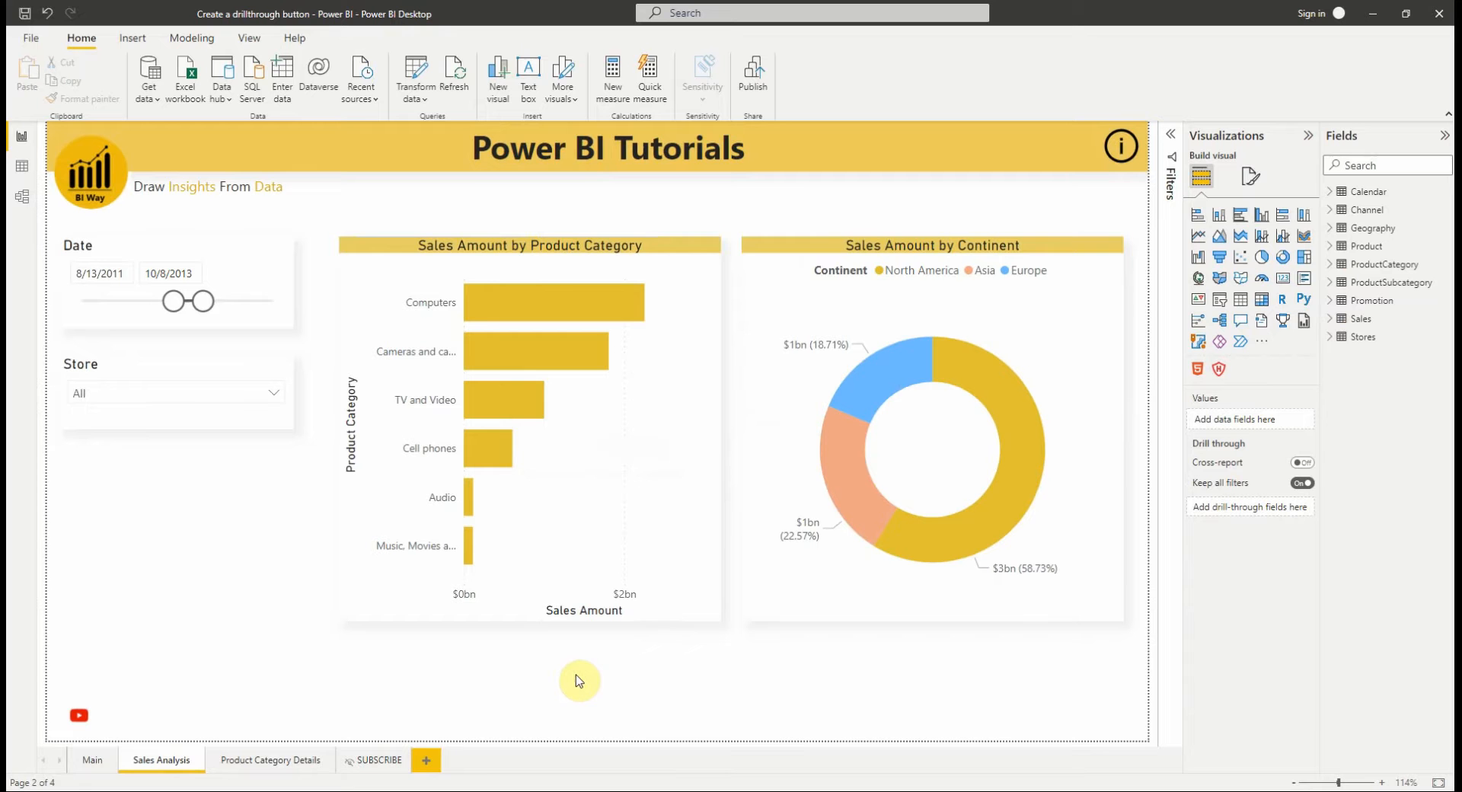
mouse_move(532, 494)
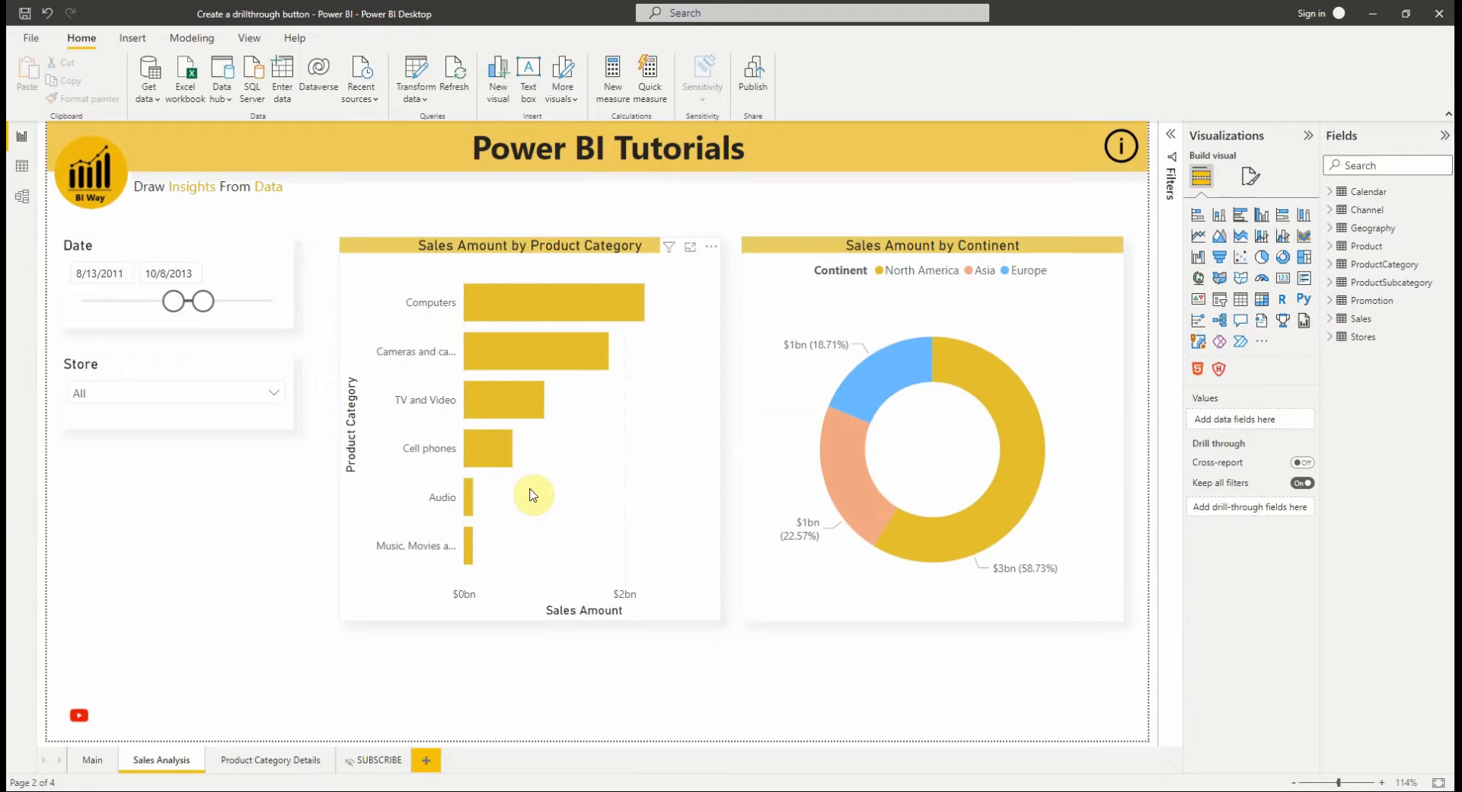
mouse_move(401, 383)
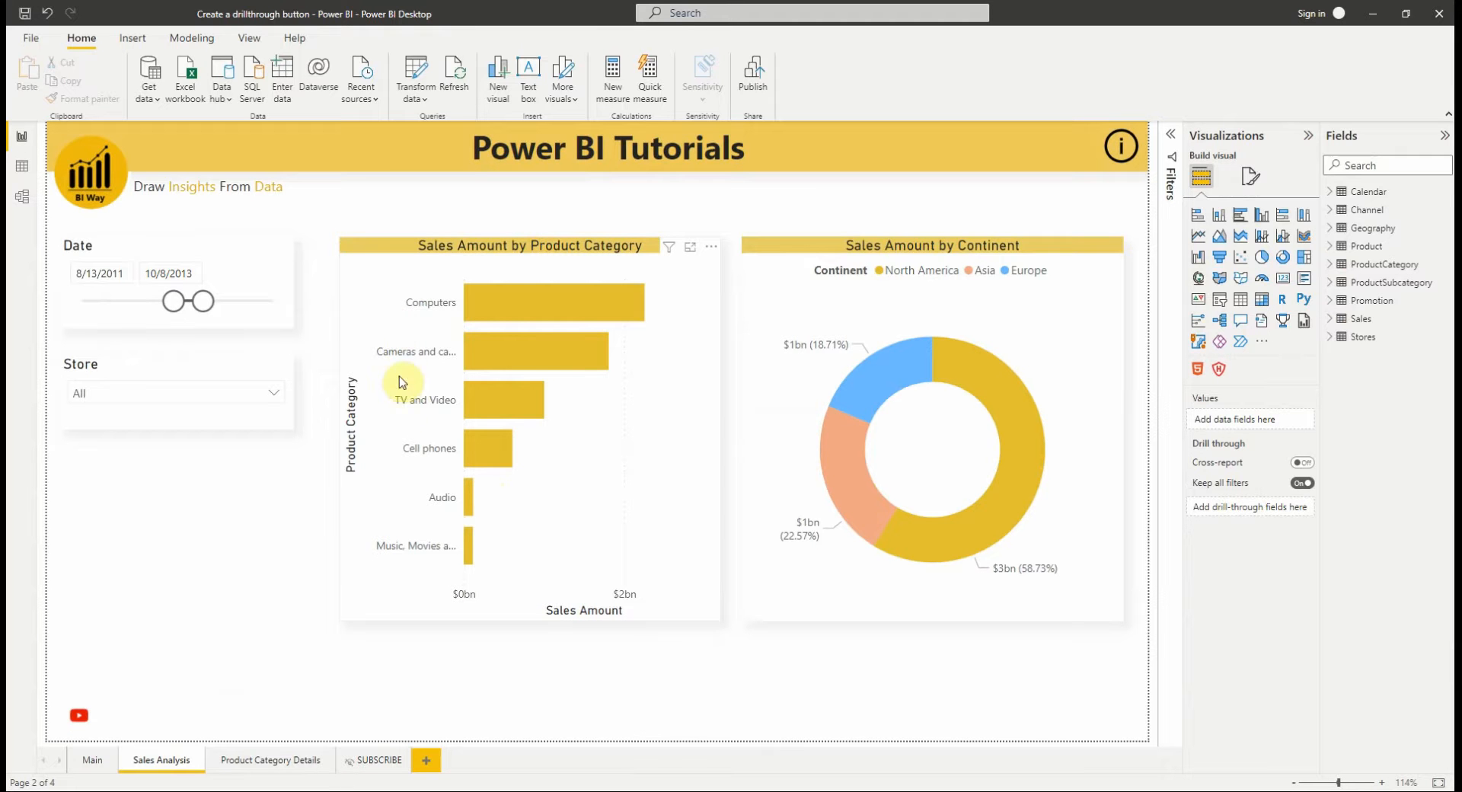
Insert a Blank button from the Insert ribbon's Buttons list onto Sales Analysis.
left_click(132, 38)
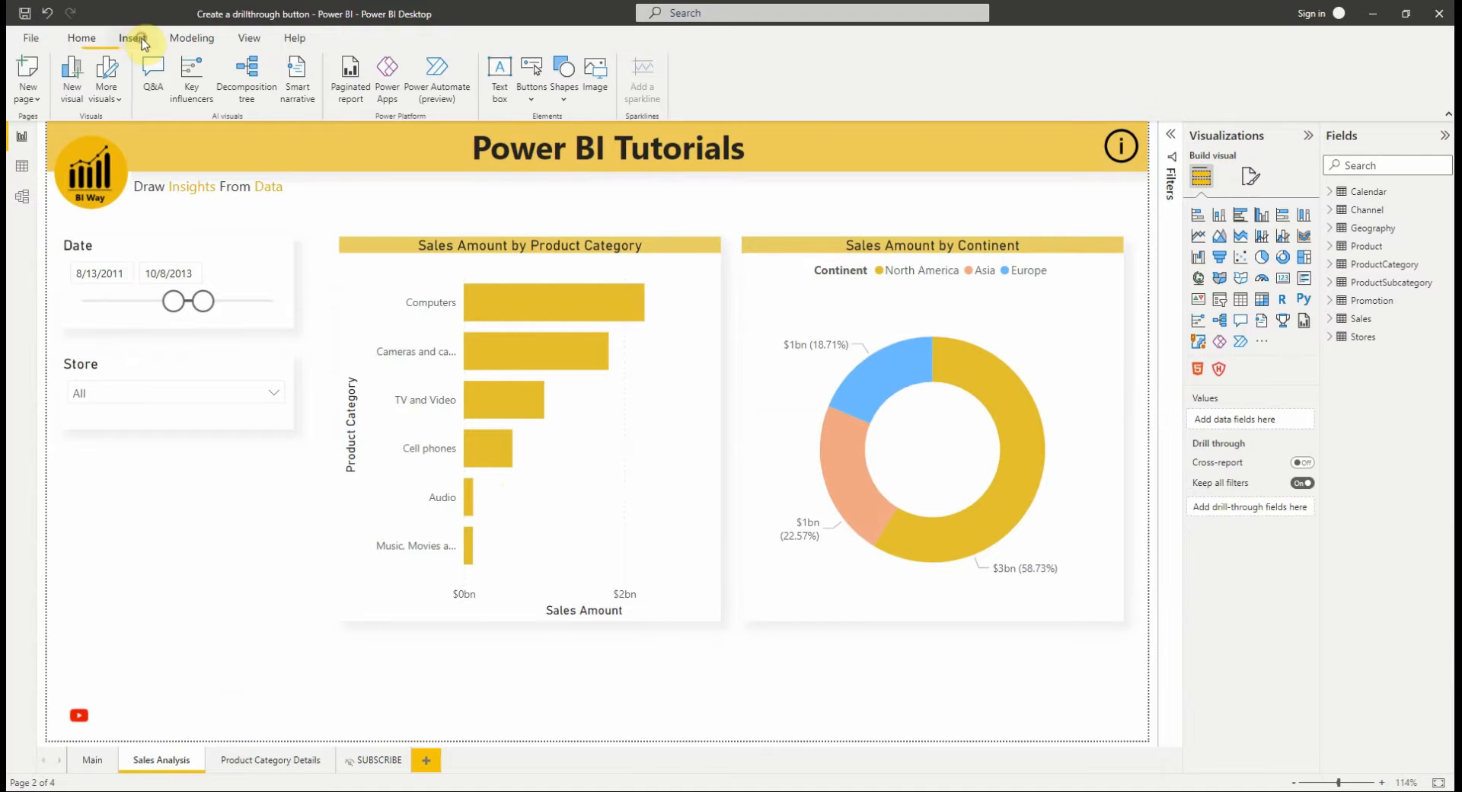
left_click(532, 77)
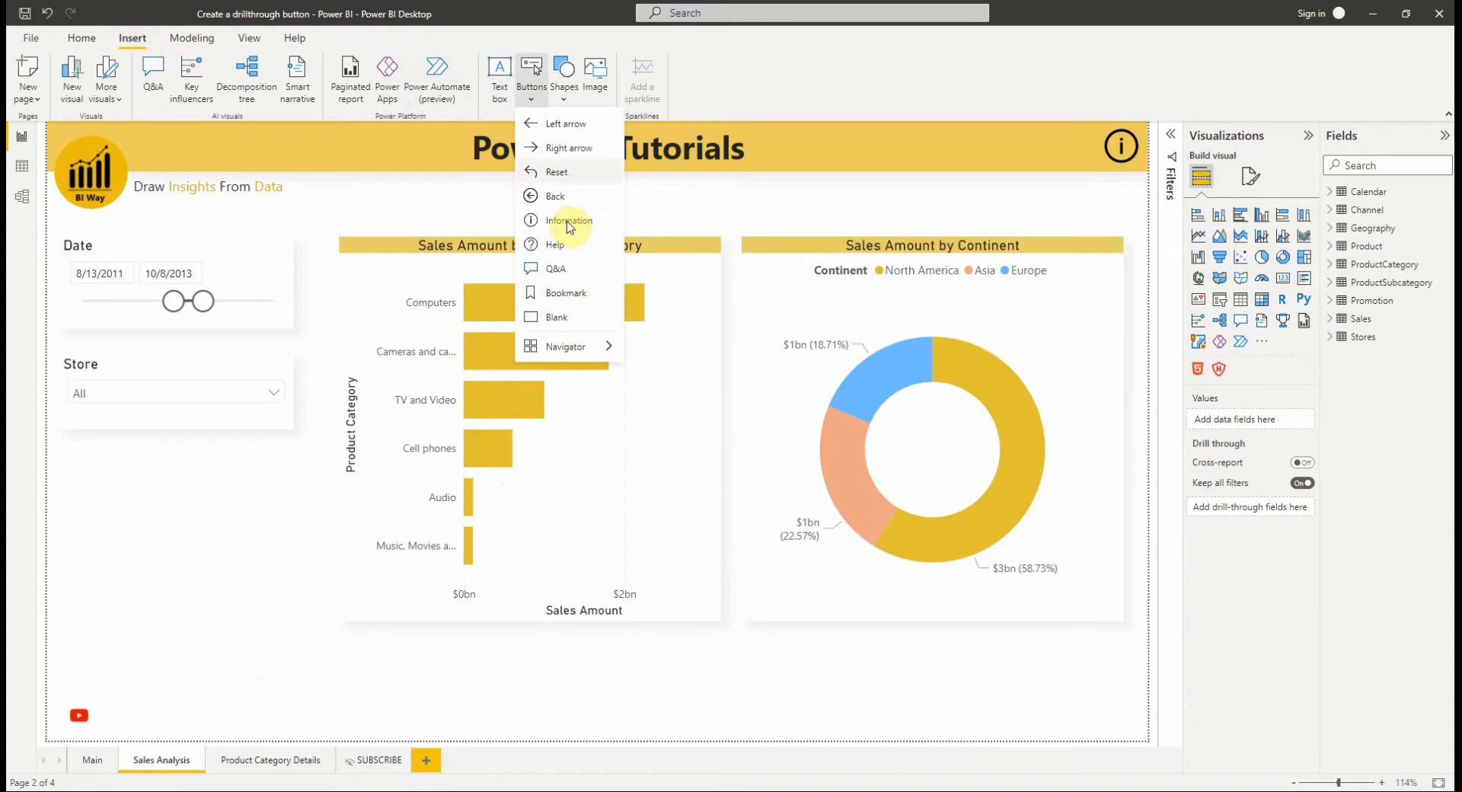
mouse_move(570, 317)
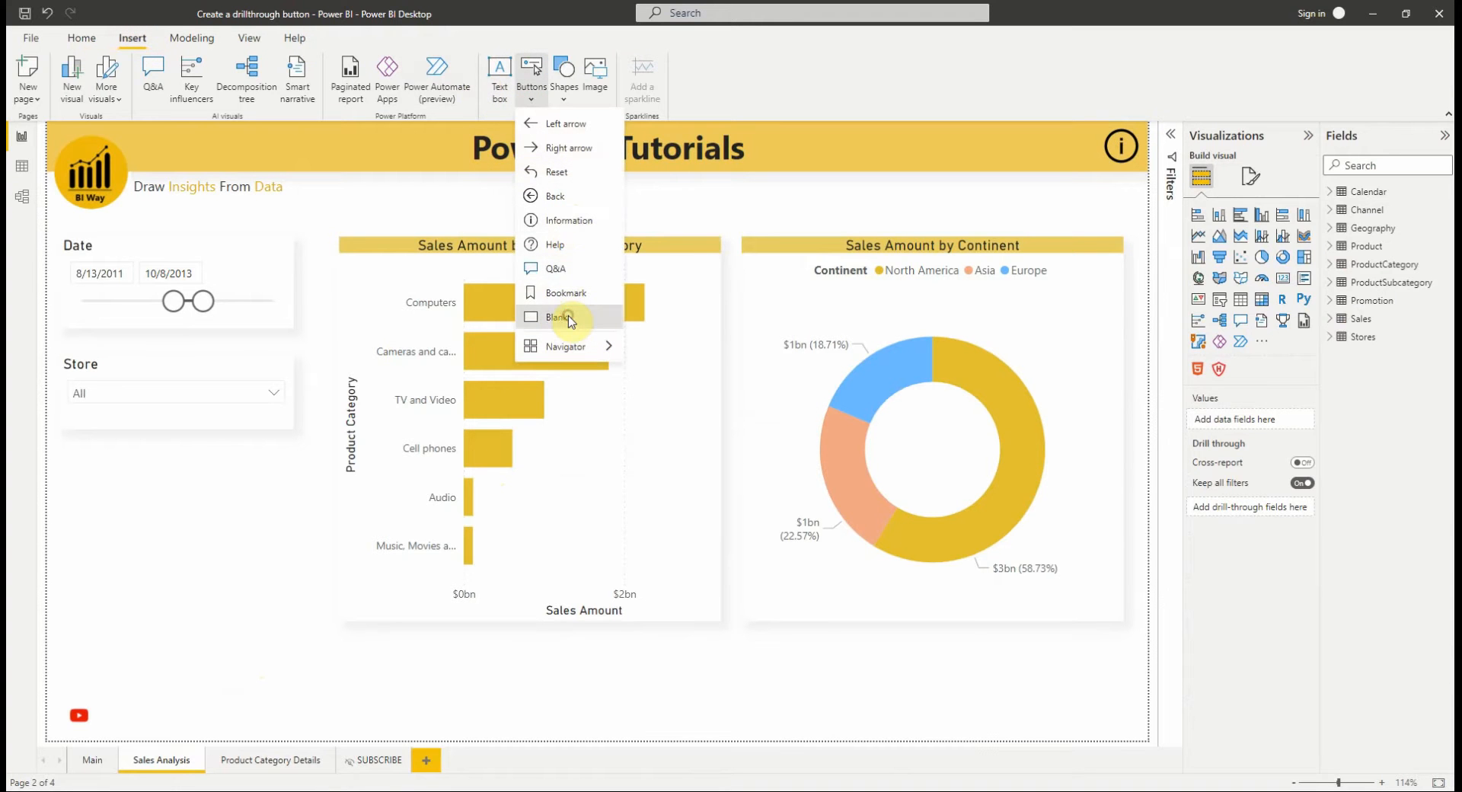
left_click(553, 317)
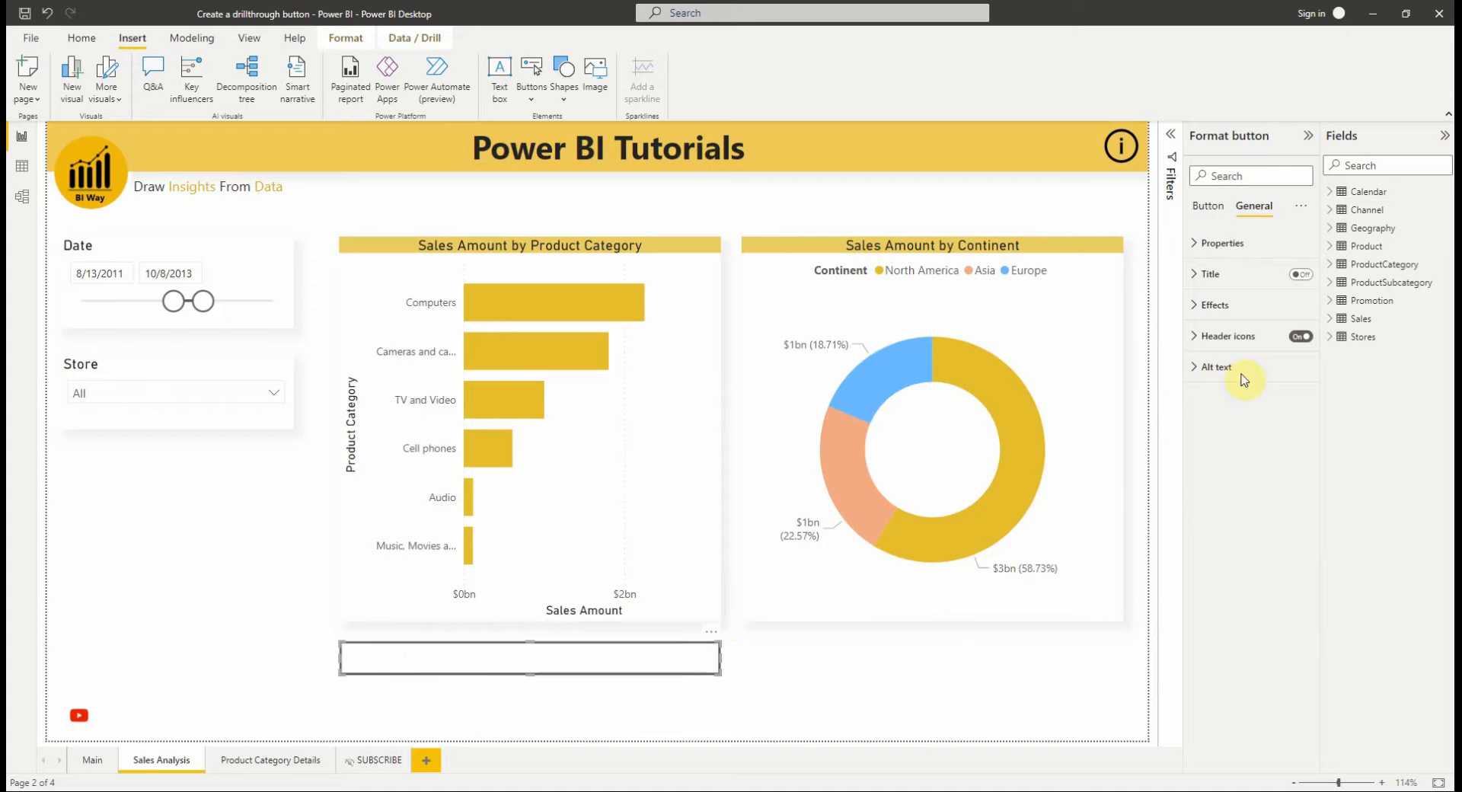
mouse_move(1212, 229)
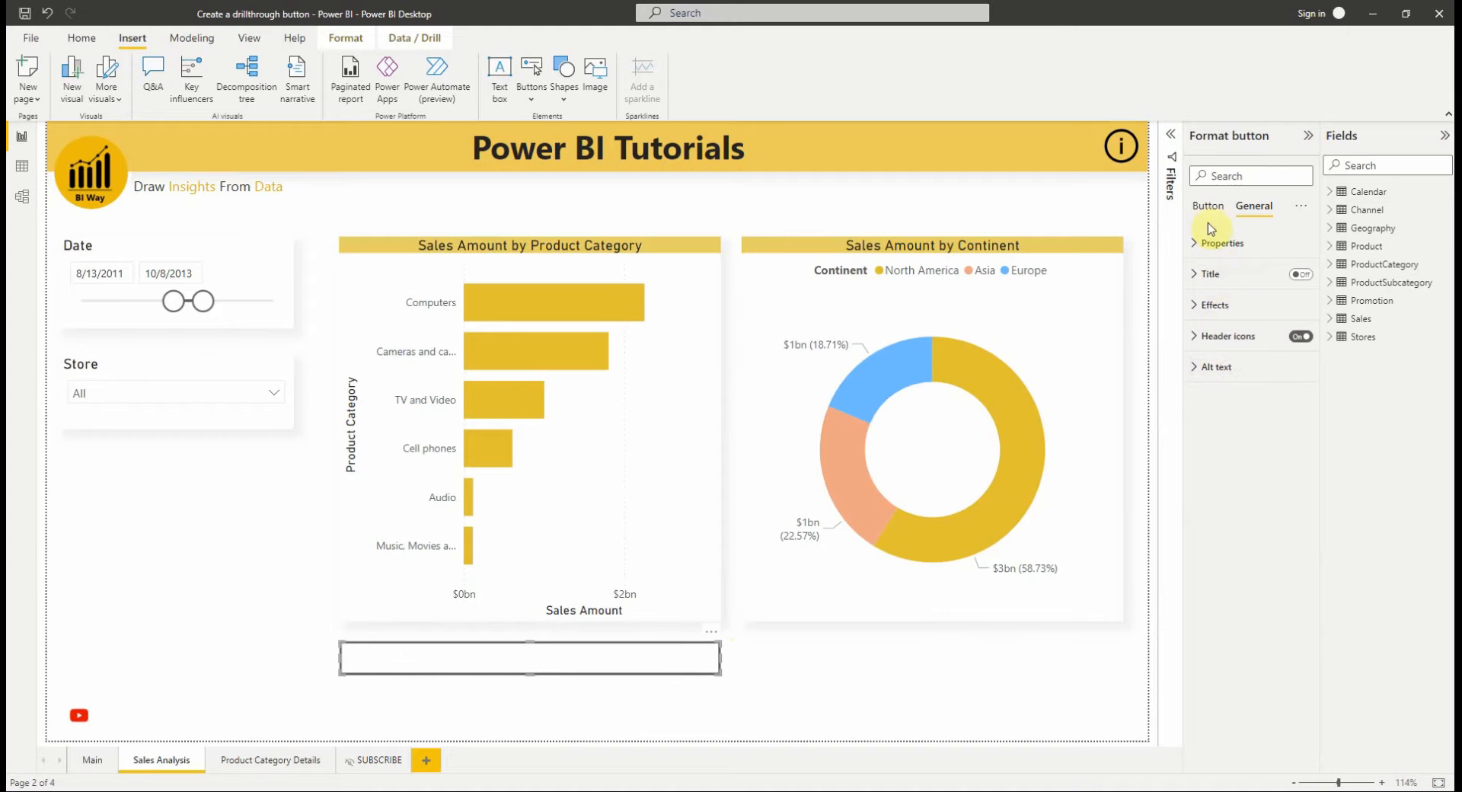
Set the button action to Drill through with destination Product Category Details.
left_click(1207, 207)
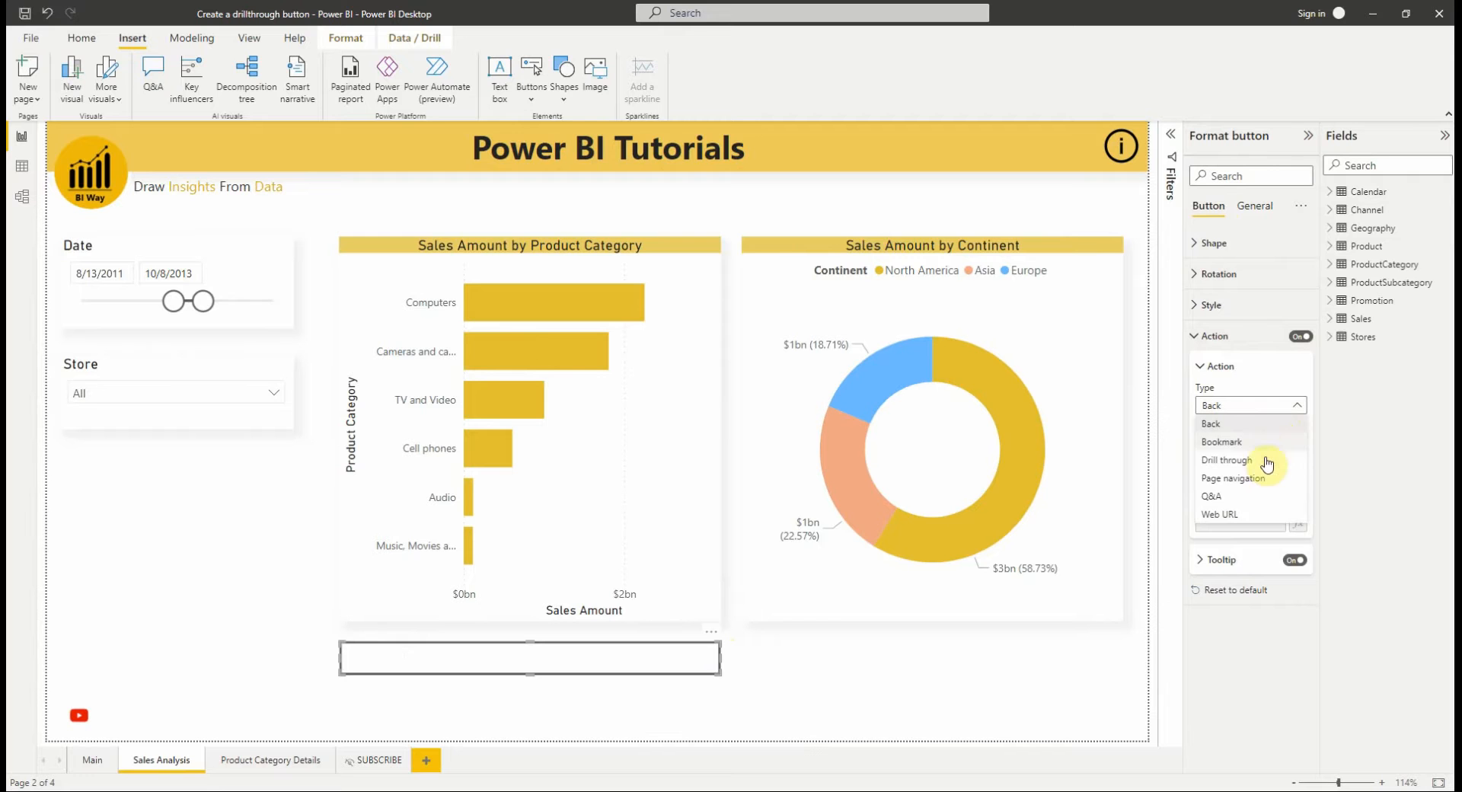
left_click(1226, 460)
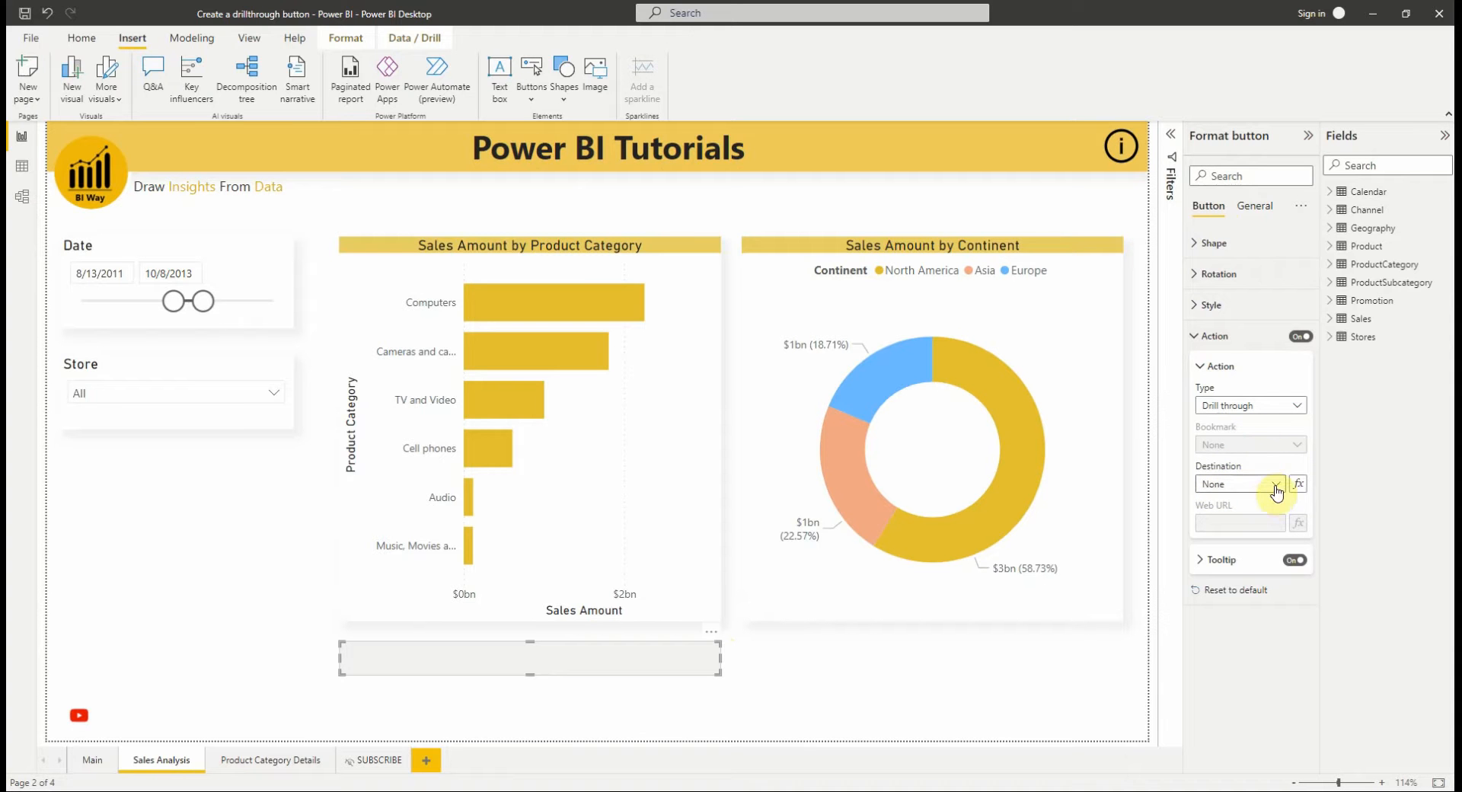
left_click(1276, 483)
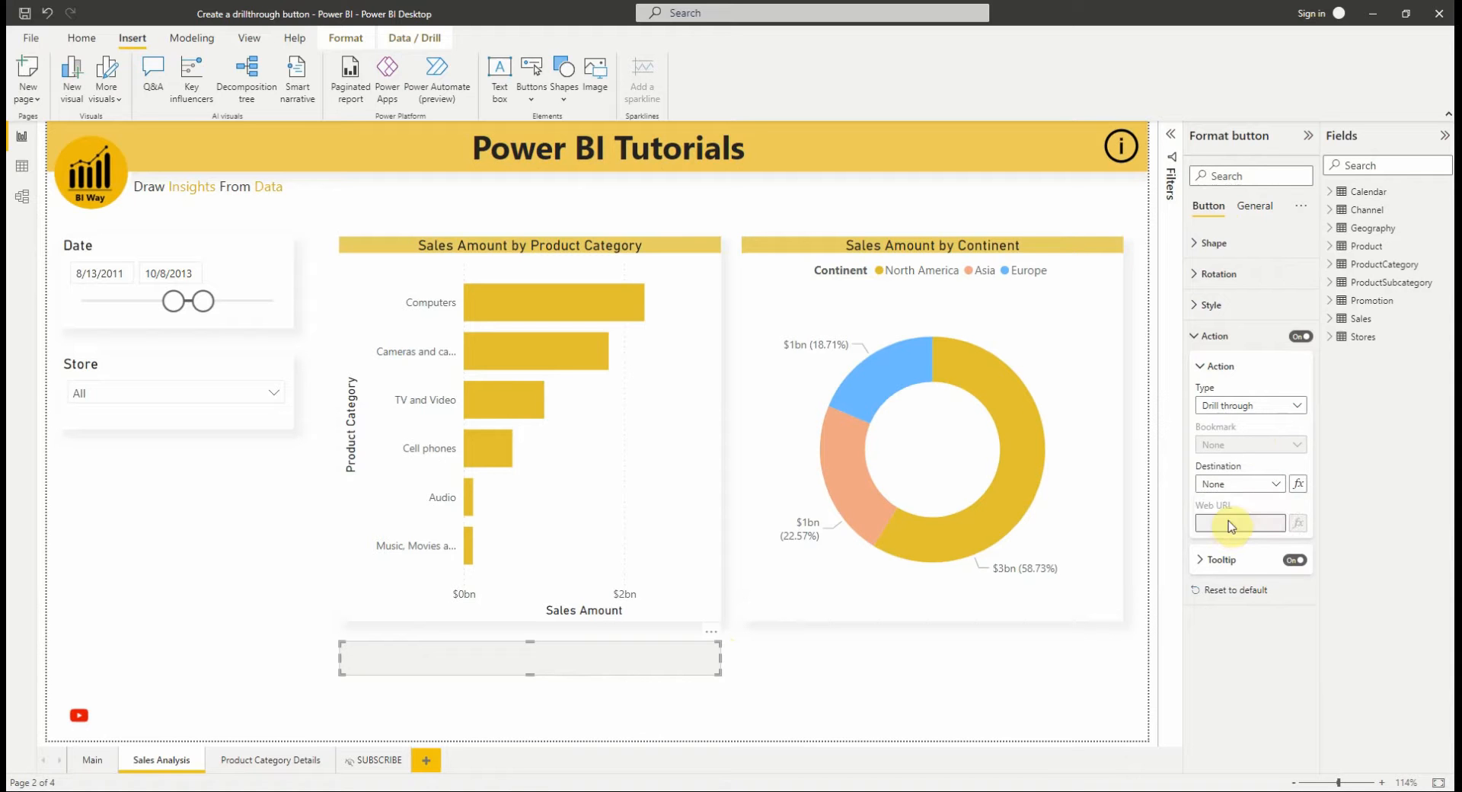
left_click(1250, 483)
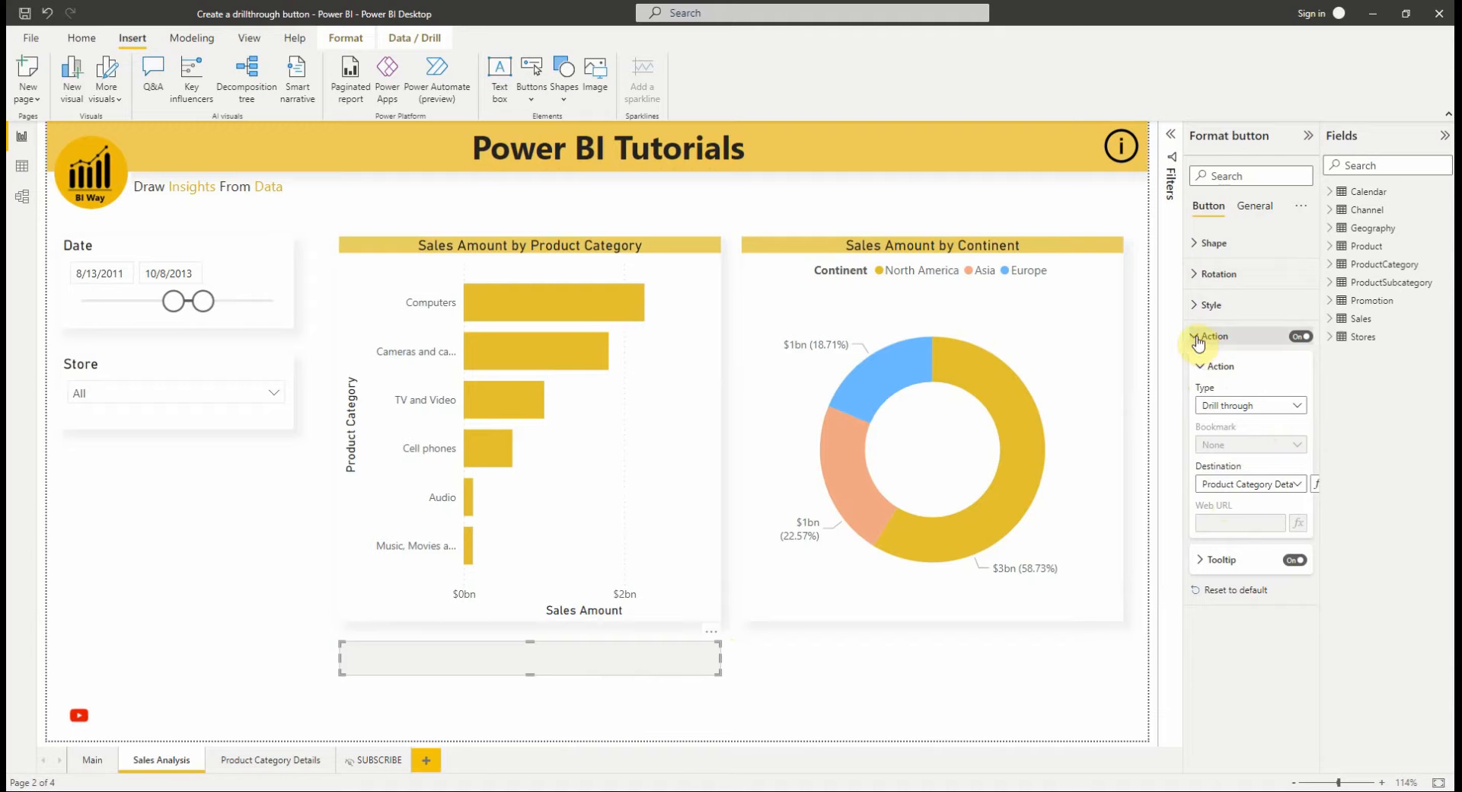
left_click(1213, 243)
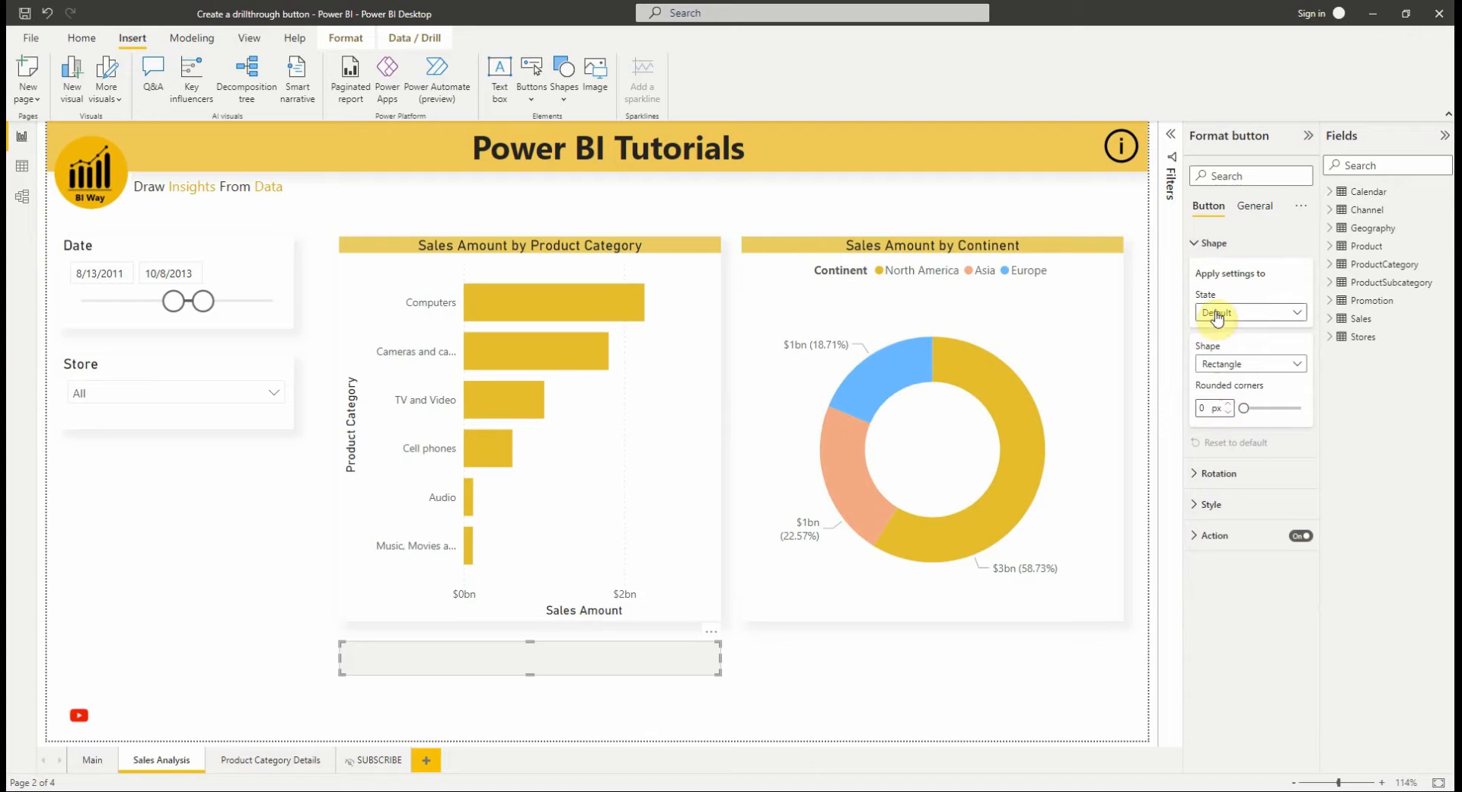
Give the button a pill shape and start editing its label text.
left_click(1295, 364)
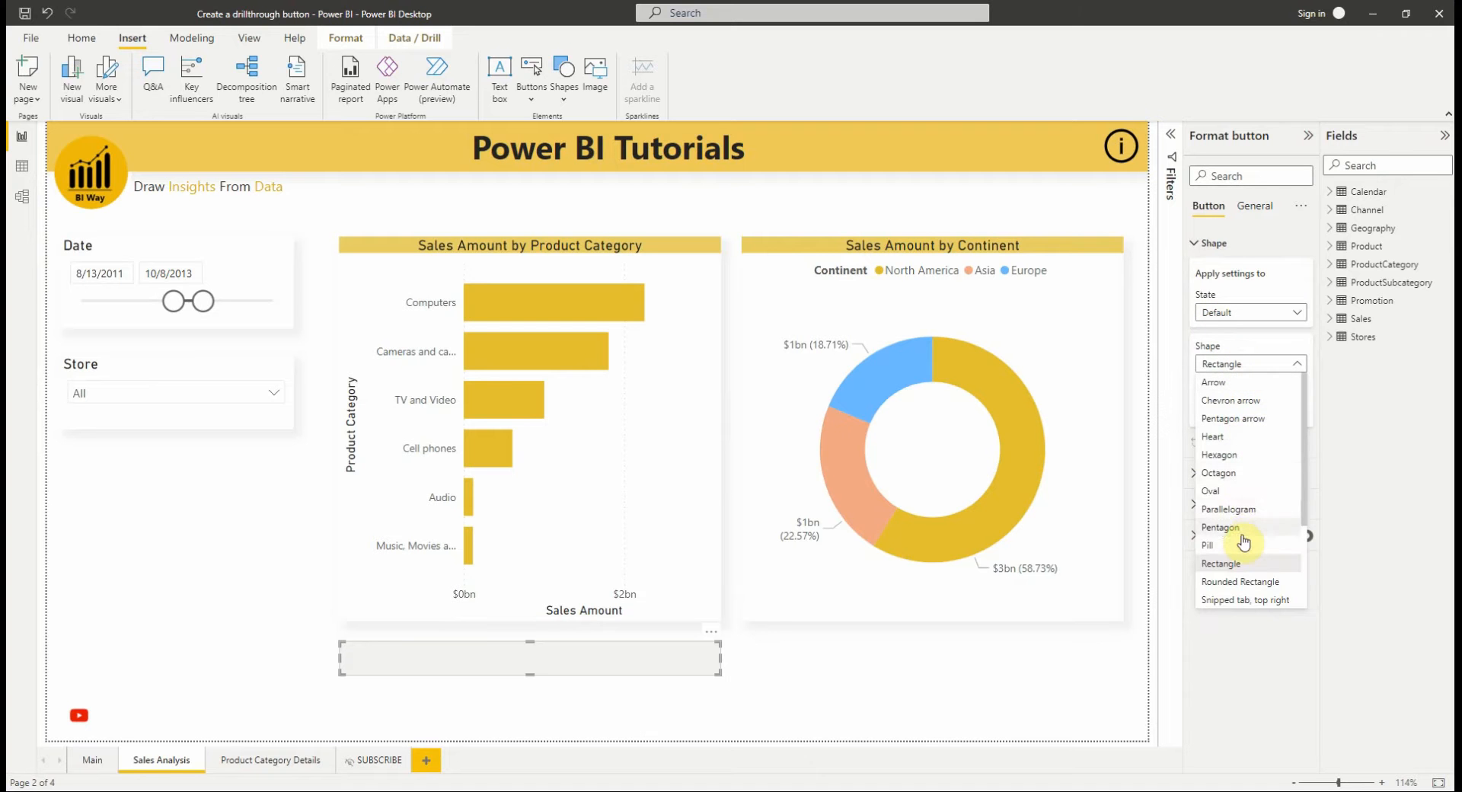
left_click(1209, 546)
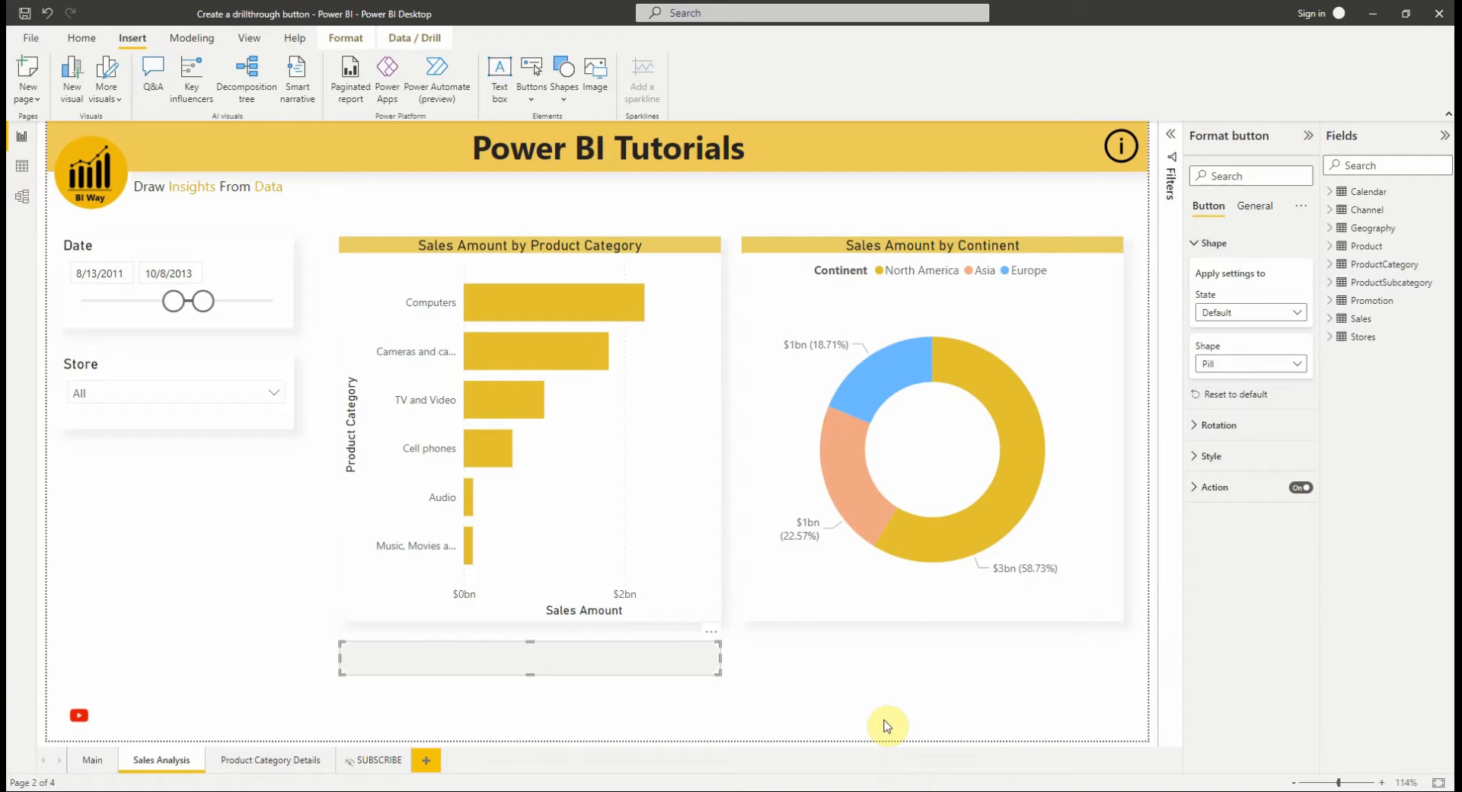
mouse_move(1222, 277)
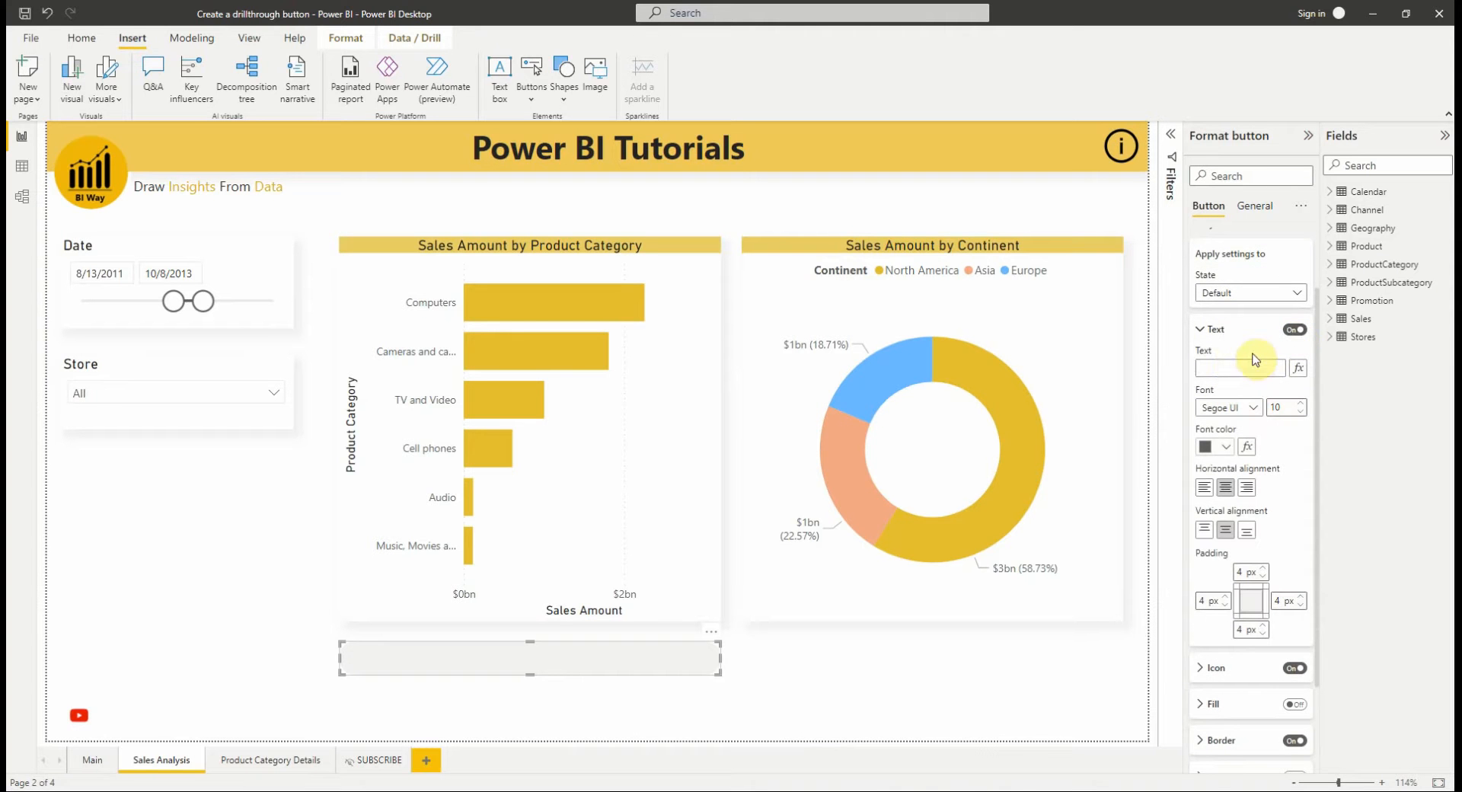
left_click(1241, 367)
type("Product Category Details")
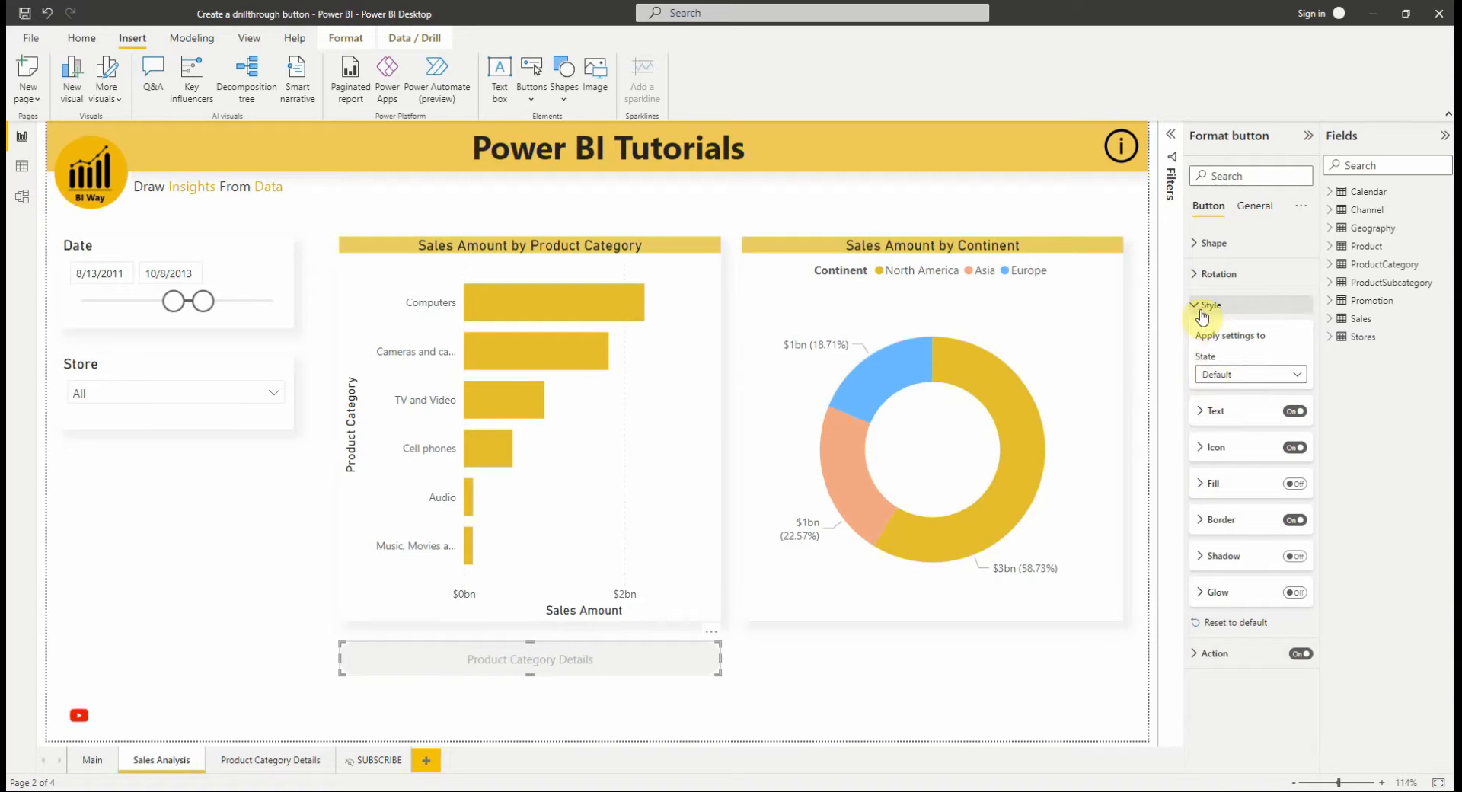
Collapse the Style settings and select the TV and Video bar in the chart.
left_click(1211, 306)
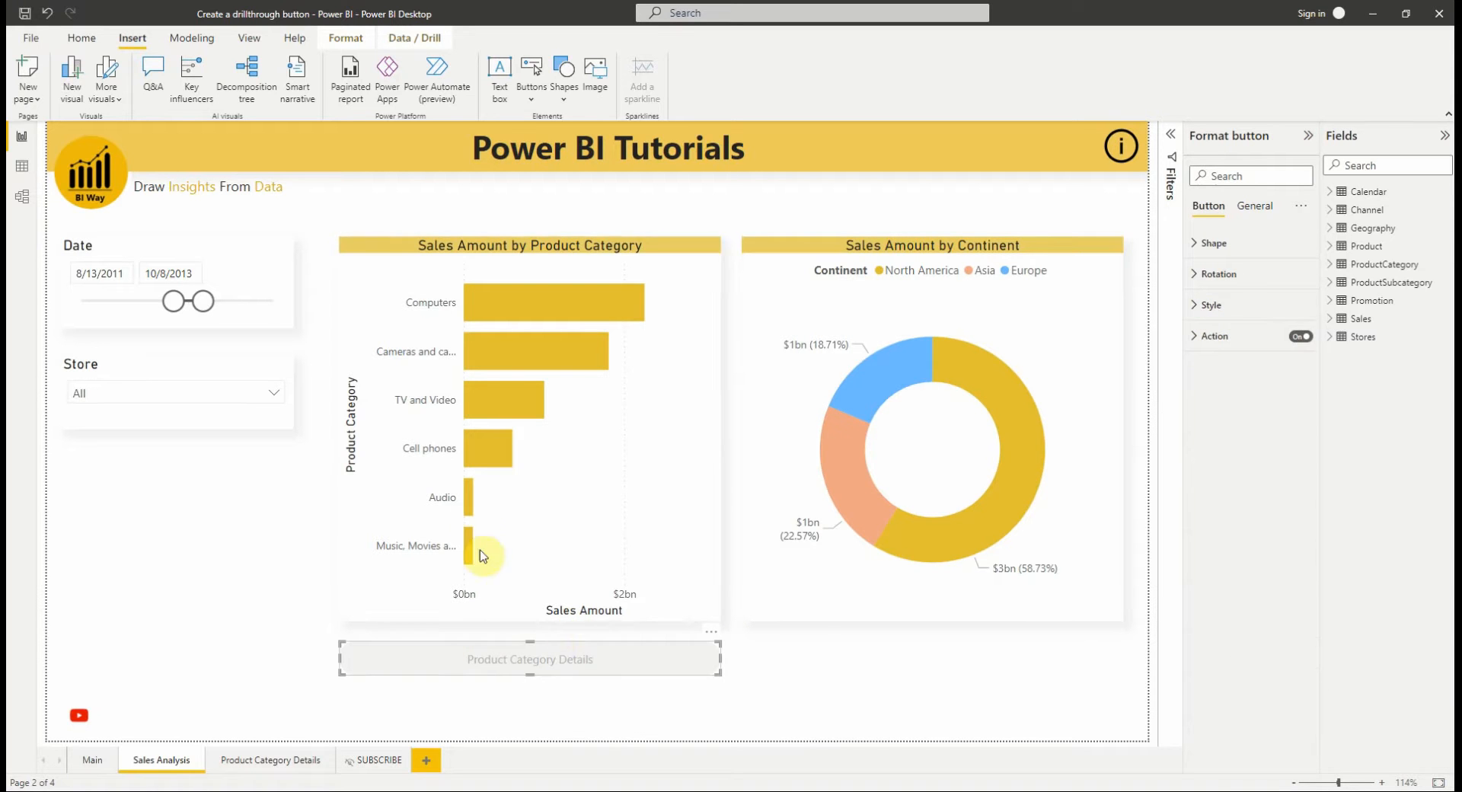
mouse_move(514, 662)
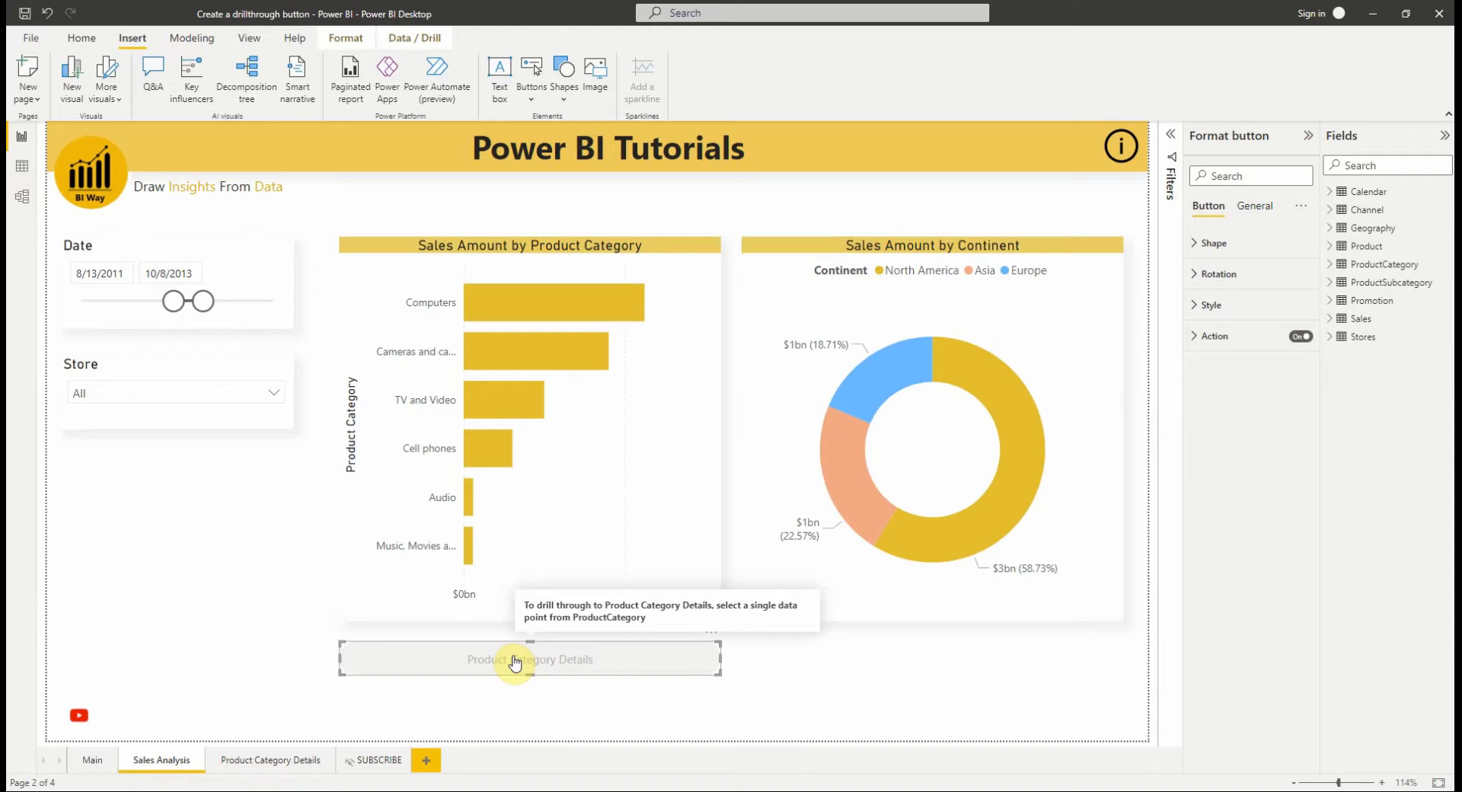
mouse_move(495, 409)
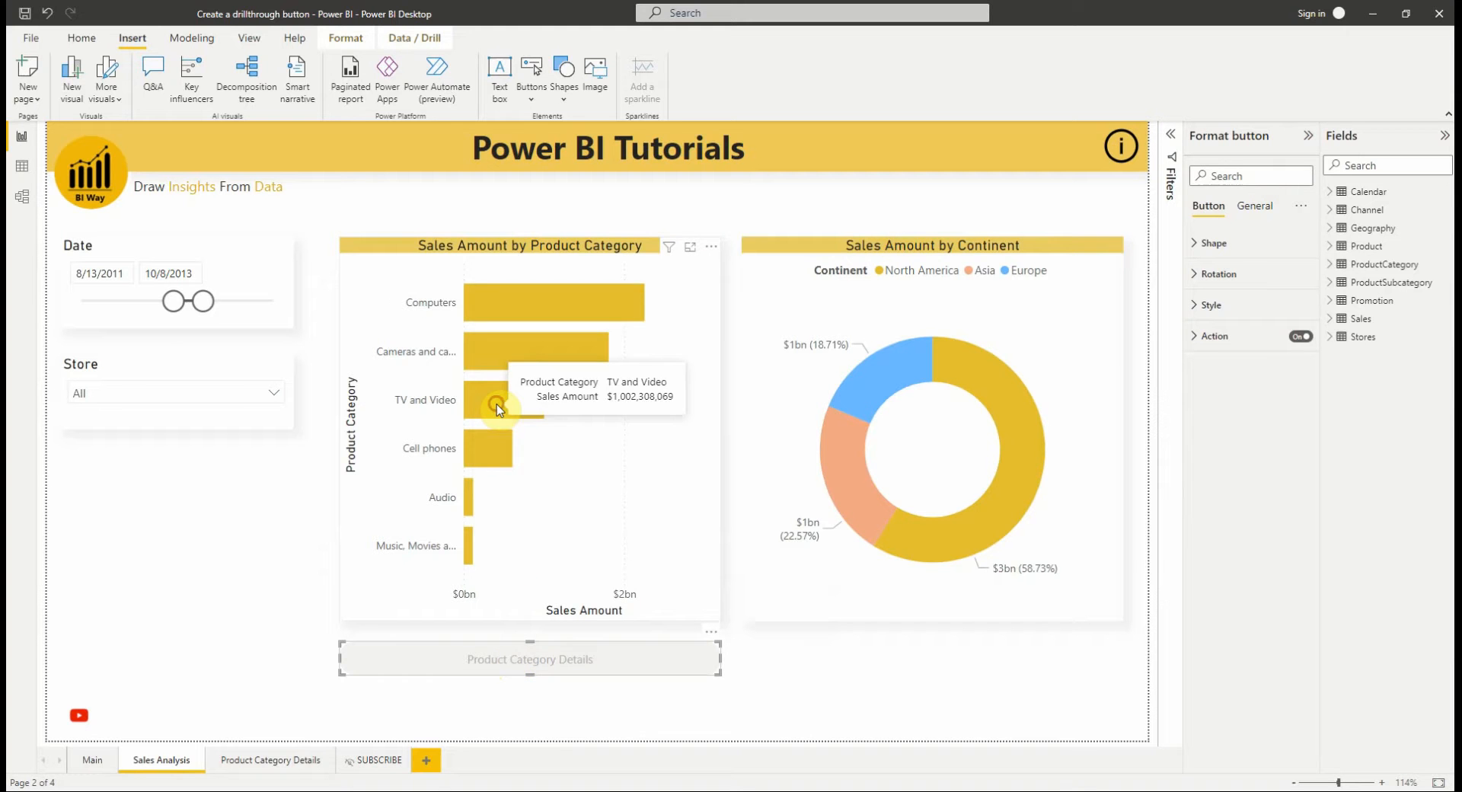
left_click(498, 399)
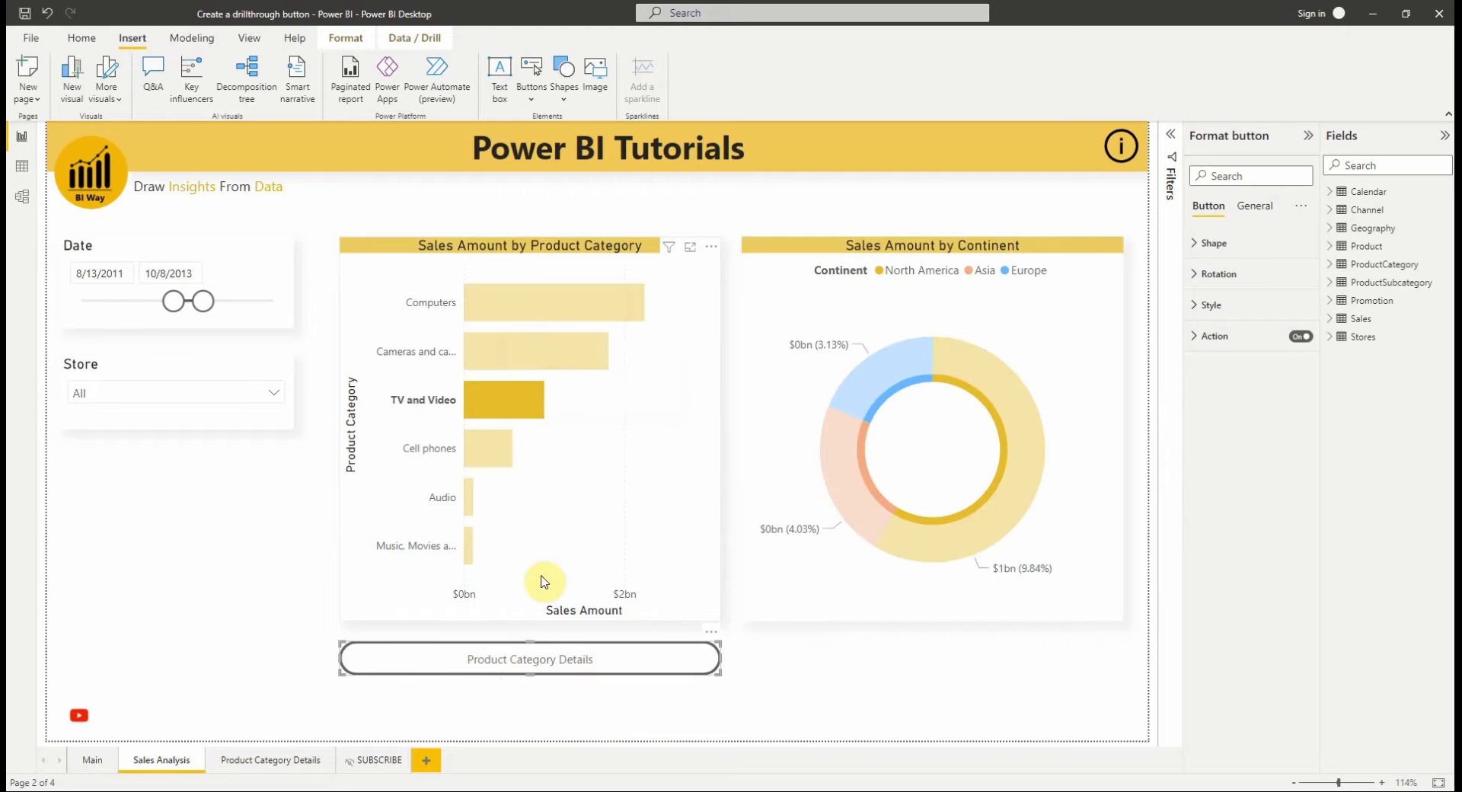
mouse_move(520, 668)
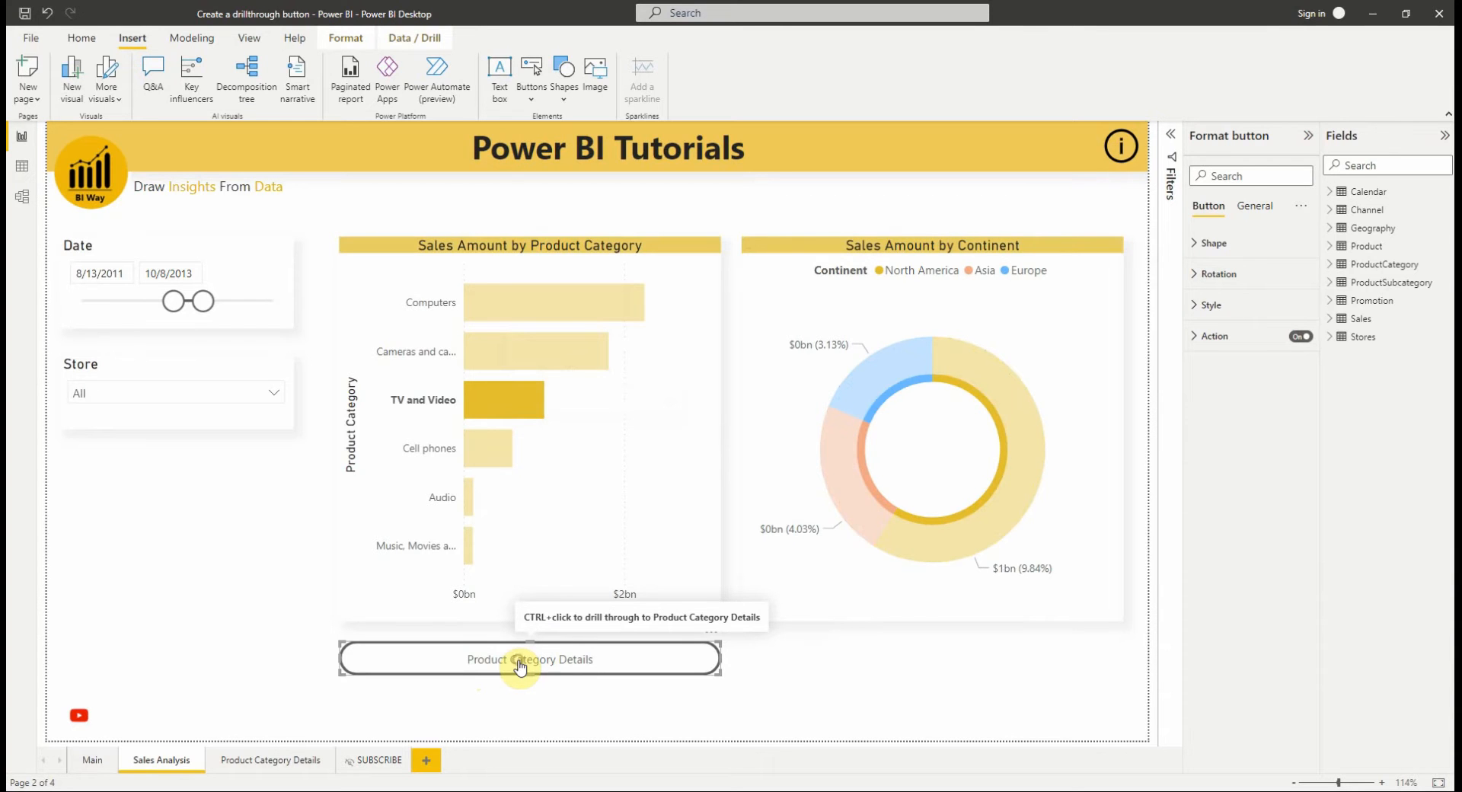
Ctrl+click the Product Category Details button to see TV and Video details.
left_click(529, 659)
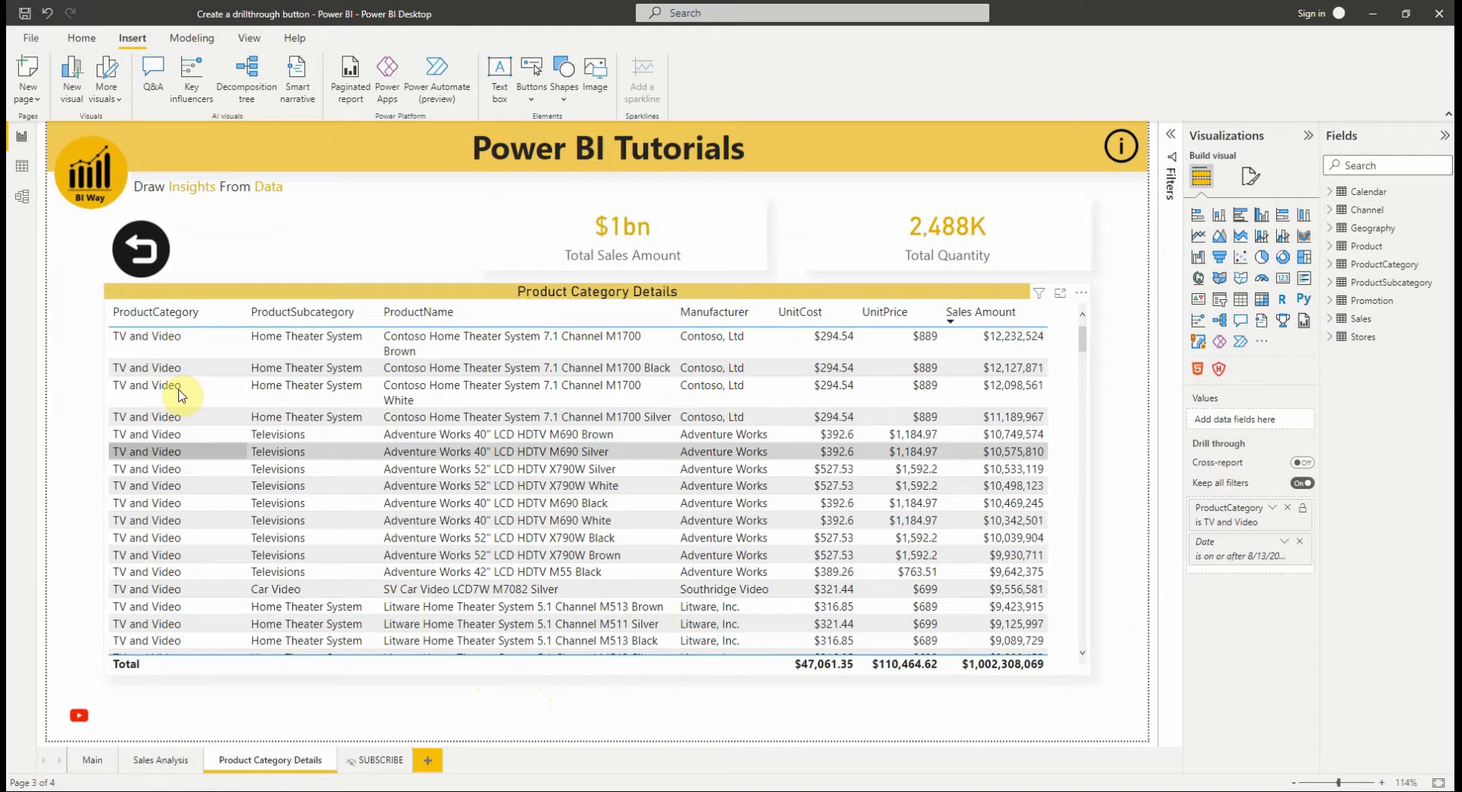
mouse_move(205, 485)
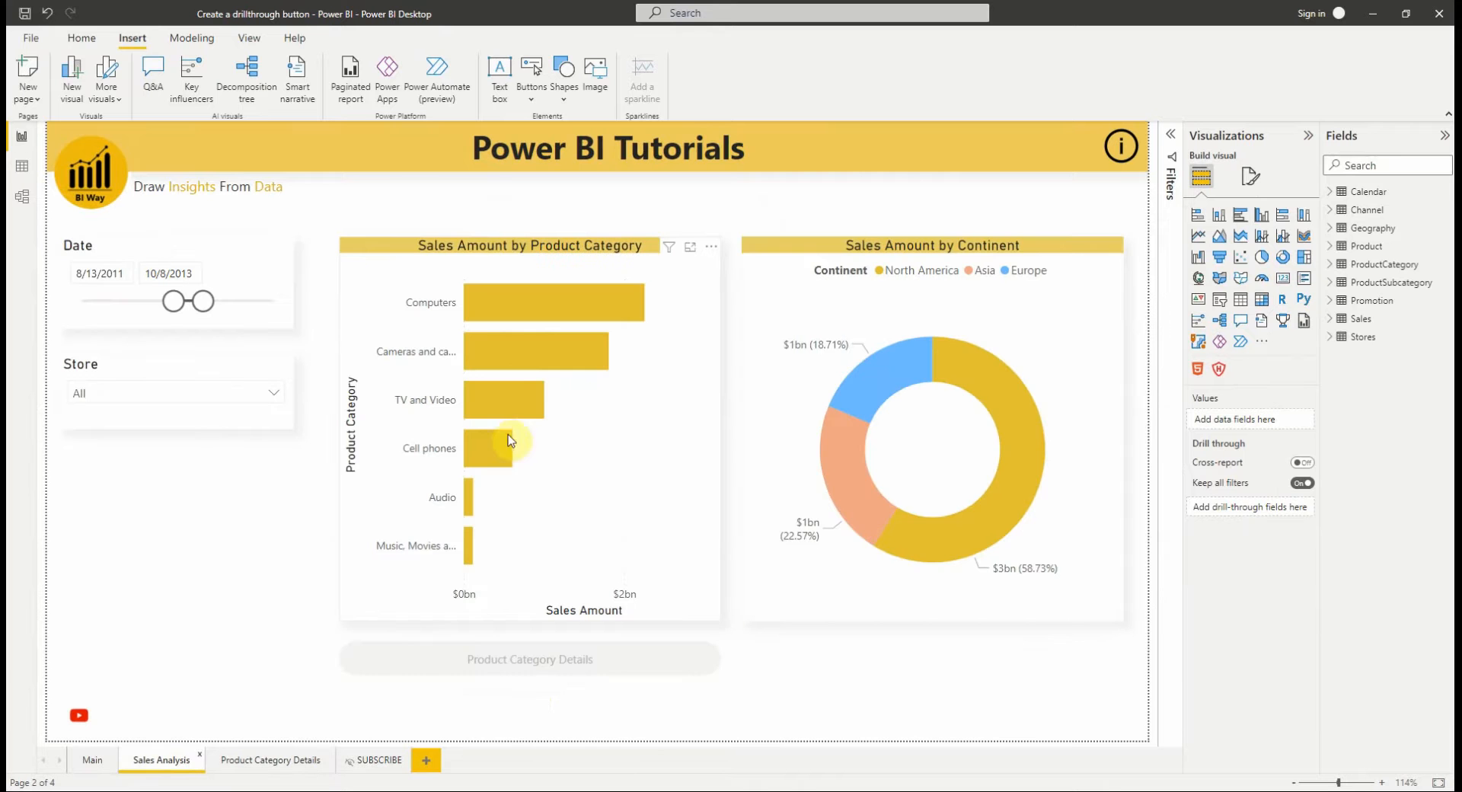
mouse_move(534, 308)
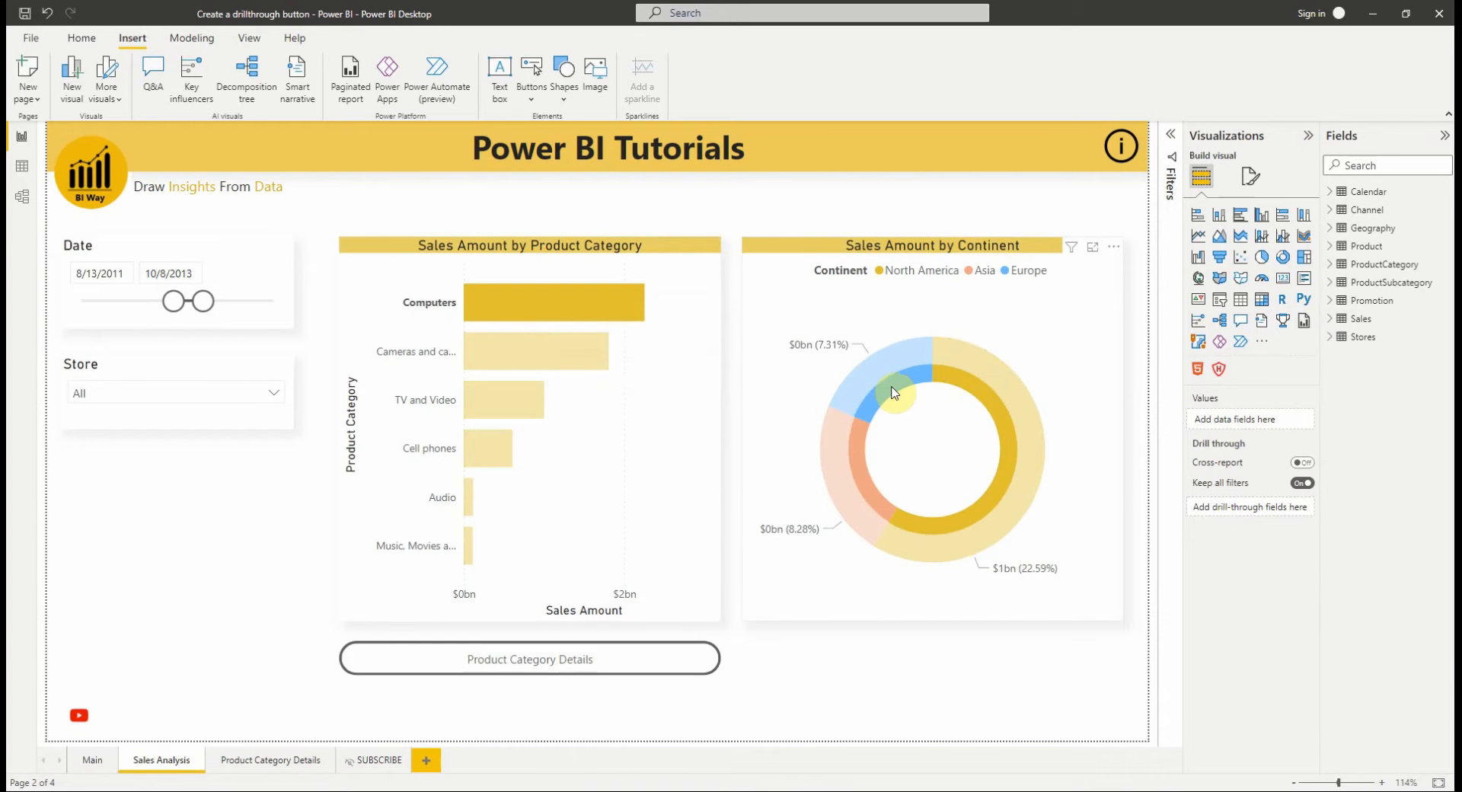
Add continent slices to the Computers selection, then drill through via the button.
left_click(949, 383)
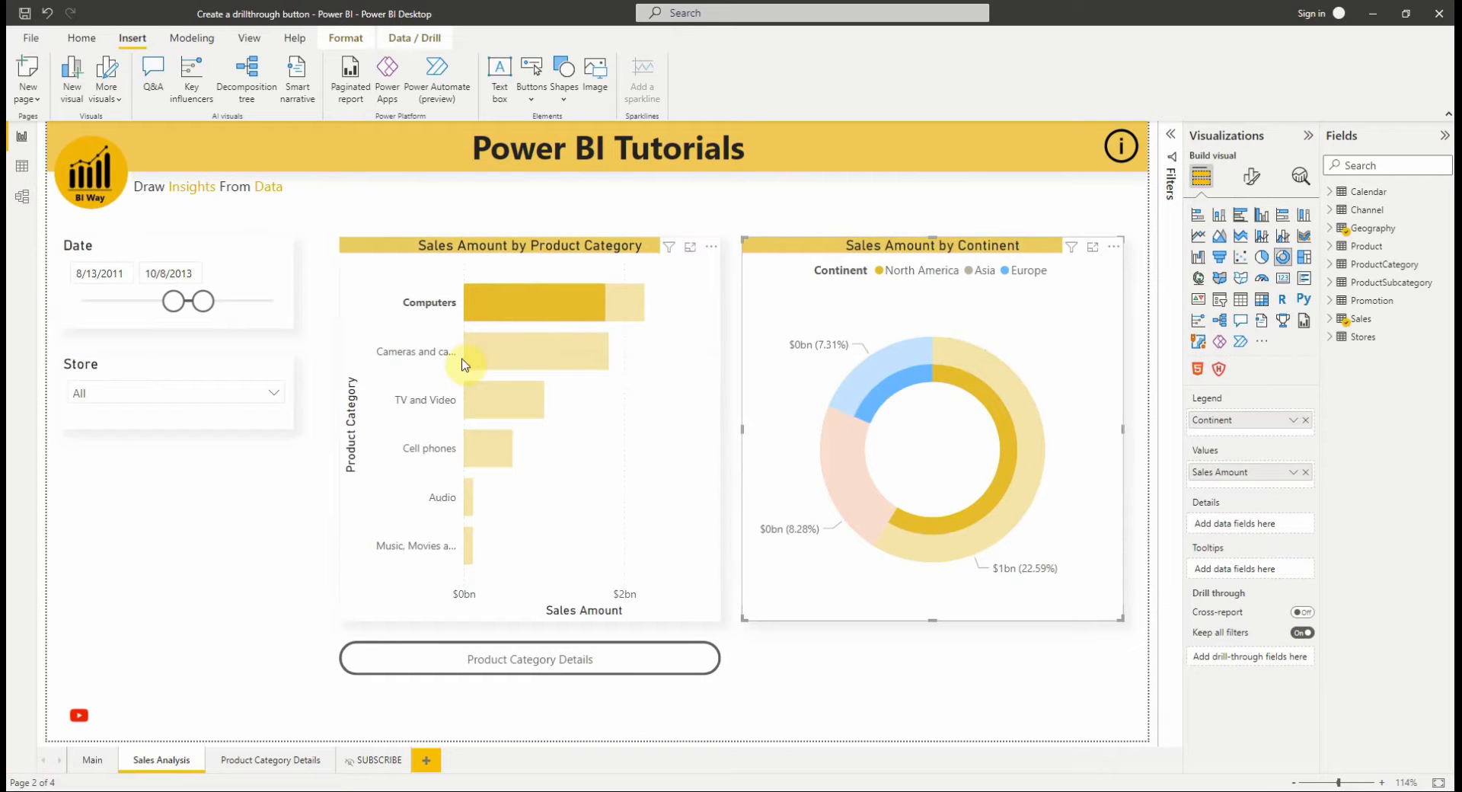
mouse_move(895, 390)
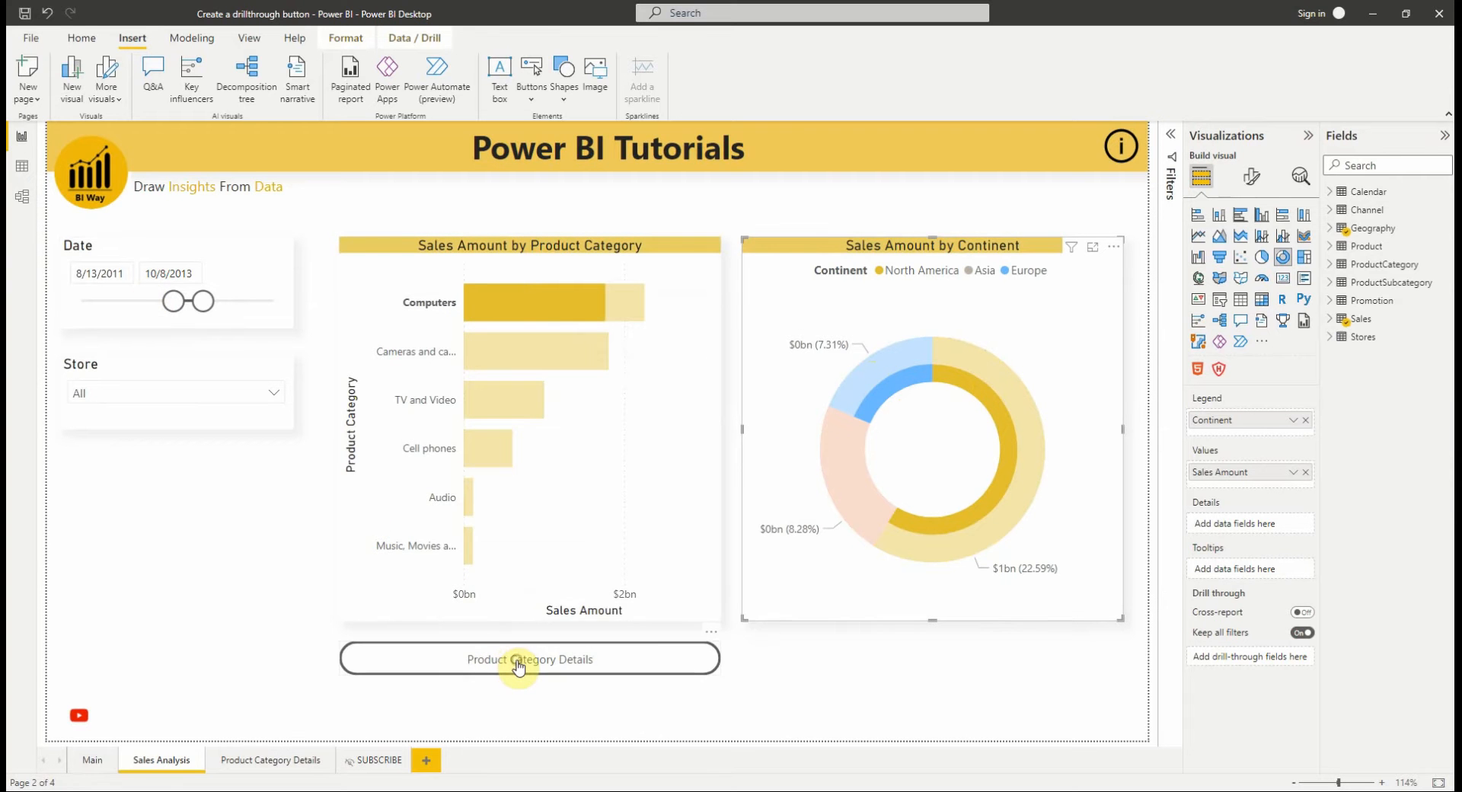
left_click(529, 659)
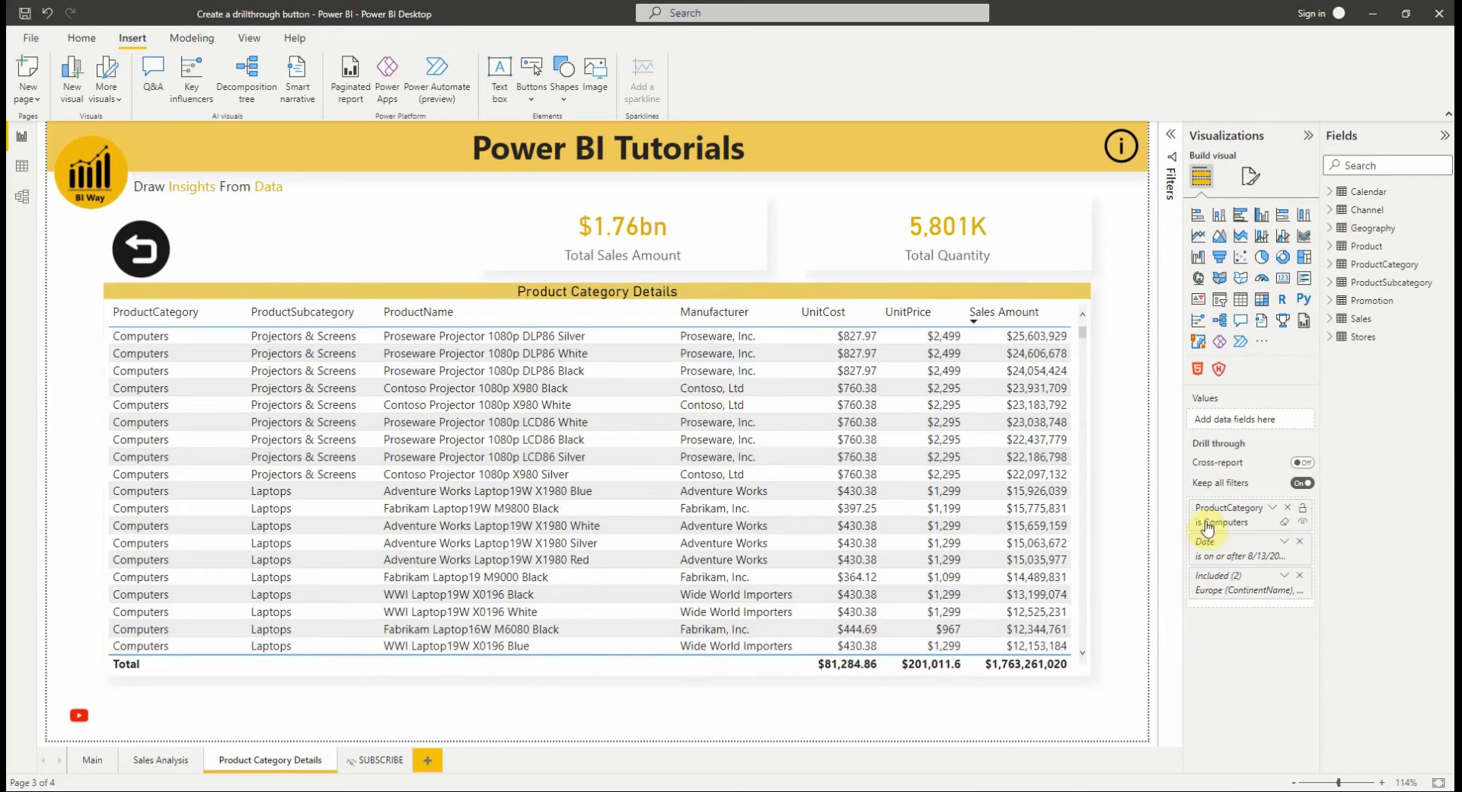
mouse_move(1224, 556)
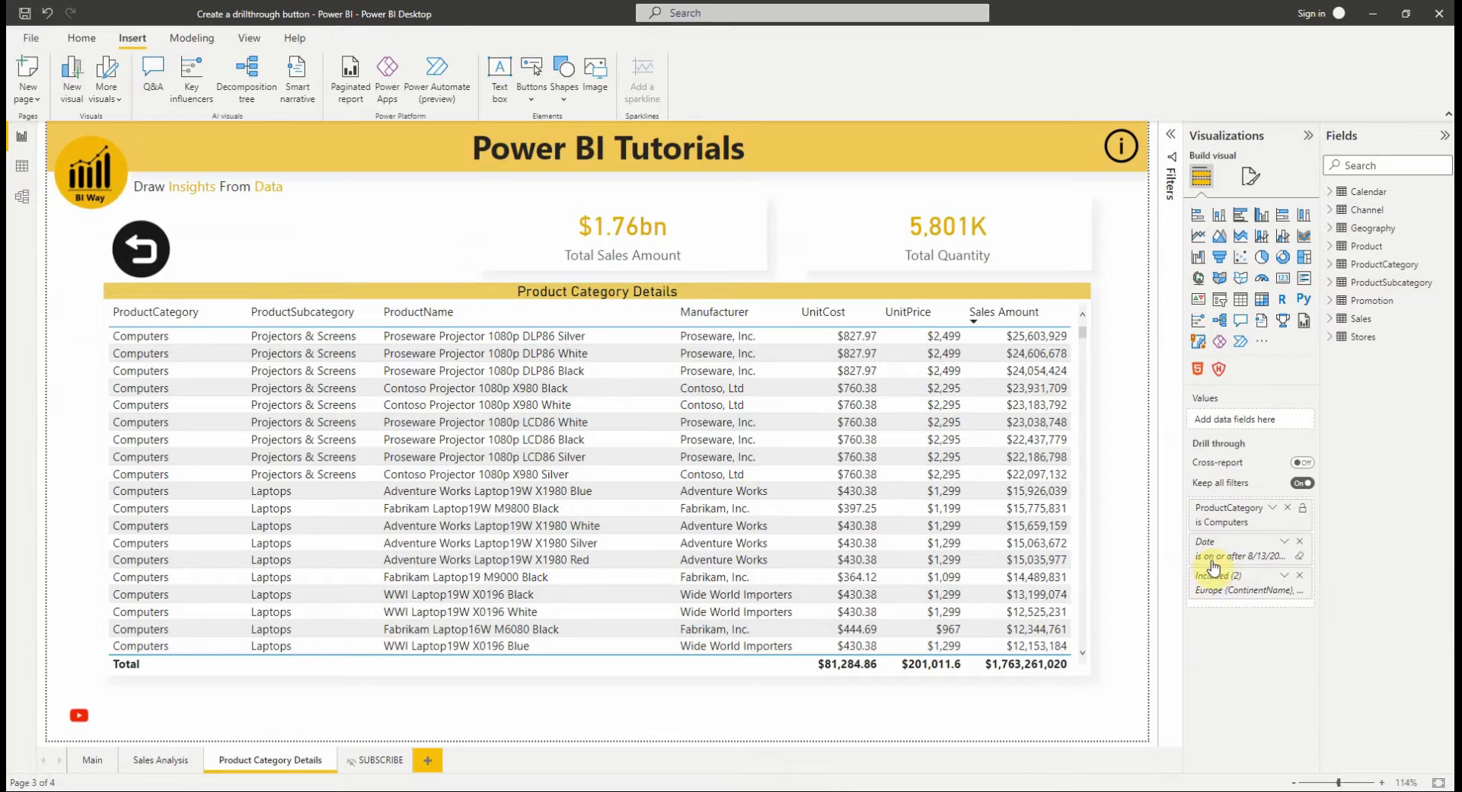
mouse_move(161, 759)
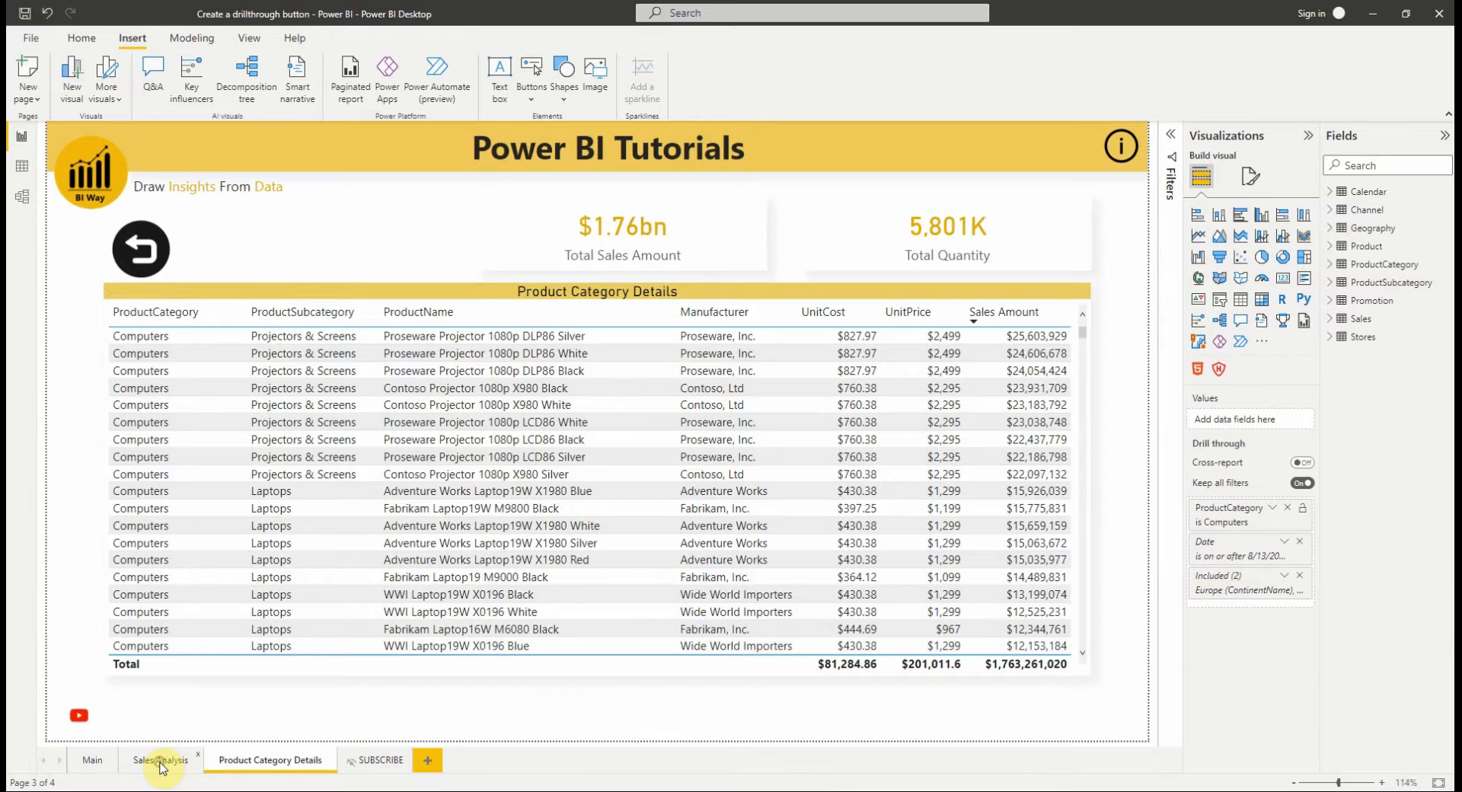
Back on Sales Analysis, select the button, expand Style, and expand the Sales table.
left_click(160, 760)
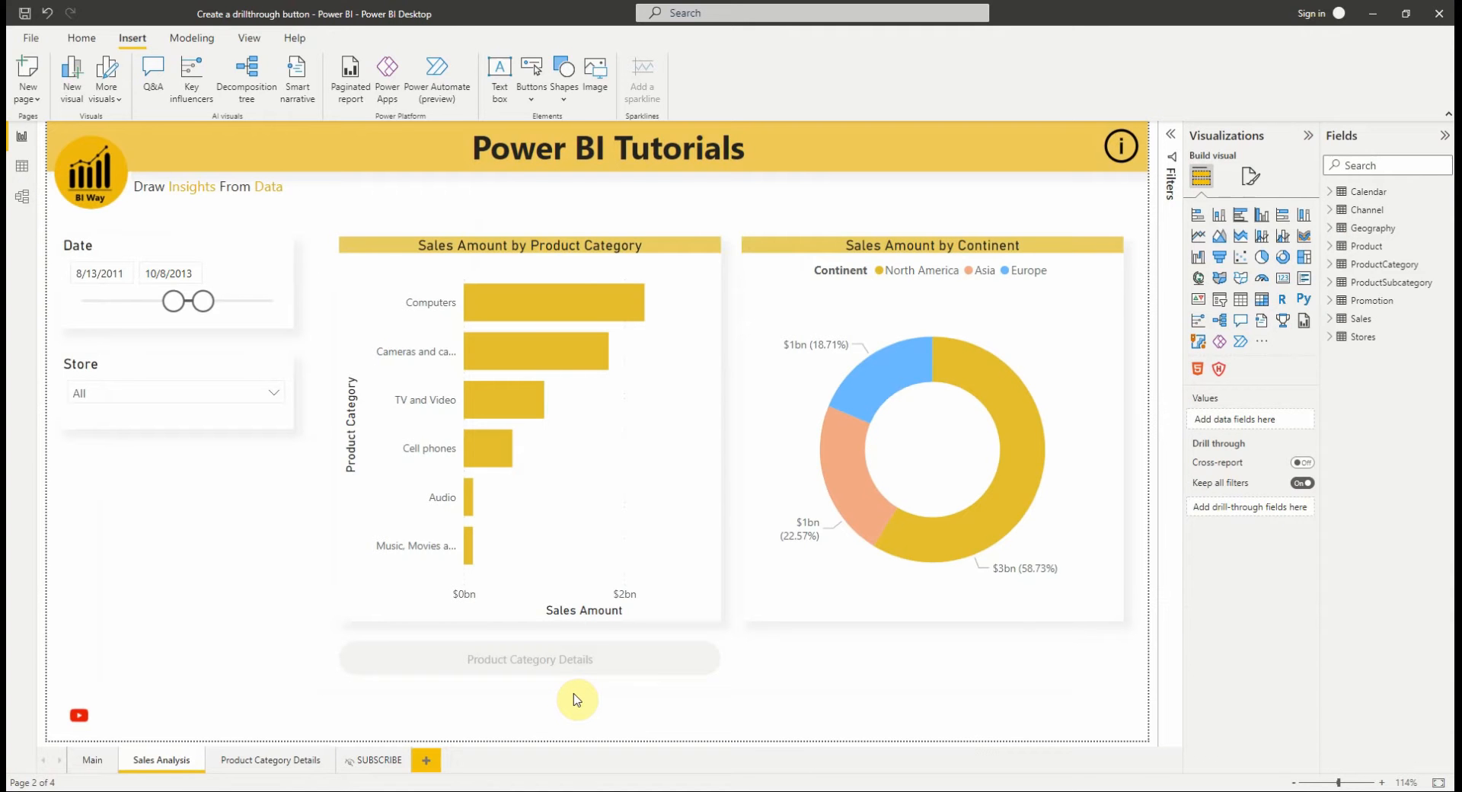
mouse_move(570, 700)
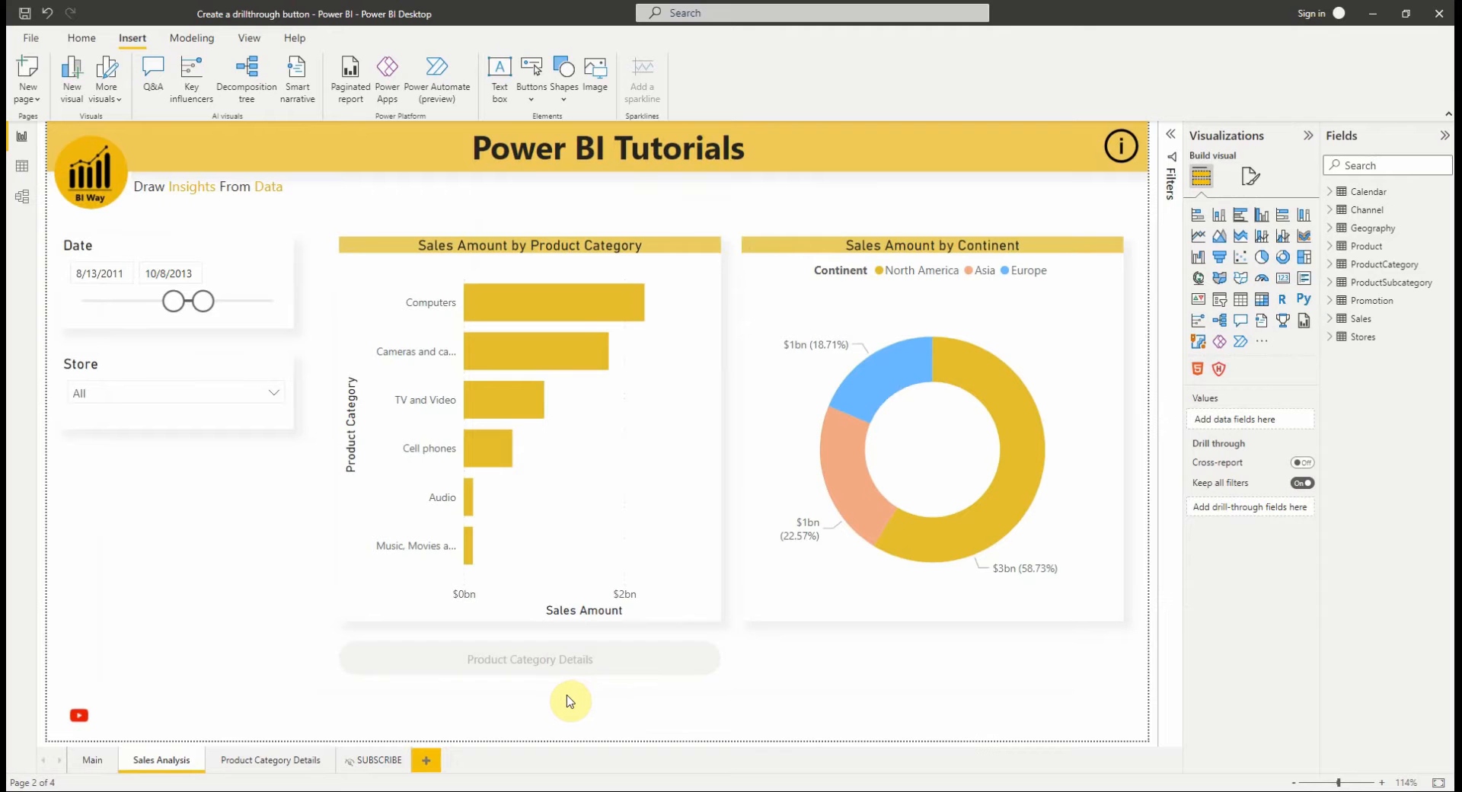
mouse_move(594, 709)
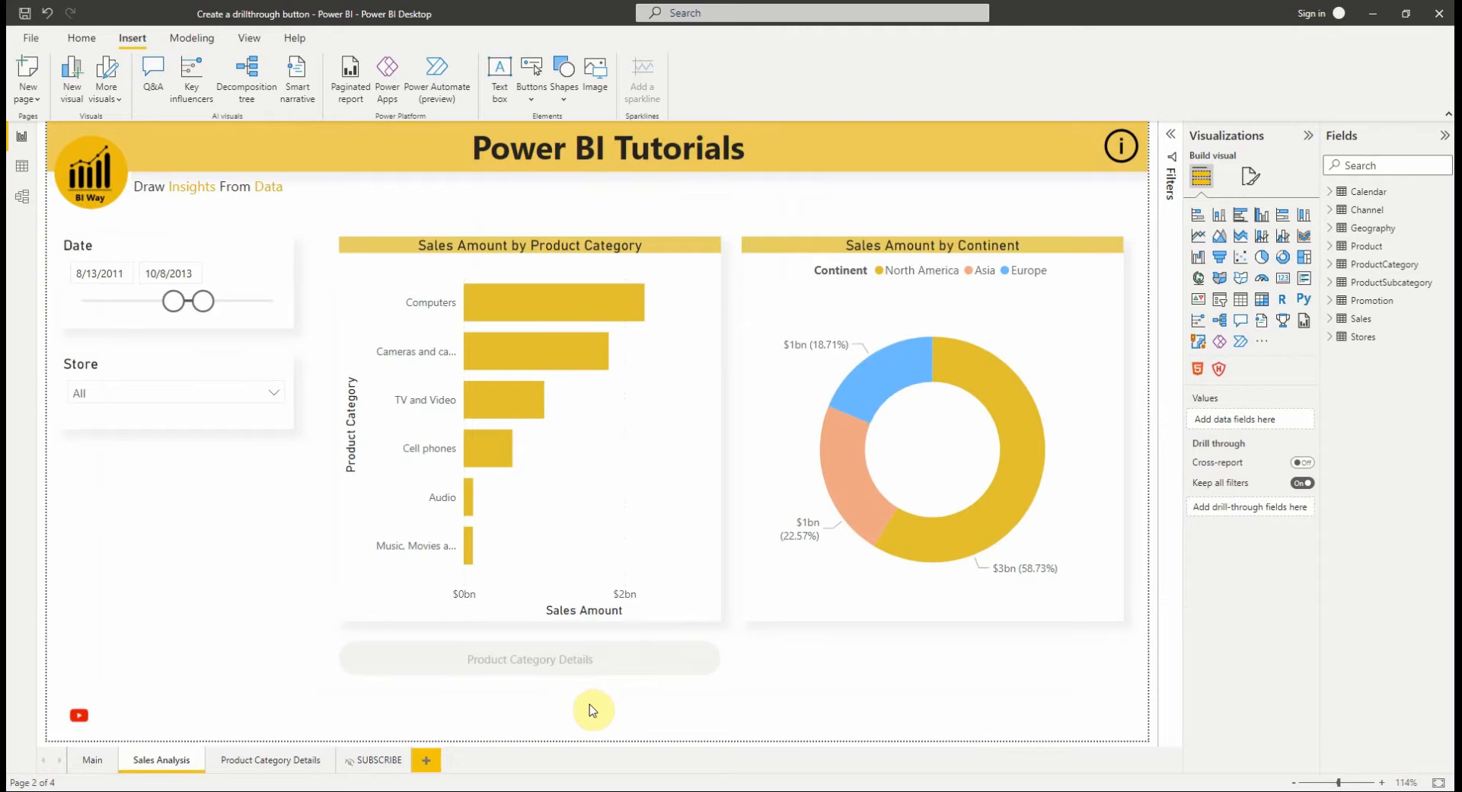
left_click(530, 659)
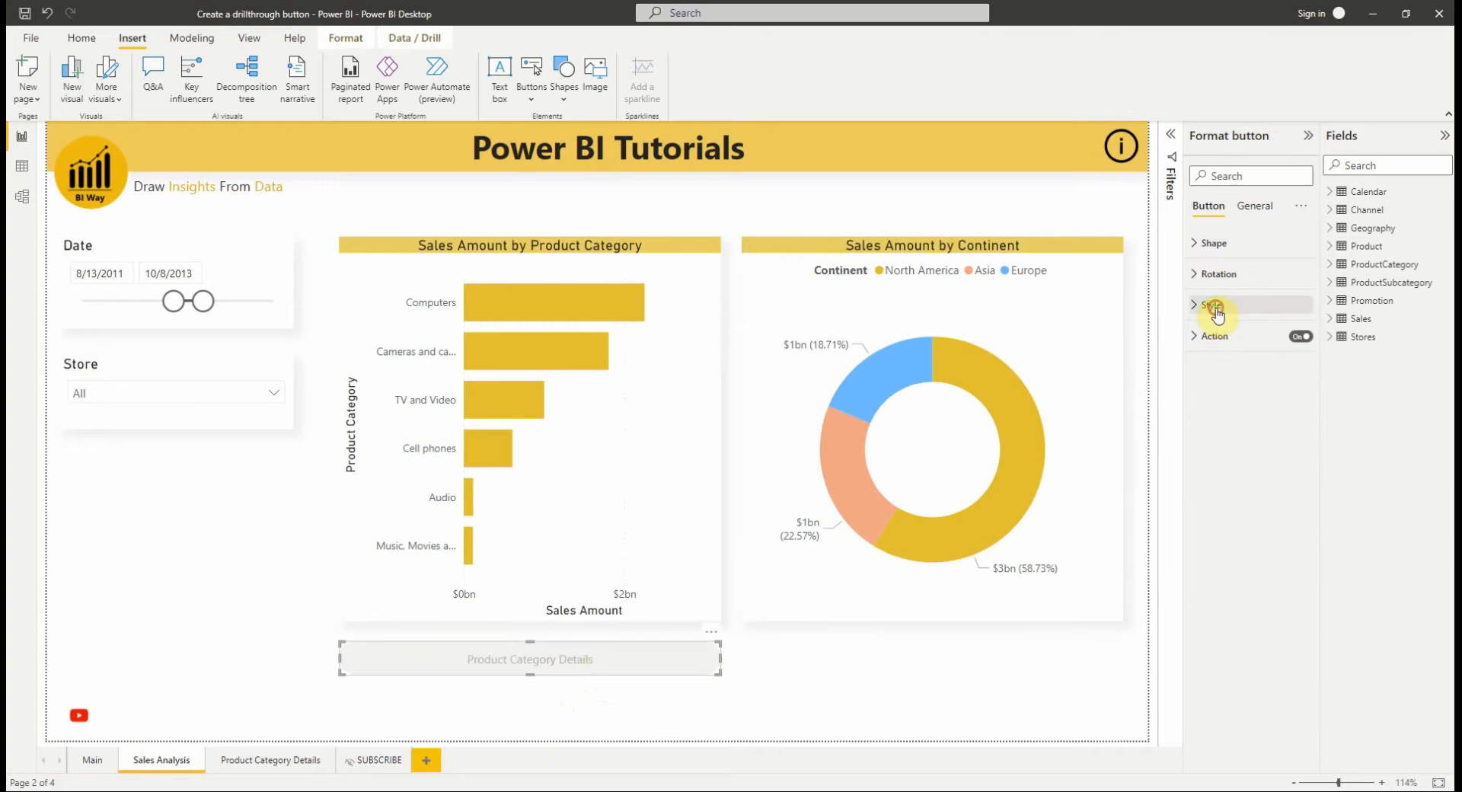
left_click(1210, 306)
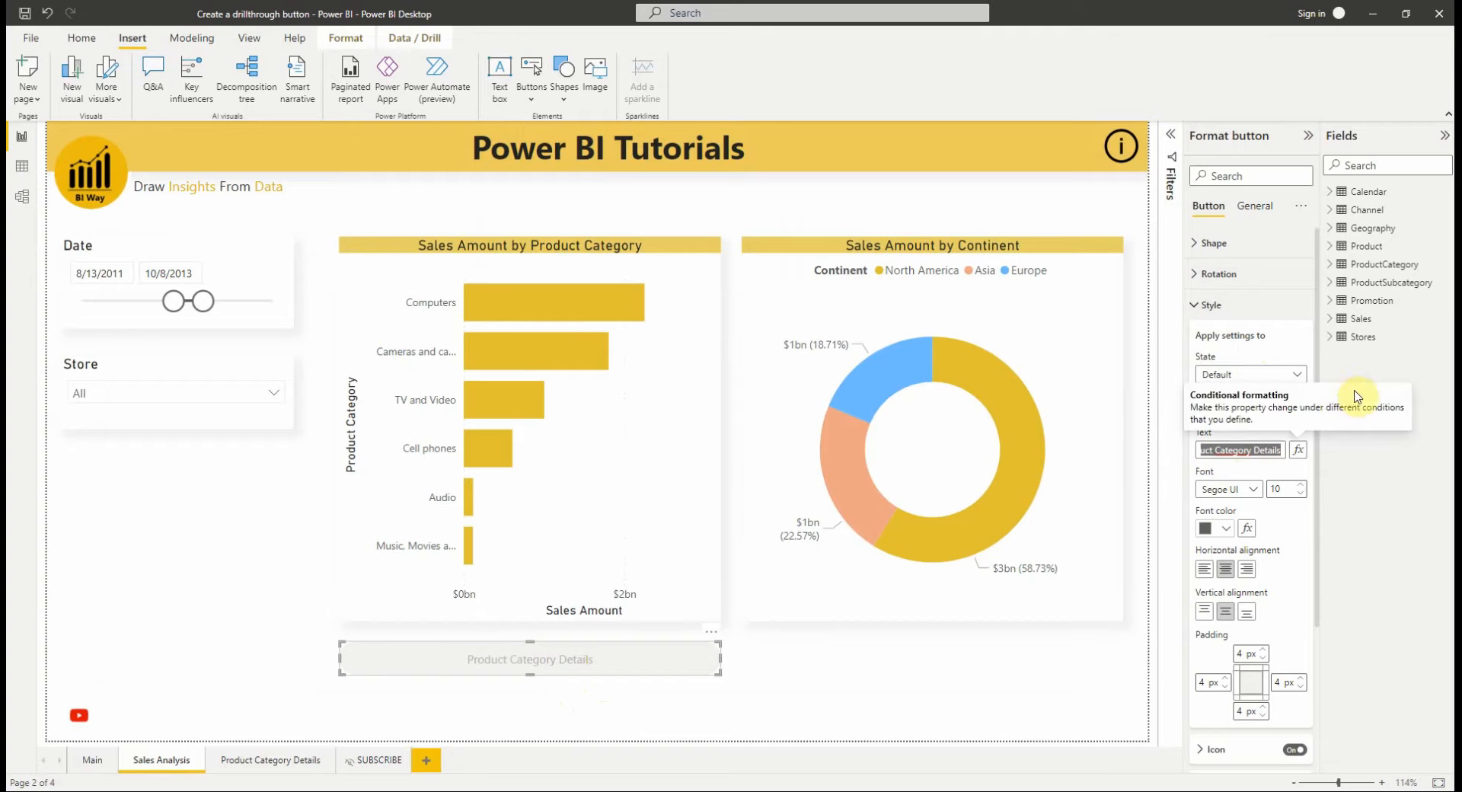
left_click(1330, 319)
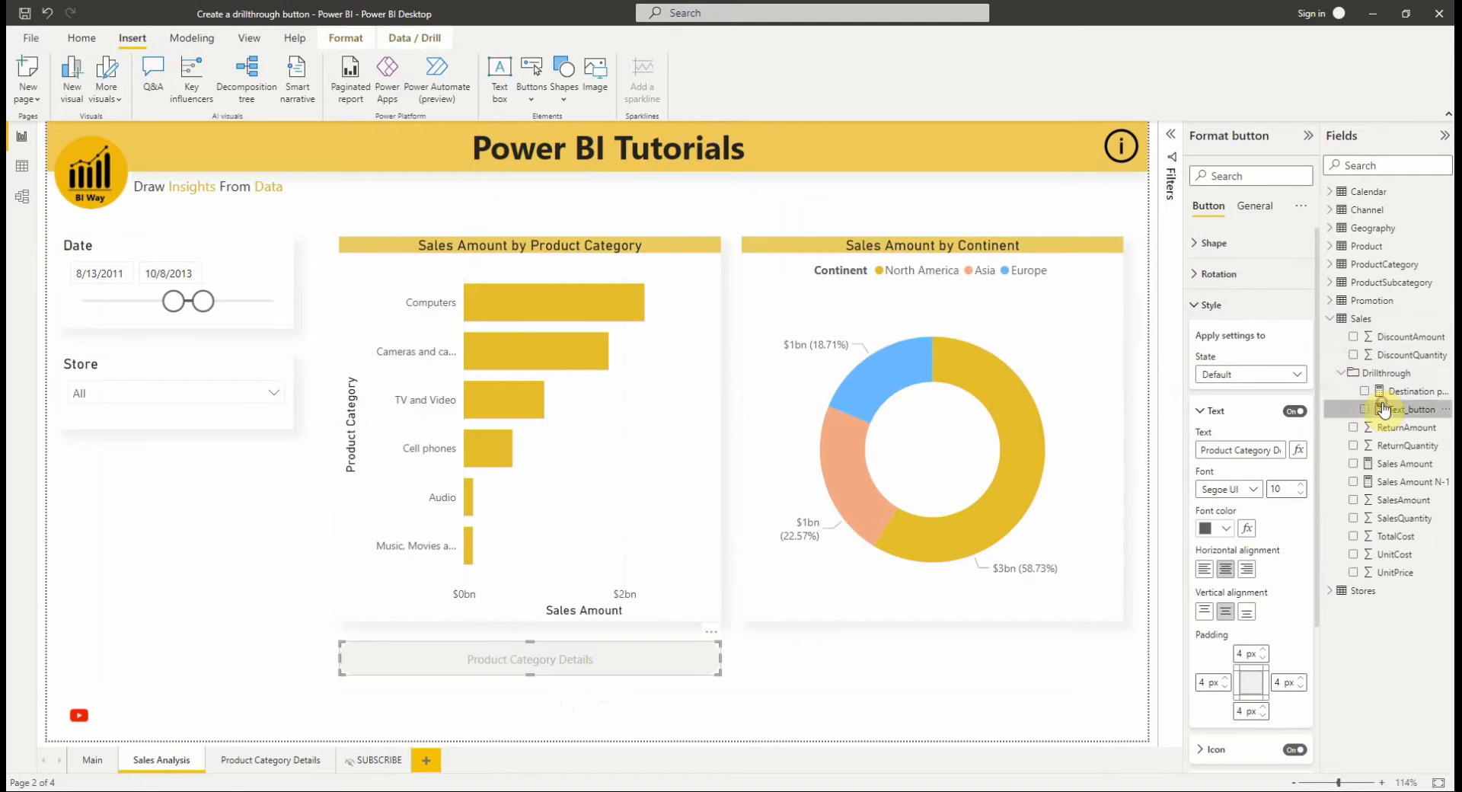
Inspect the Text_button measure and set it as the button Text's field value.
left_click(1412, 409)
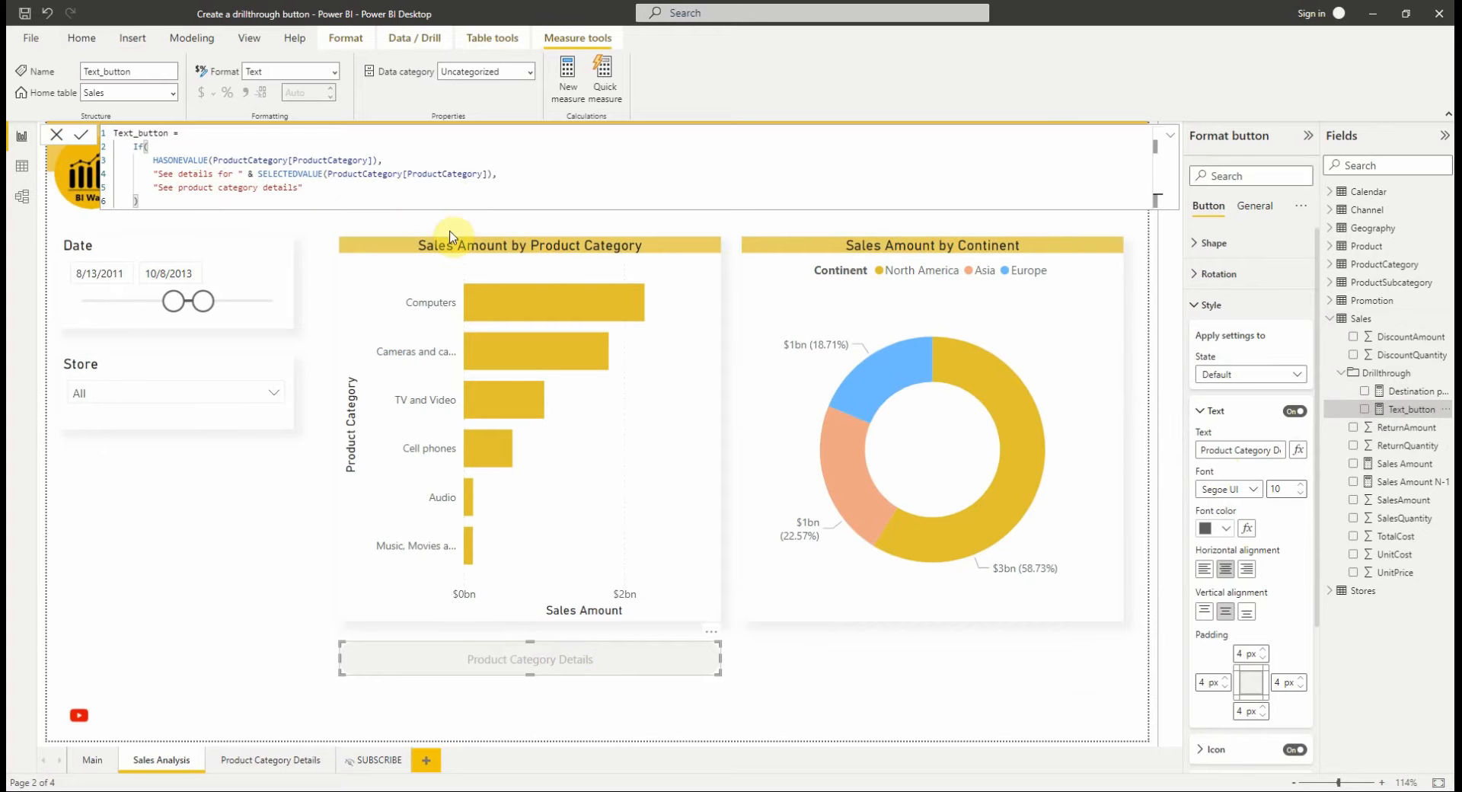
mouse_move(1297, 456)
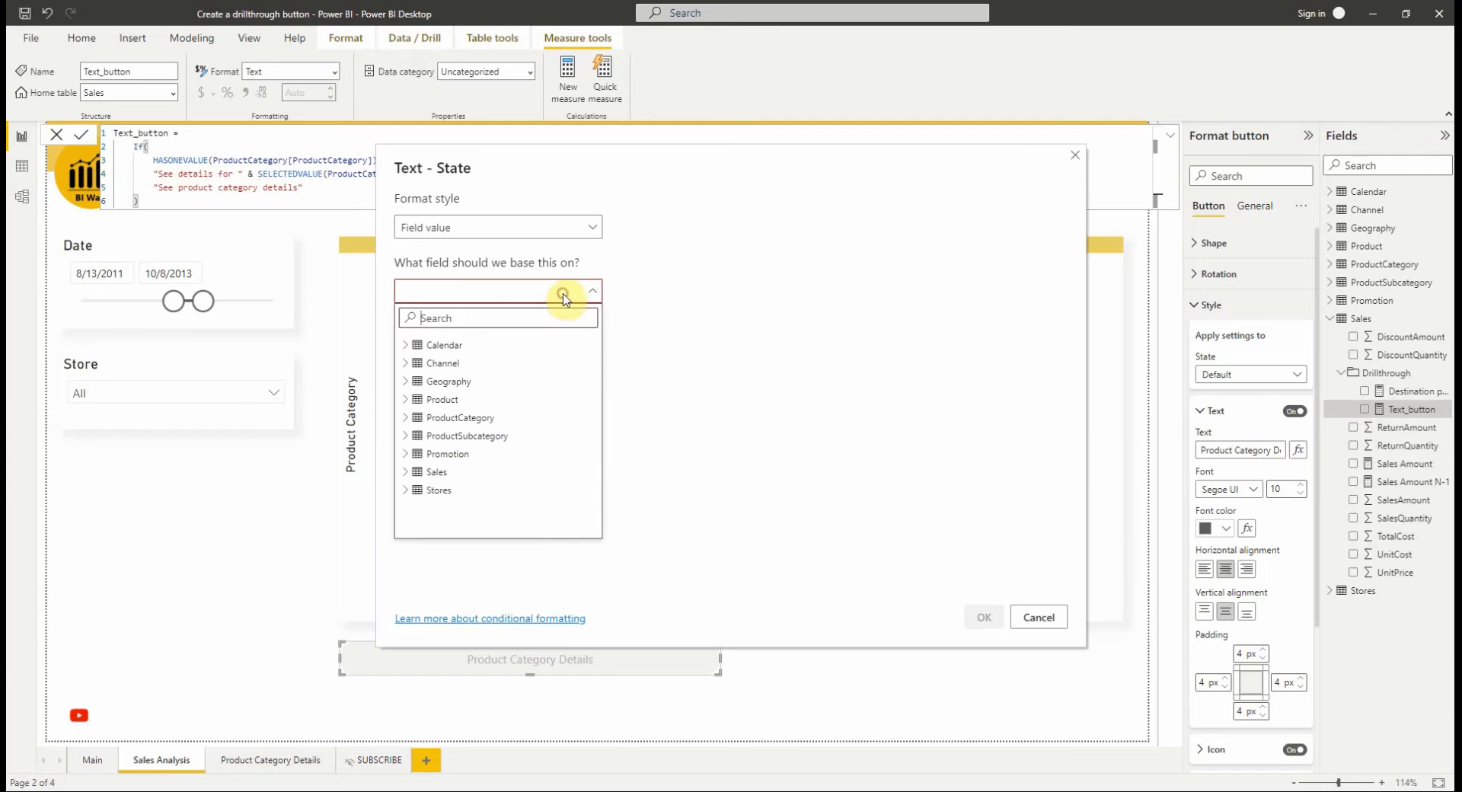
type("te")
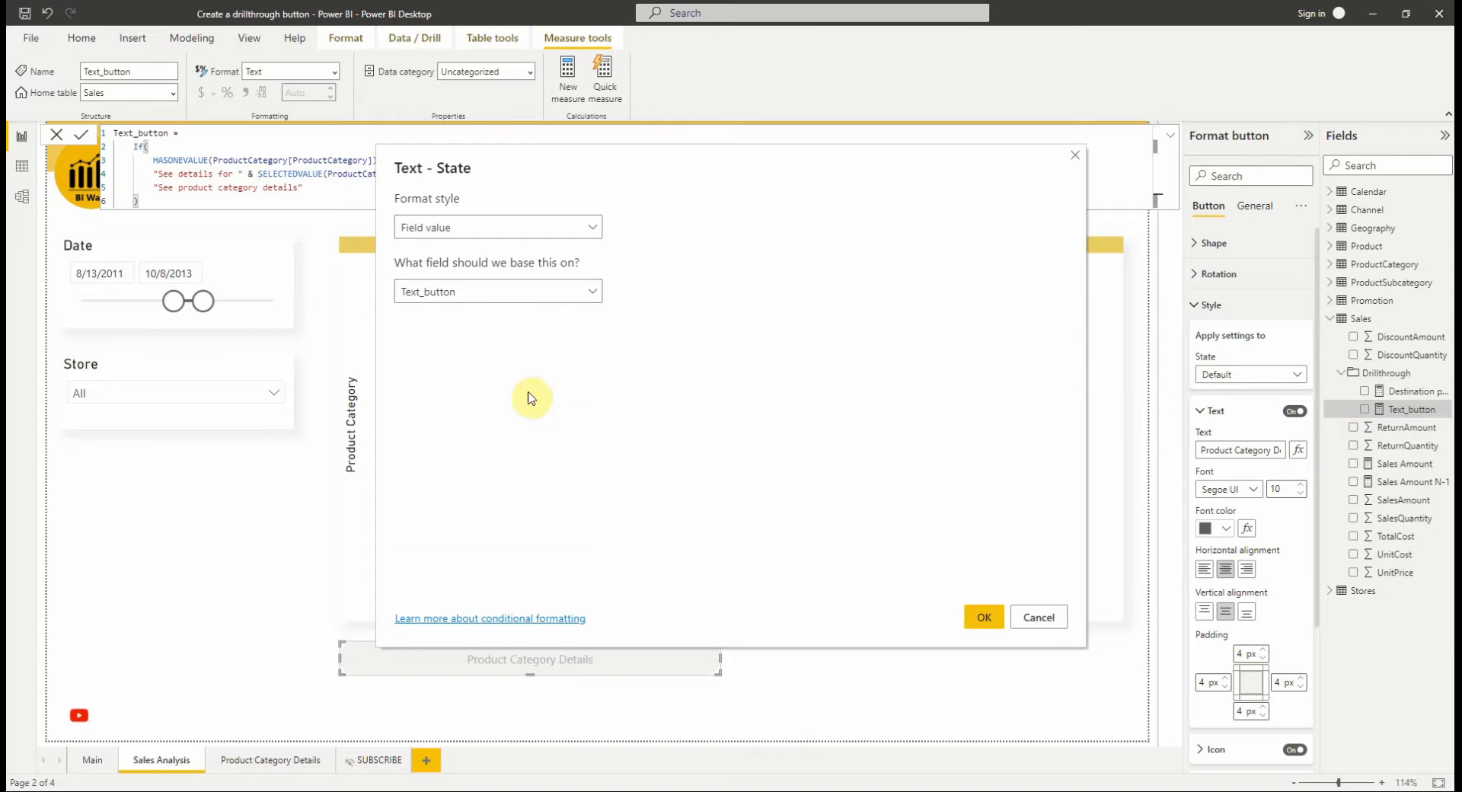
mouse_move(984, 617)
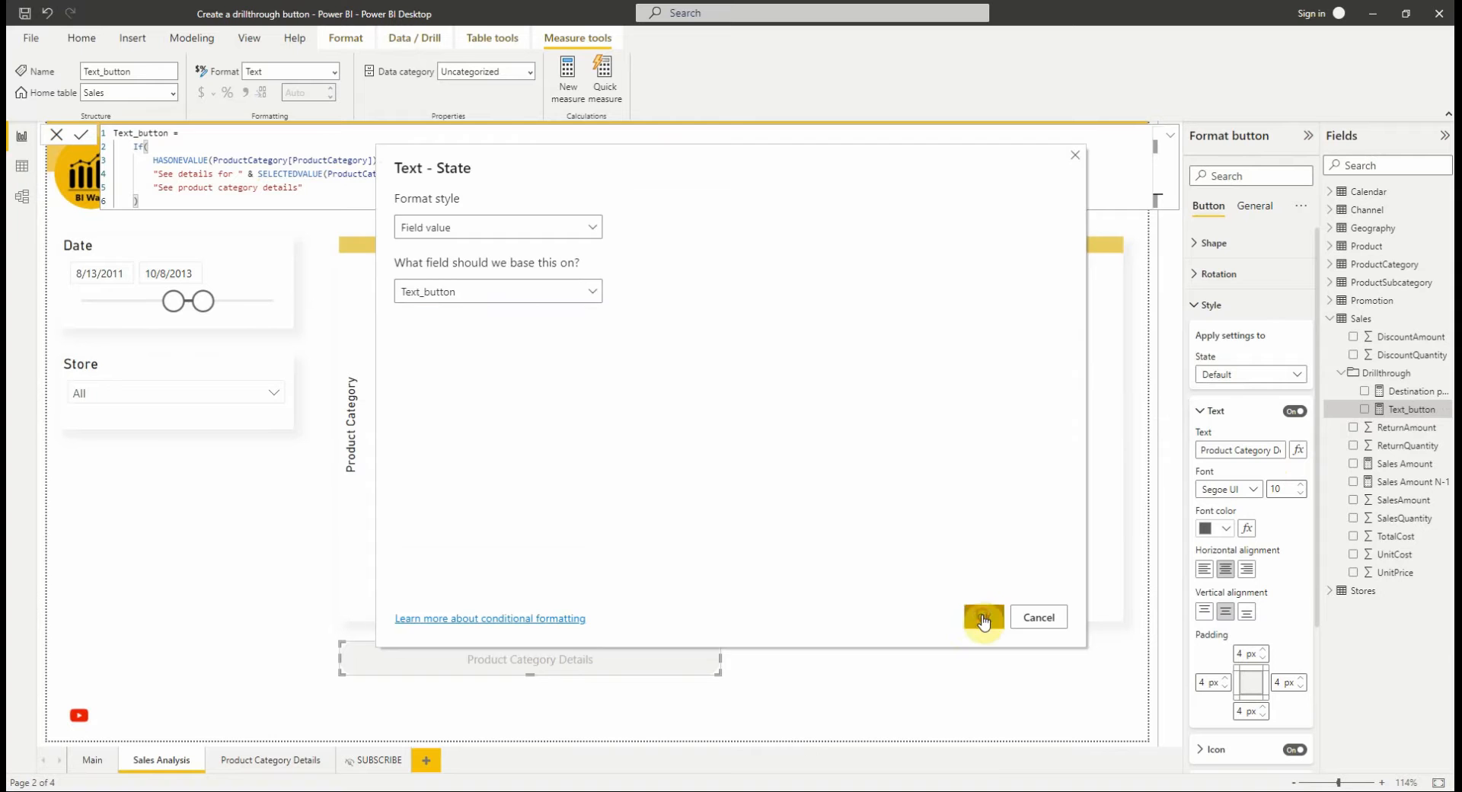
left_click(984, 617)
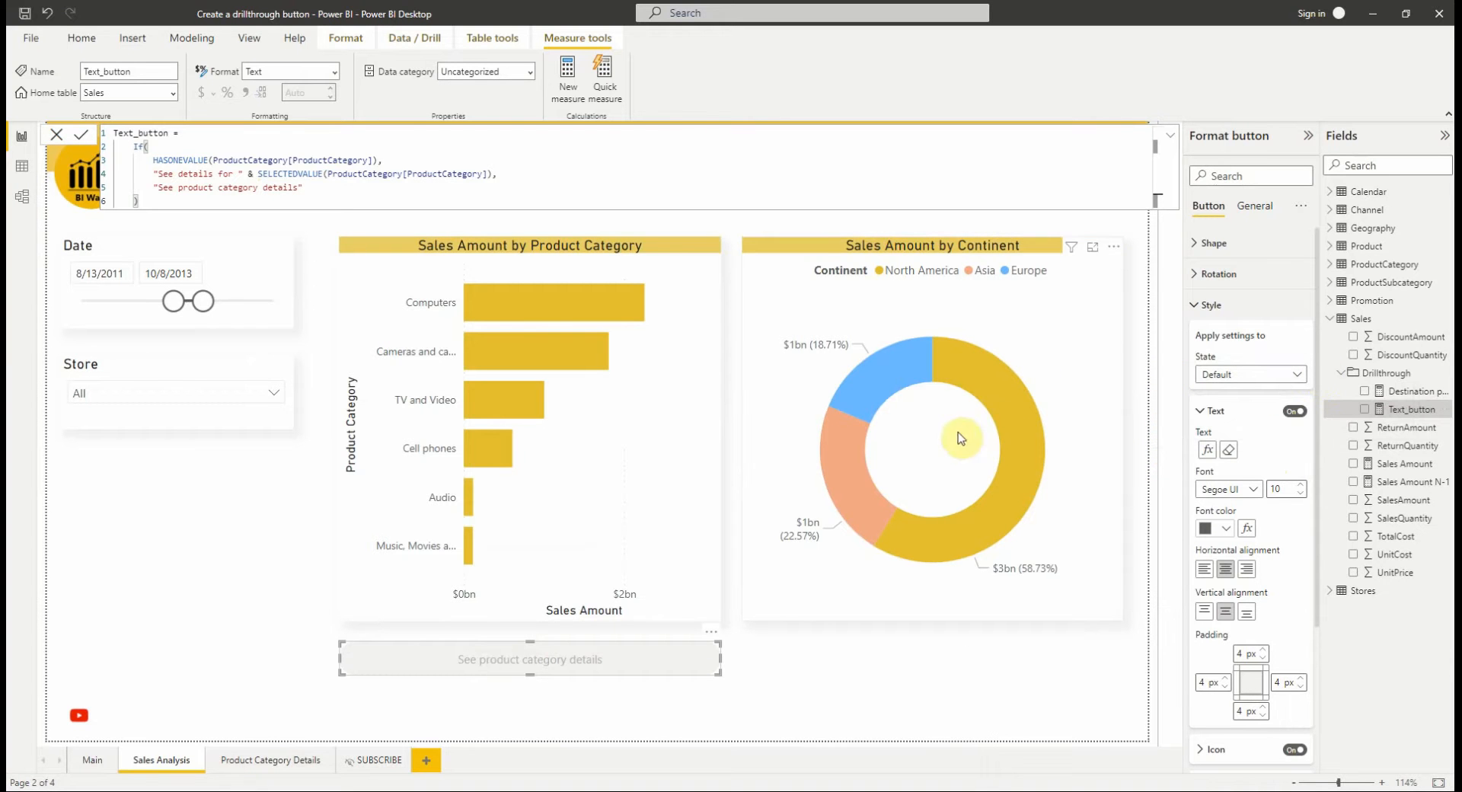
mouse_move(495, 672)
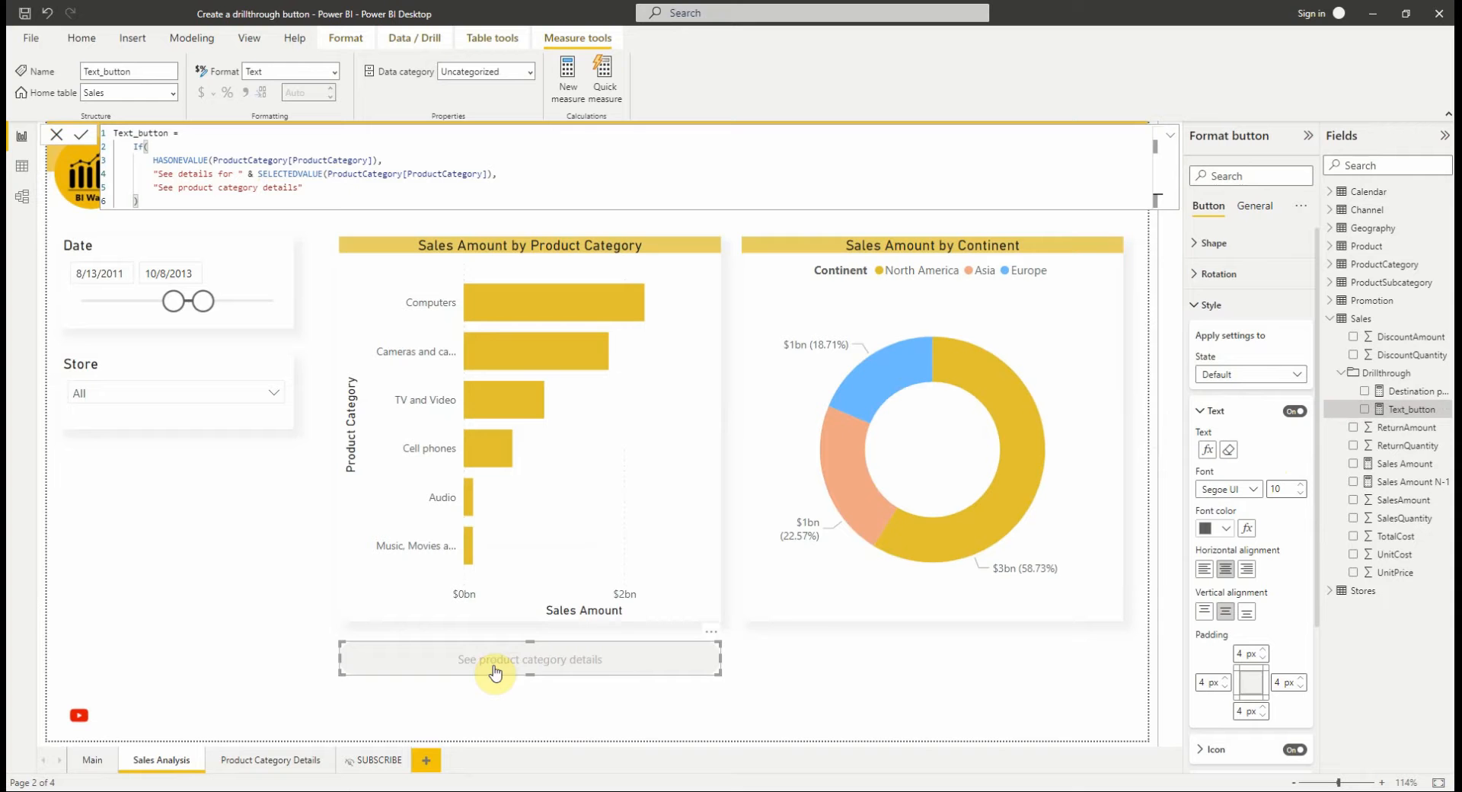
mouse_move(527, 539)
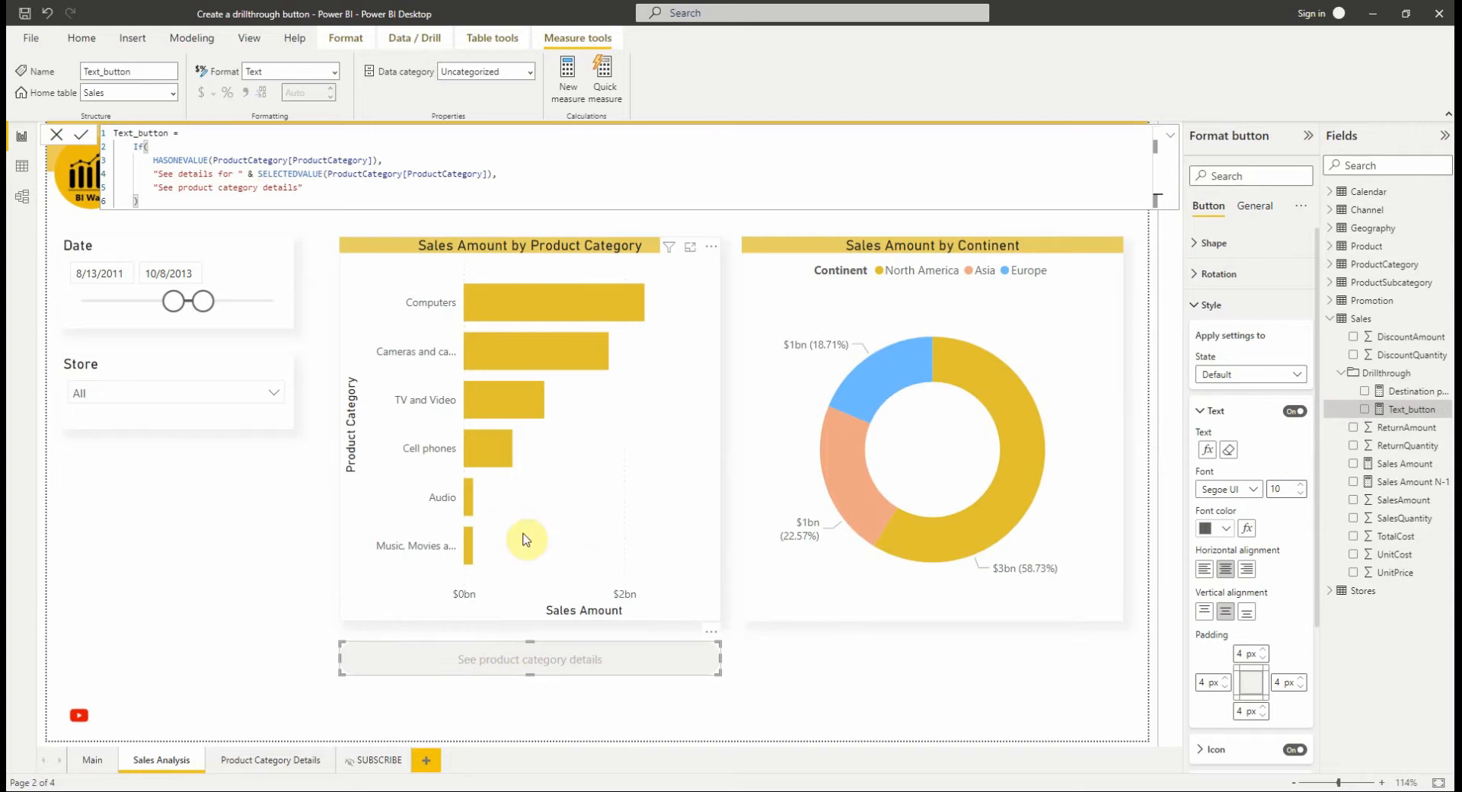
mouse_move(473, 503)
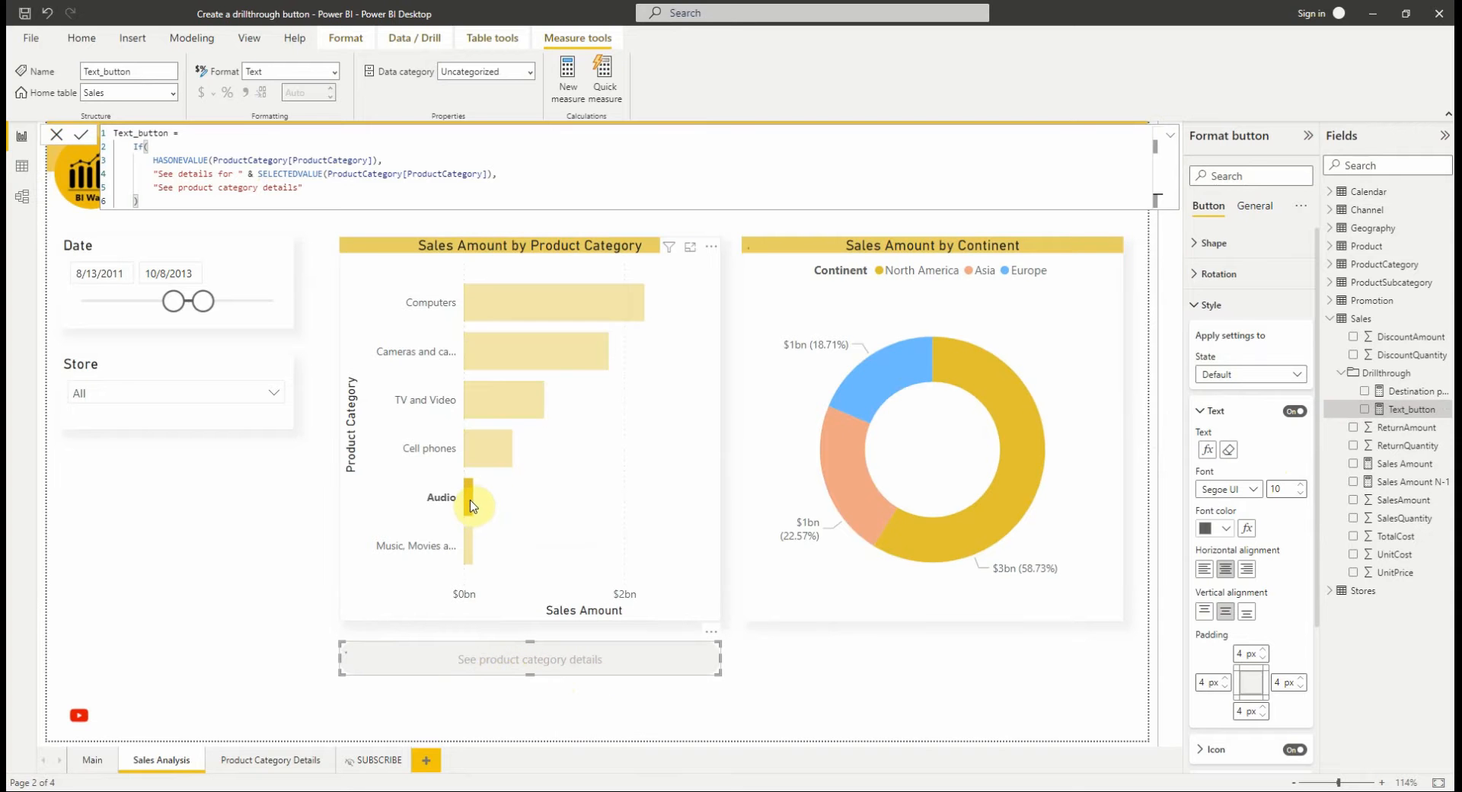
Check the label for Audio and Cell phones, then deselect the category bar.
left_click(471, 498)
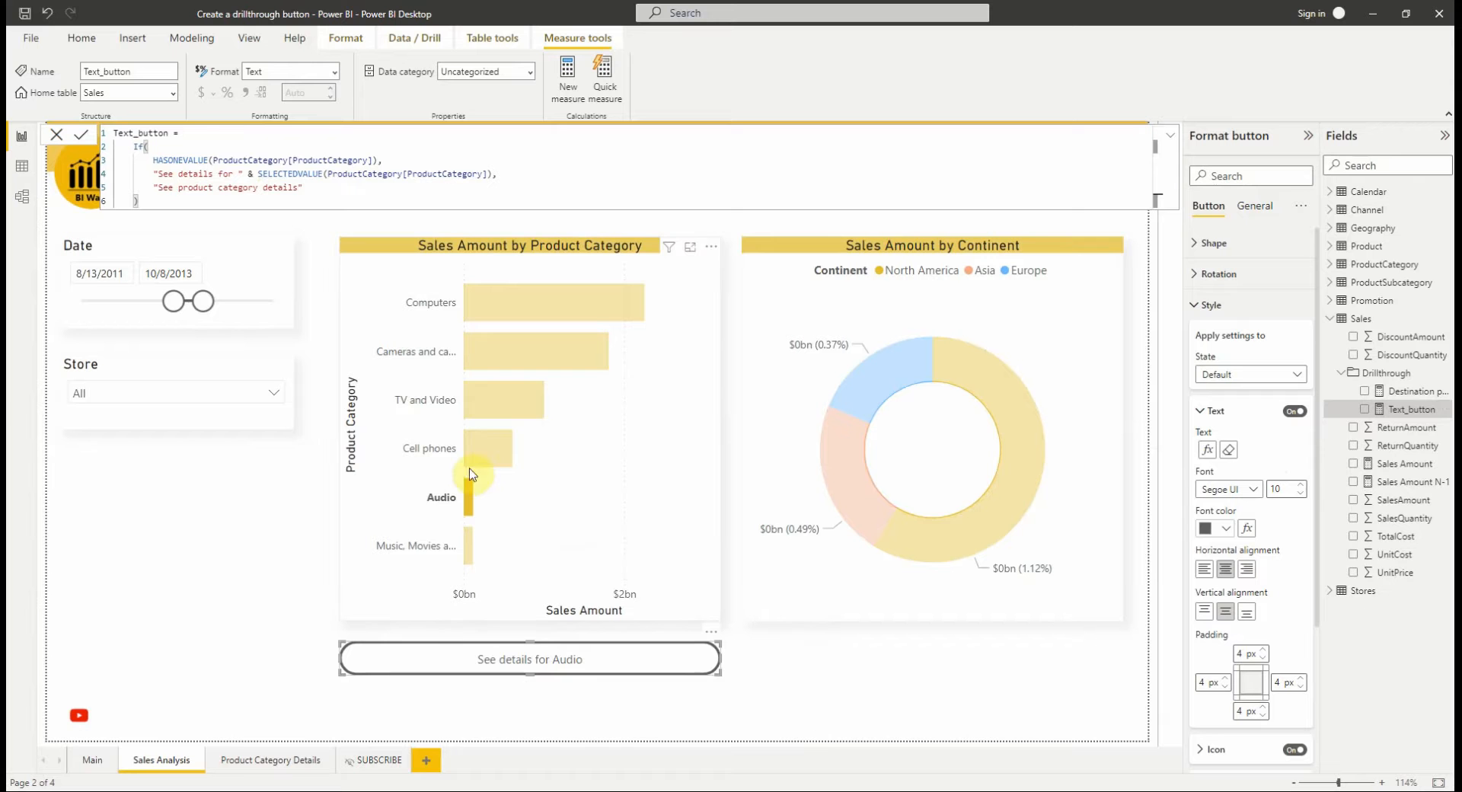
left_click(493, 449)
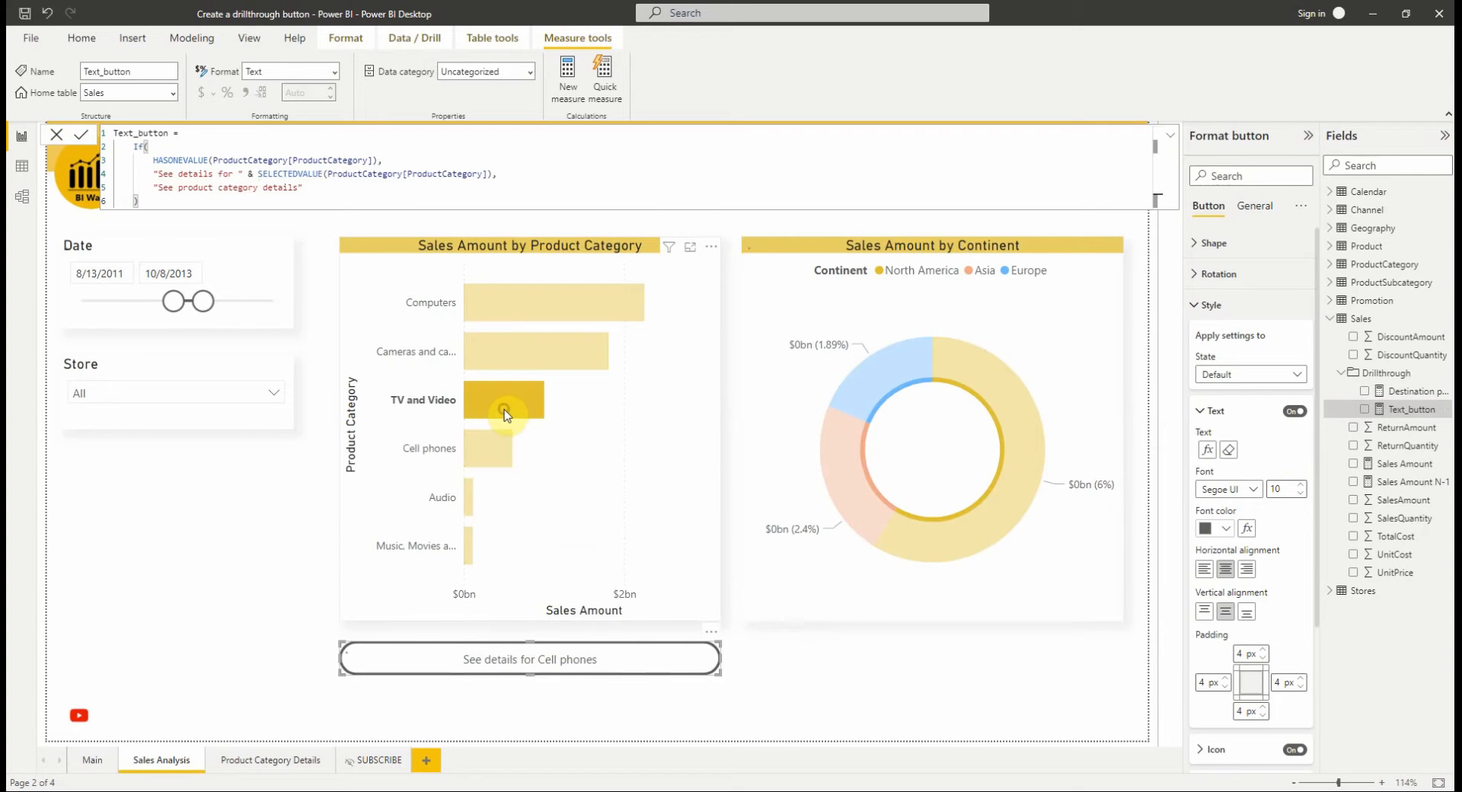
left_click(503, 399)
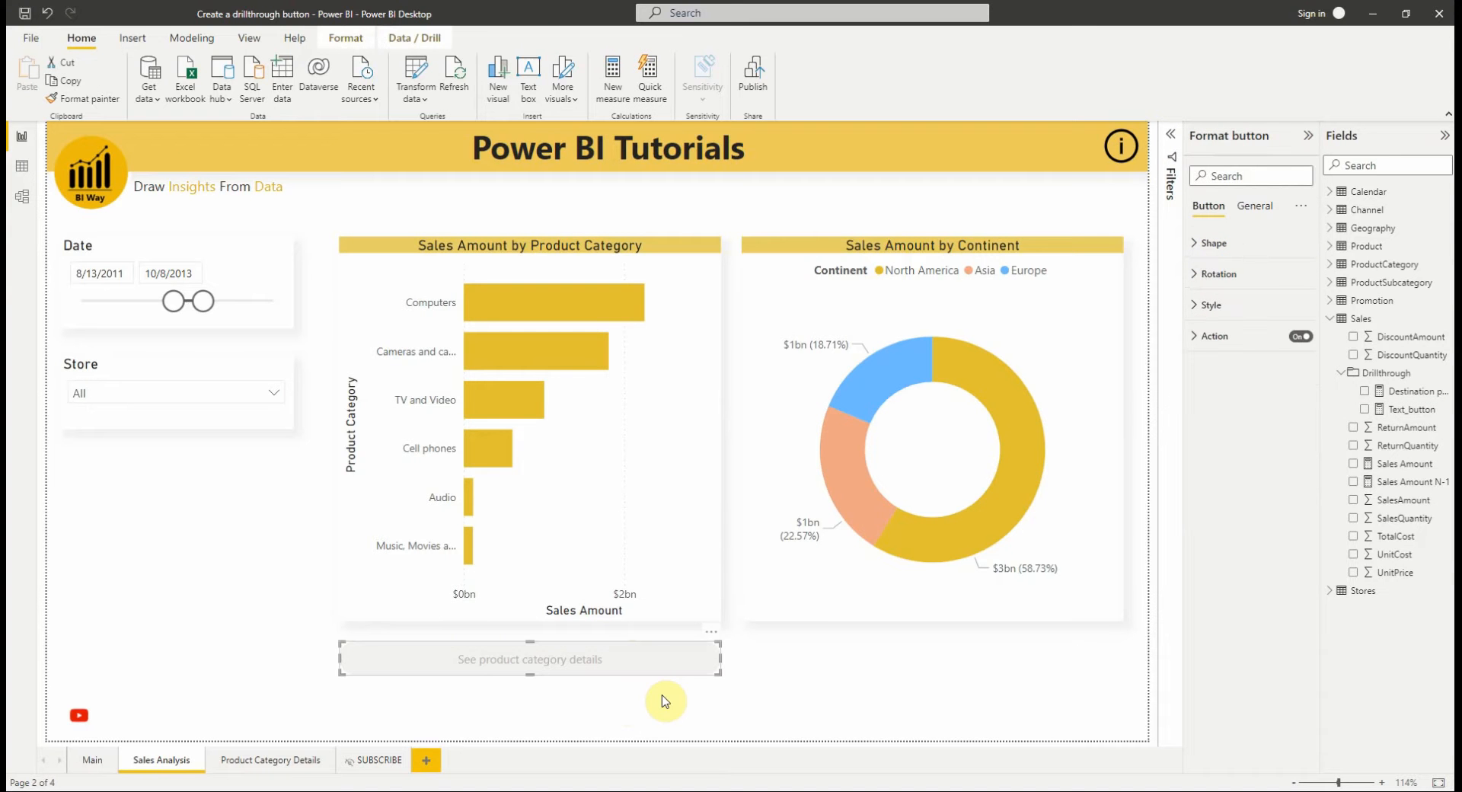
mouse_move(1021, 536)
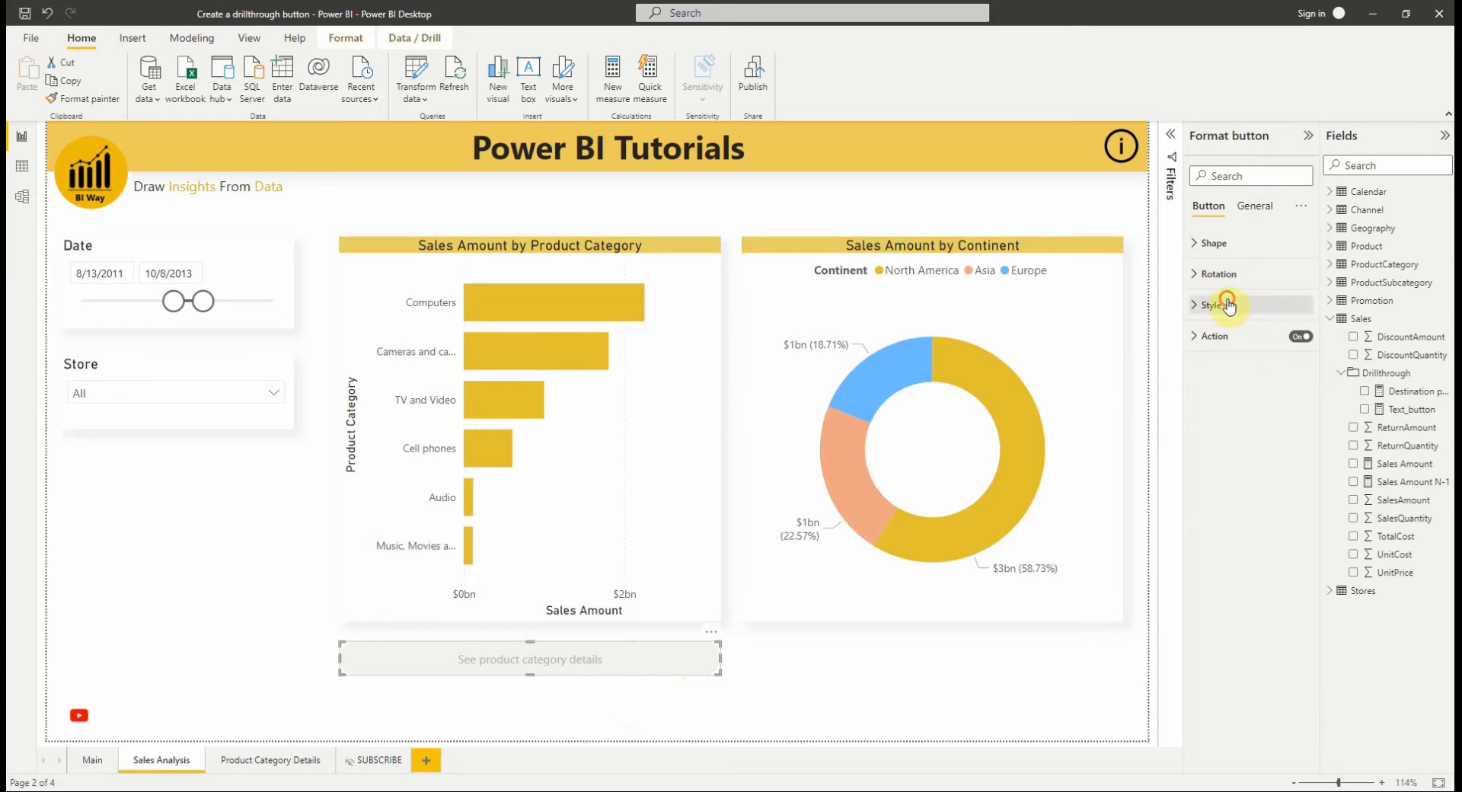
For the Disabled state, bold the label, turn on shadow and glow, and set the glow to light grey.
left_click(1213, 305)
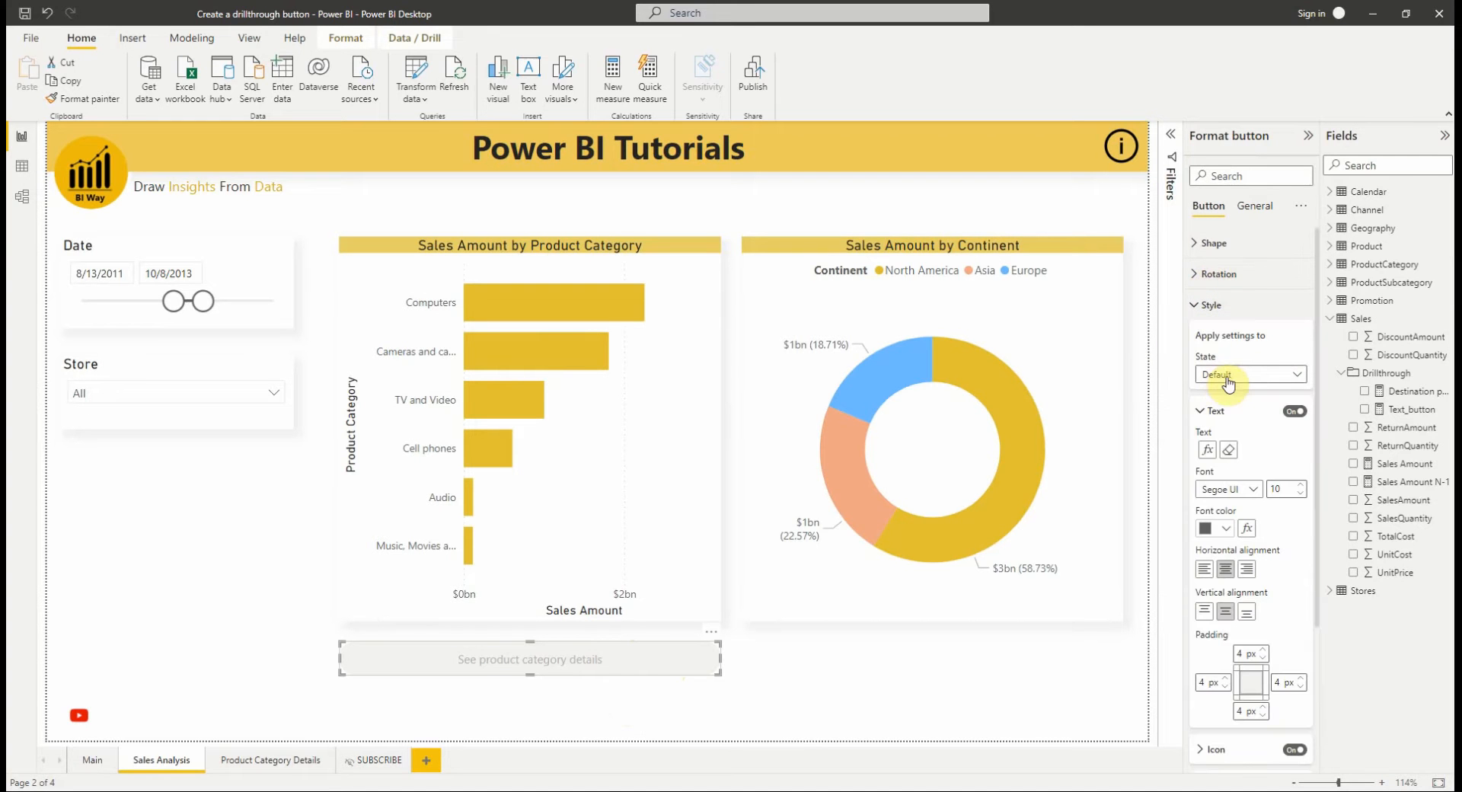
left_click(1249, 374)
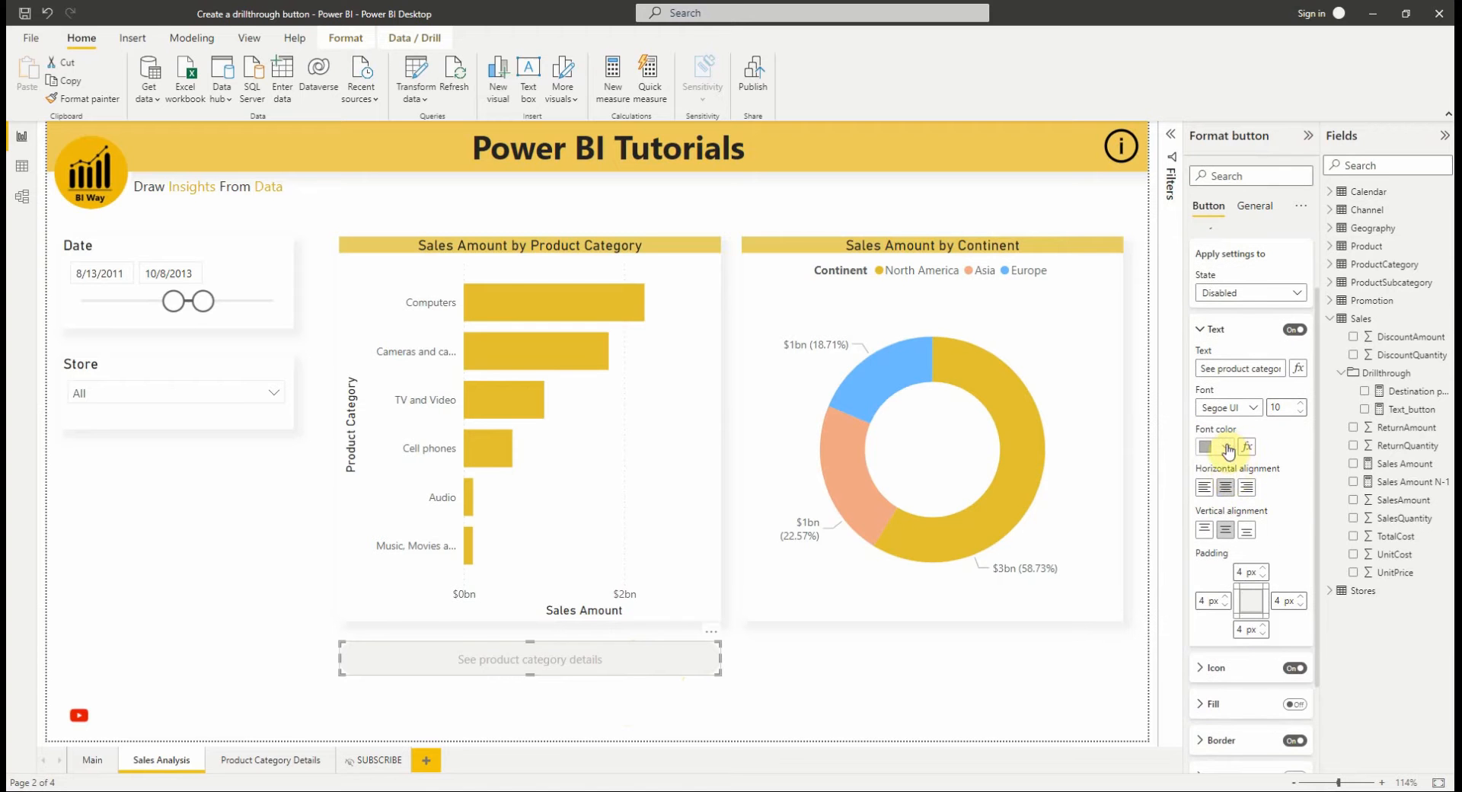
mouse_move(1305, 407)
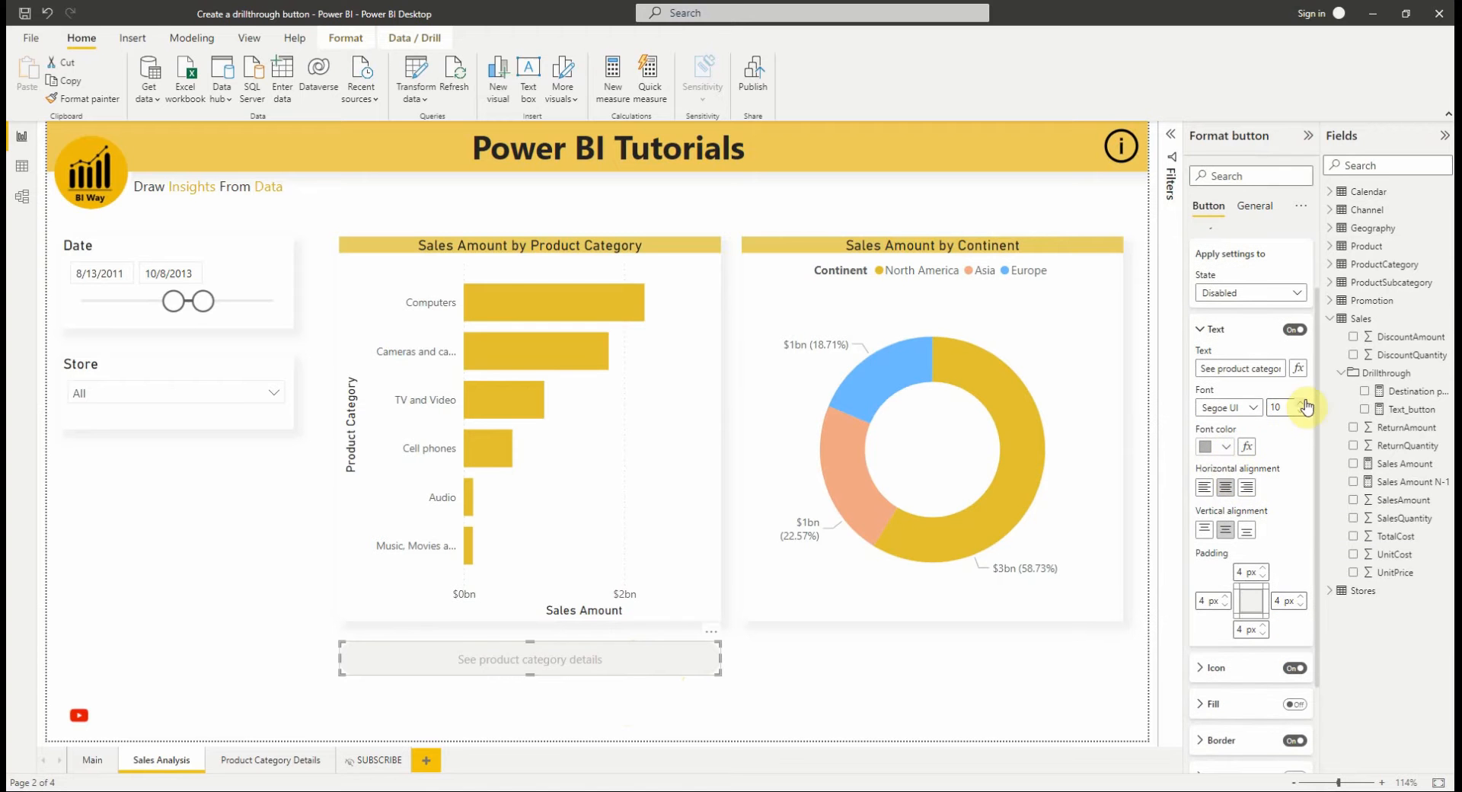
left_click(1226, 408)
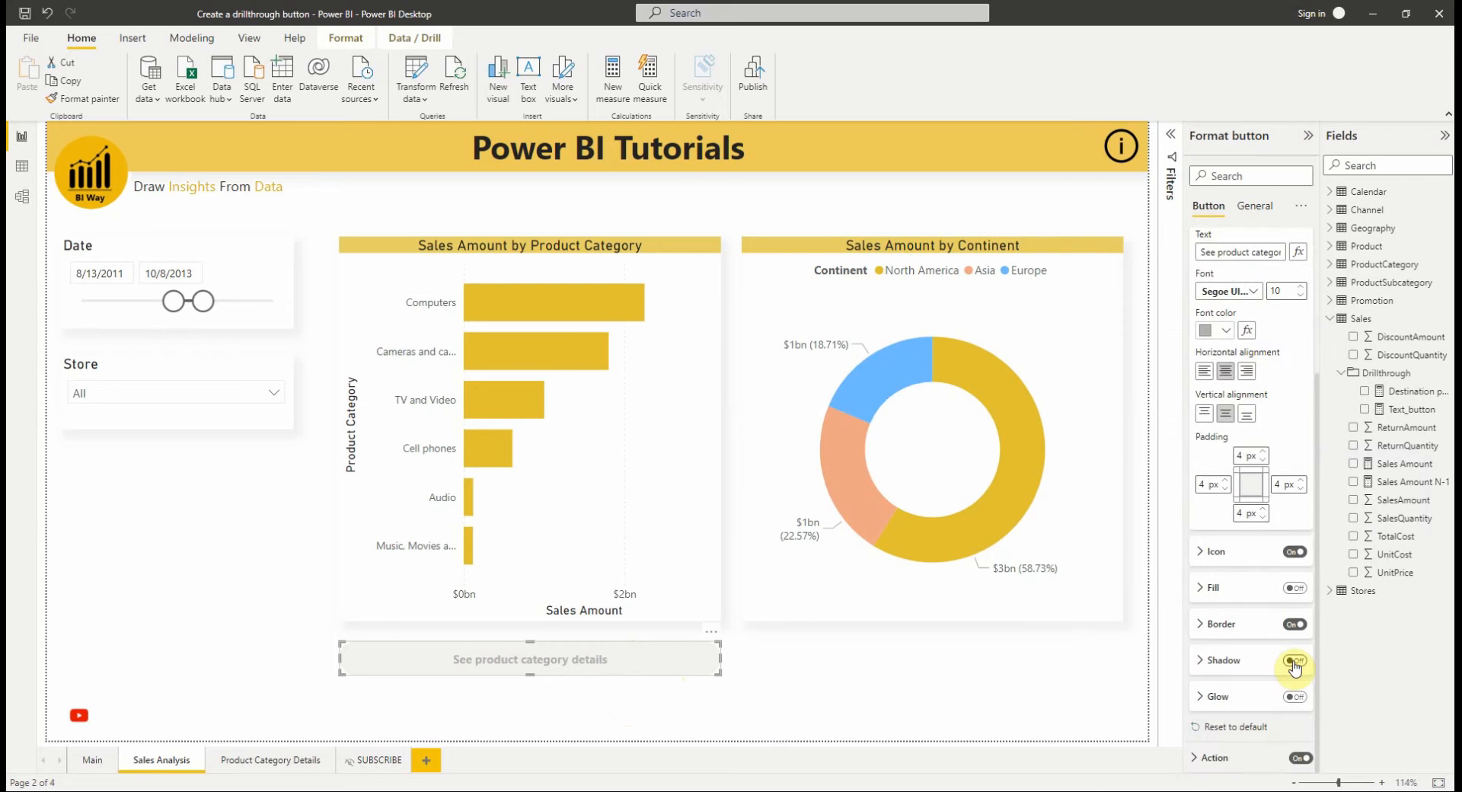
left_click(1295, 660)
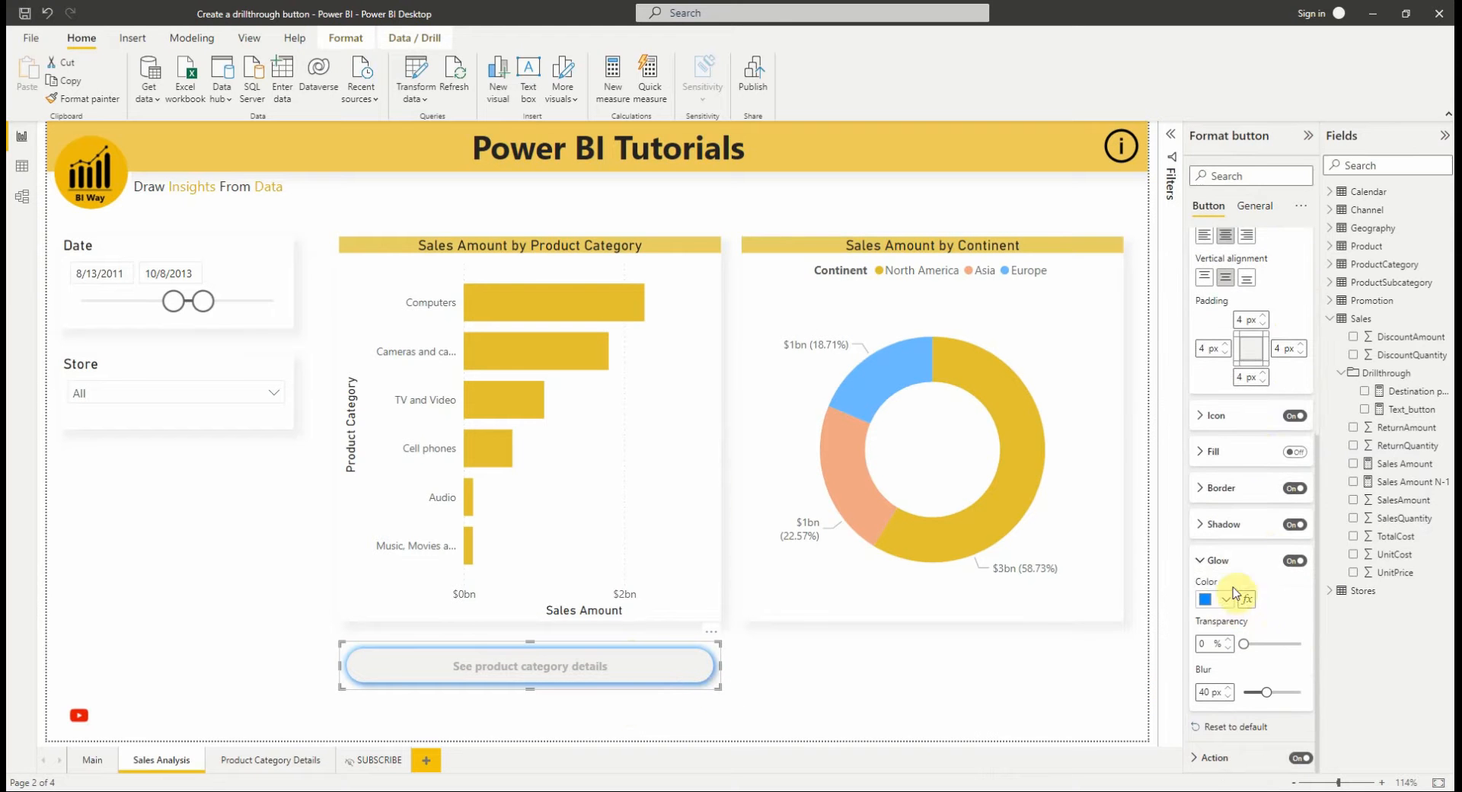
left_click(1206, 600)
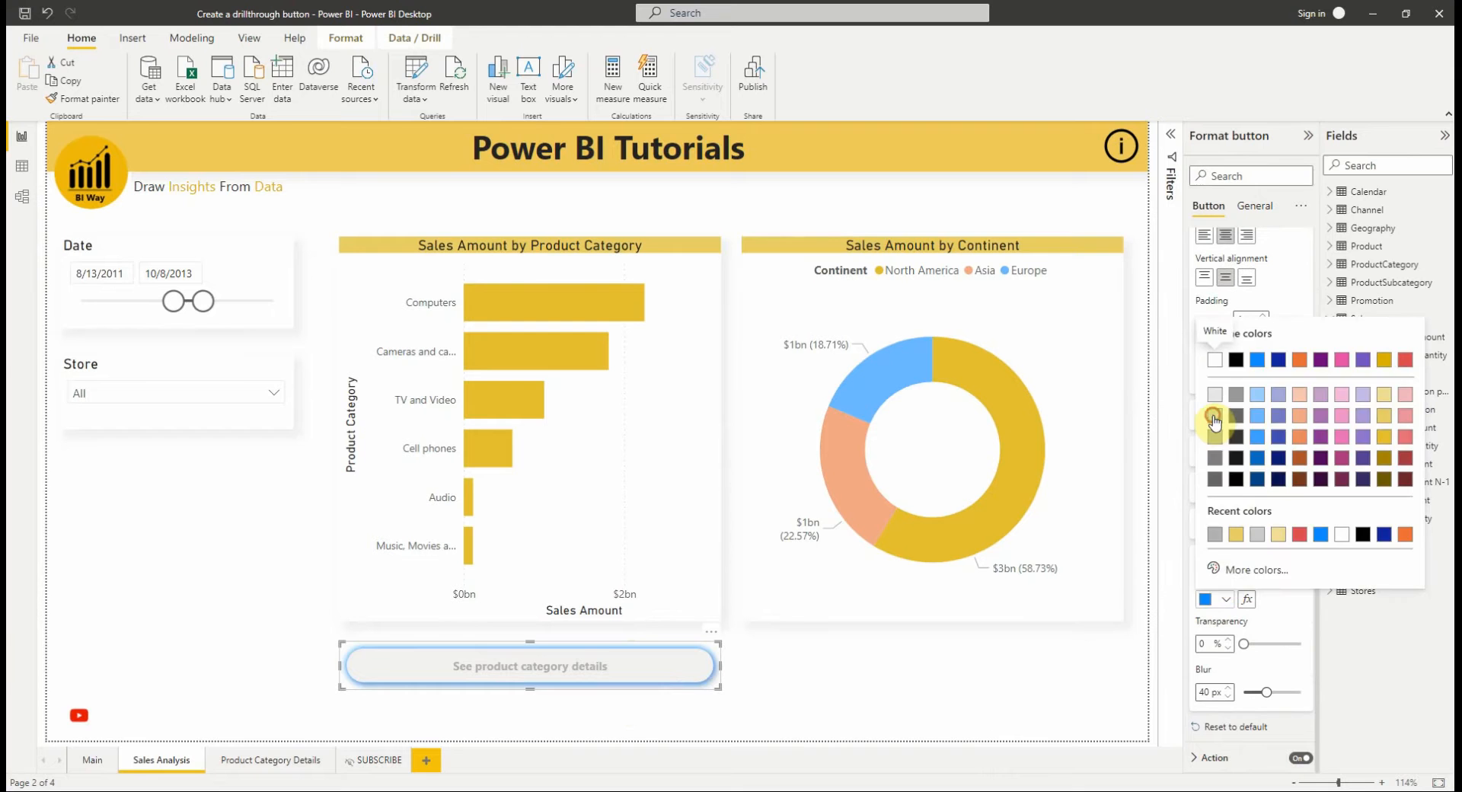
left_click(1215, 418)
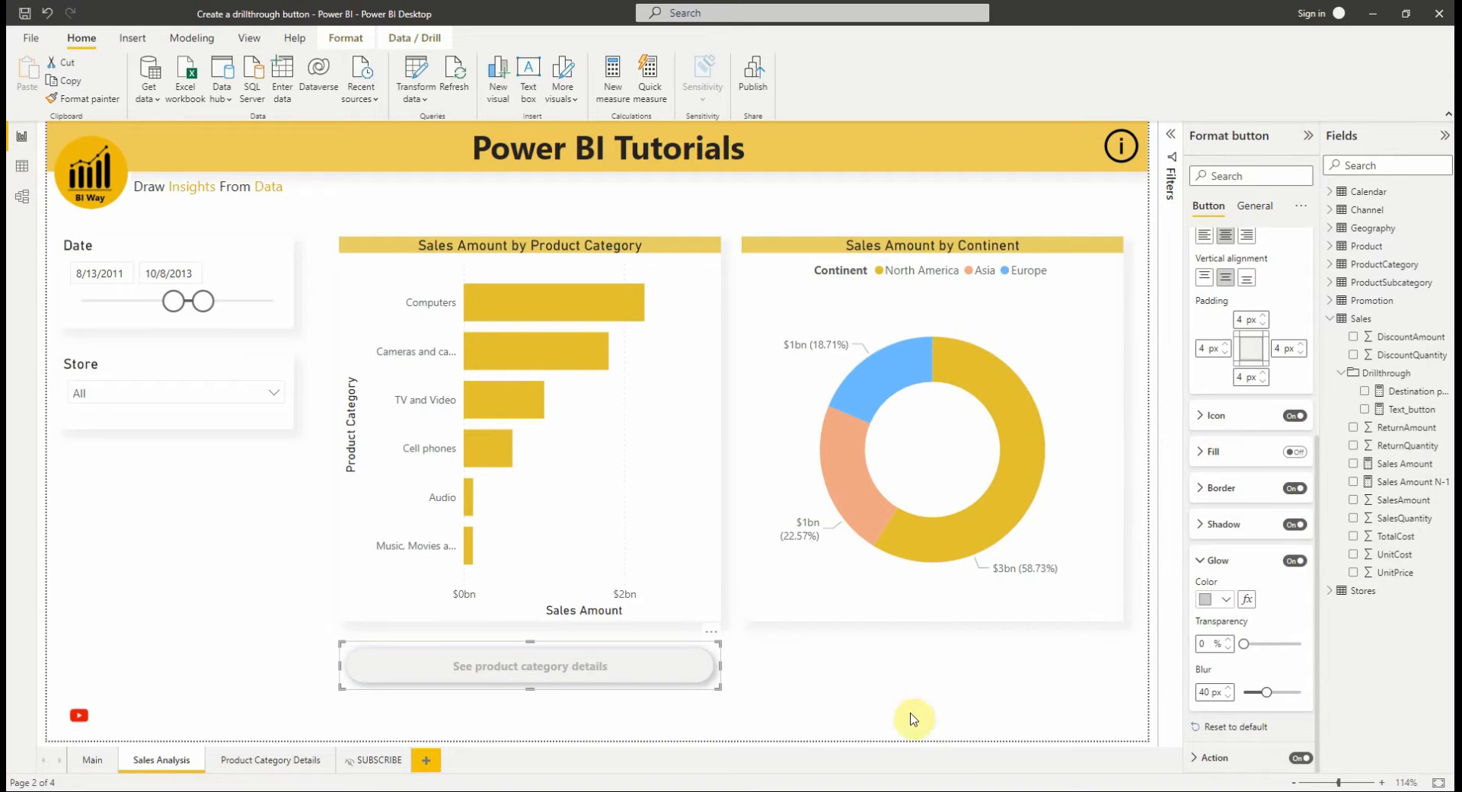
mouse_move(1208, 569)
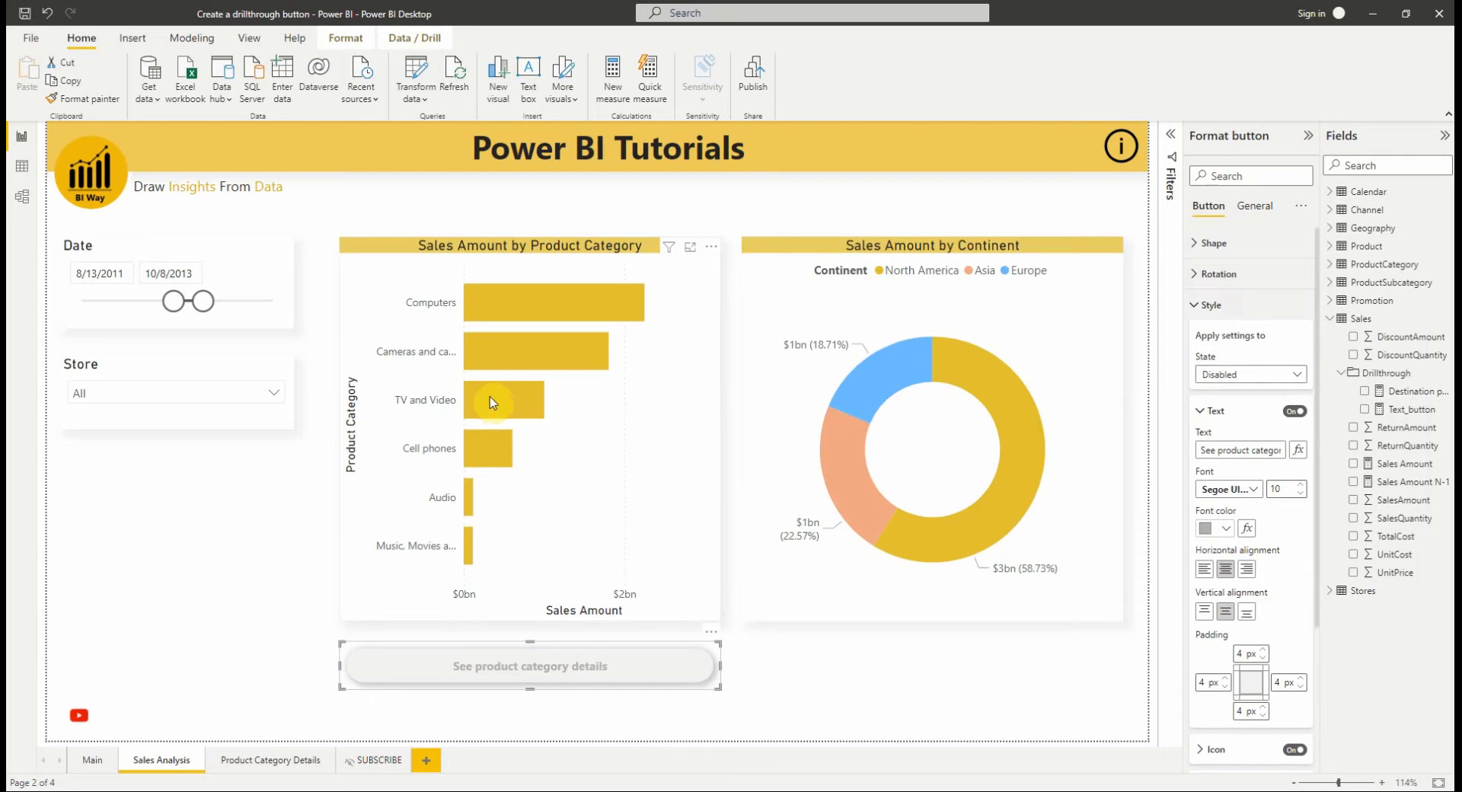
Select TV and Video, then switch the Default state label to Segoe UI Bold.
left_click(504, 399)
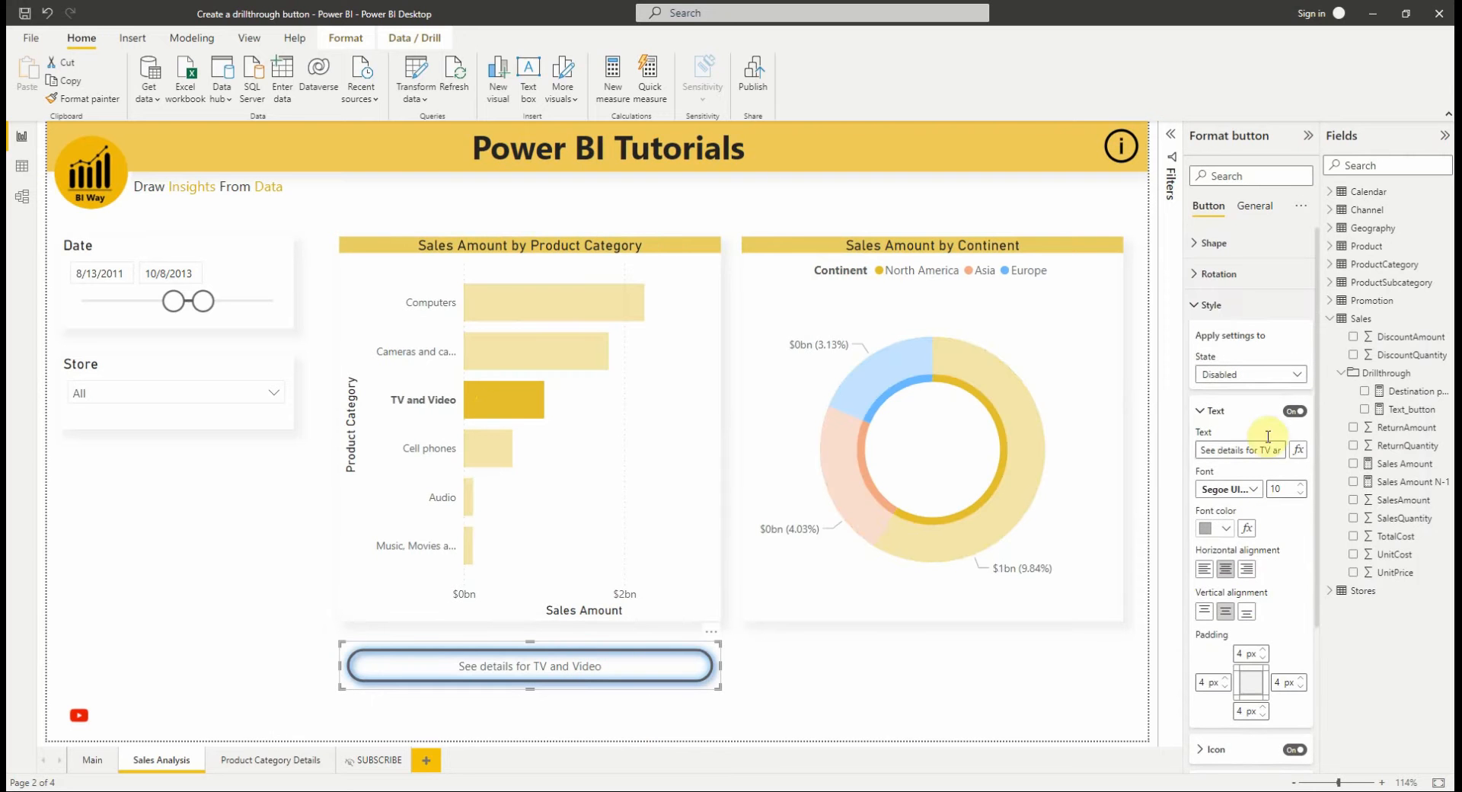
left_click(1250, 374)
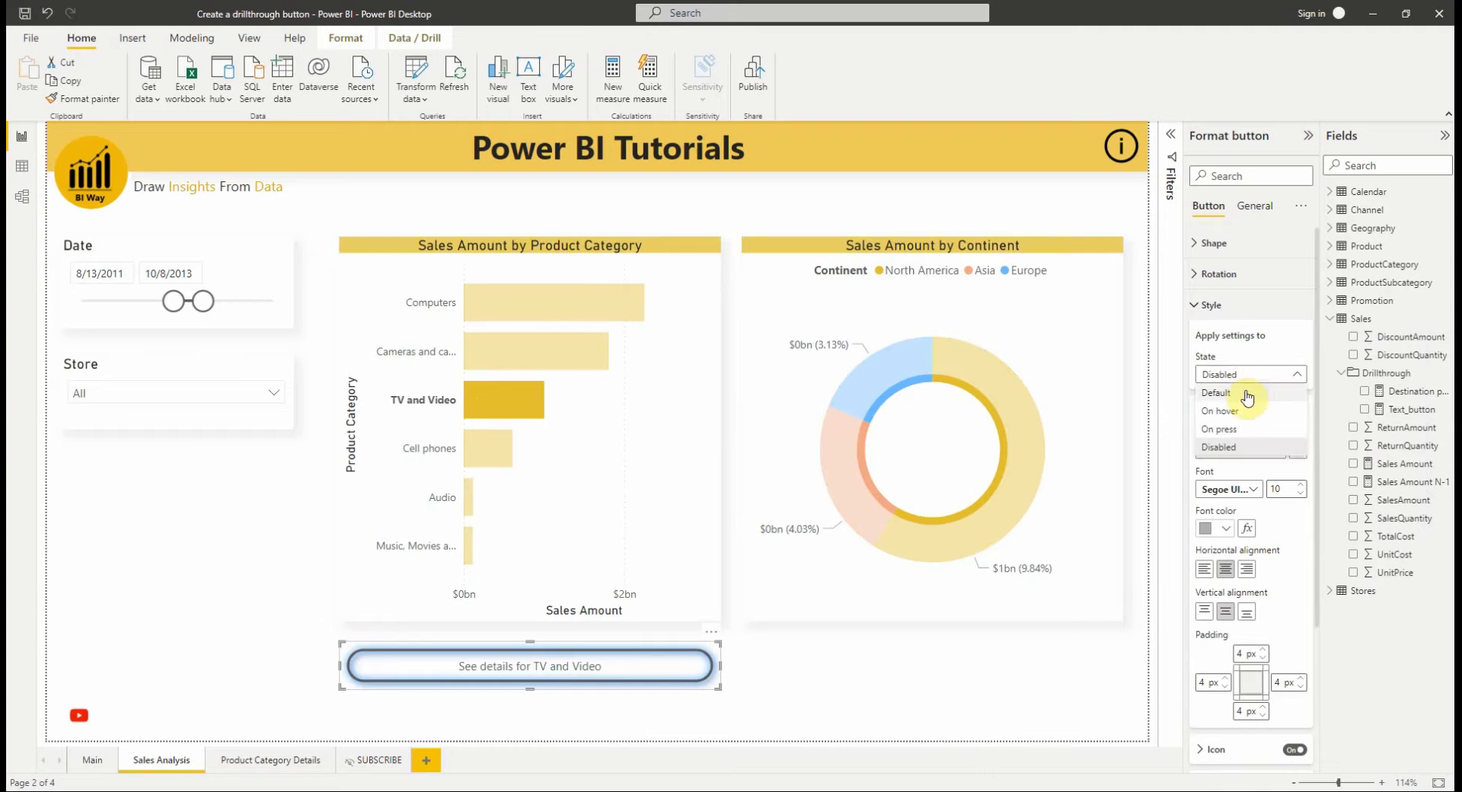
left_click(1217, 391)
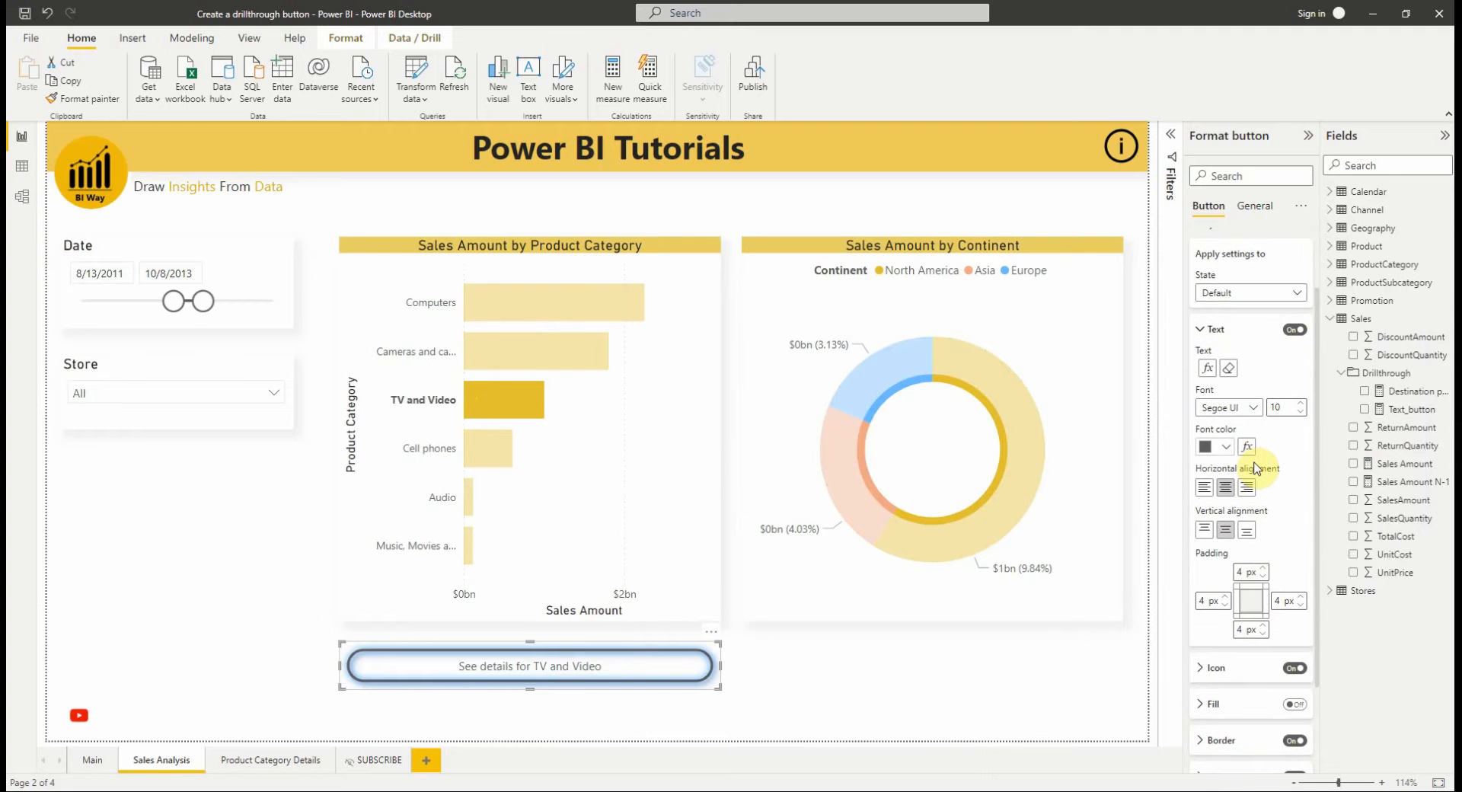
mouse_move(1250, 466)
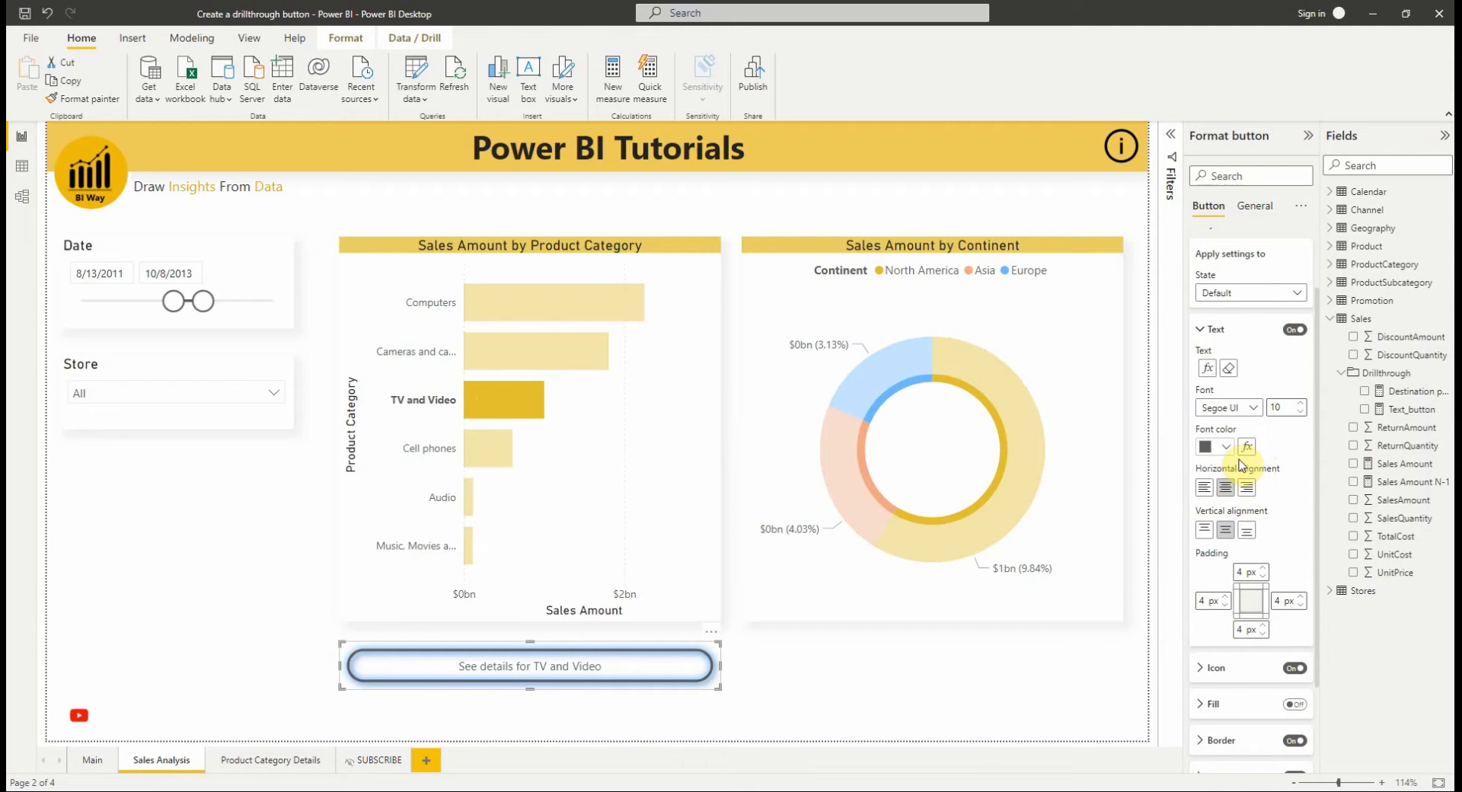
left_click(1229, 407)
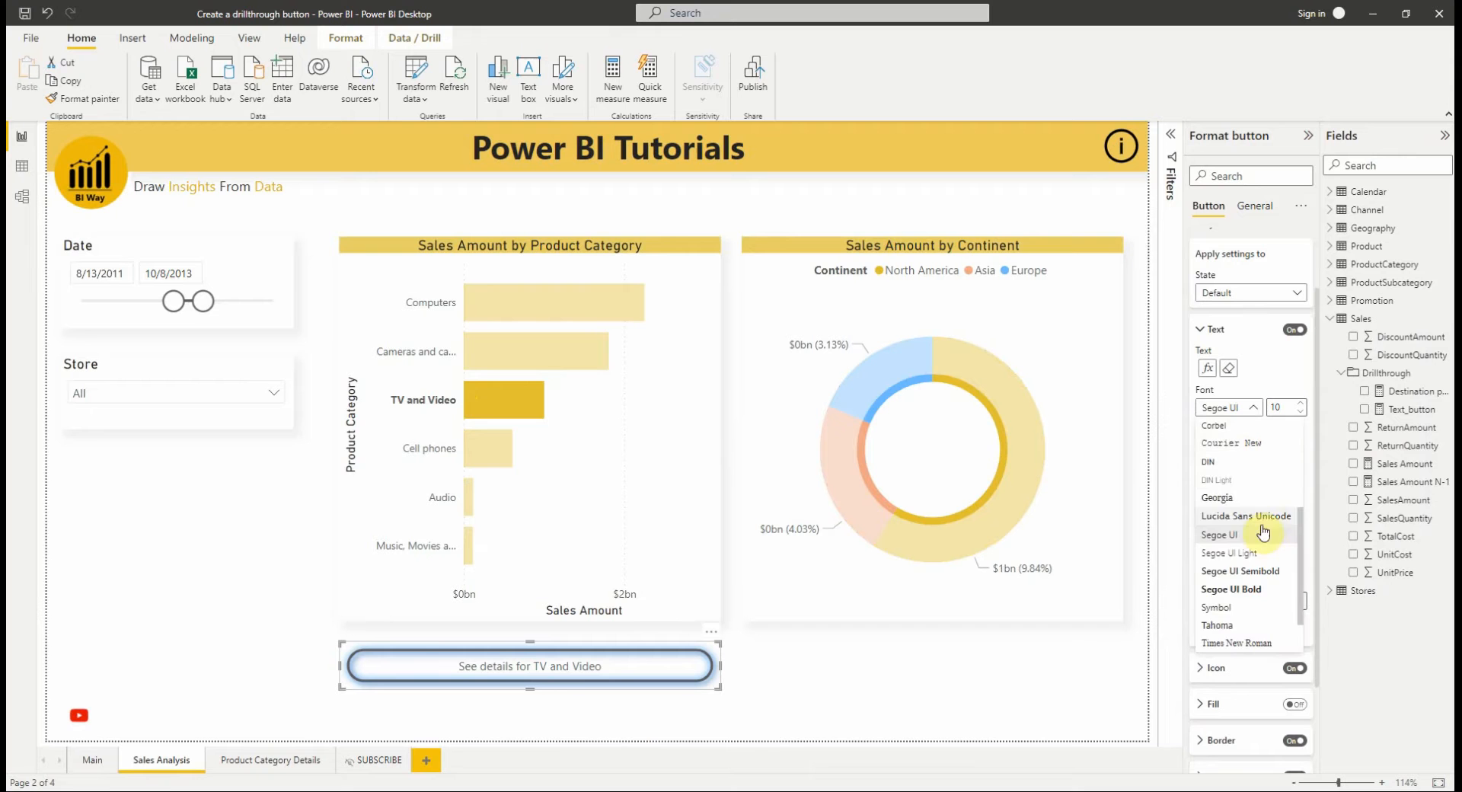
left_click(1219, 534)
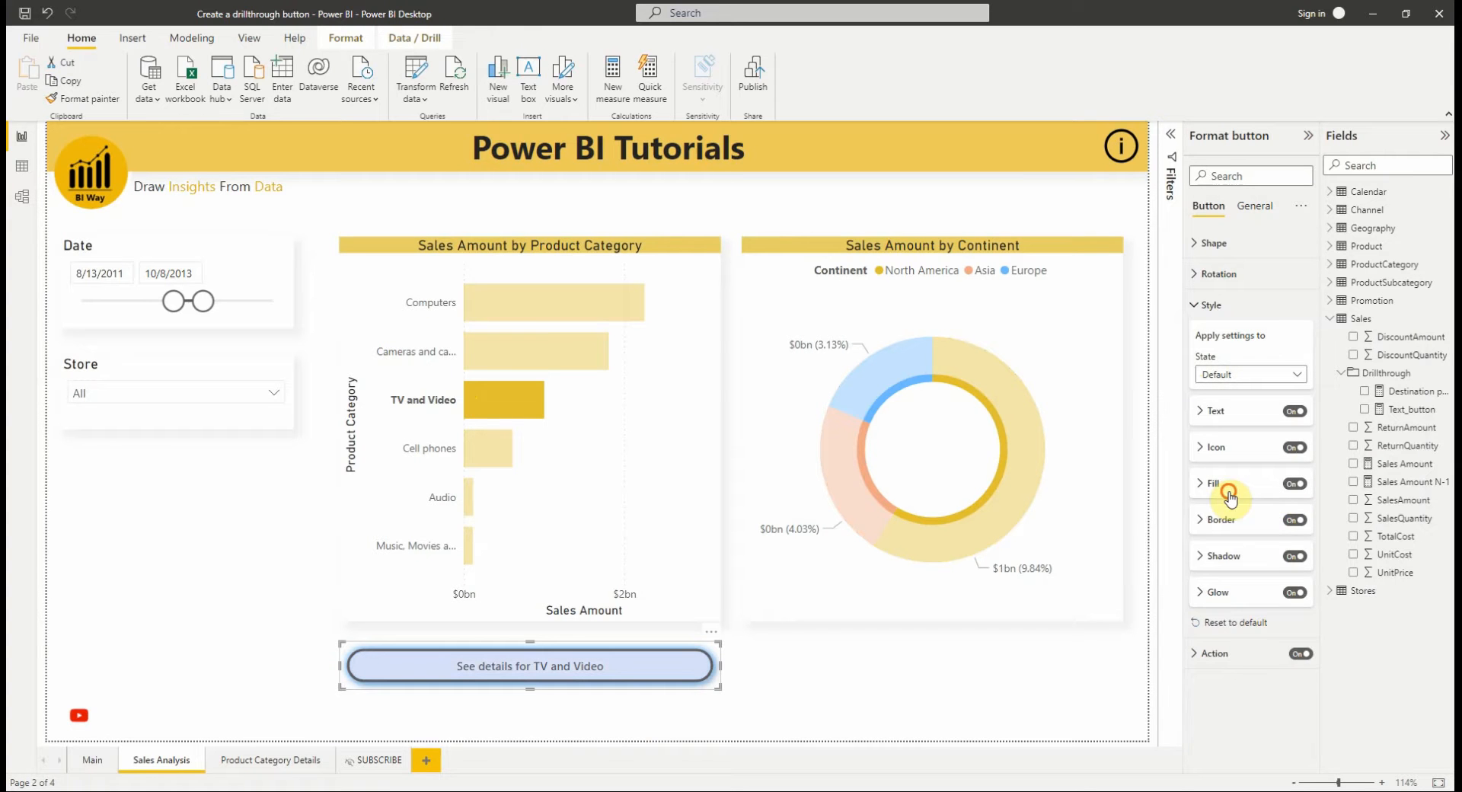
Give the Default state a gold fill, no border and a gold glow, then deselect.
left_click(1213, 484)
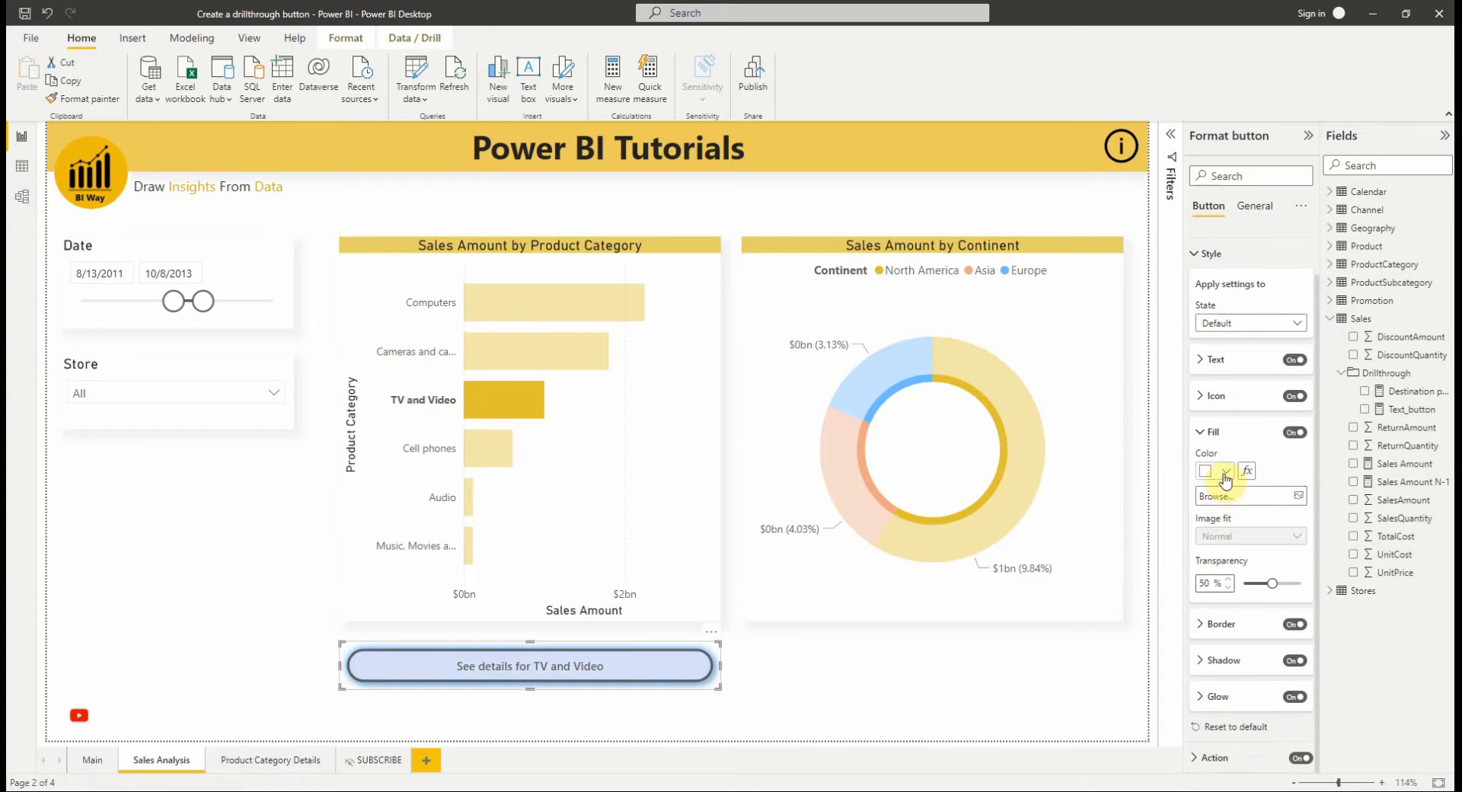
left_click(1227, 469)
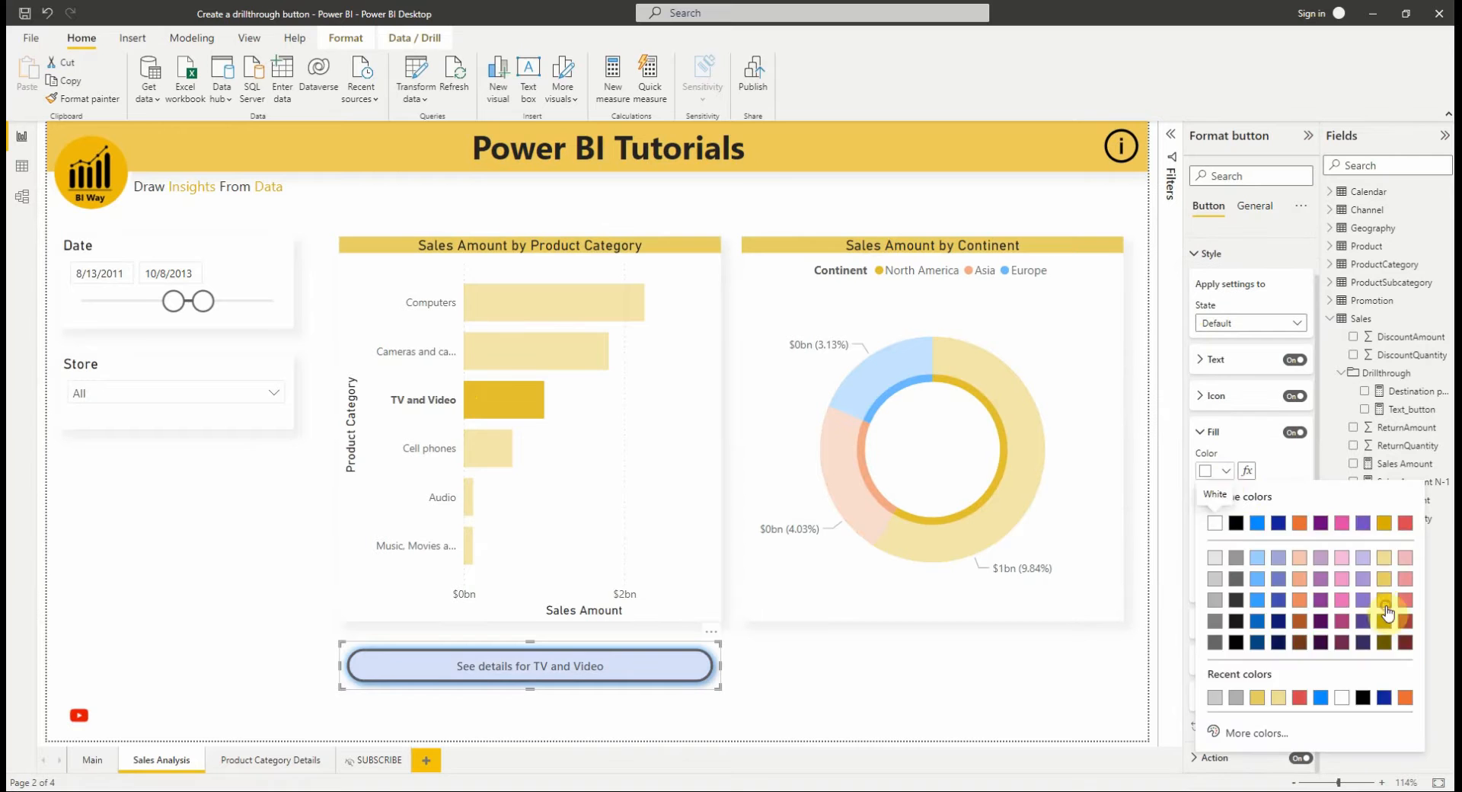
left_click(1383, 601)
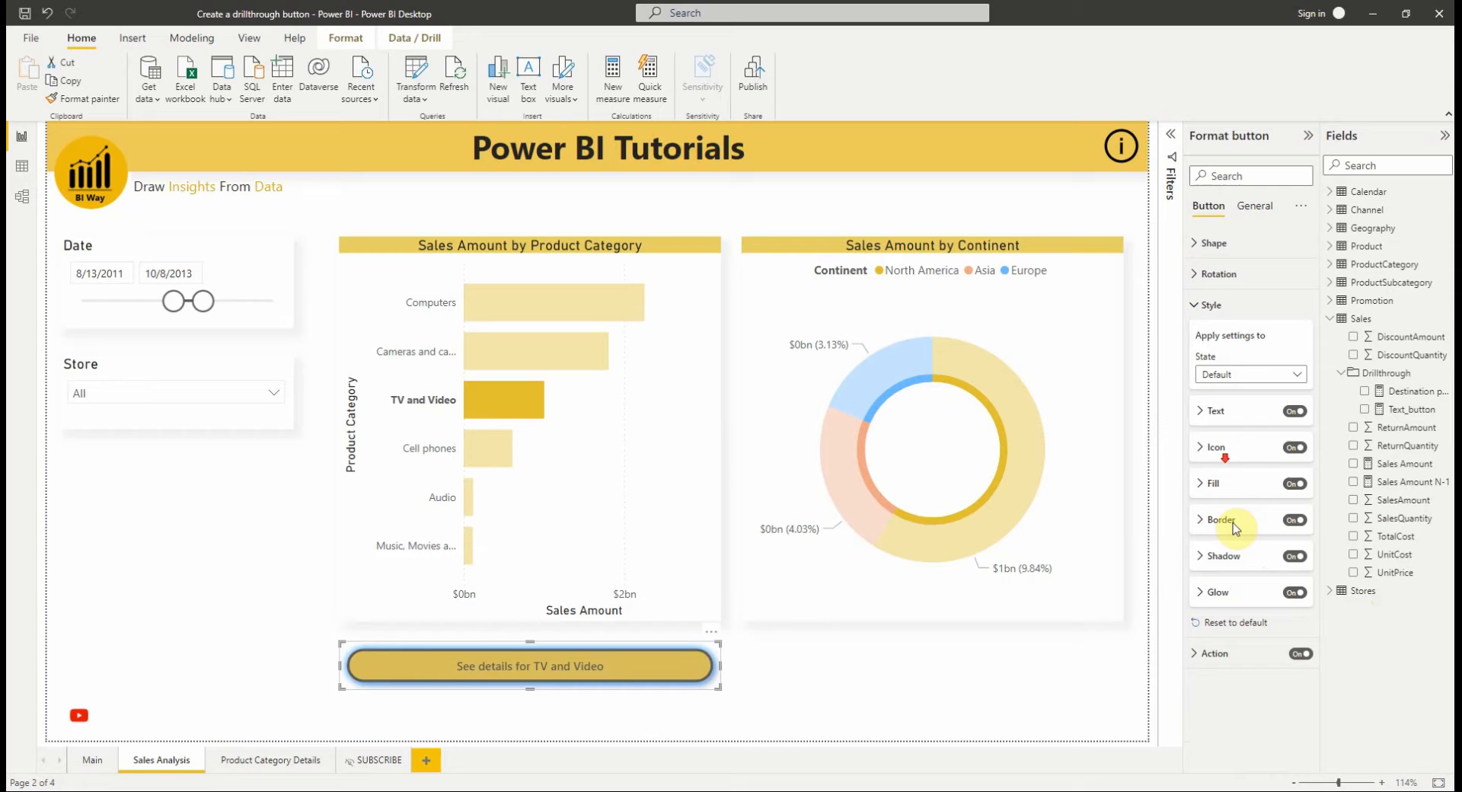
left_click(1292, 519)
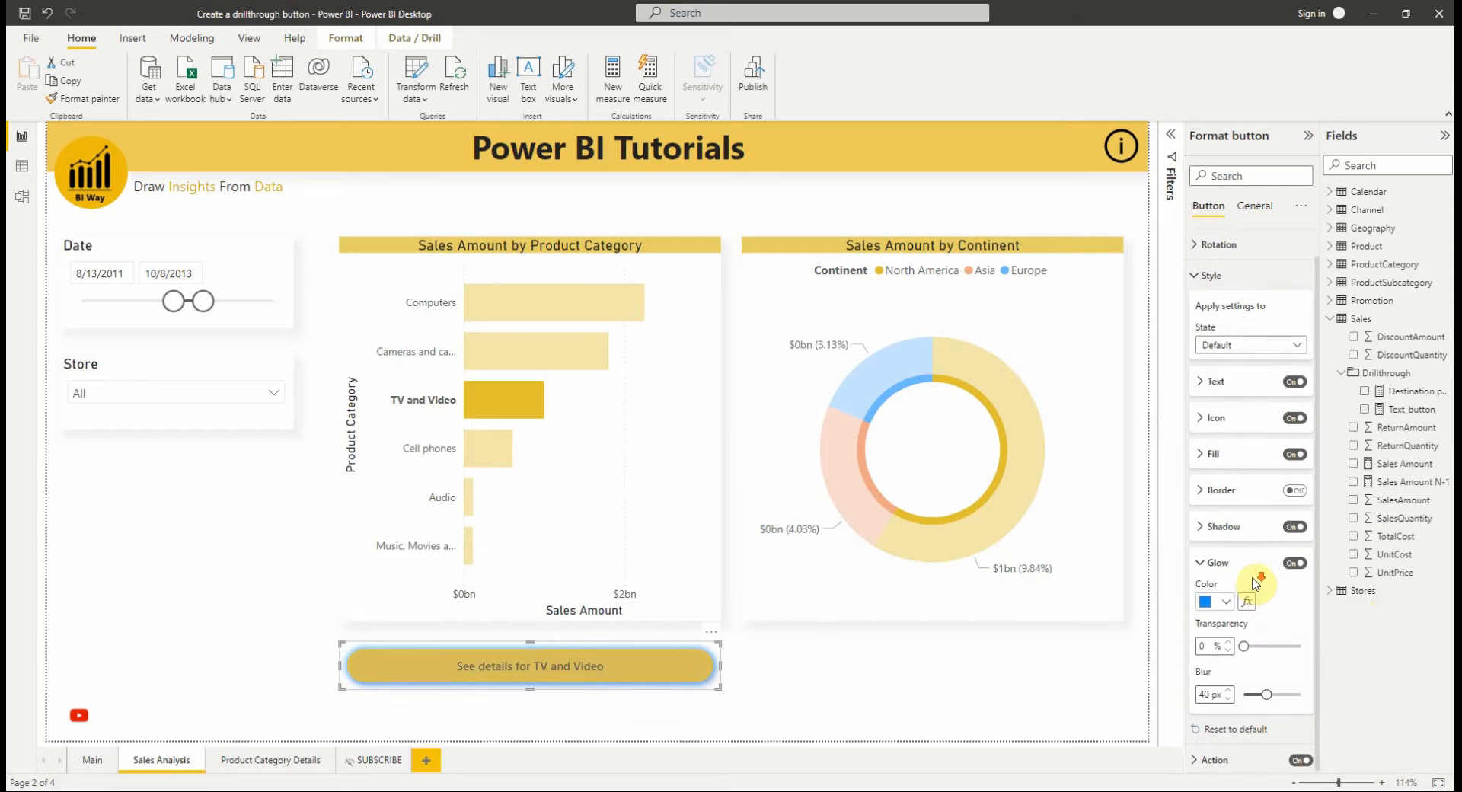
left_click(1212, 602)
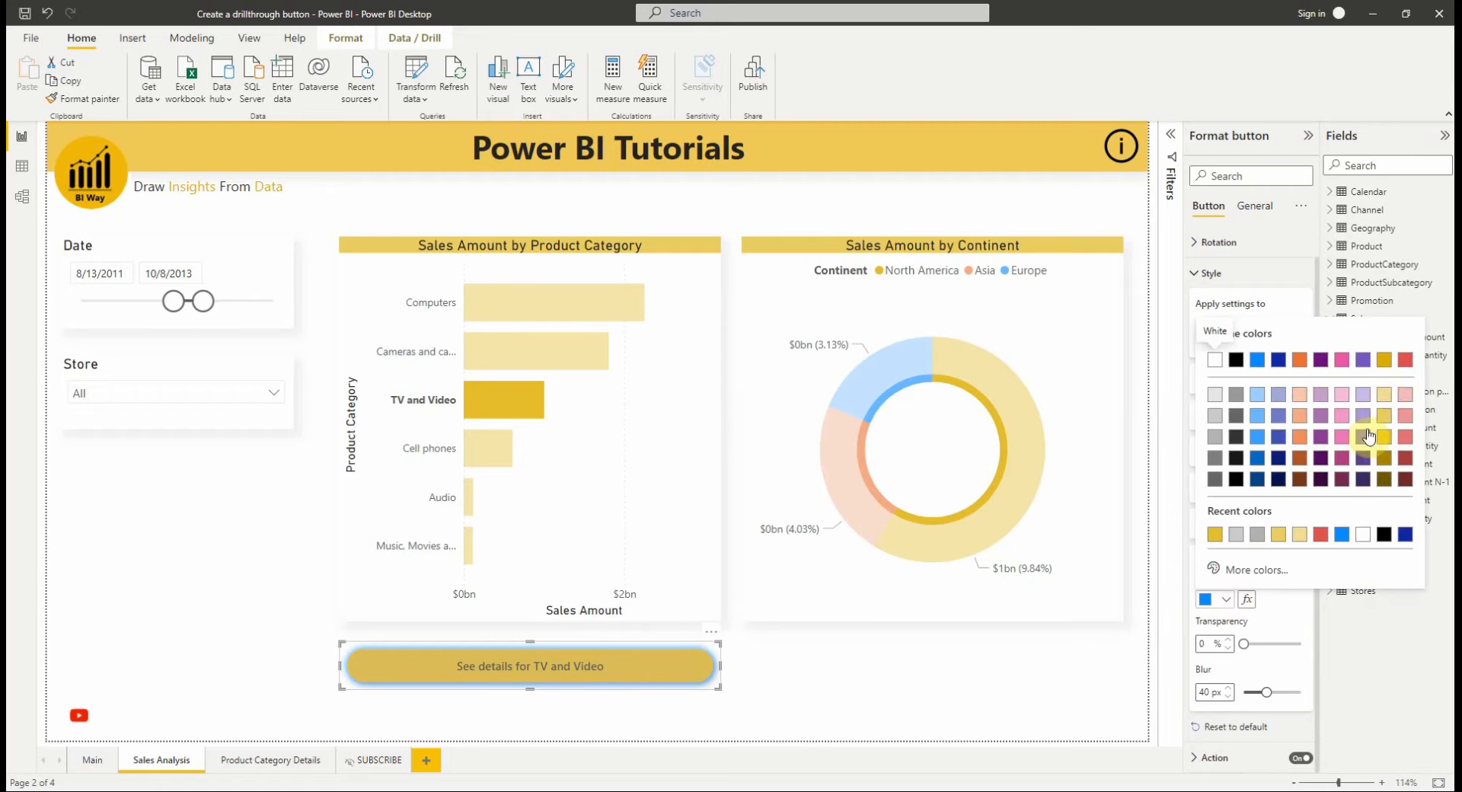
left_click(1369, 436)
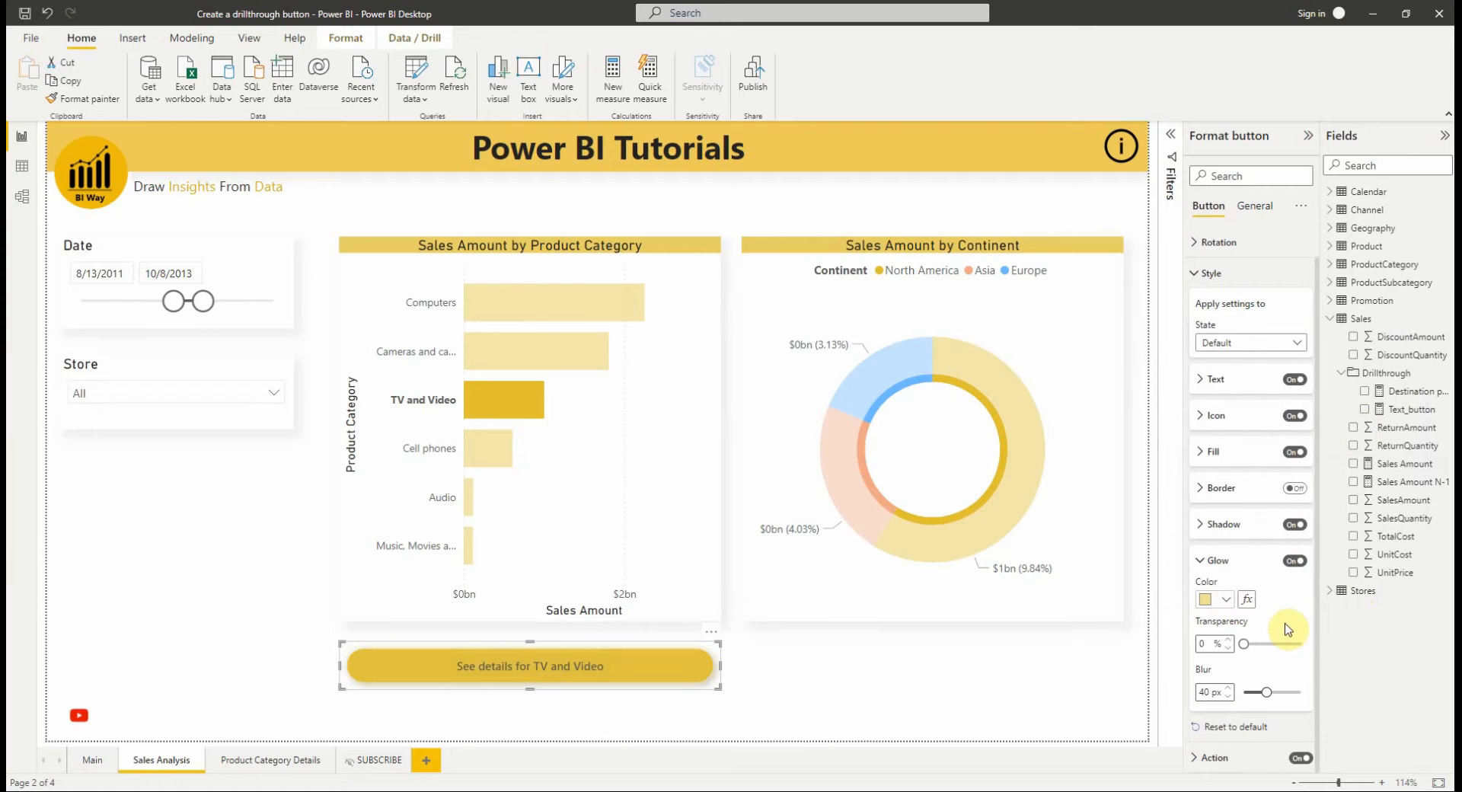
mouse_move(1173, 621)
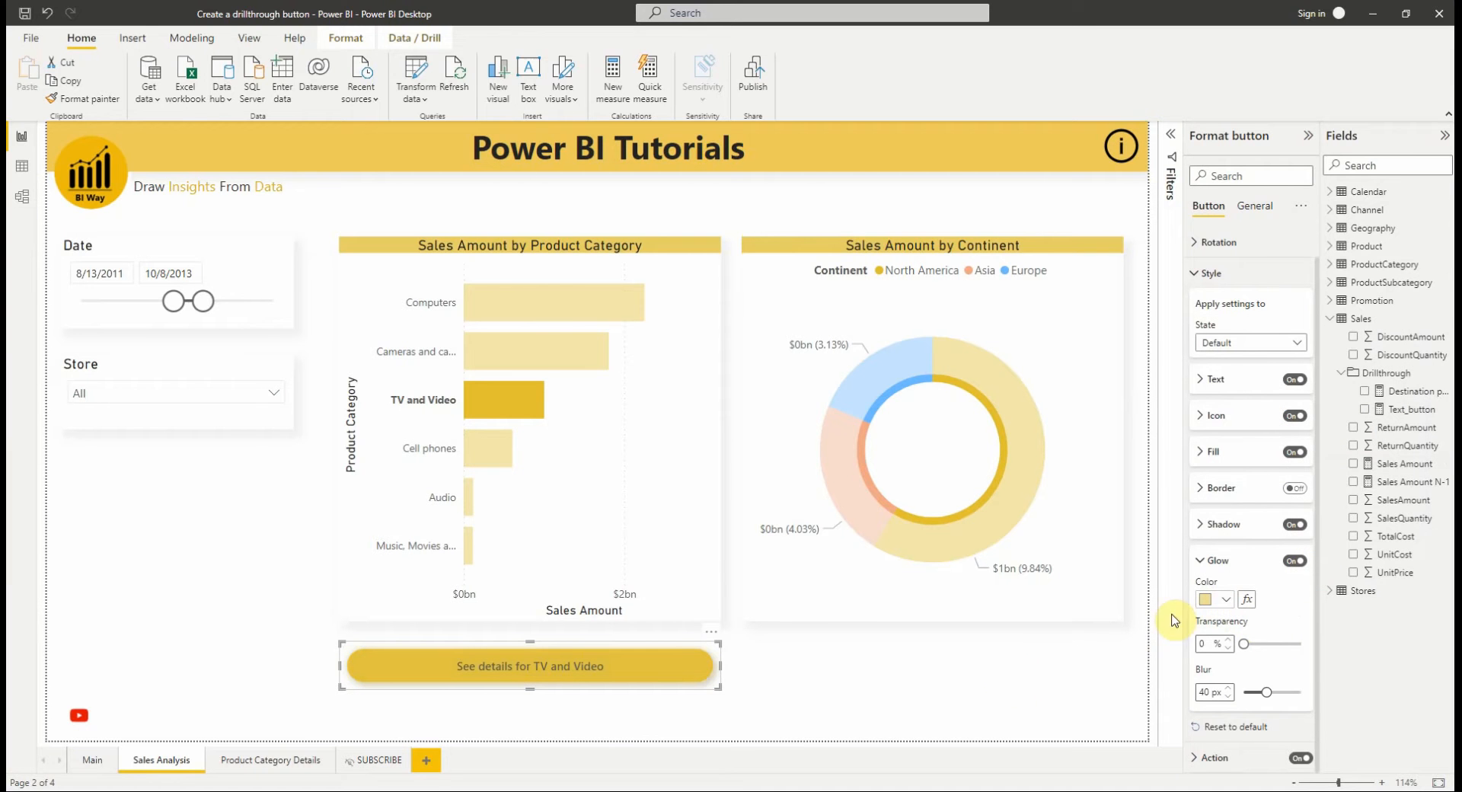
left_click(502, 457)
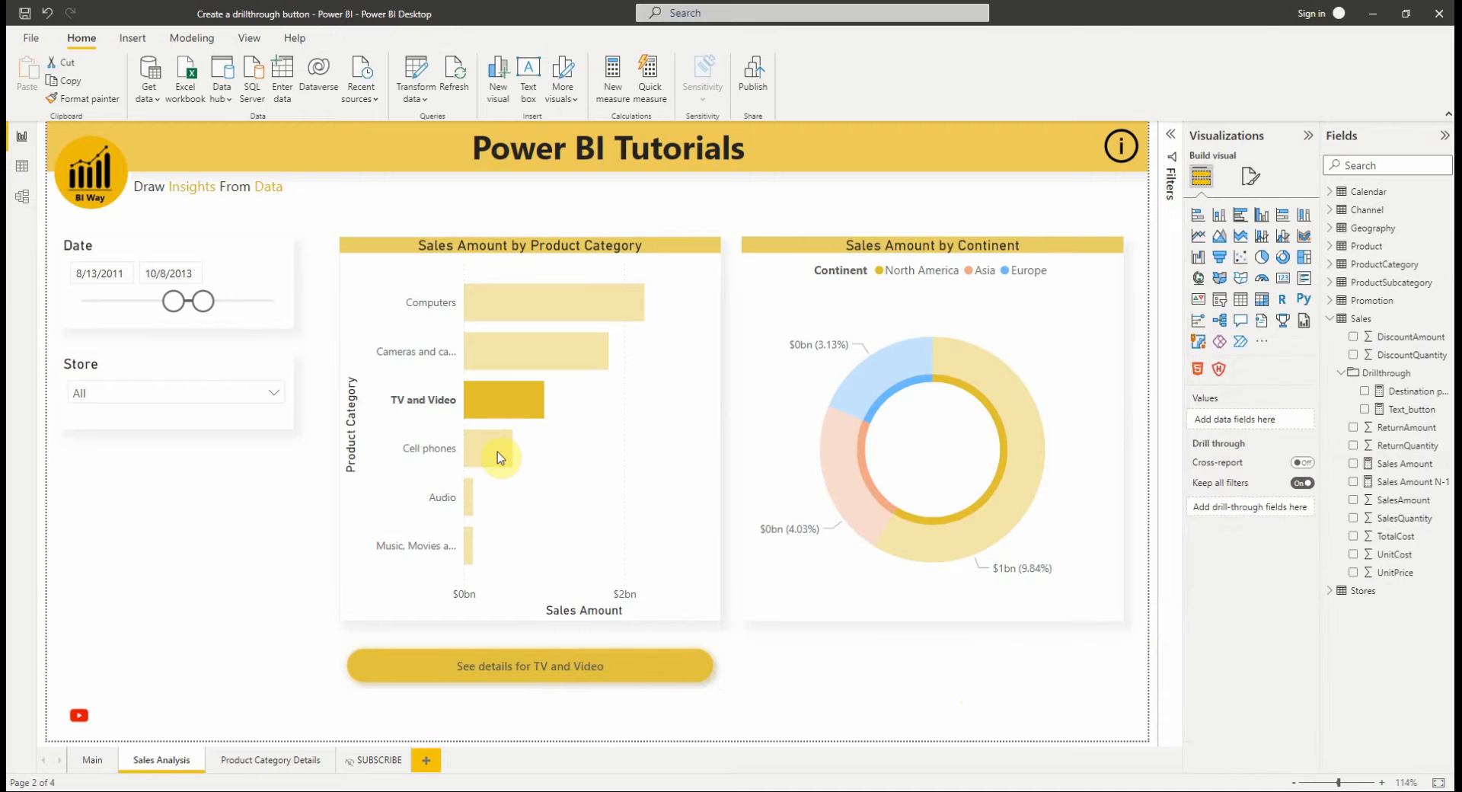
Clear TV and Video and select the Cell phones bar so the button reads 'See details for Cell phones'.
left_click(499, 454)
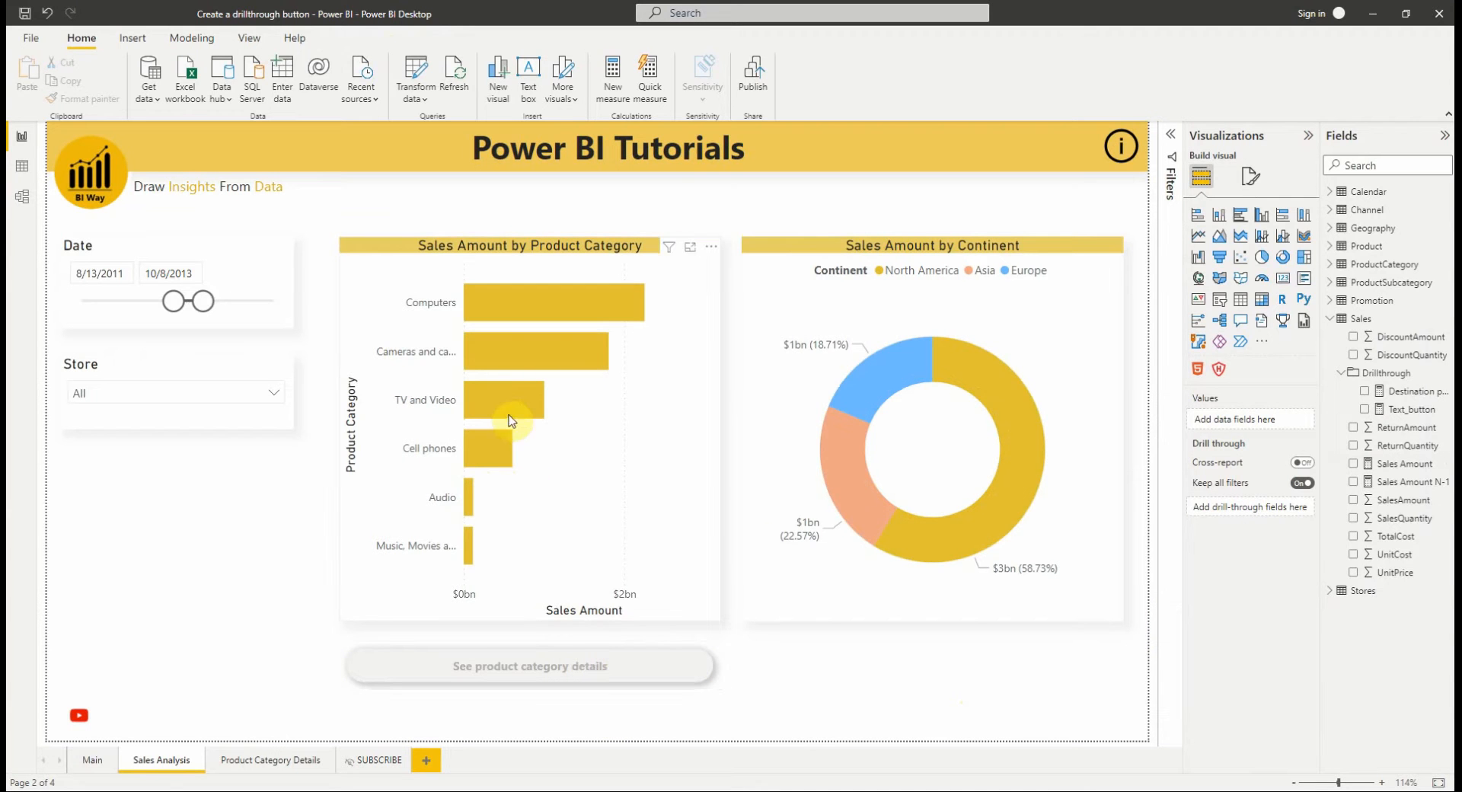
left_click(503, 399)
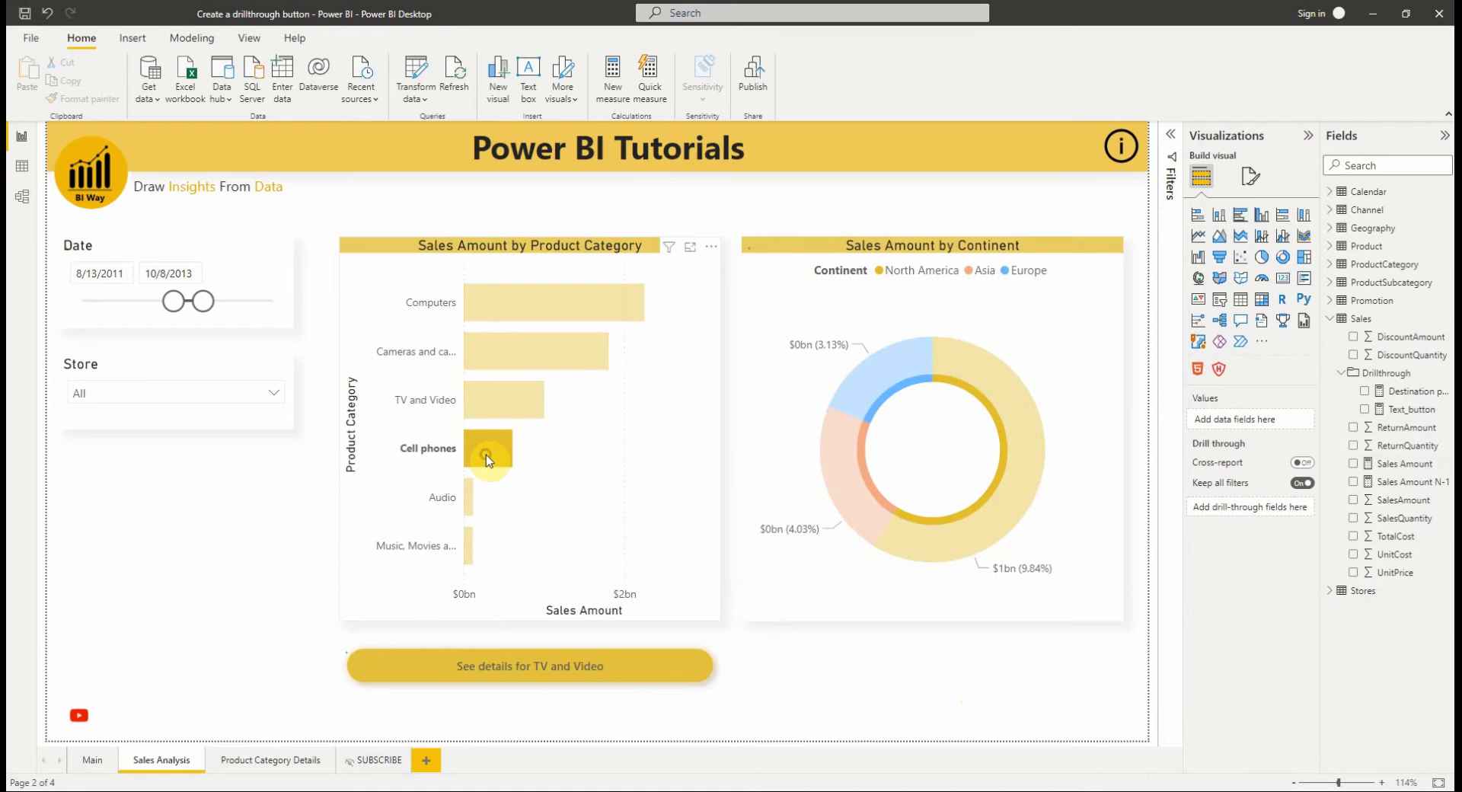
left_click(490, 457)
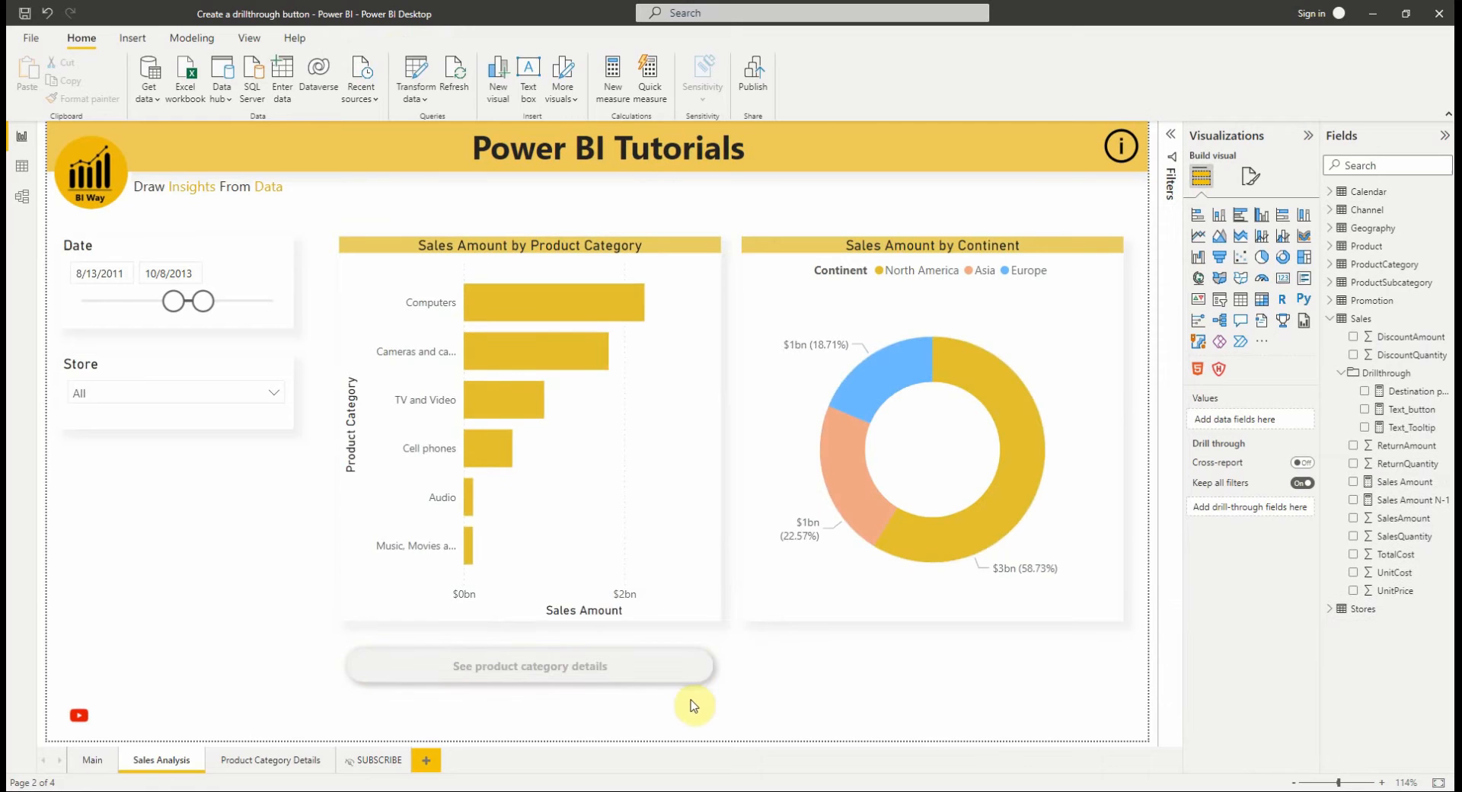
mouse_move(562, 666)
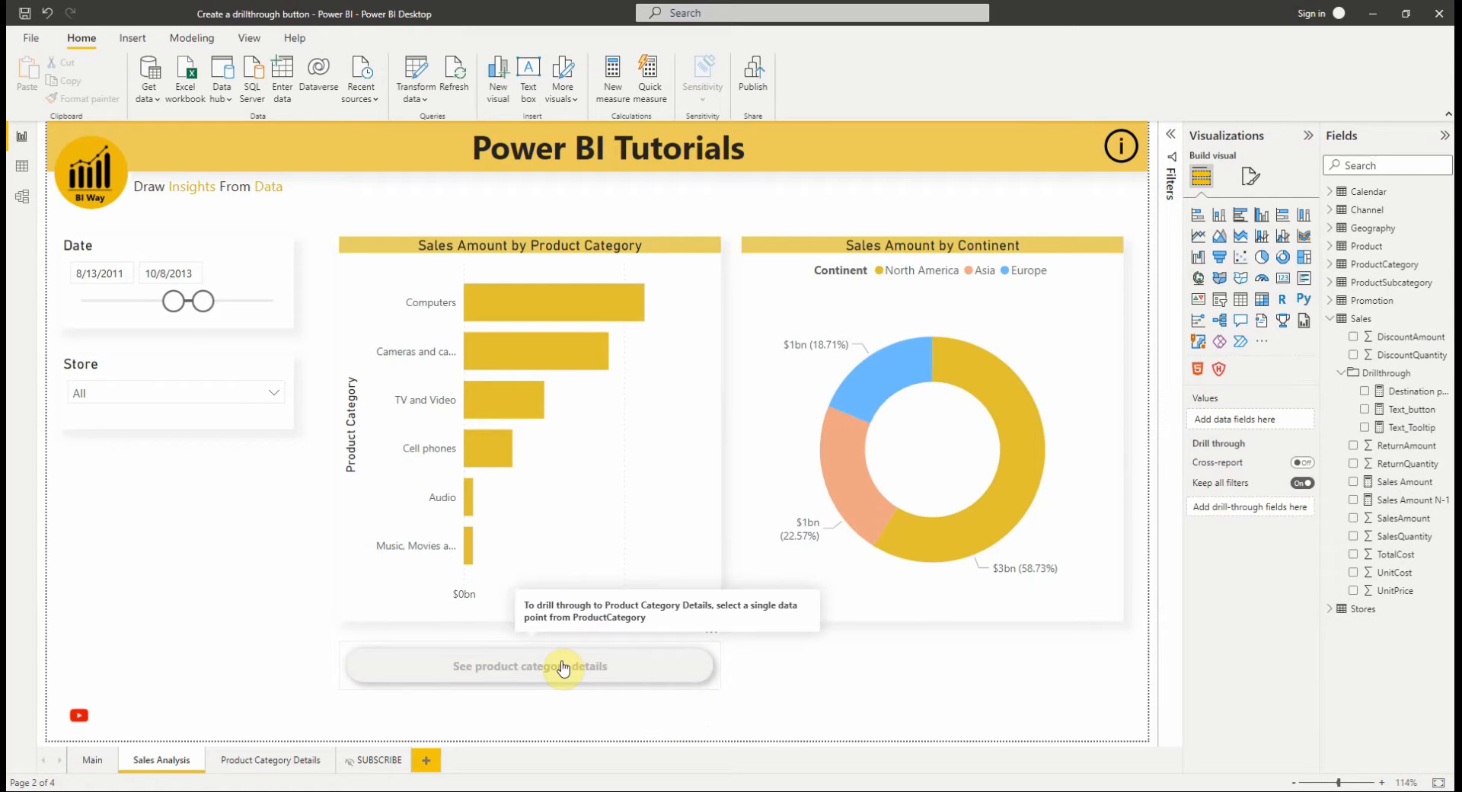
mouse_move(510, 466)
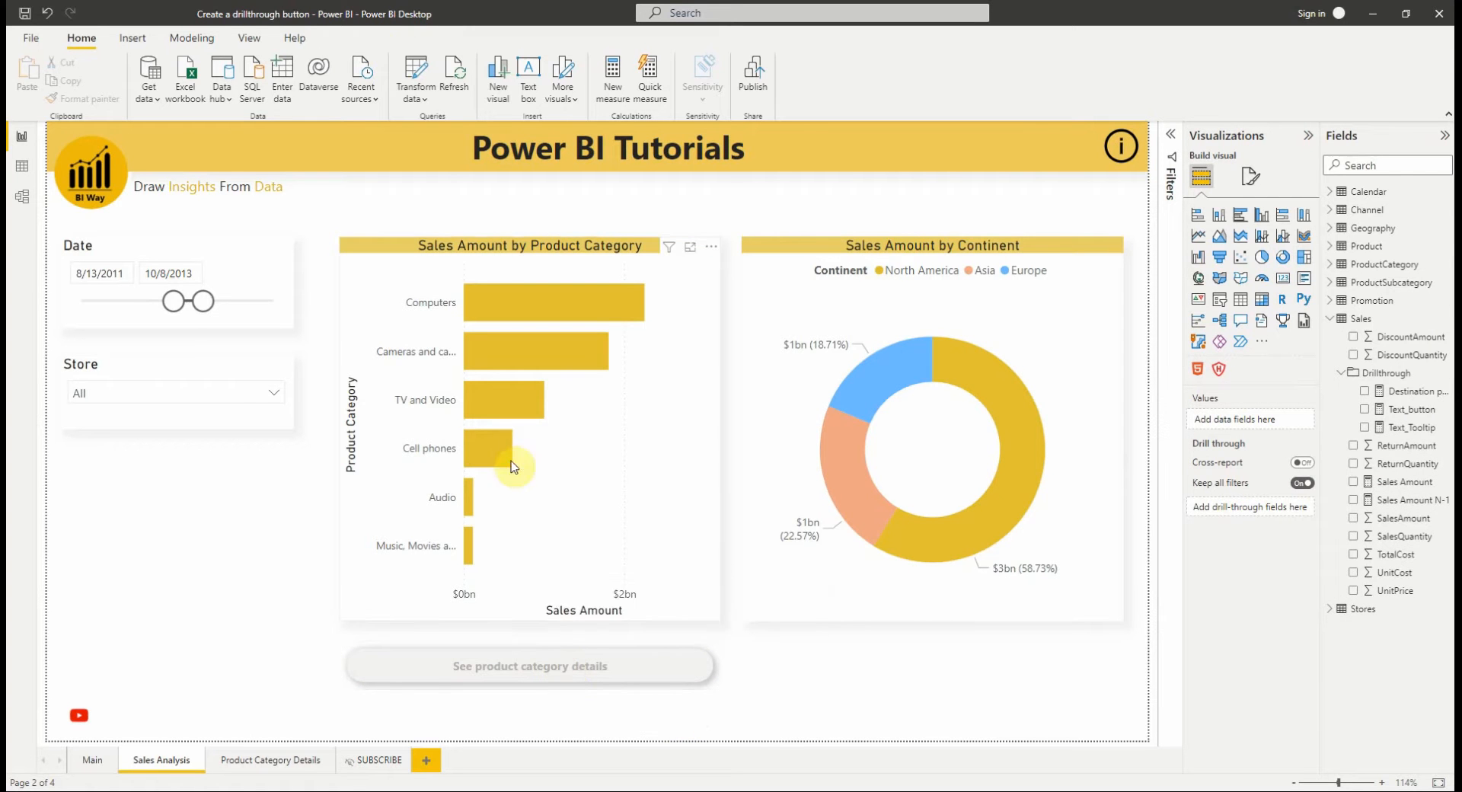
left_click(498, 448)
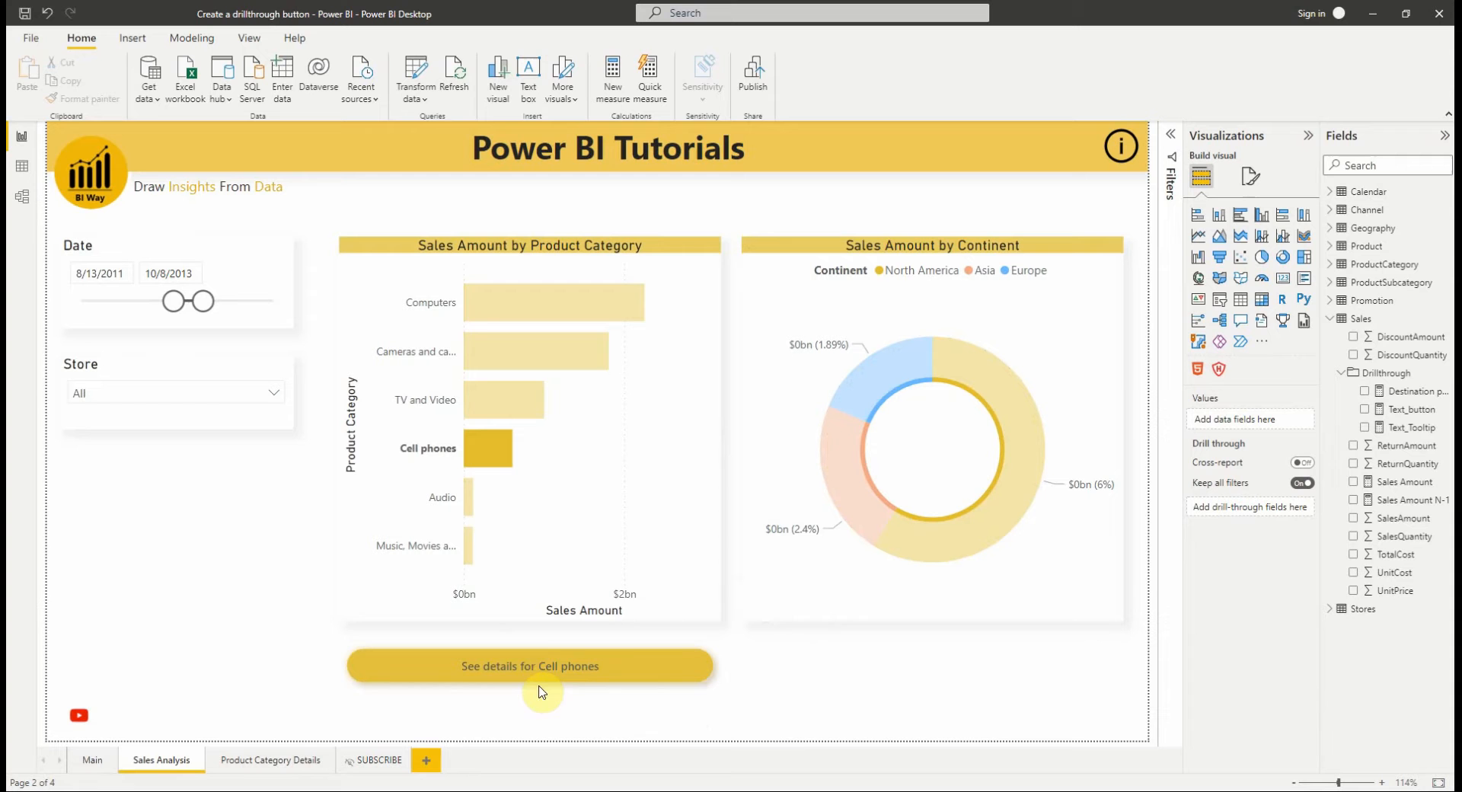
mouse_move(544, 673)
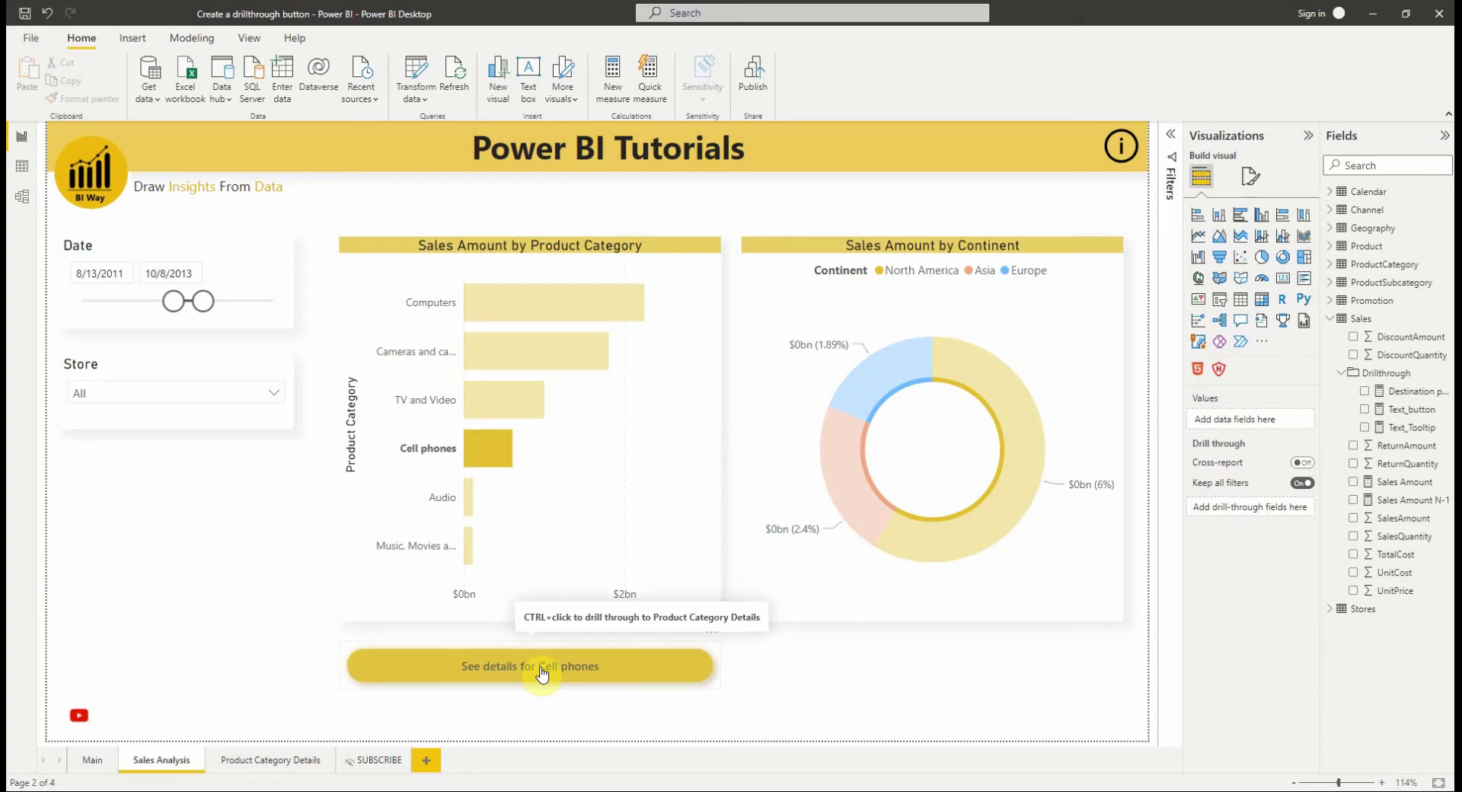
mouse_move(766, 685)
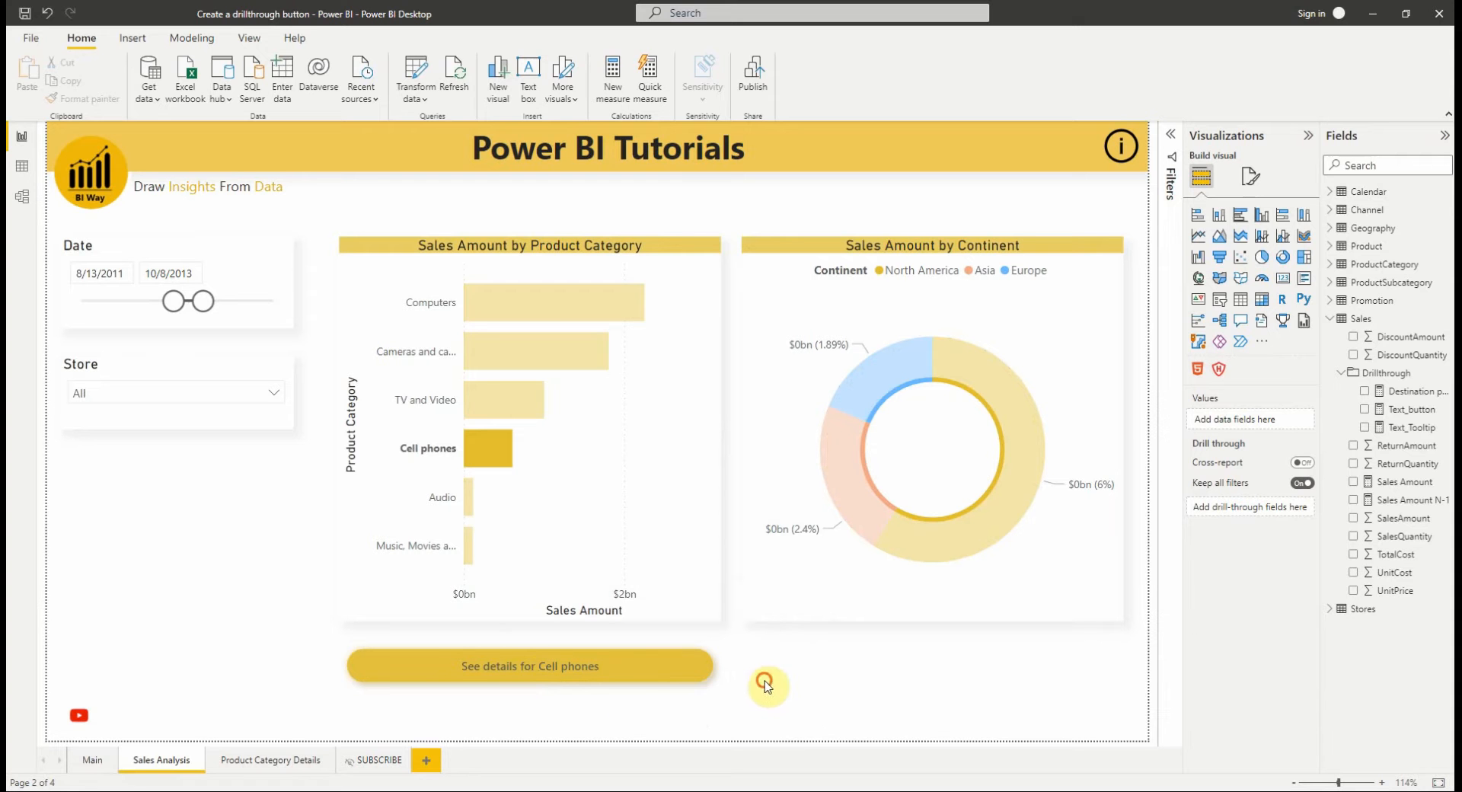
Expand the Go button's Action and Tooltip sections and view the Text_Tooltip measure formula.
left_click(530, 665)
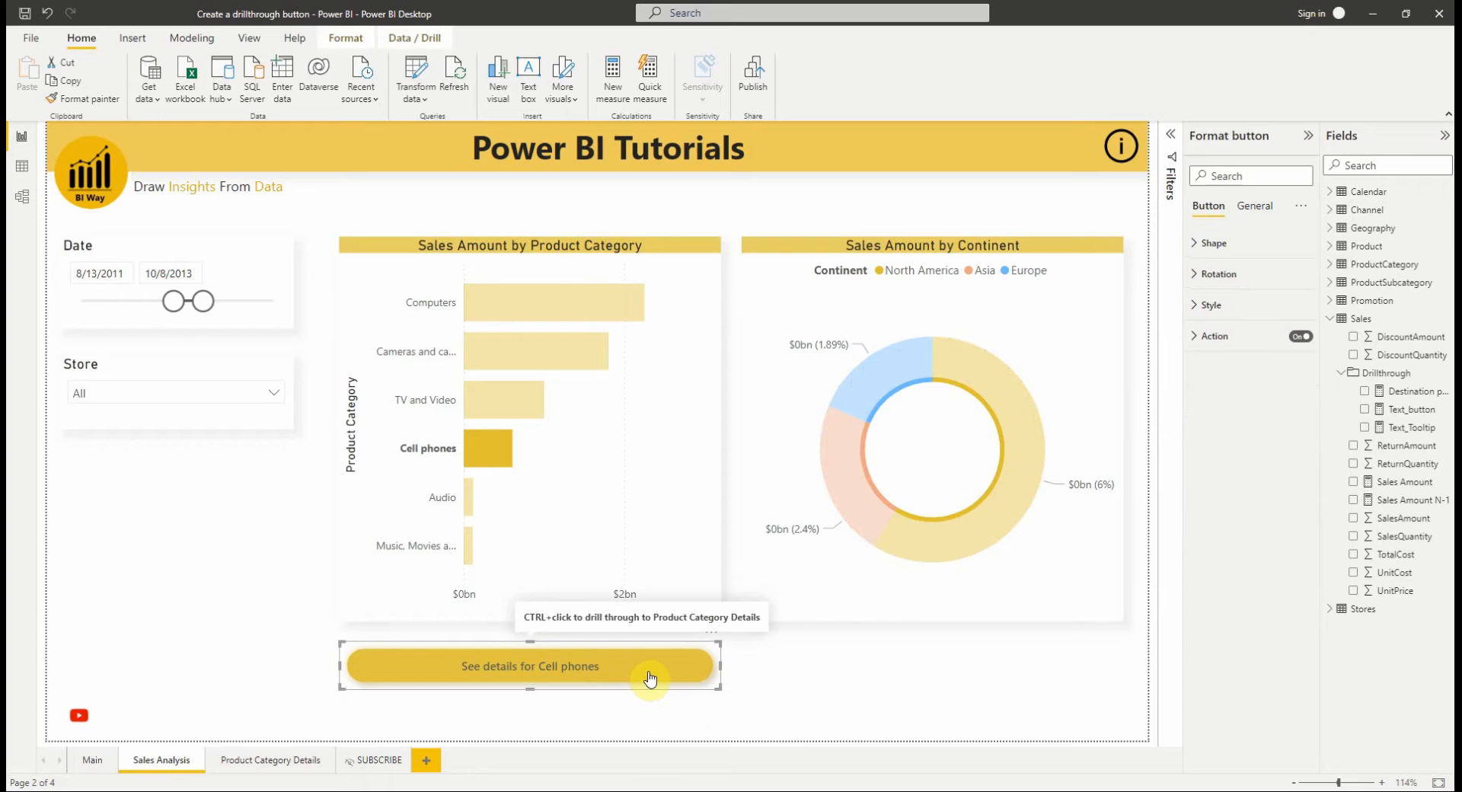
mouse_move(1172, 472)
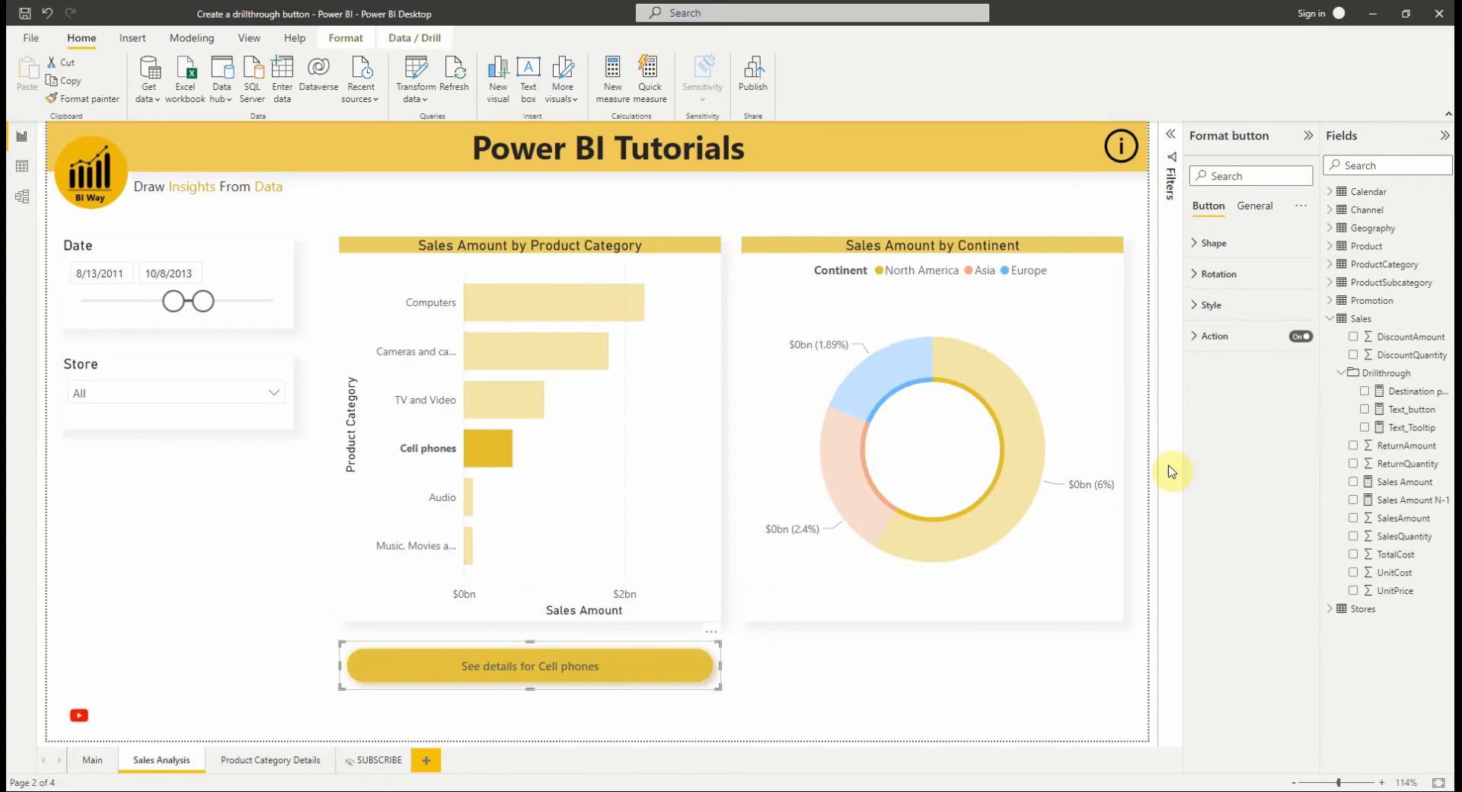
left_click(1213, 335)
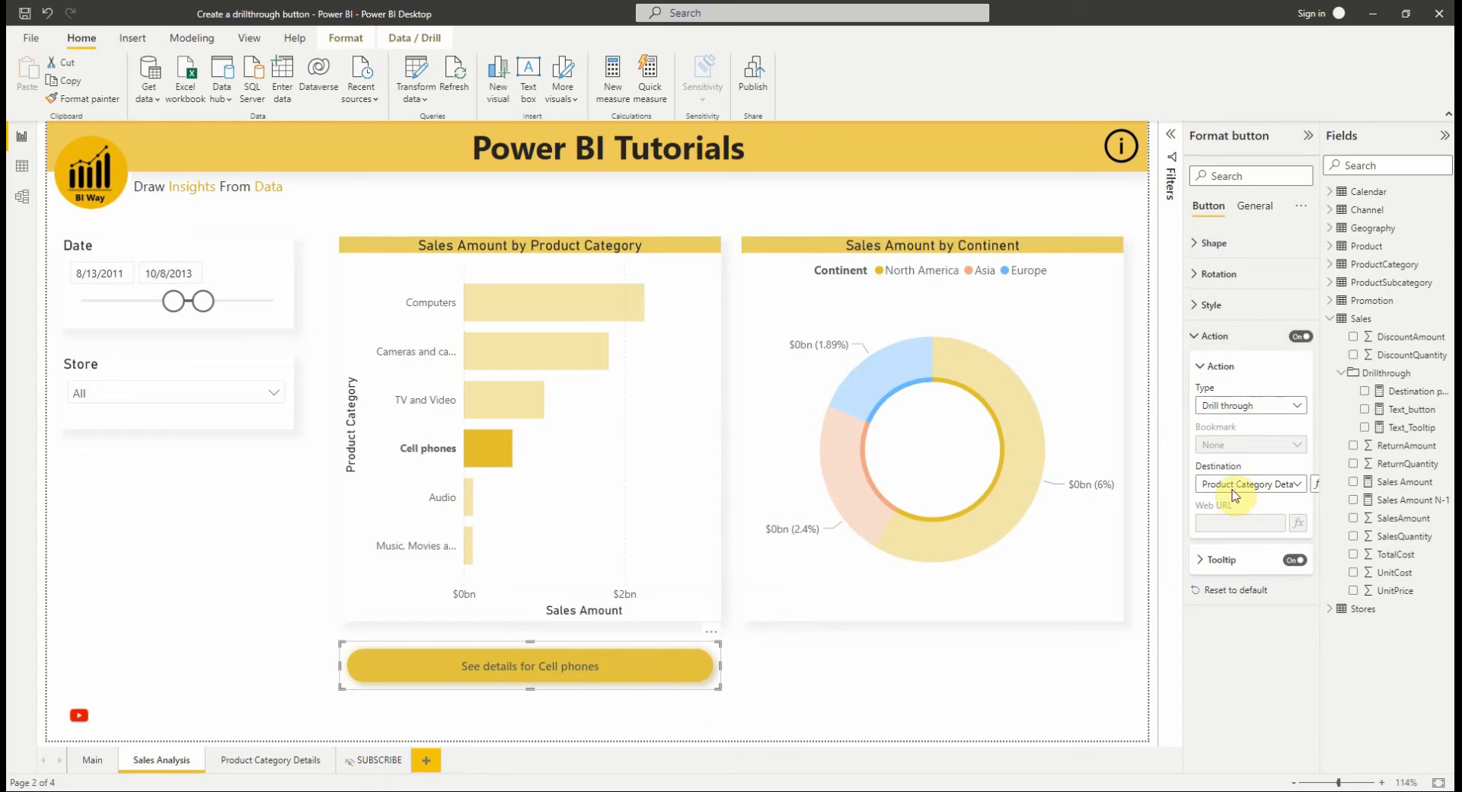
left_click(1220, 560)
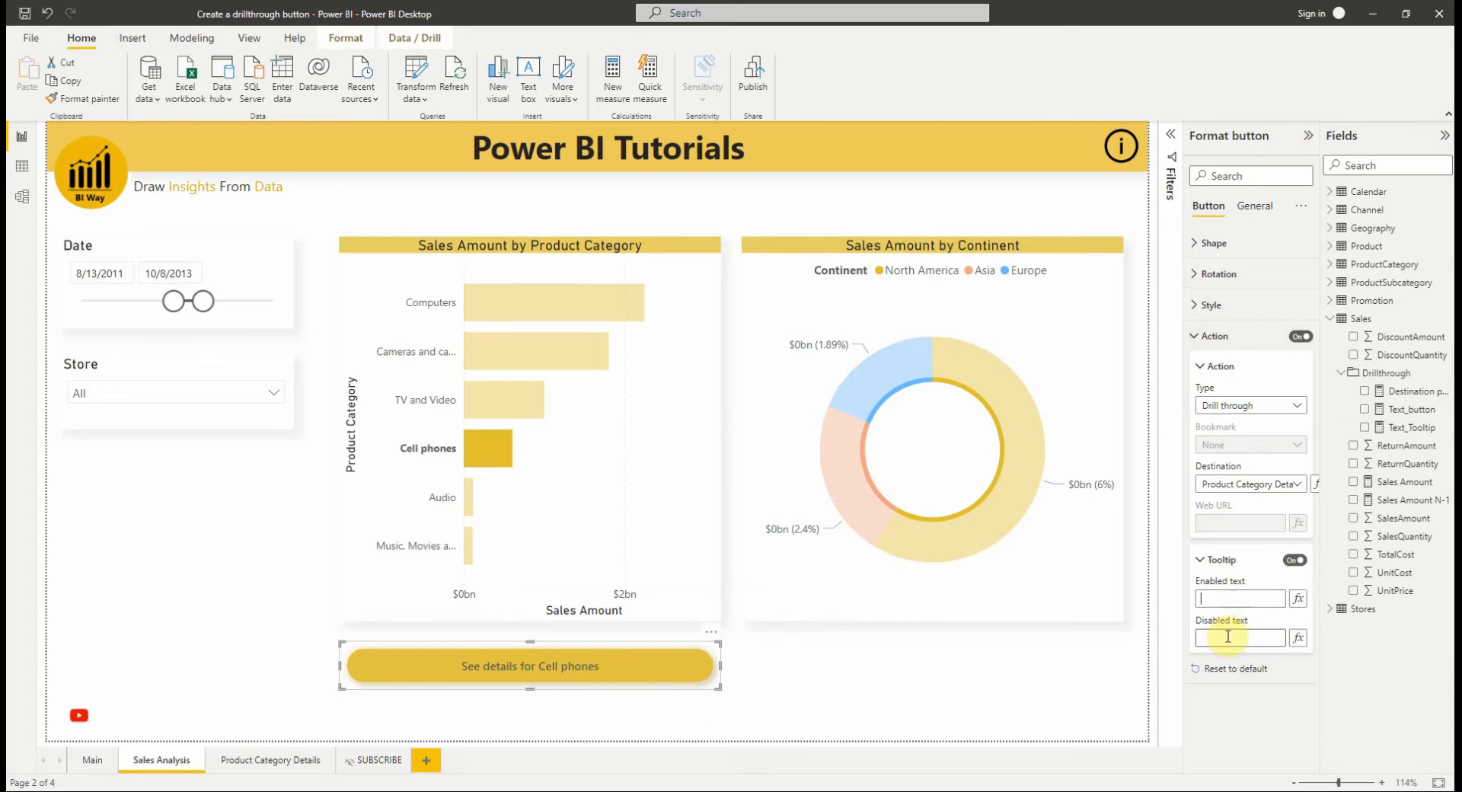
left_click(1241, 598)
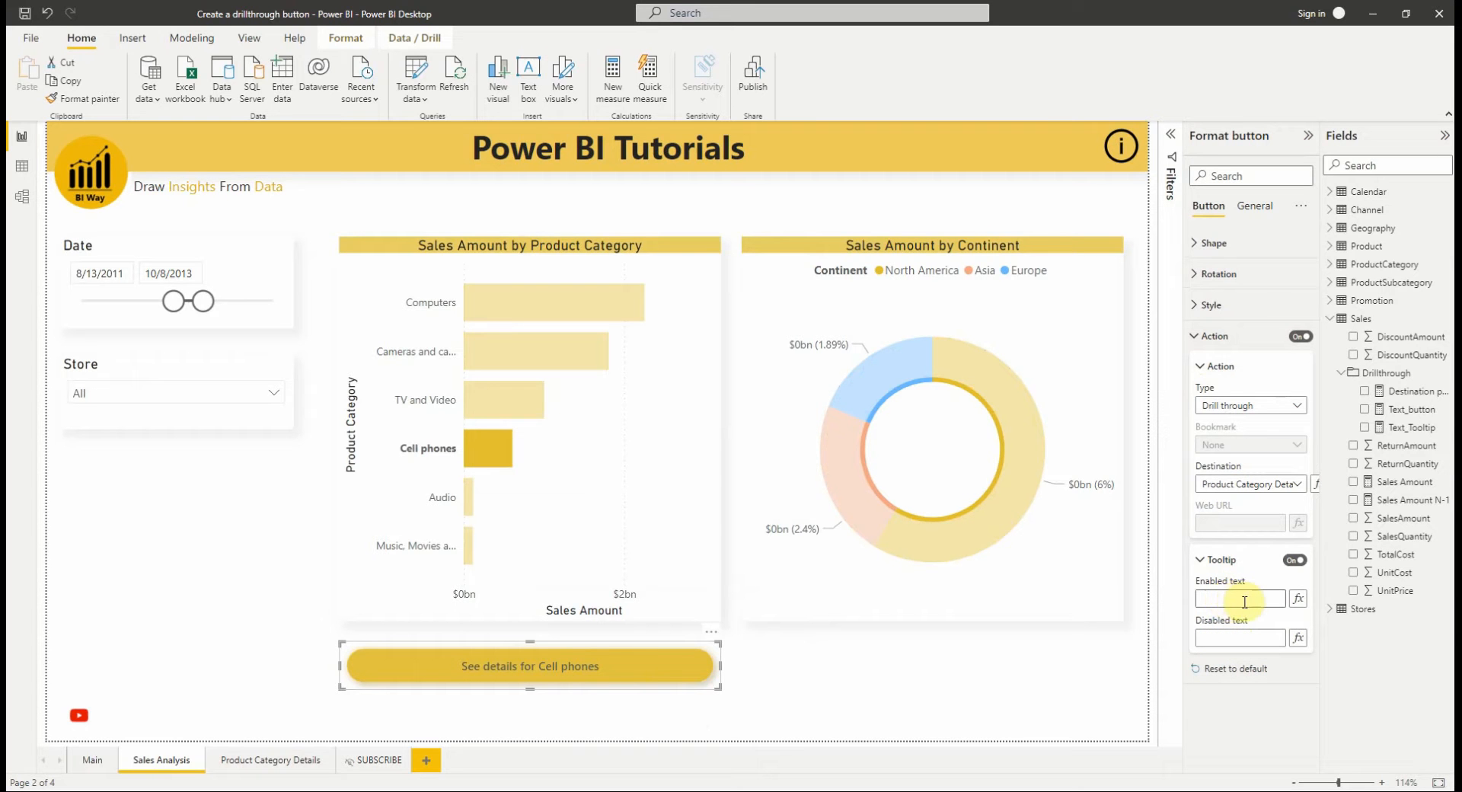
mouse_move(1325, 536)
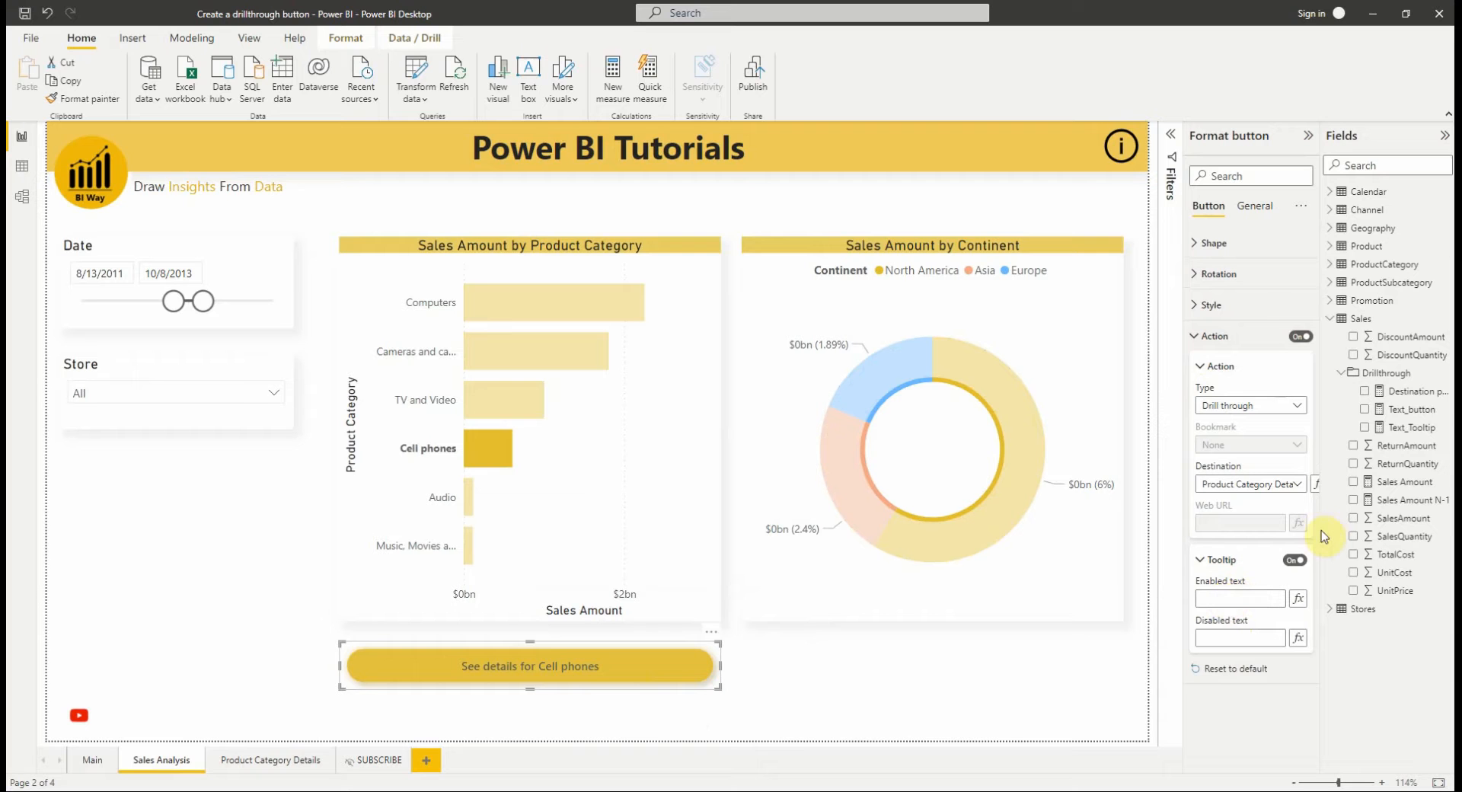
left_click(1412, 427)
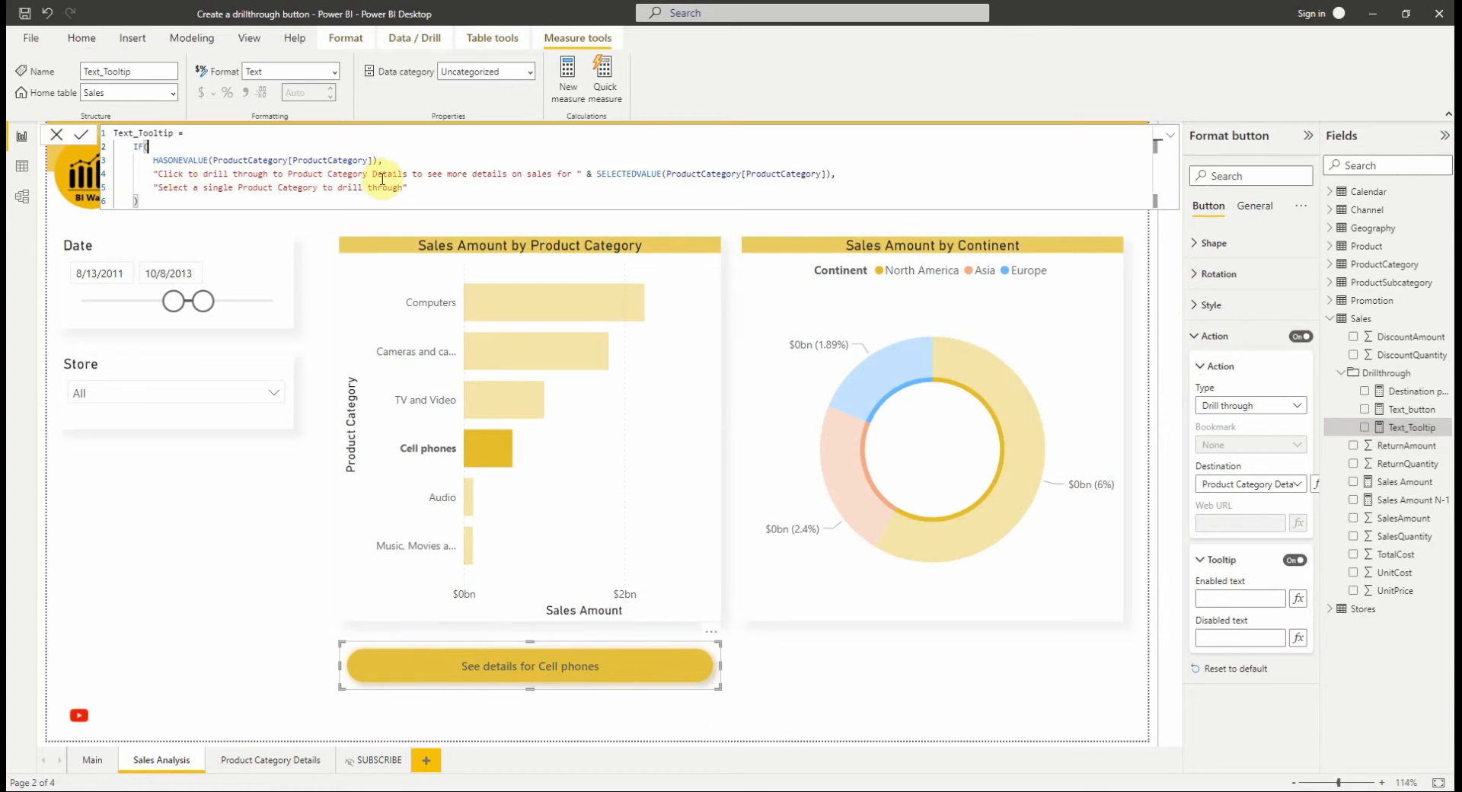
mouse_move(623, 183)
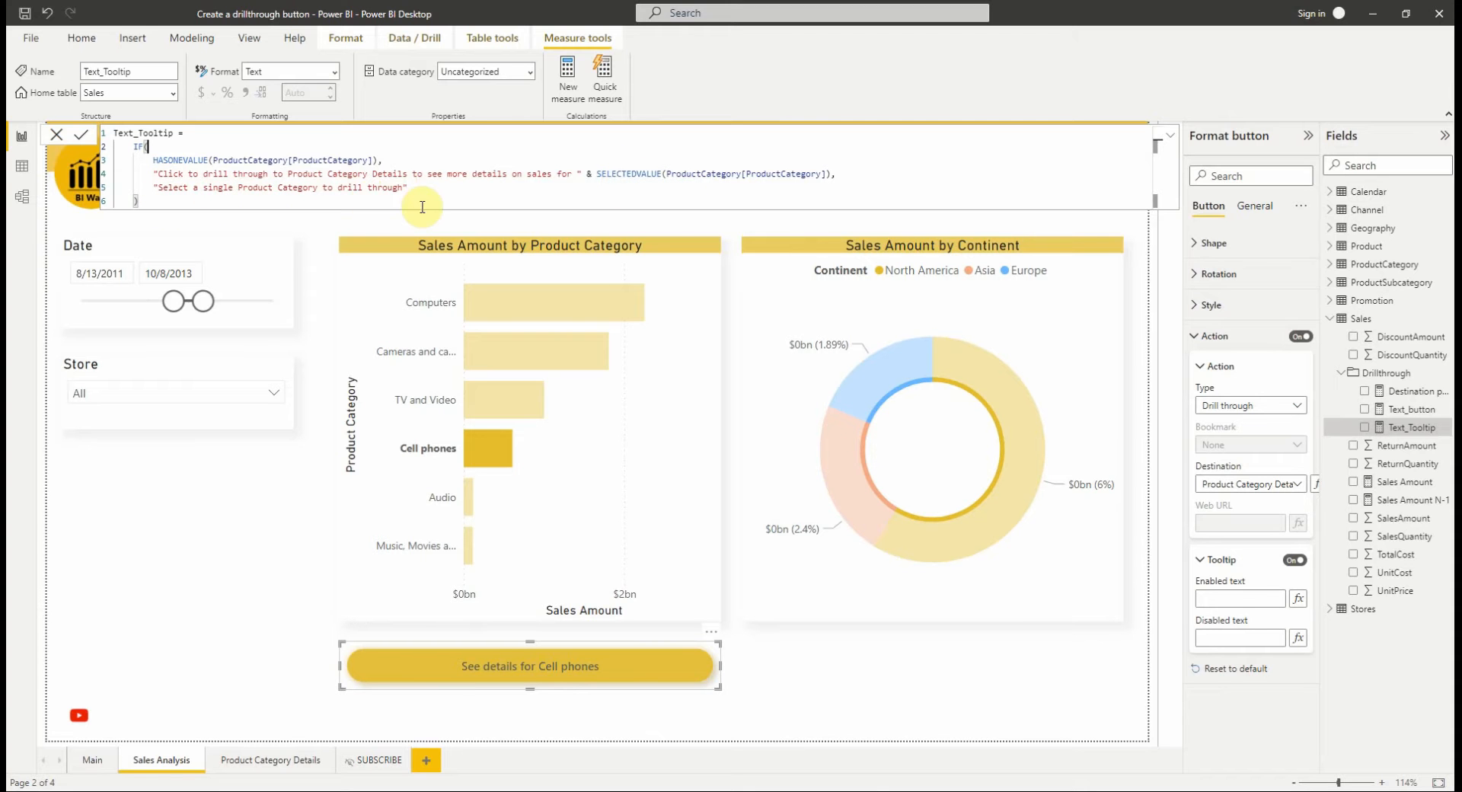
mouse_move(1264, 593)
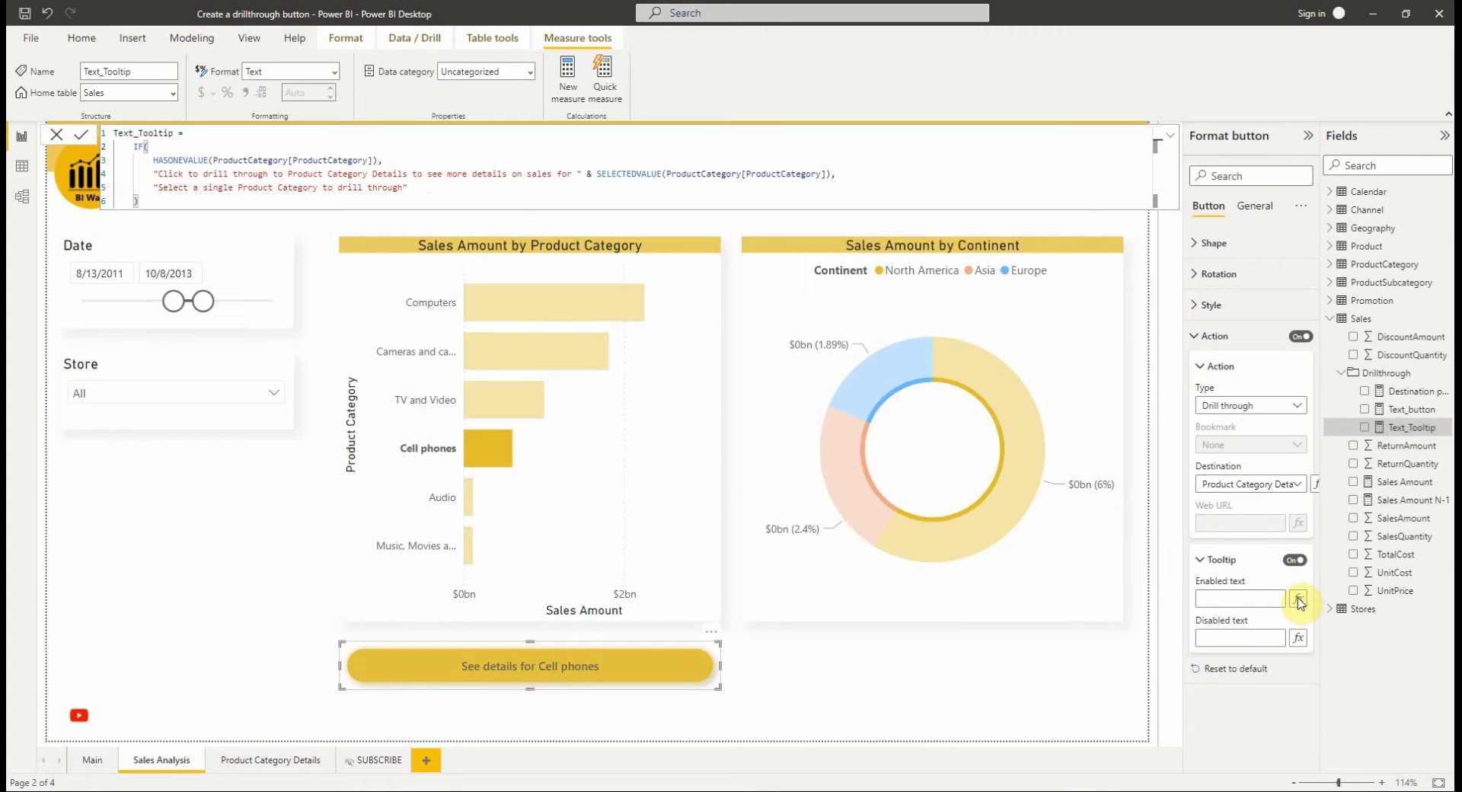
Bind both the Enabled and Disabled tooltip text to the Text_Tooltip measure via fx.
left_click(1297, 598)
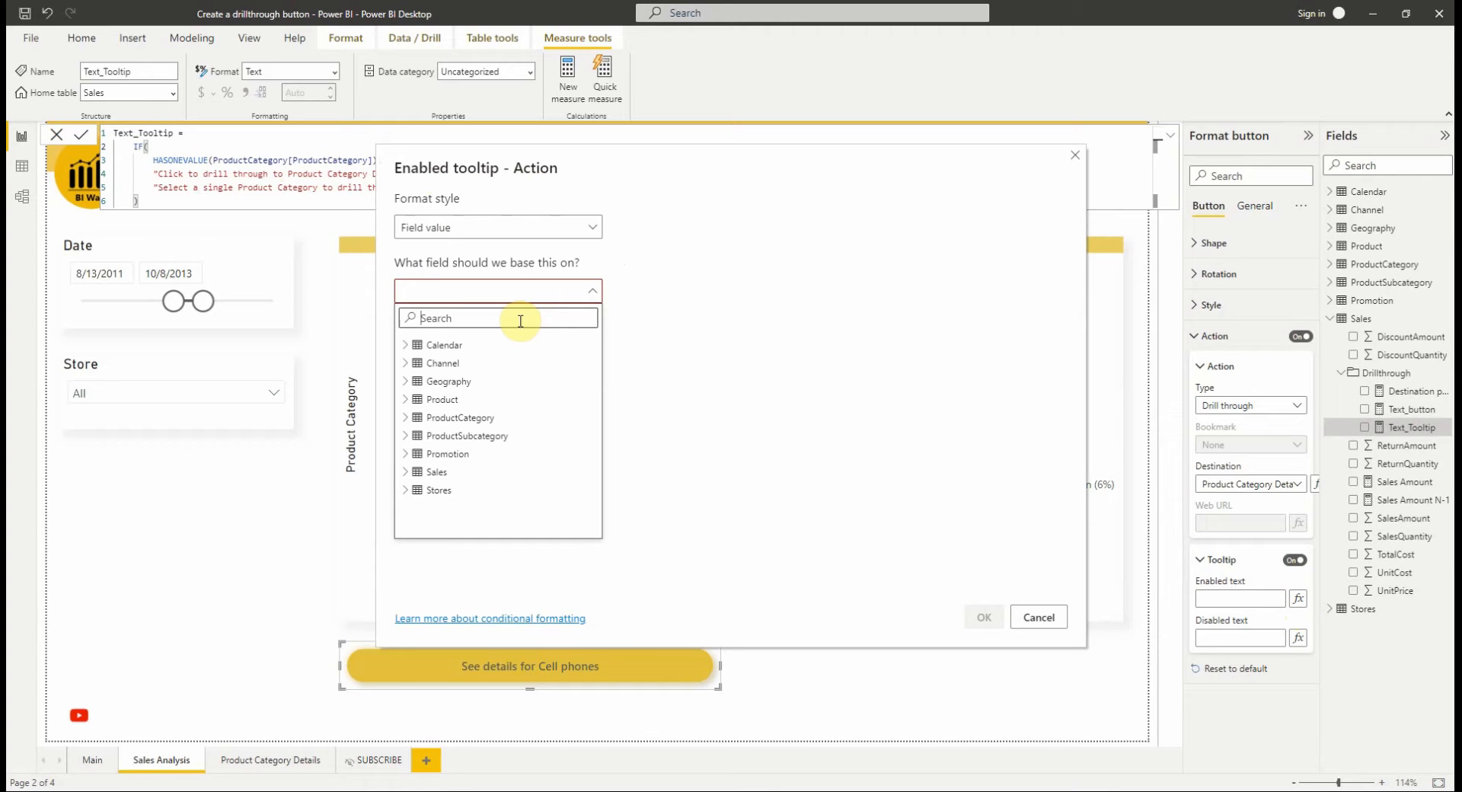
type("text")
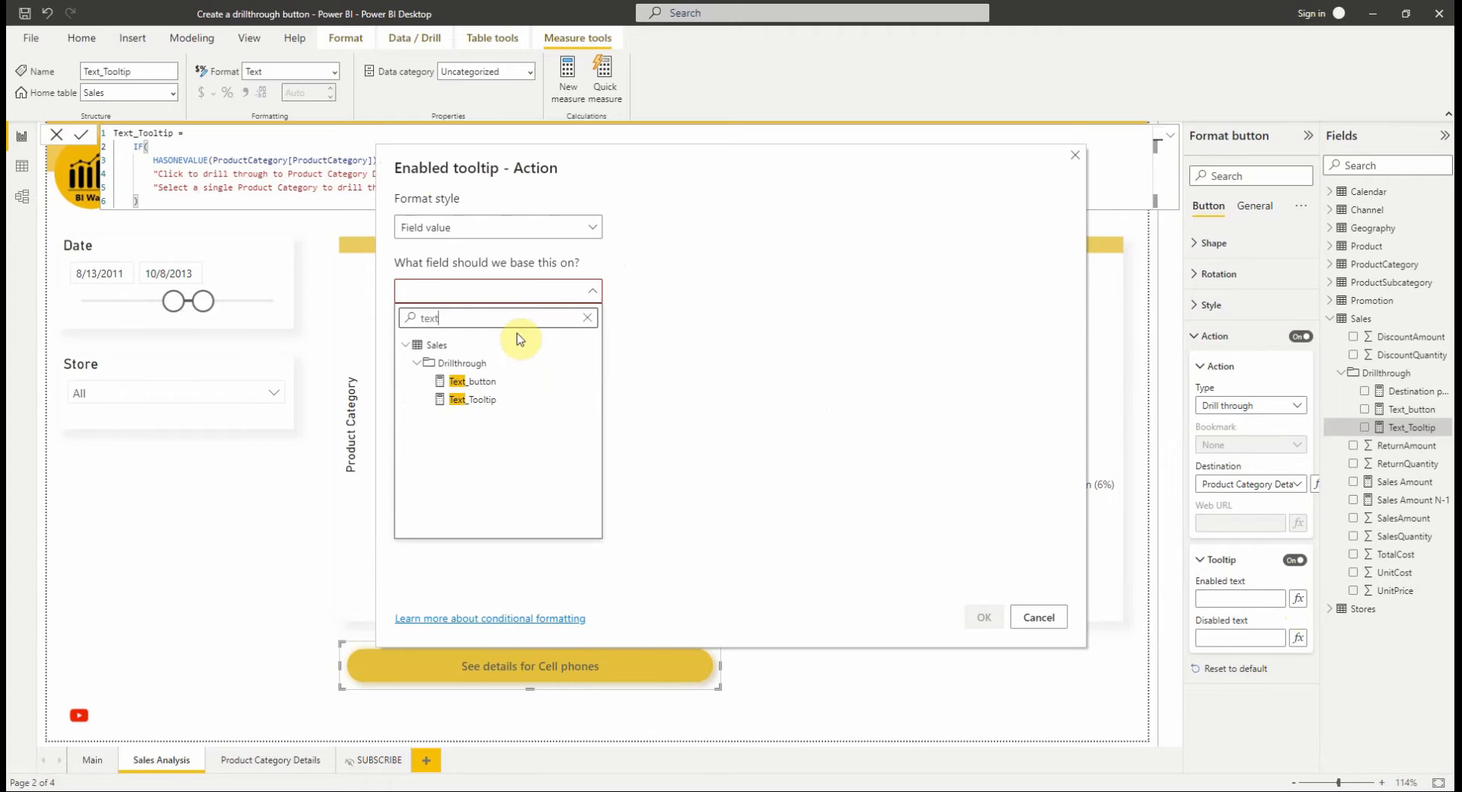
left_click(473, 399)
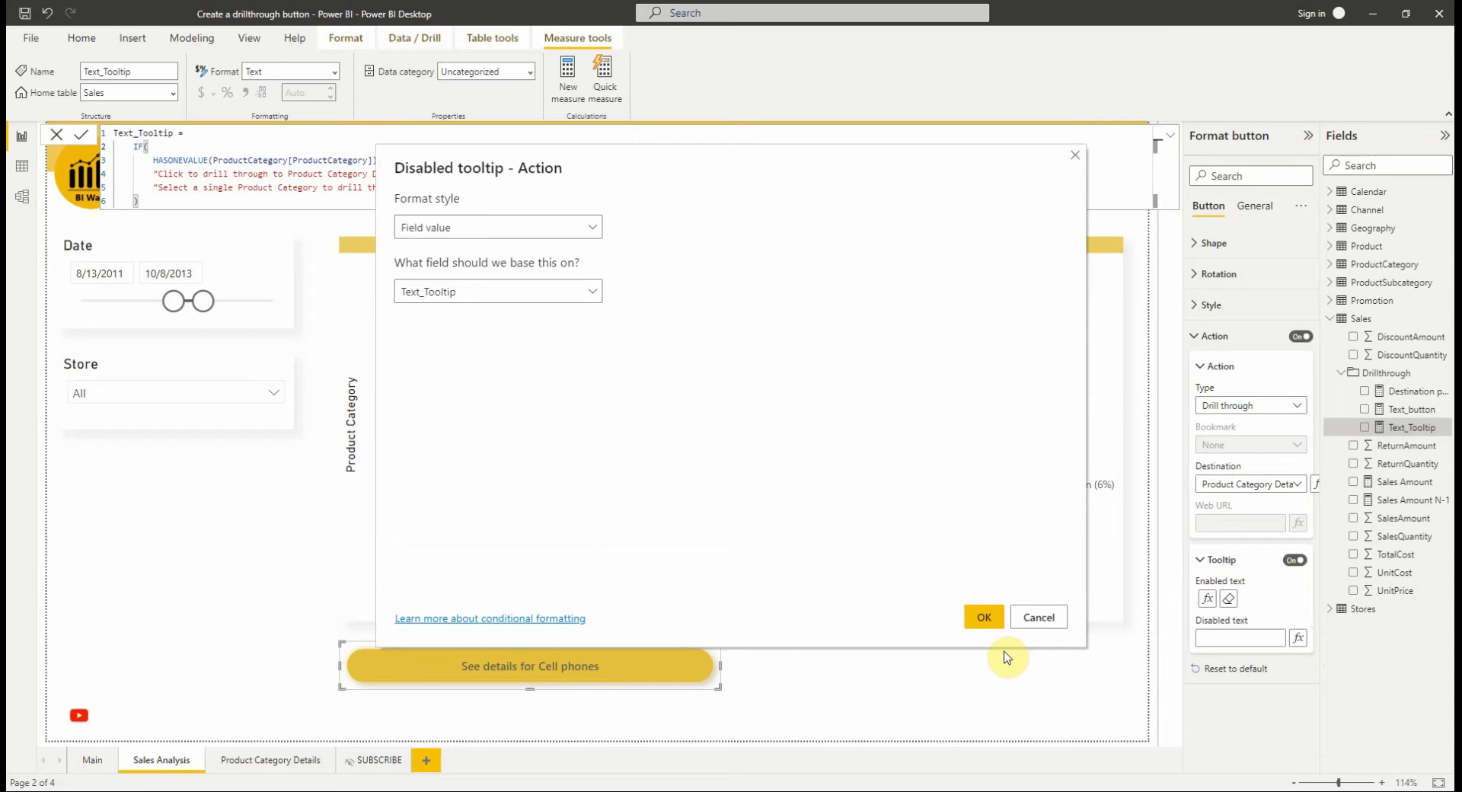
left_click(984, 617)
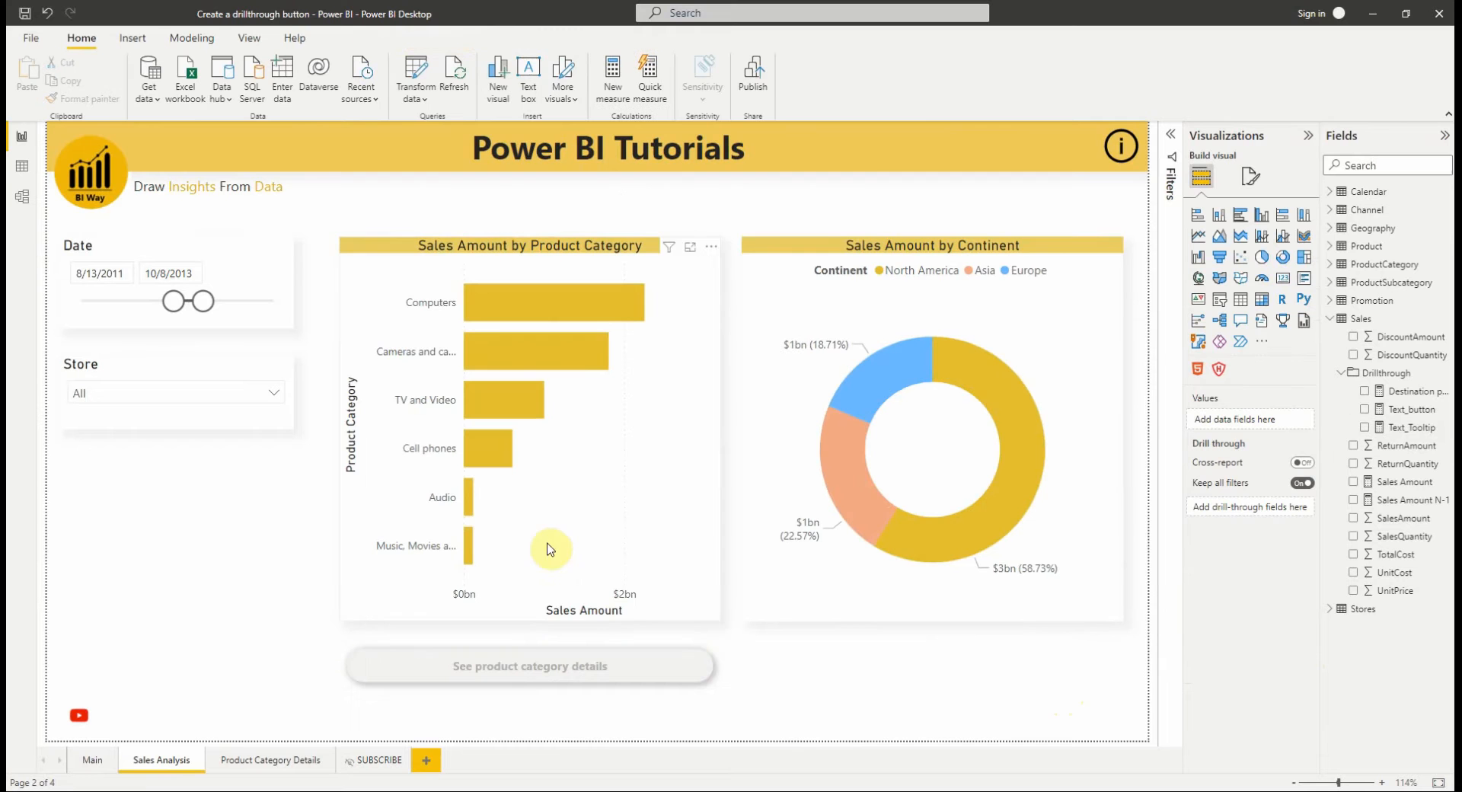
mouse_move(527, 671)
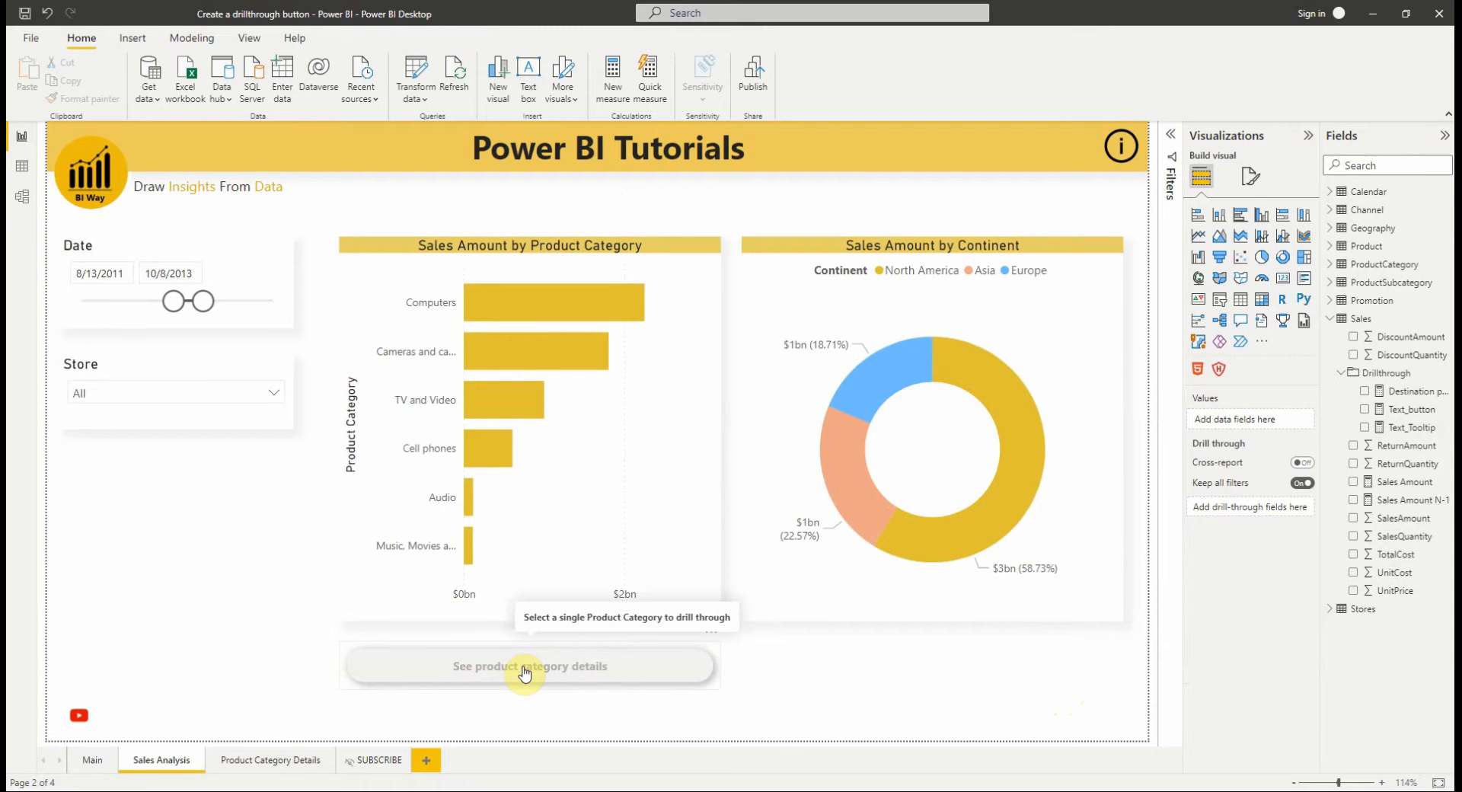
mouse_move(490, 429)
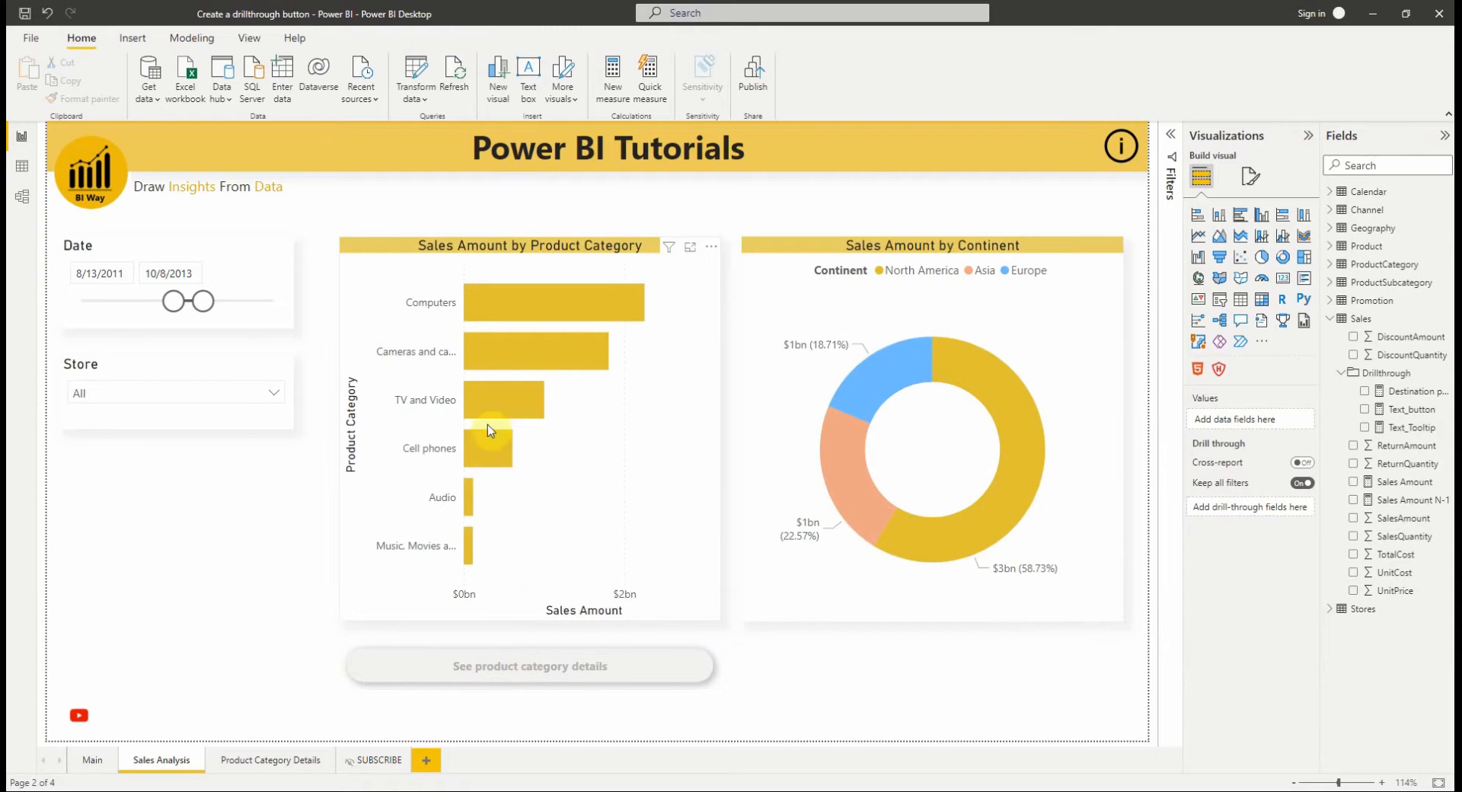
Select the TV and Video bar in the Product Category chart.
left_click(503, 399)
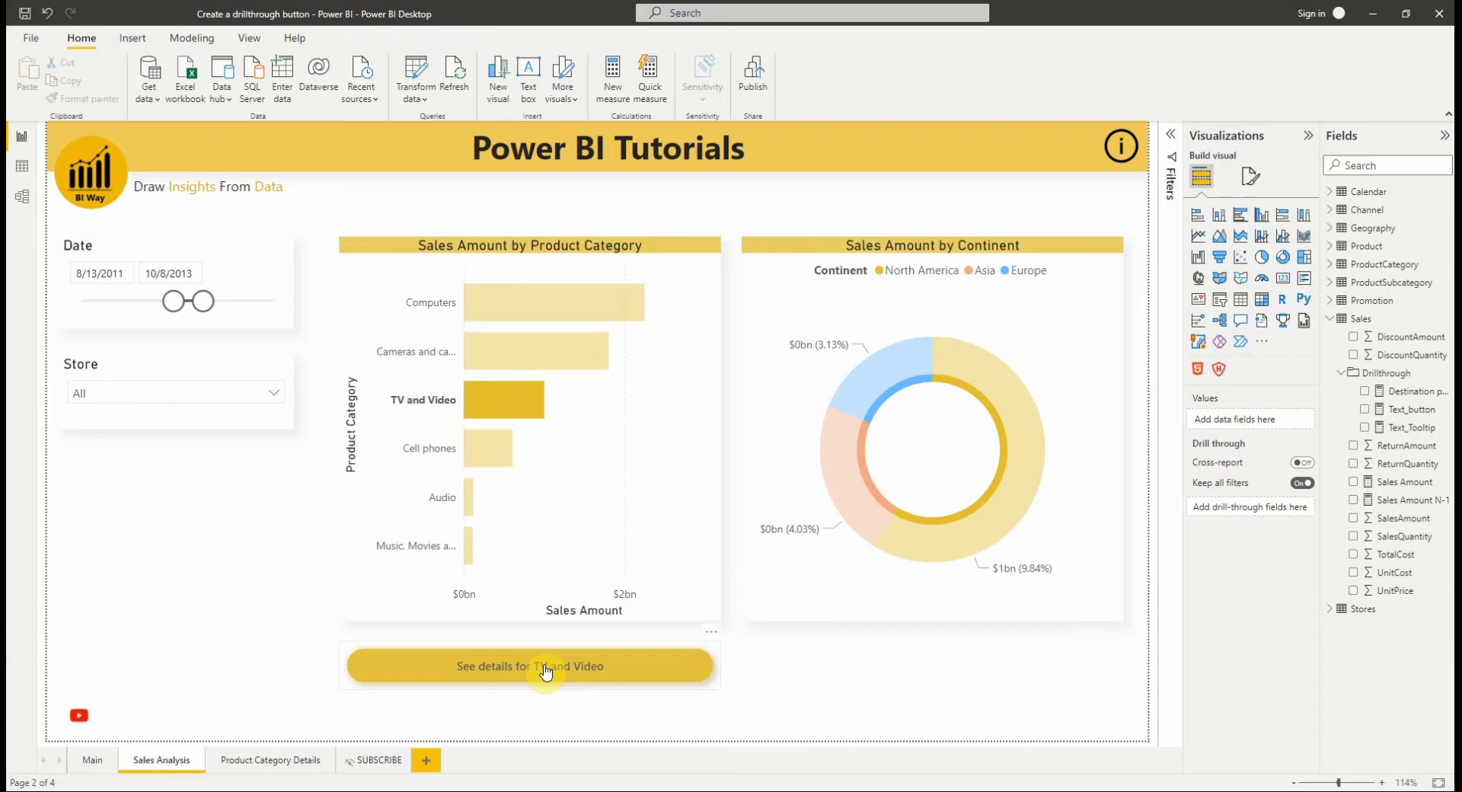
mouse_move(530, 666)
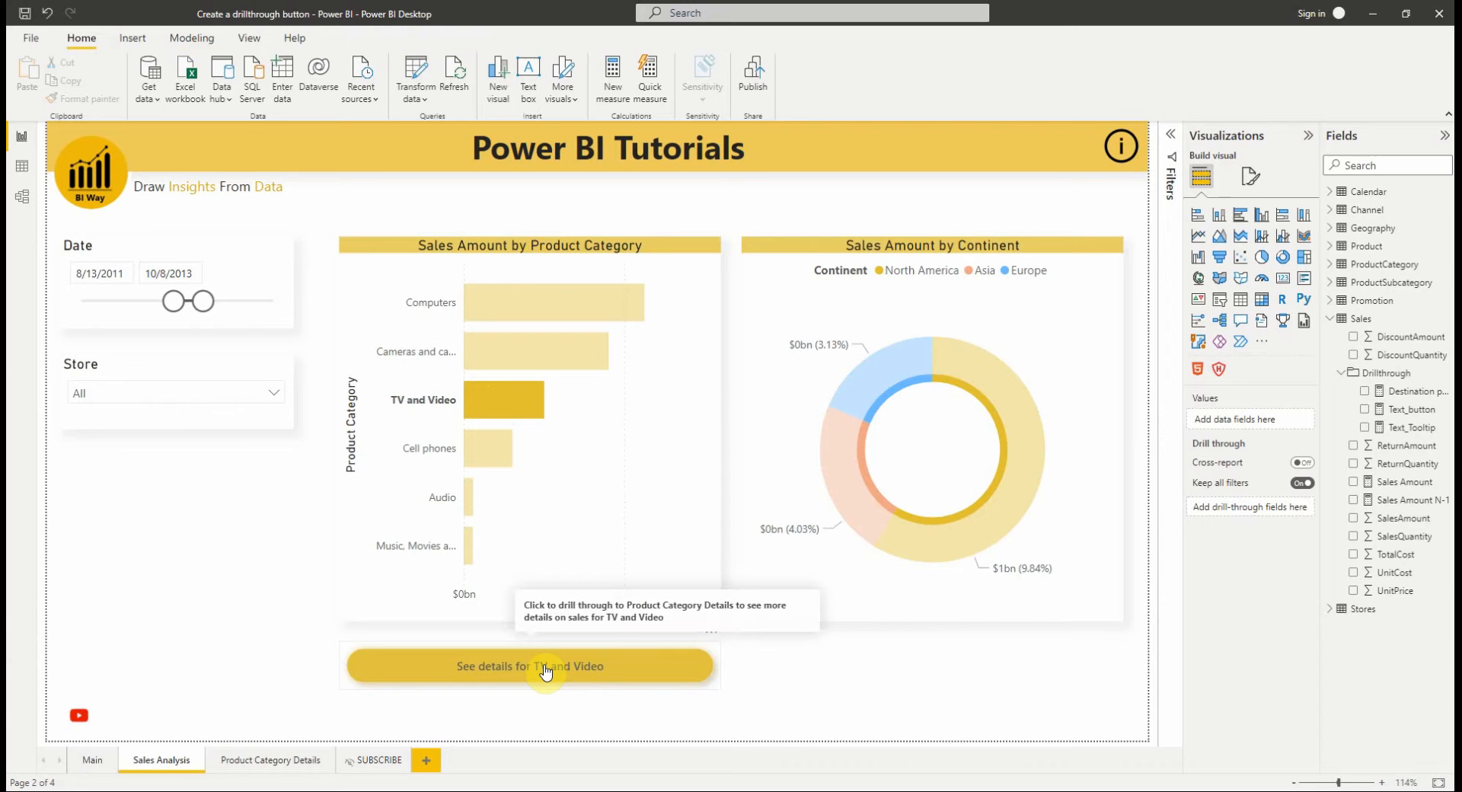
mouse_move(536, 673)
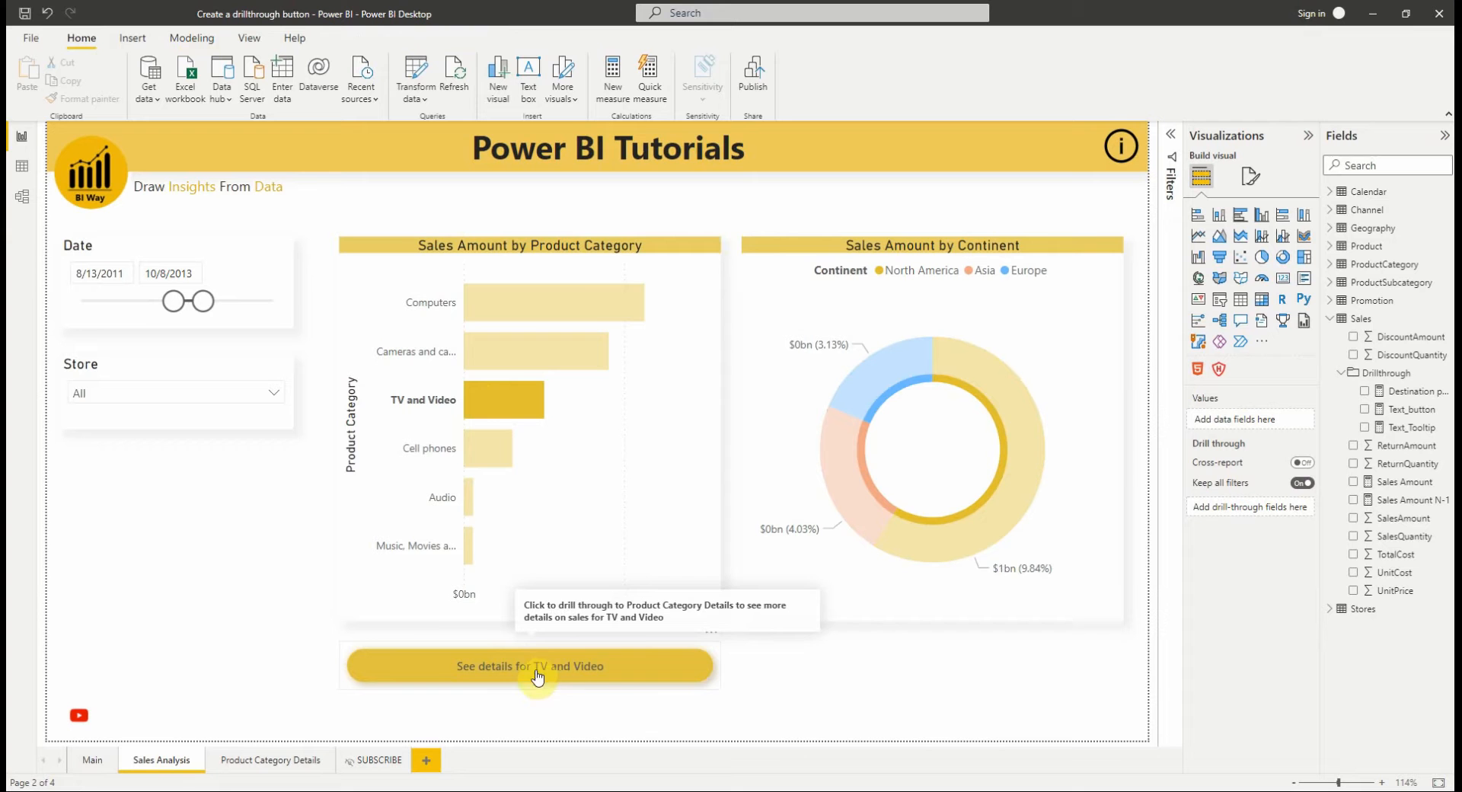
mouse_move(587, 672)
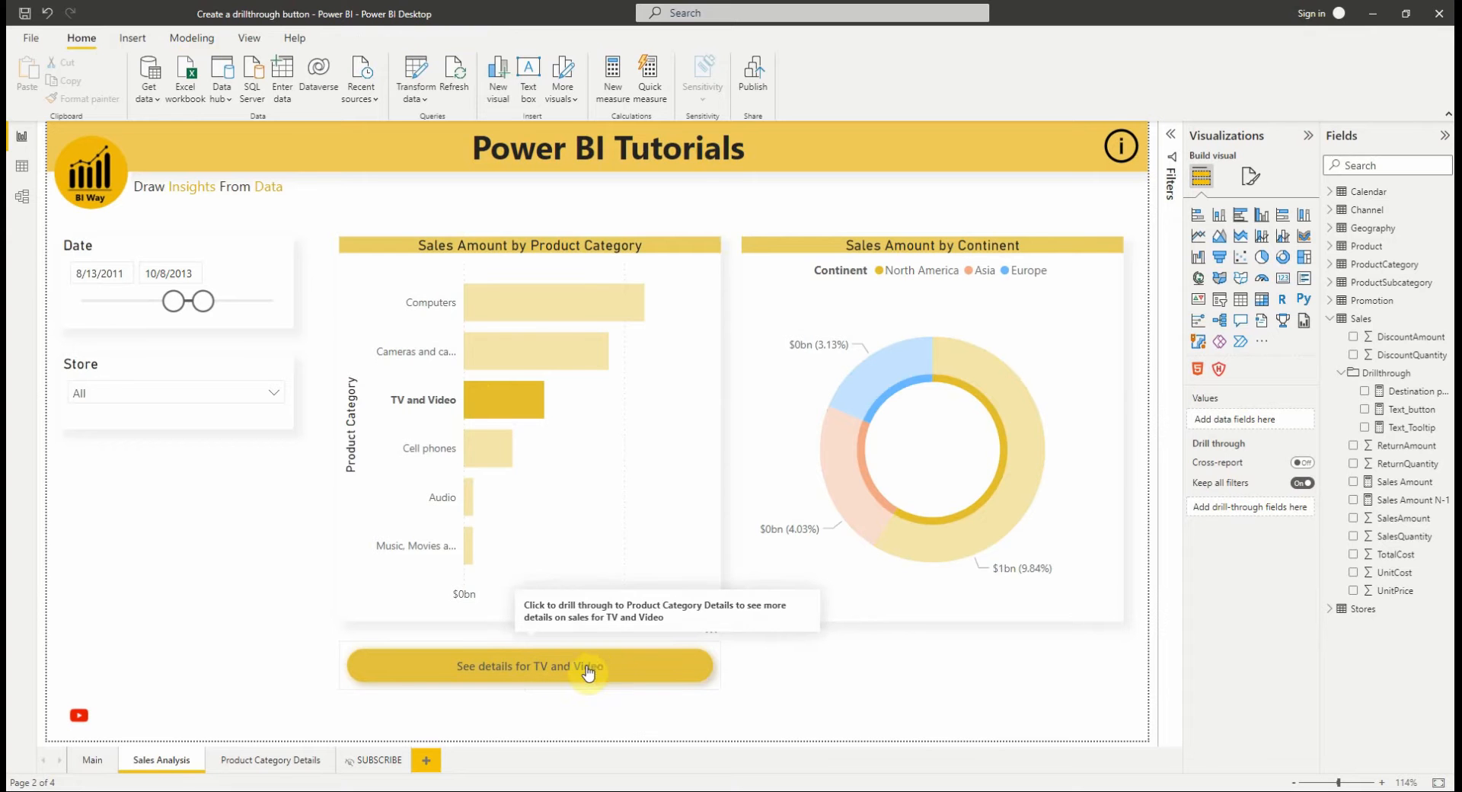
mouse_move(777, 640)
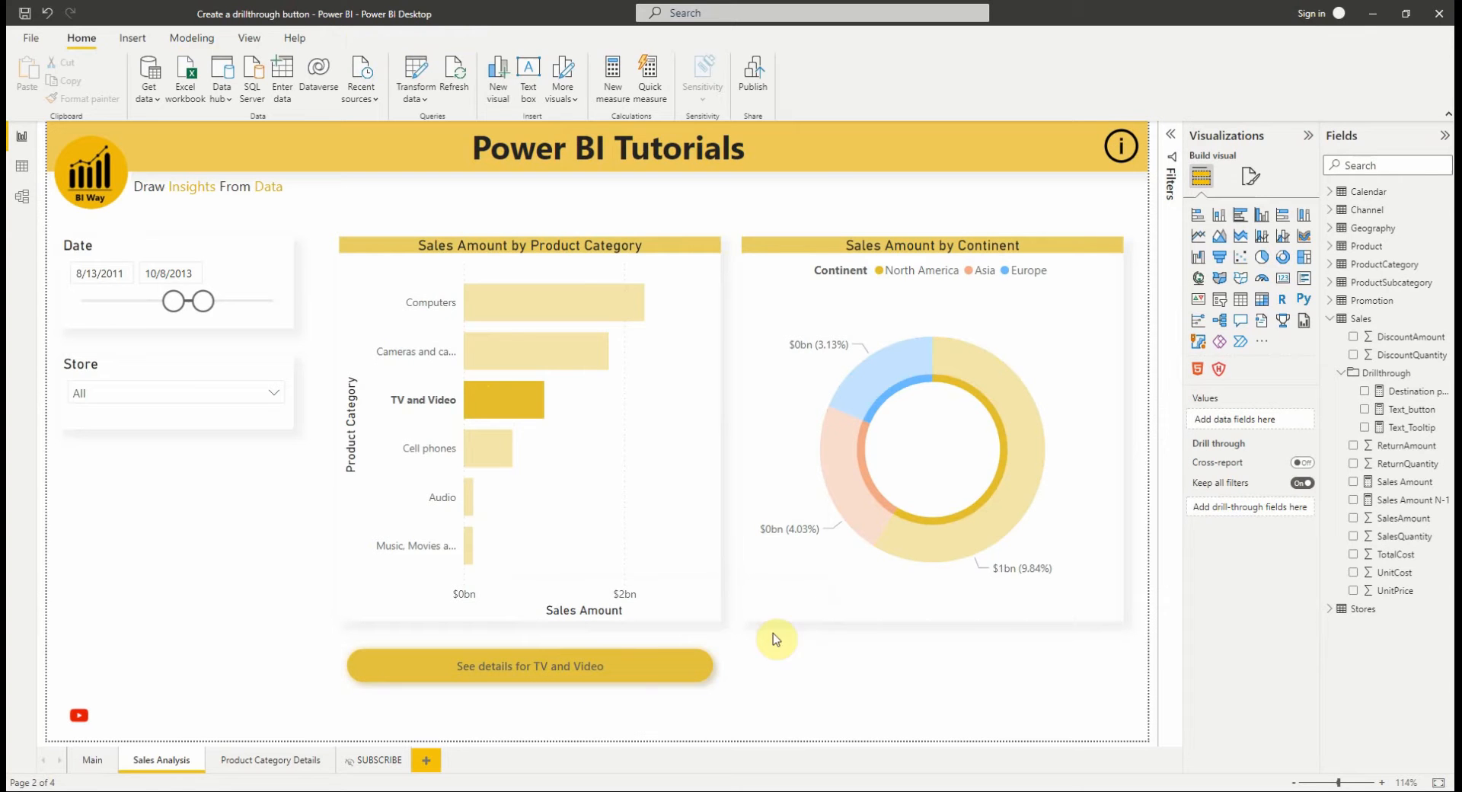
Select the Go button and expand its Action and Tooltip format sections.
left_click(530, 665)
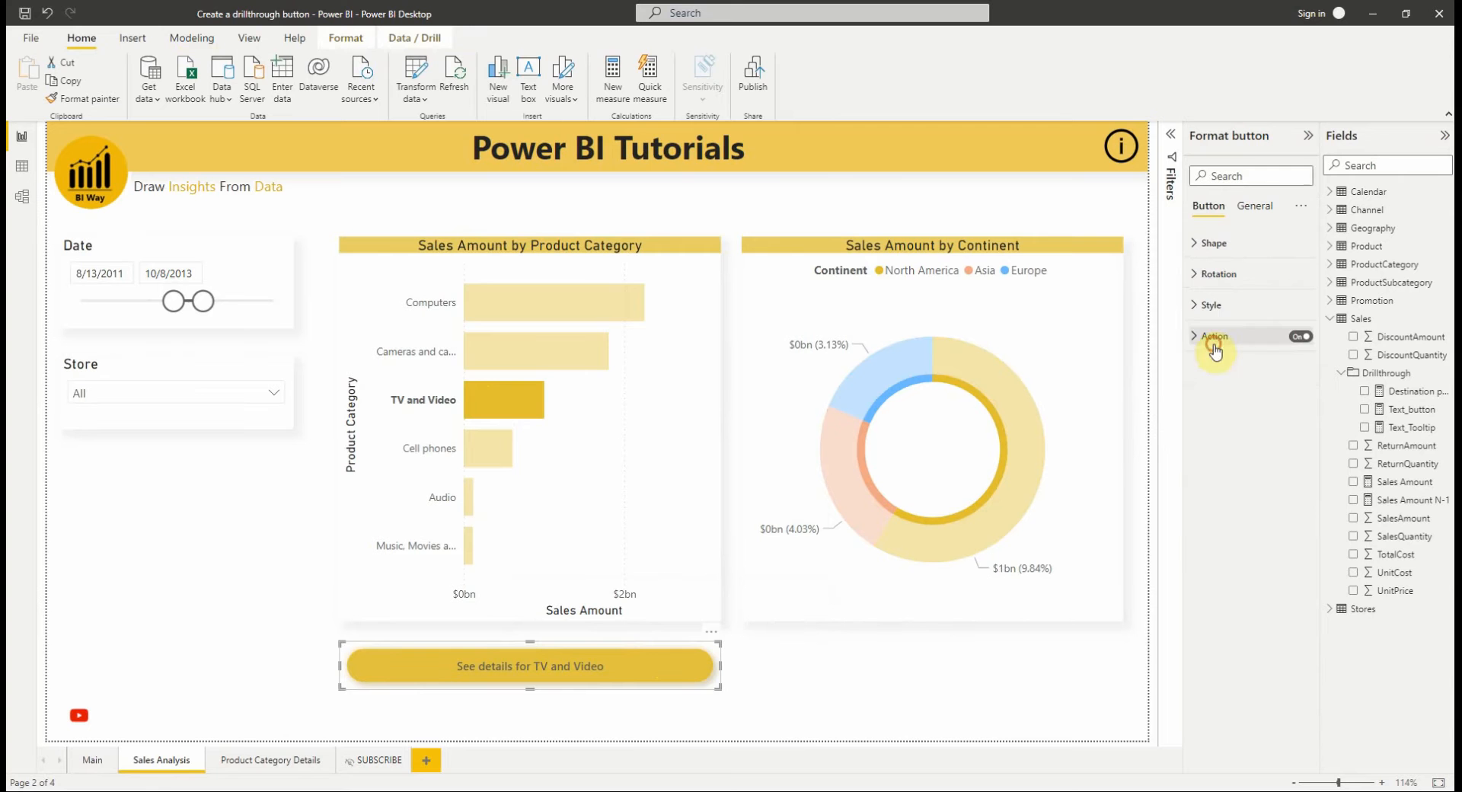
left_click(1213, 336)
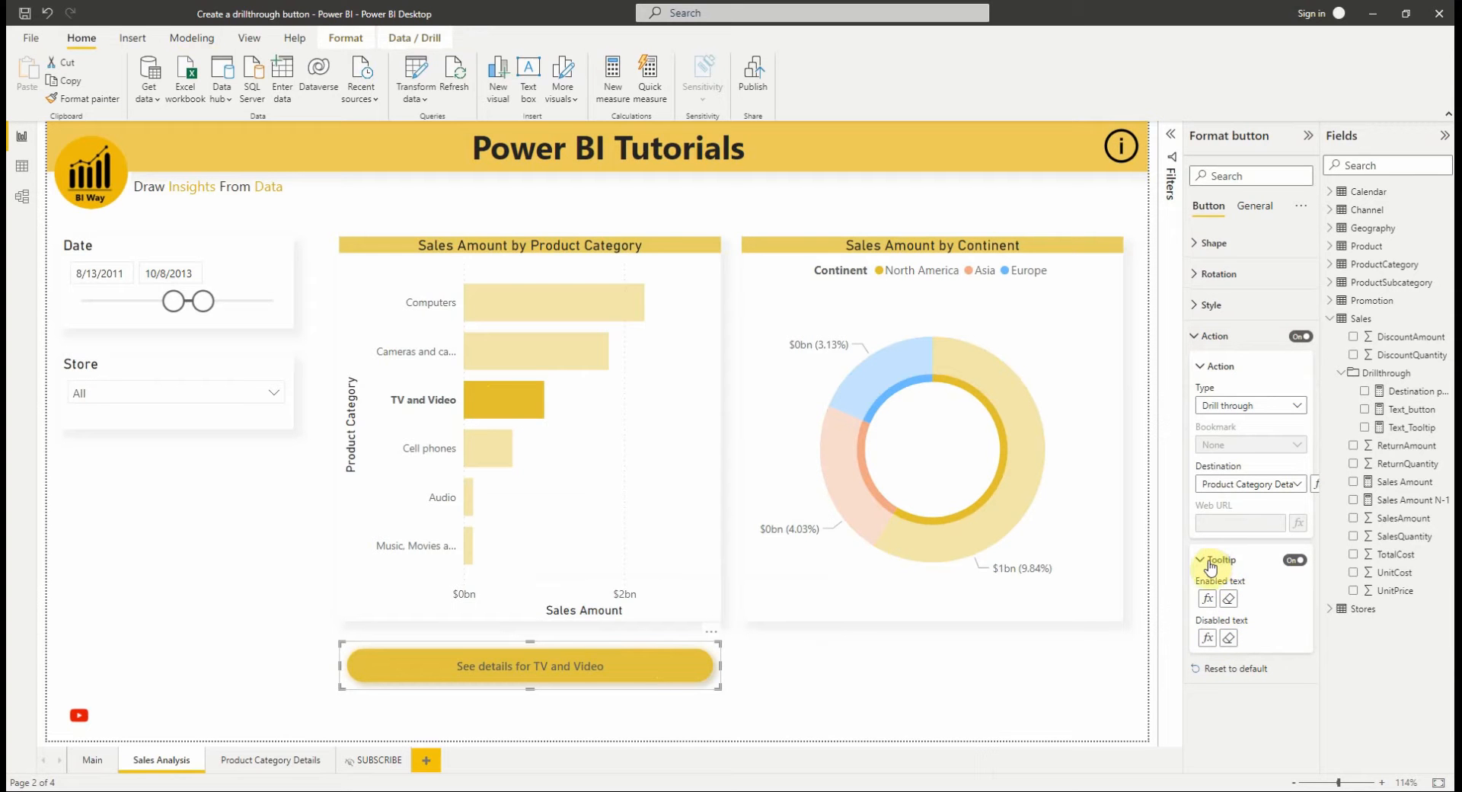
left_click(1213, 336)
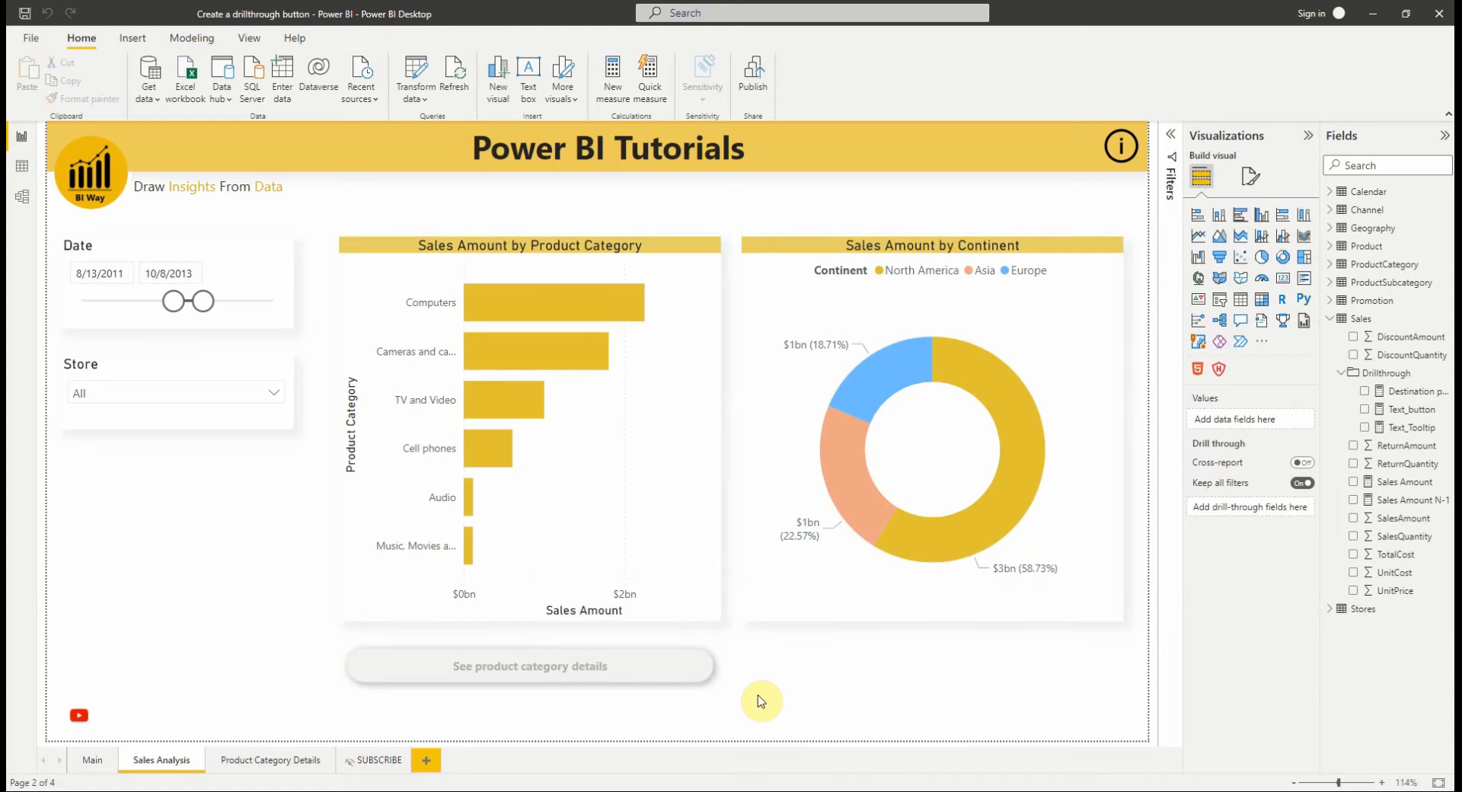
mouse_move(738, 702)
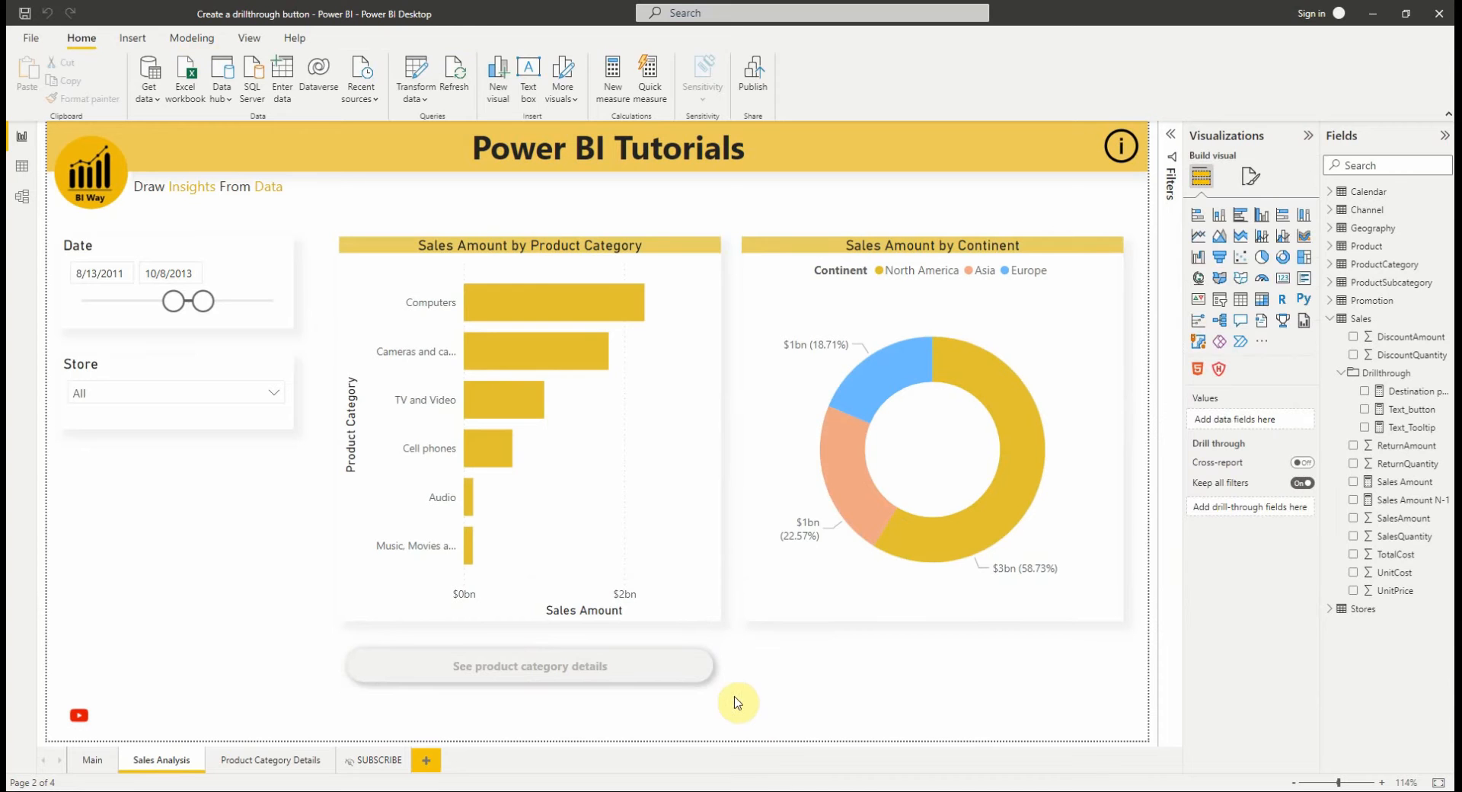
mouse_move(578, 416)
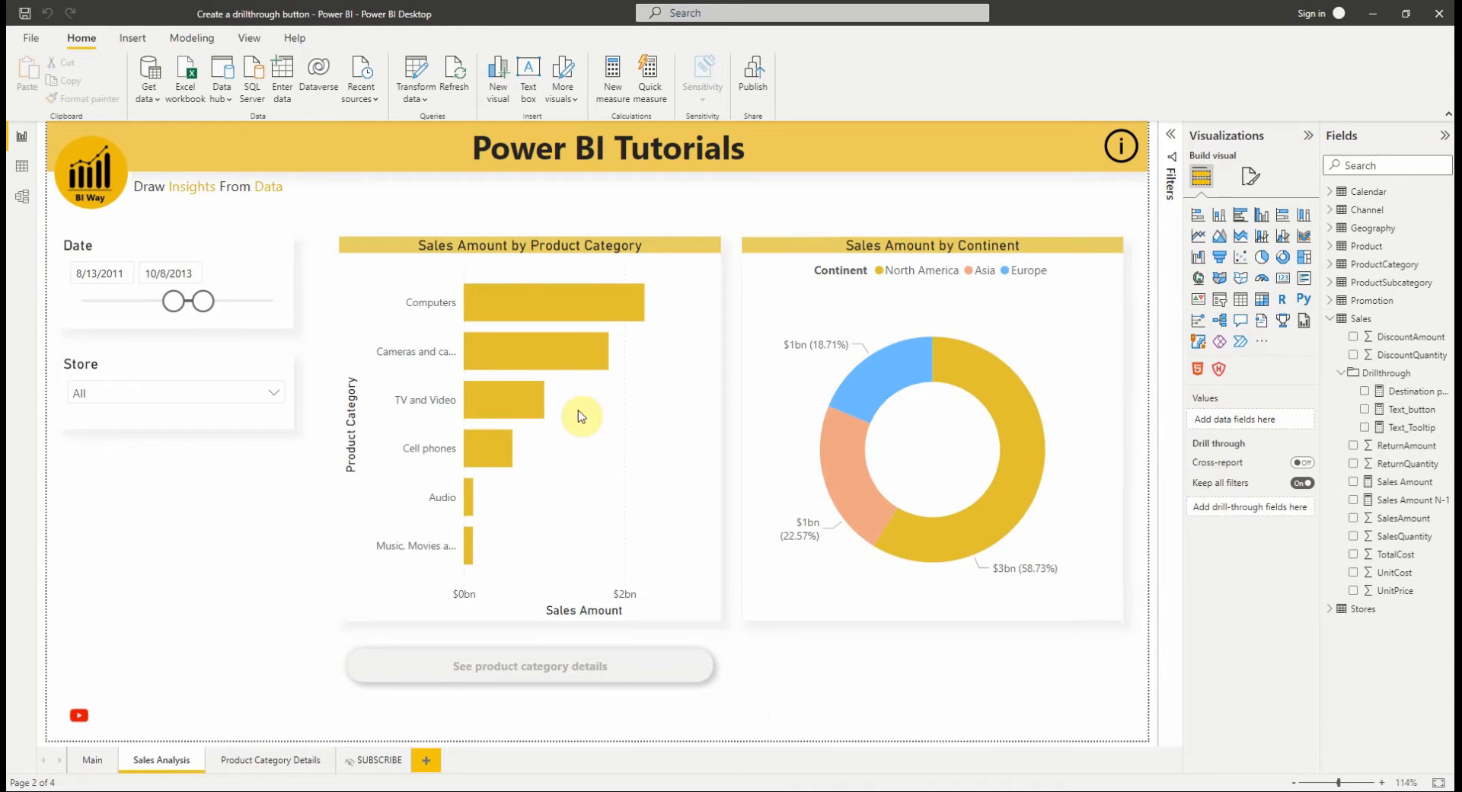
mouse_move(837, 282)
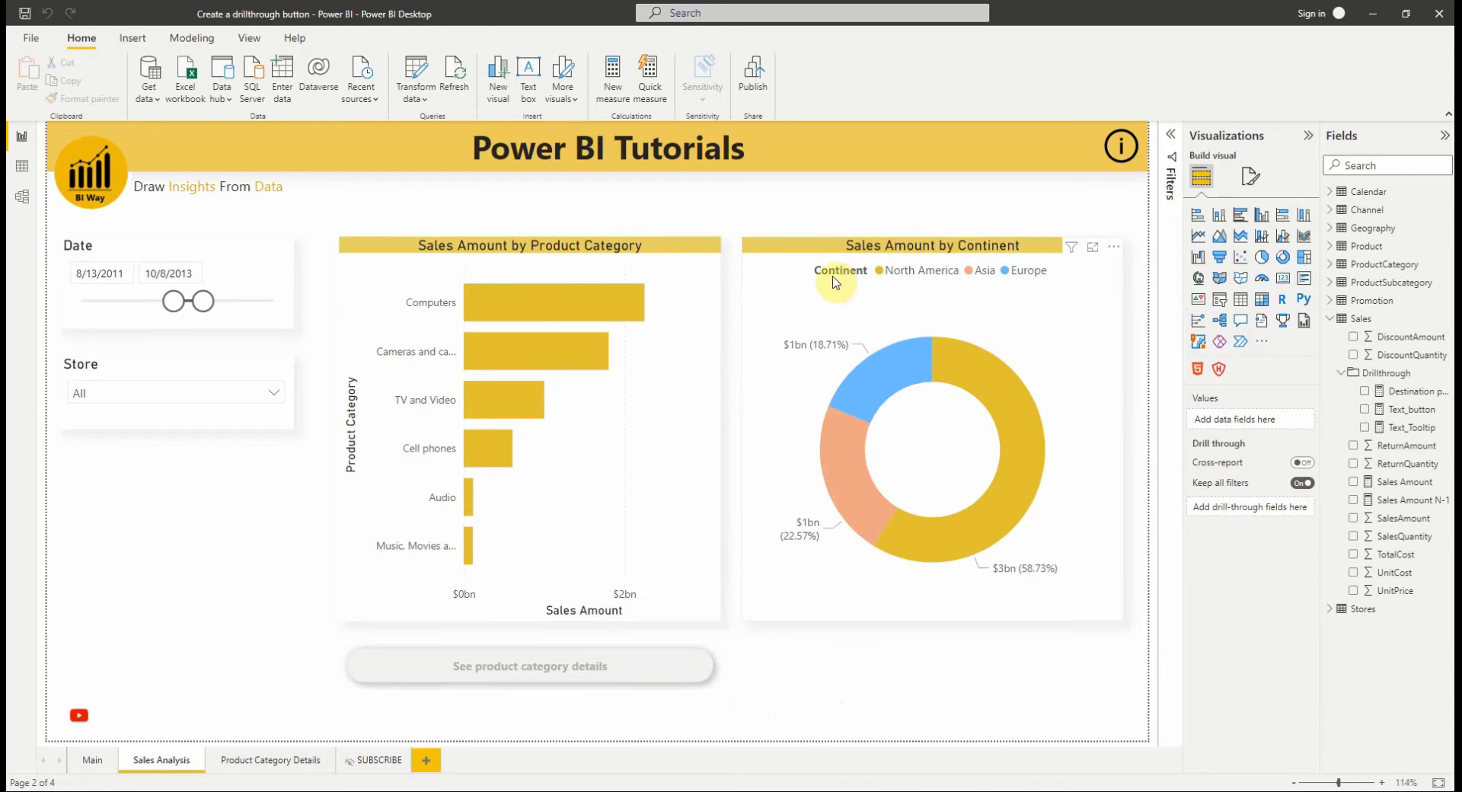
mouse_move(741, 649)
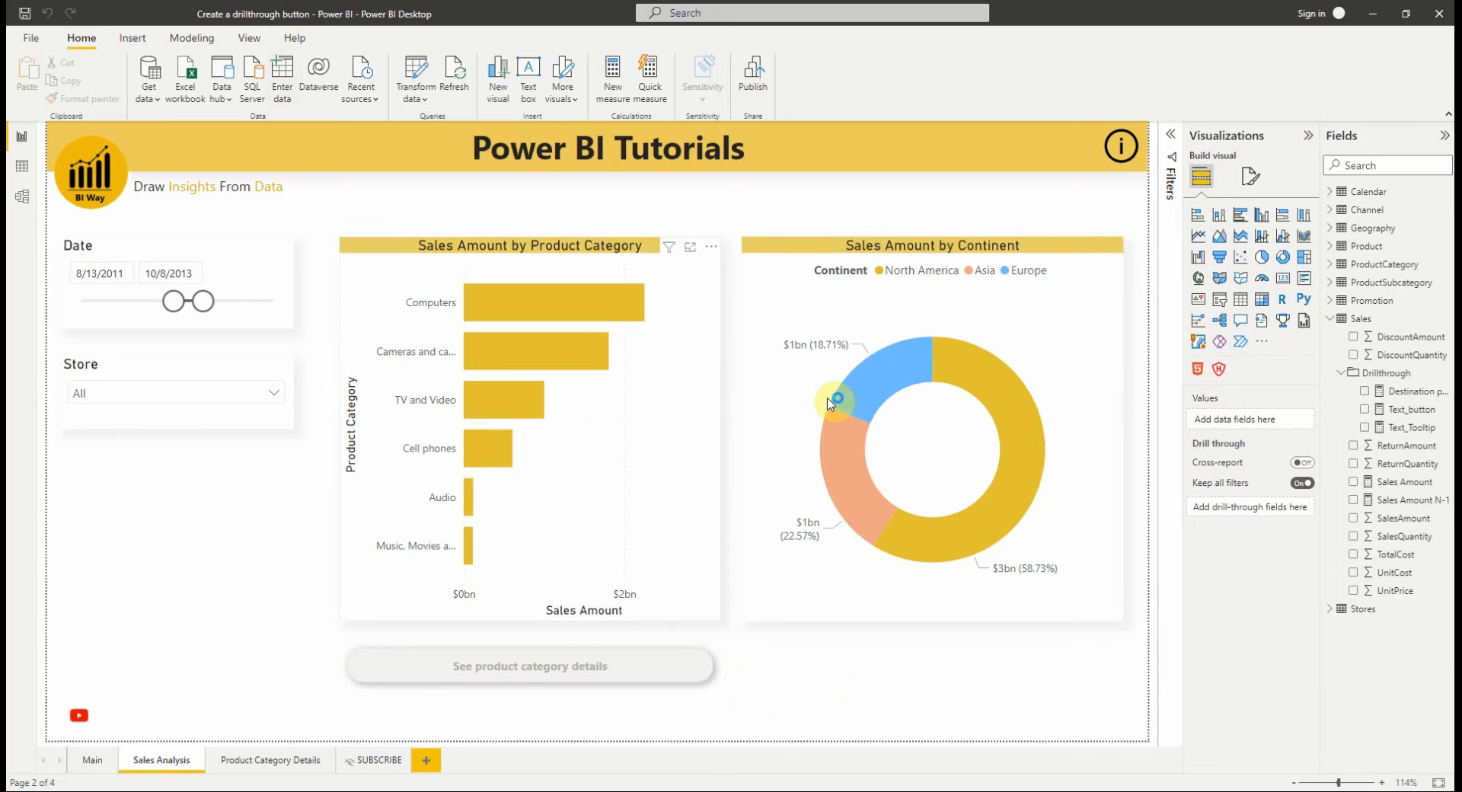
Open Enter data from the Home ribbon to create a new table.
left_click(281, 75)
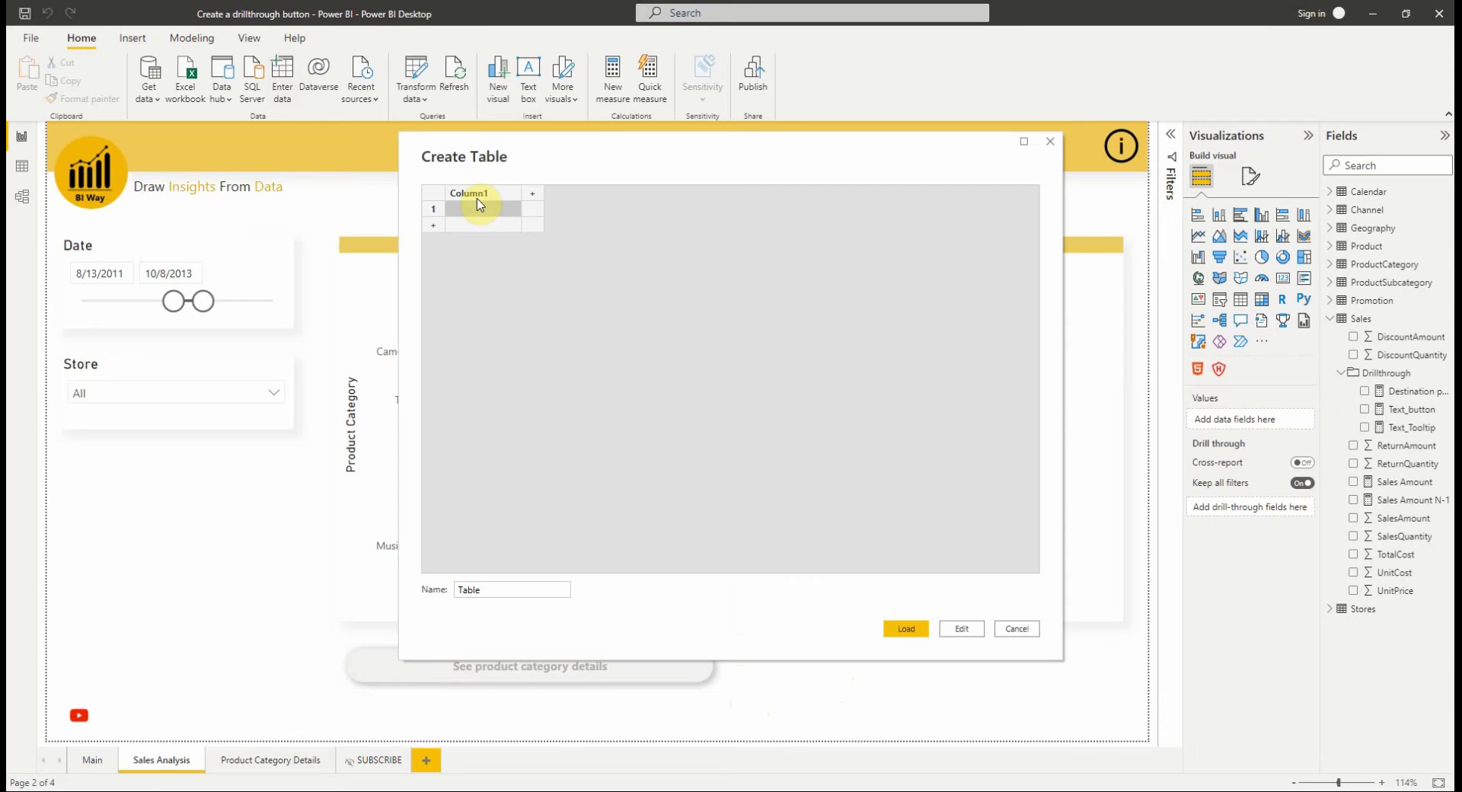
Rename Column1 to 'Target page' and enter rows Product Category Details and Continent Details.
double_click(470, 193)
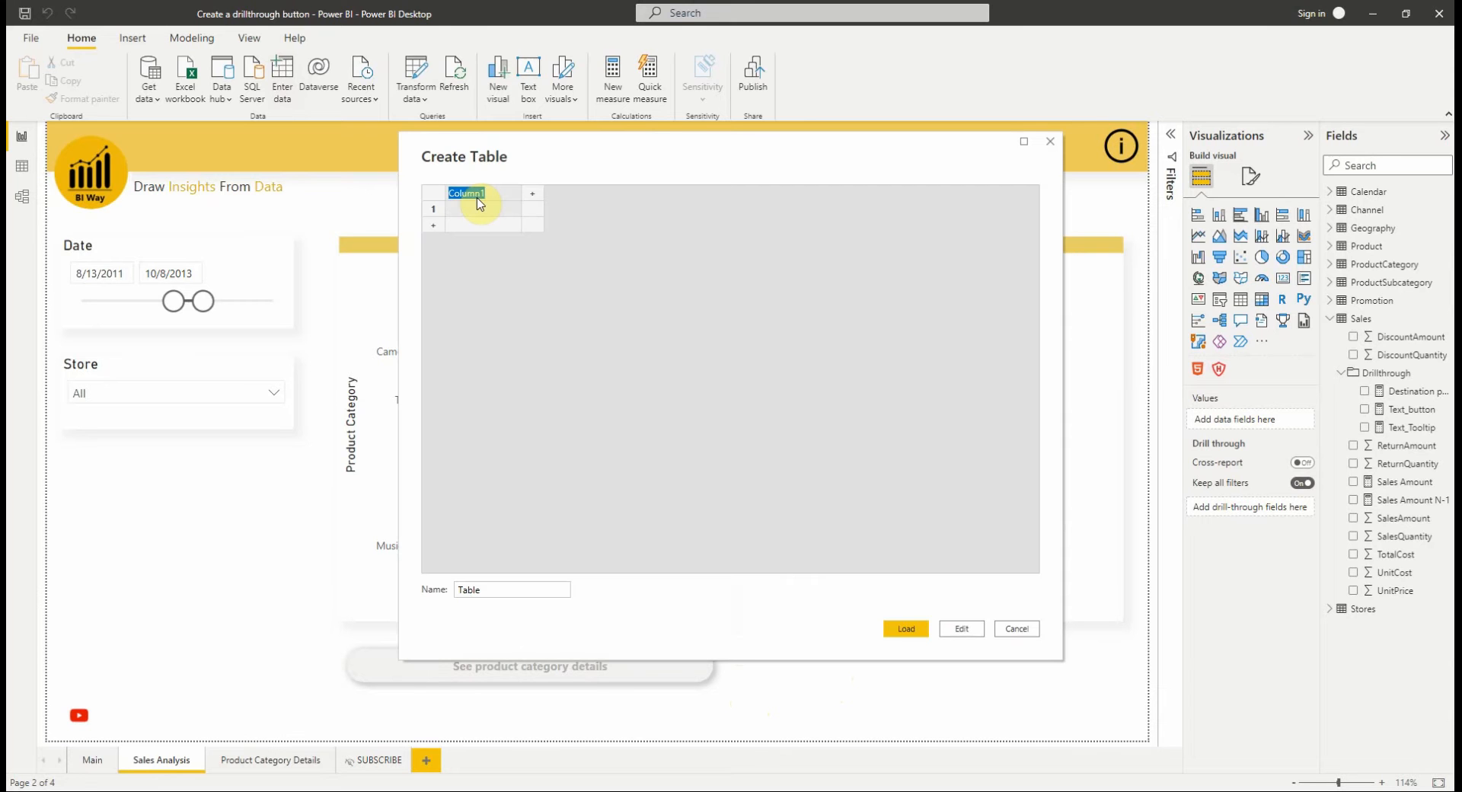
type("Target page")
left_click(483, 209)
type("Product Category Details")
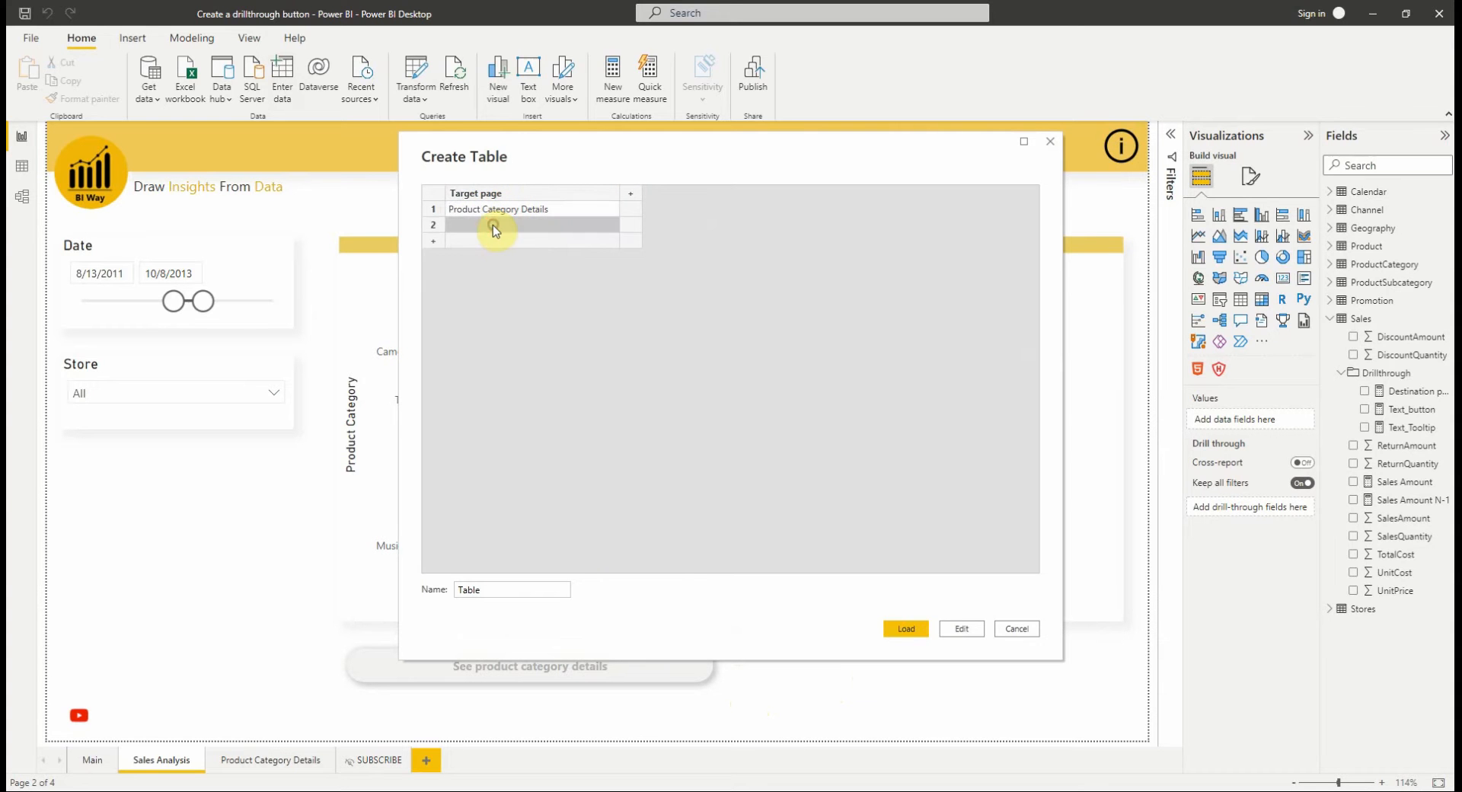
left_click(494, 224)
type("Continent Details")
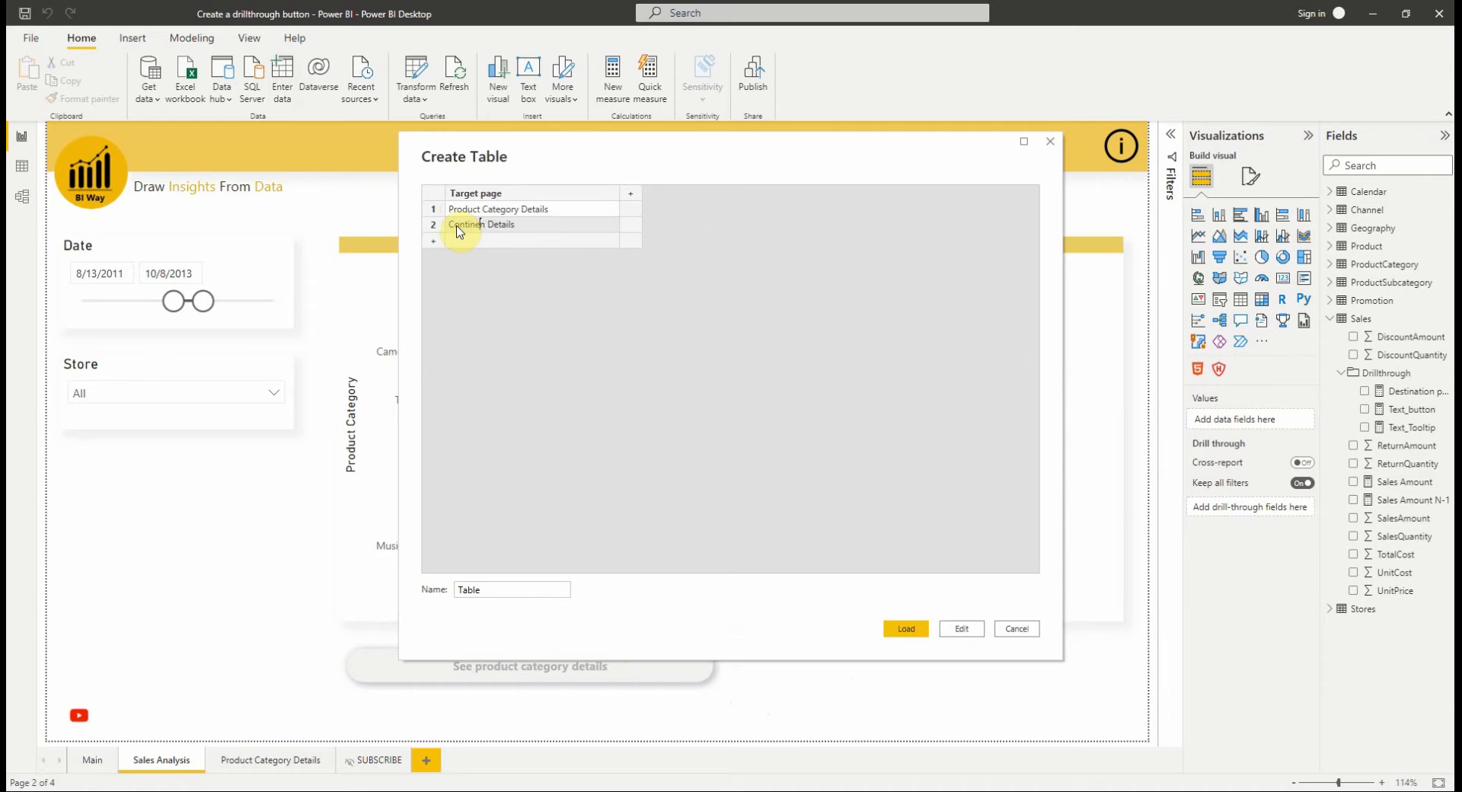
double_click(480, 224)
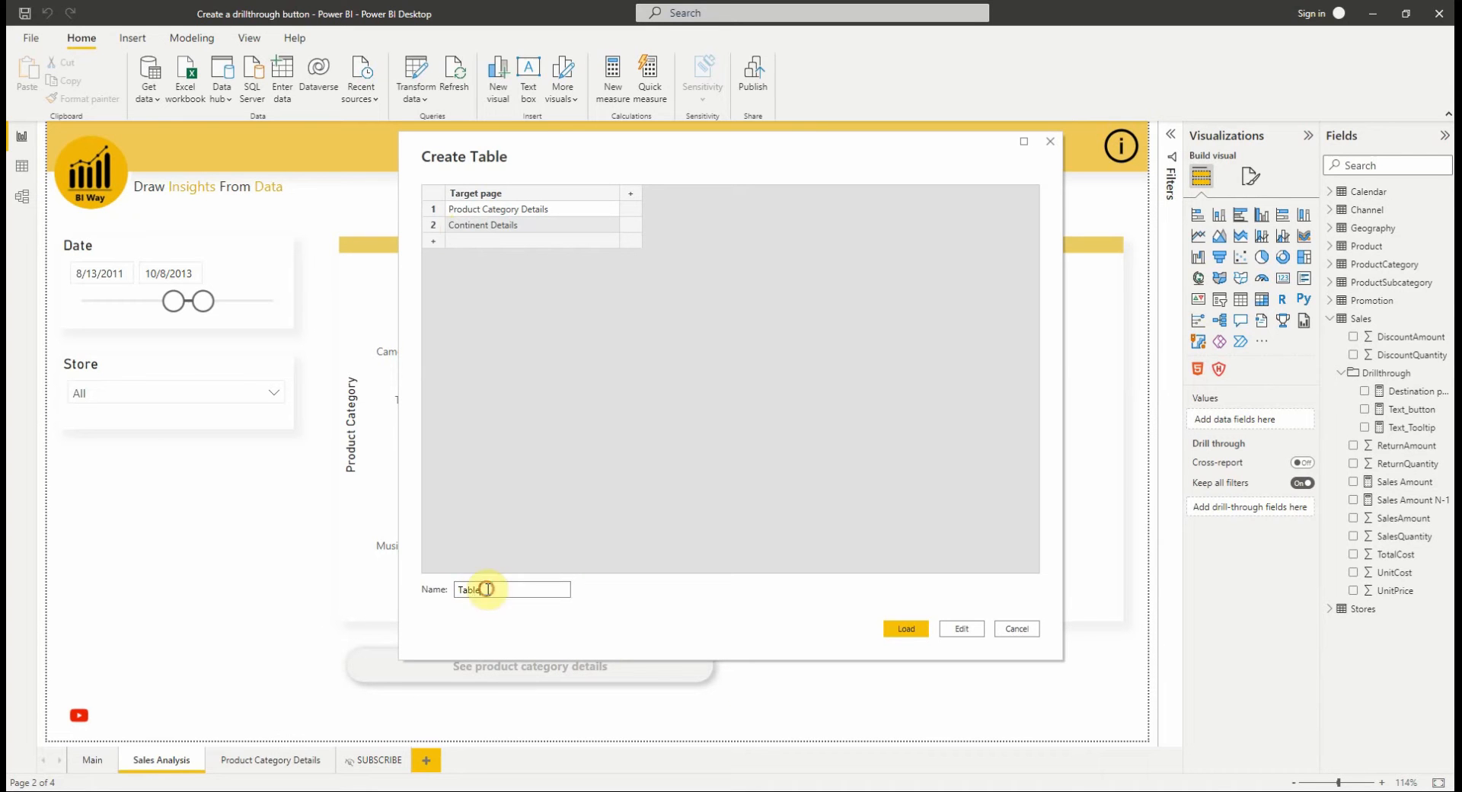
Name the table 'Drill Destination' and load it into the model.
triple_click(511, 589)
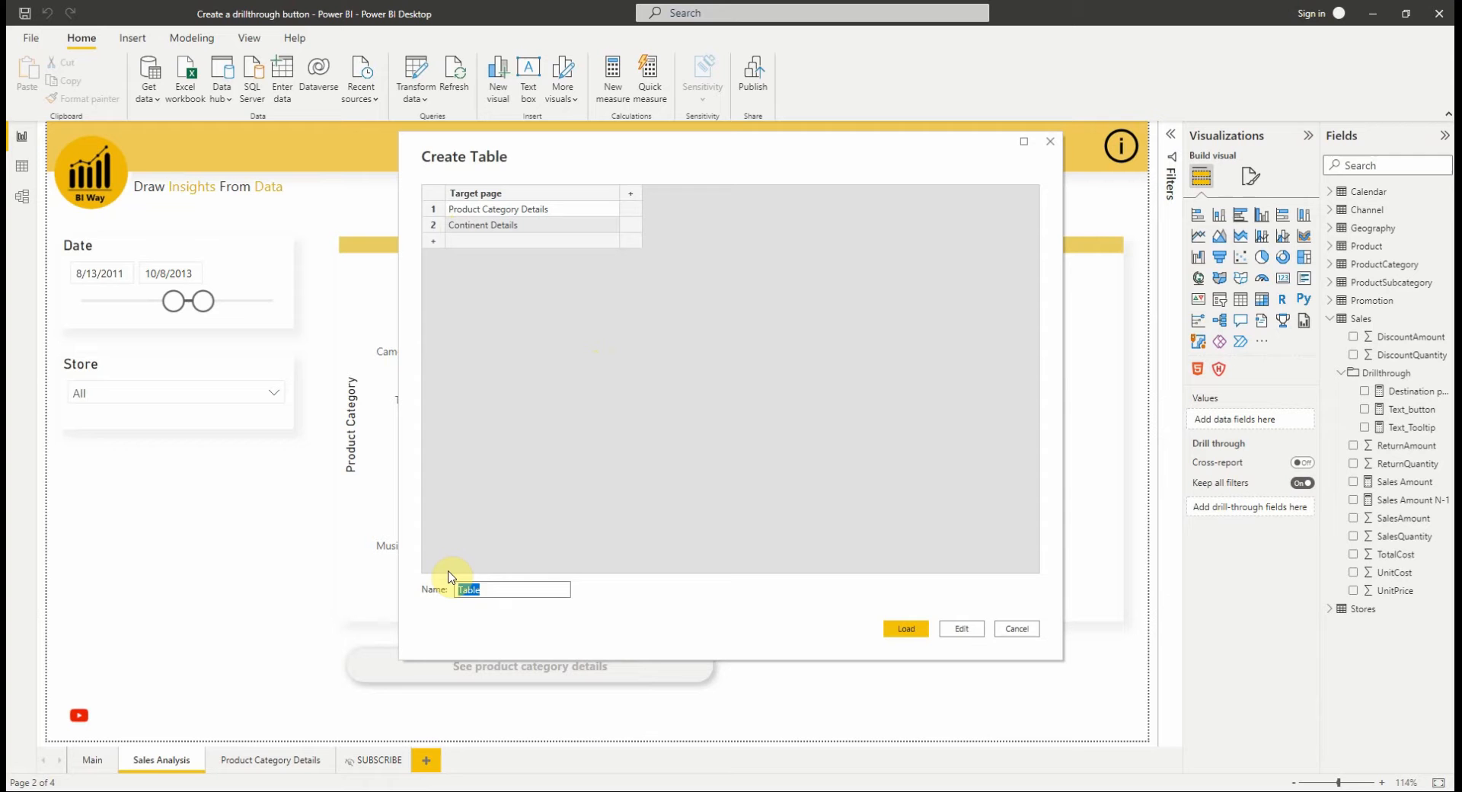
type("Drill")
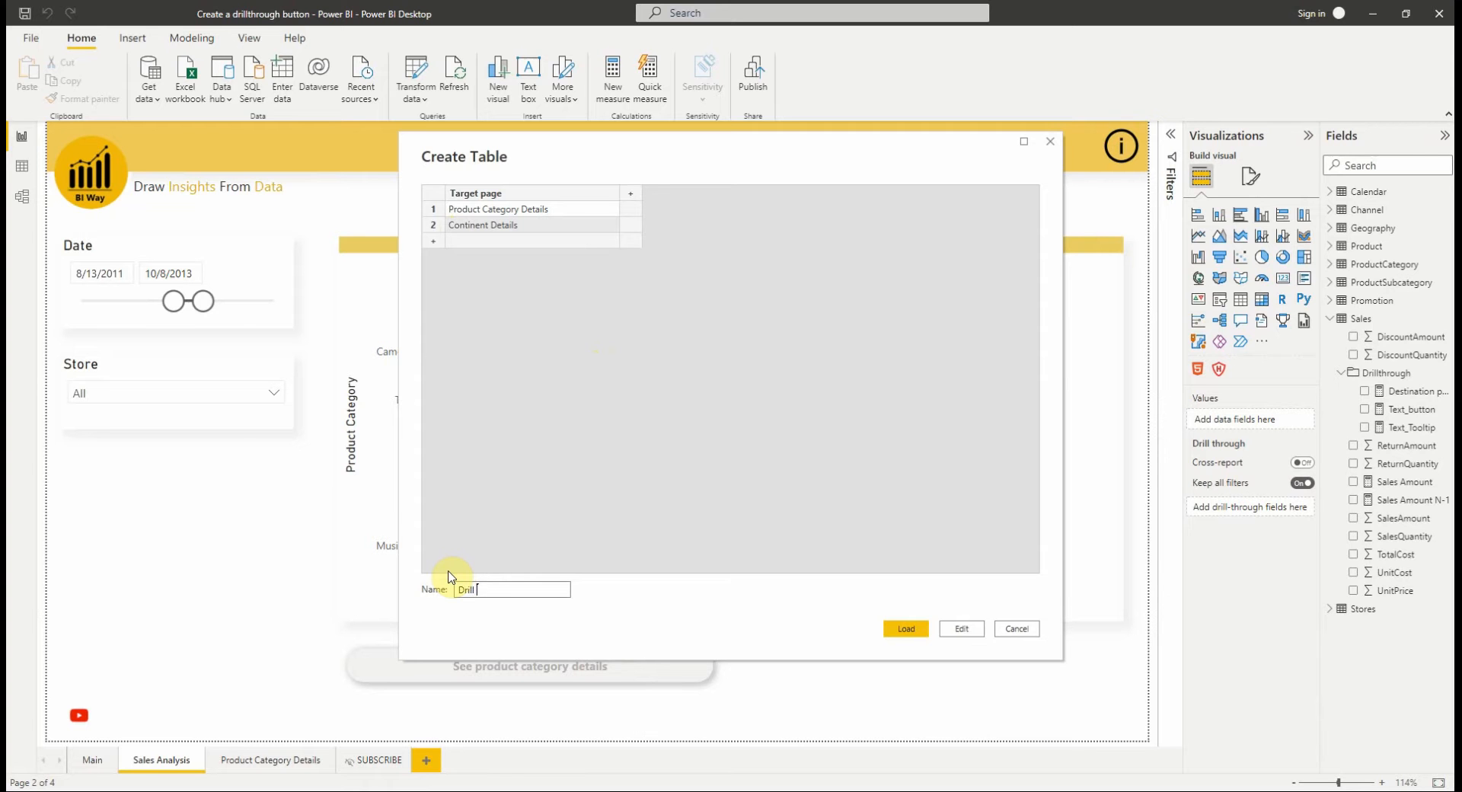
type("Destination")
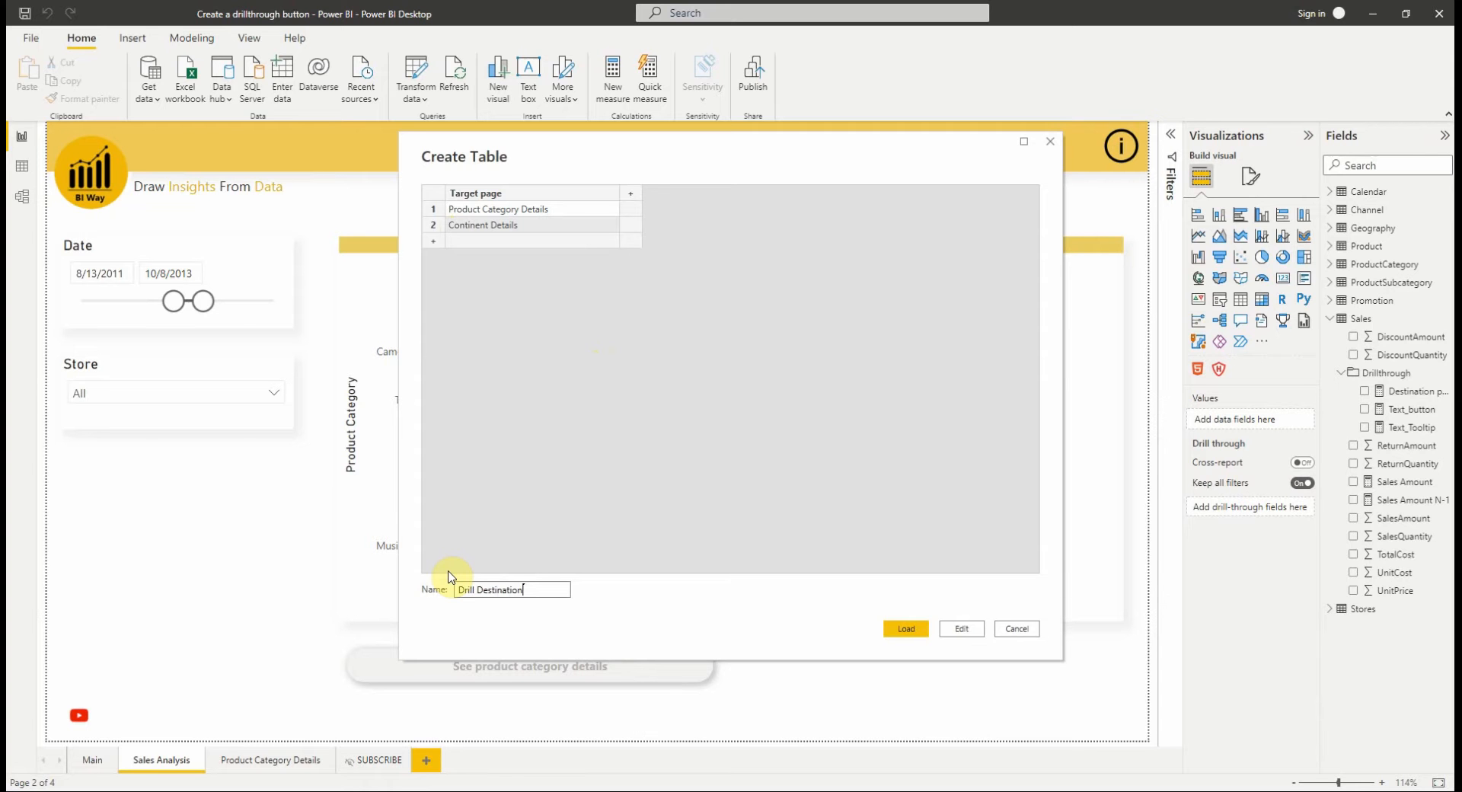
left_click(904, 627)
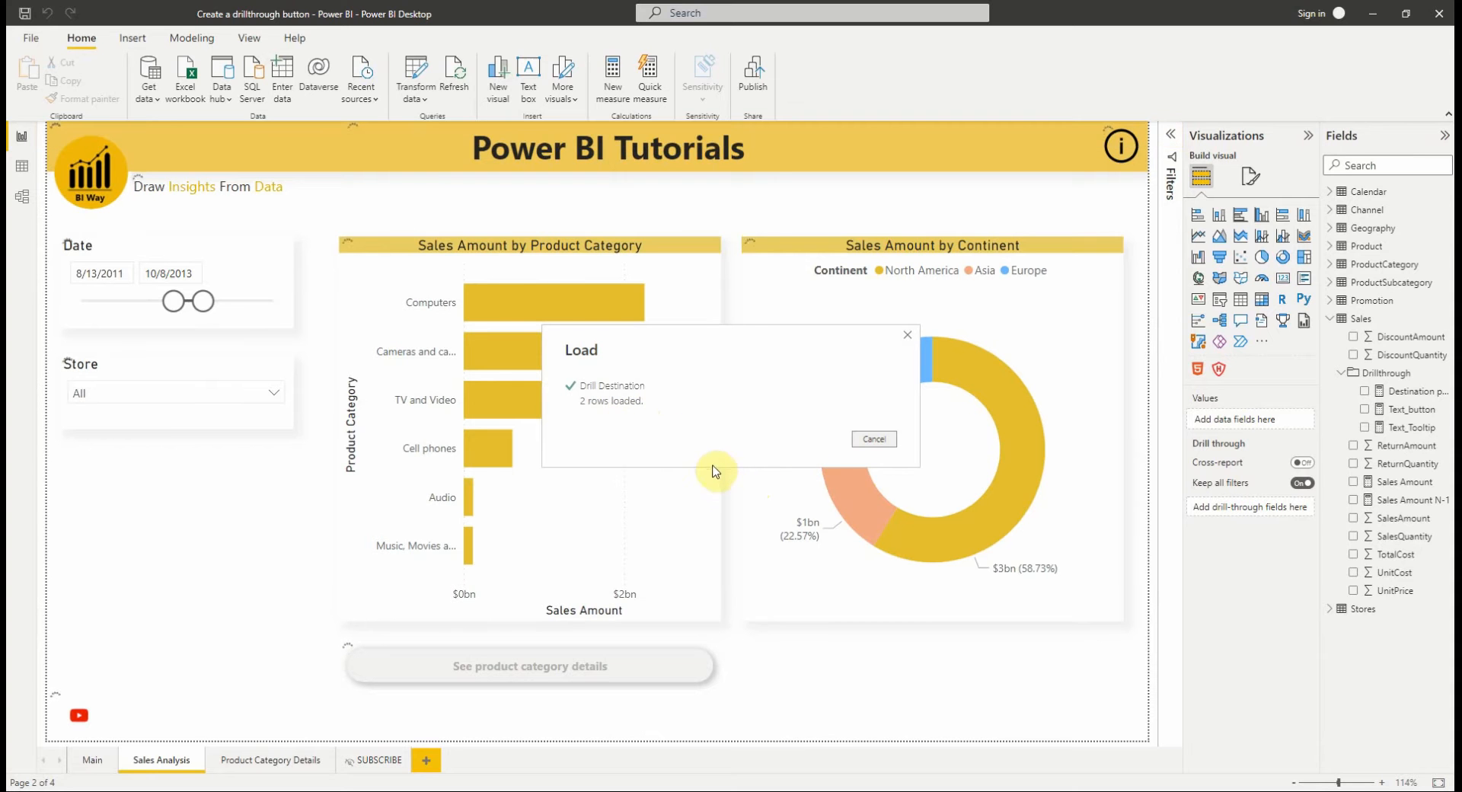
Switch to the Product Category Details page.
left_click(873, 438)
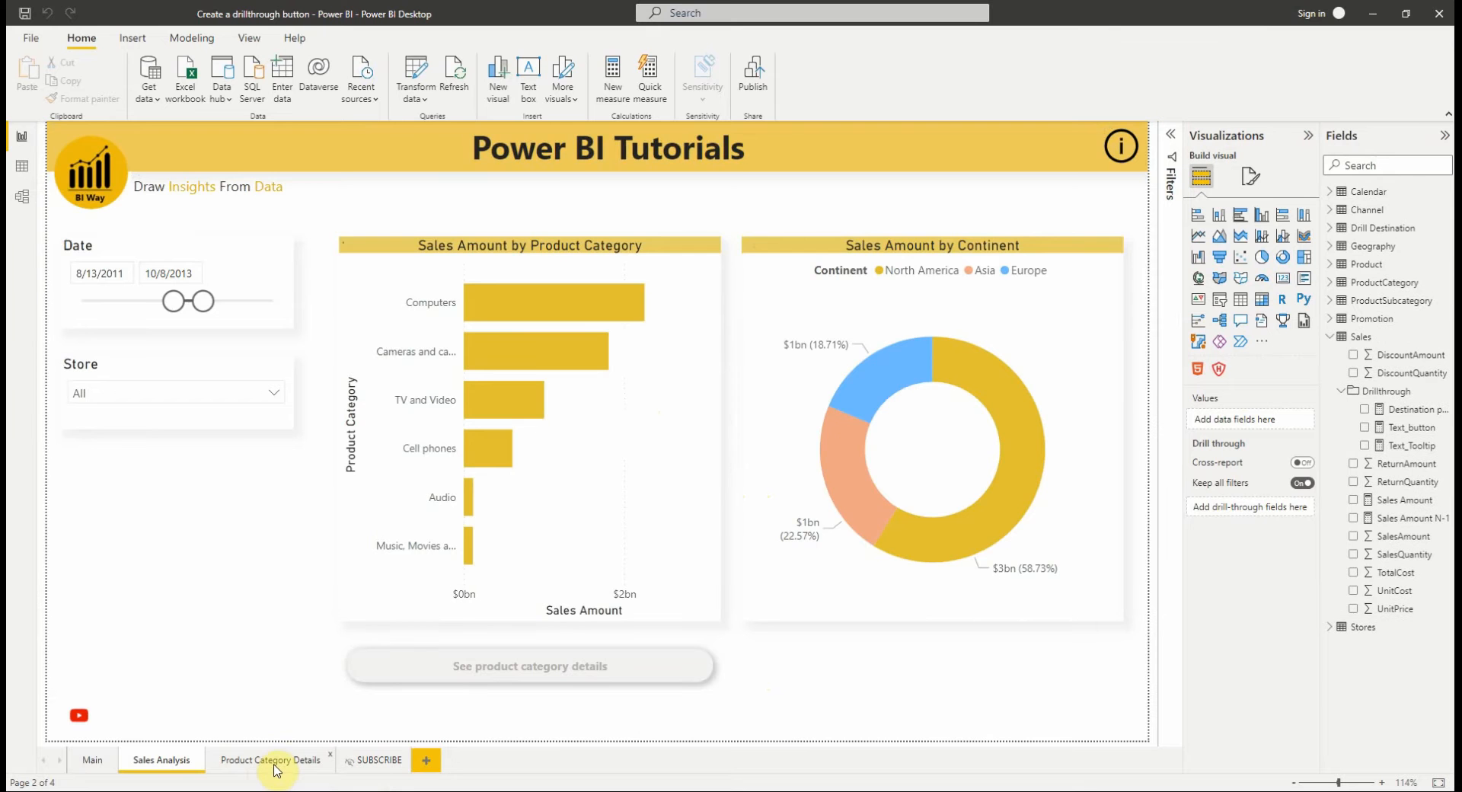
left_click(270, 759)
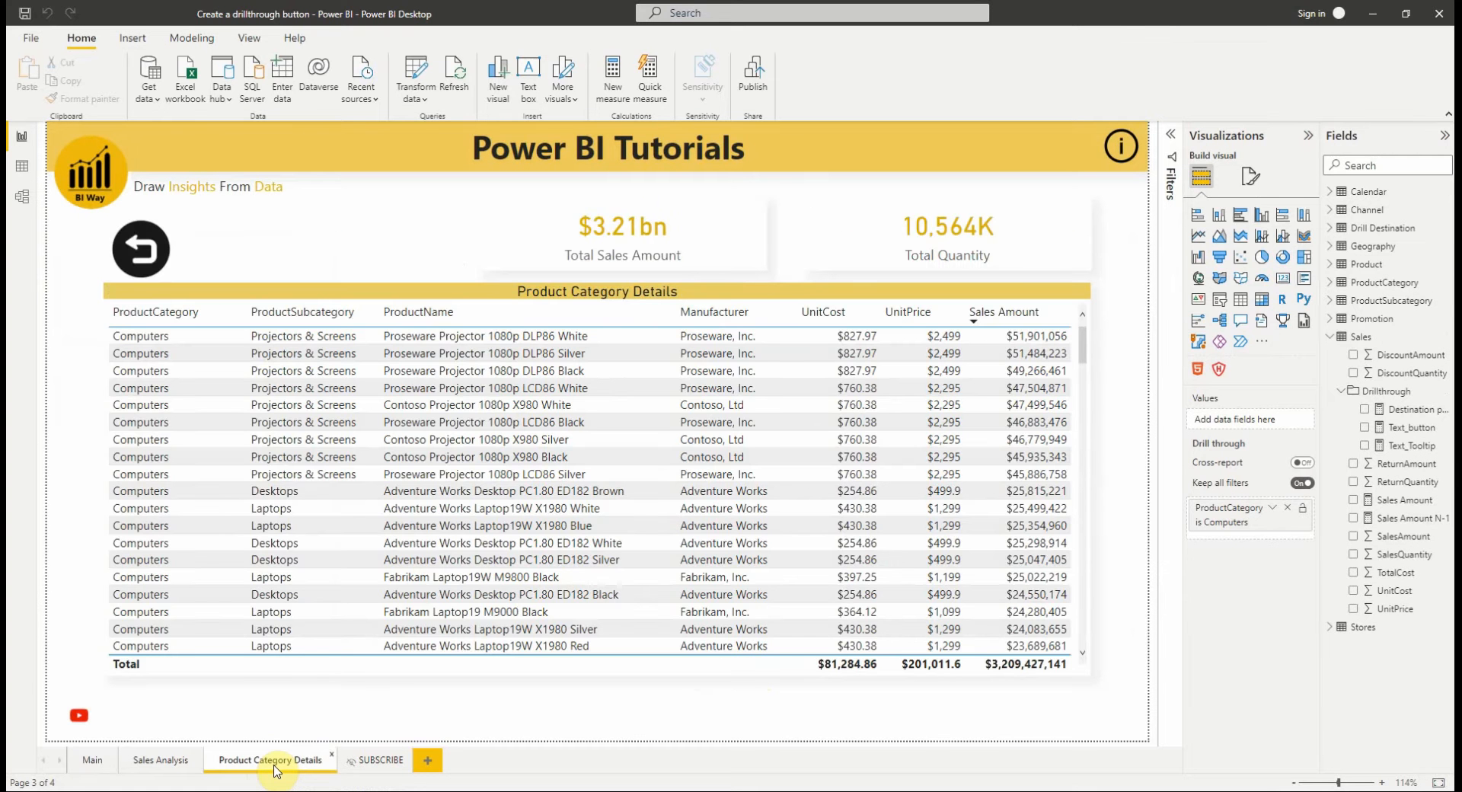
Duplicate the category details page and replace the category column with Geography's ContinentName.
right_click(271, 759)
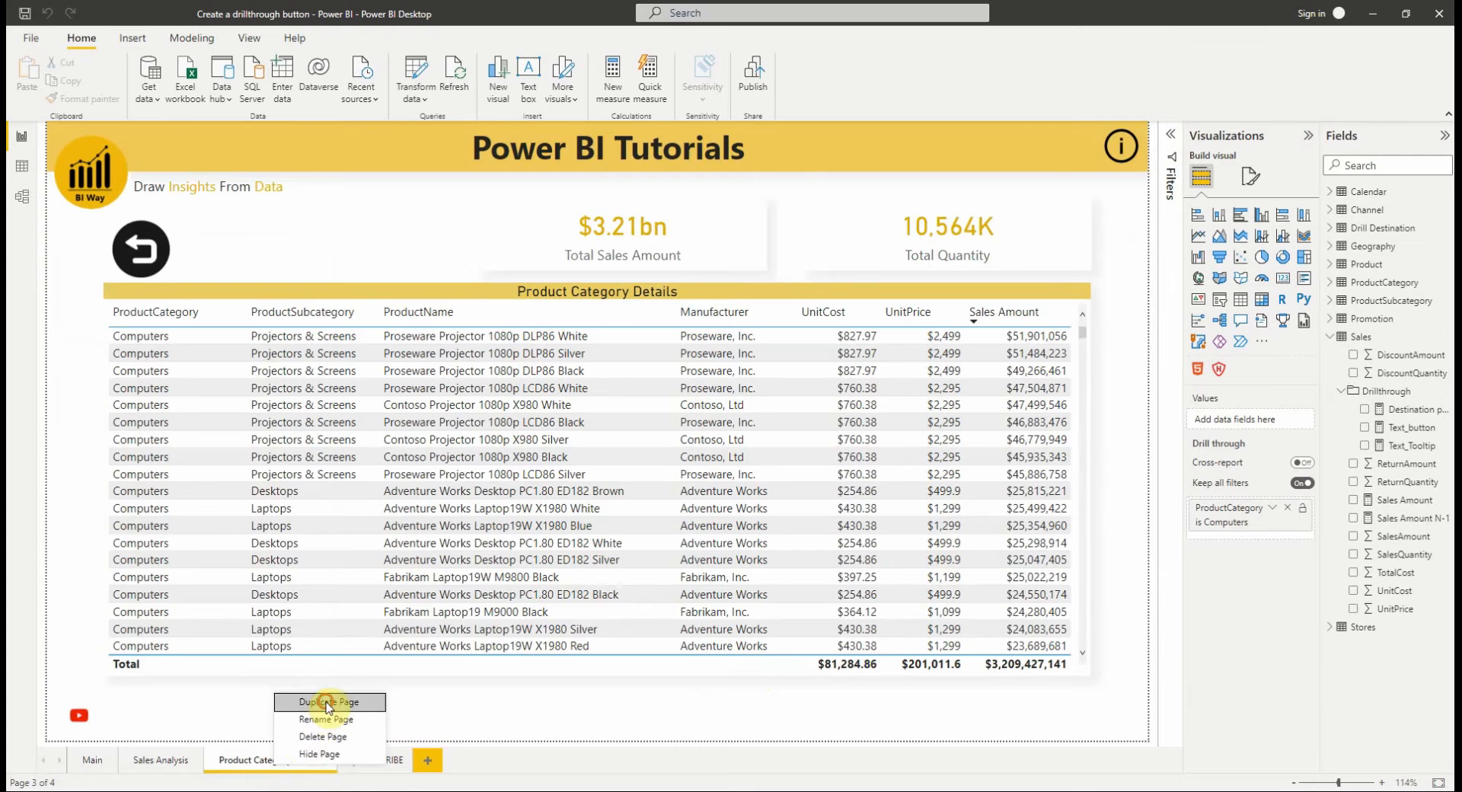
left_click(328, 702)
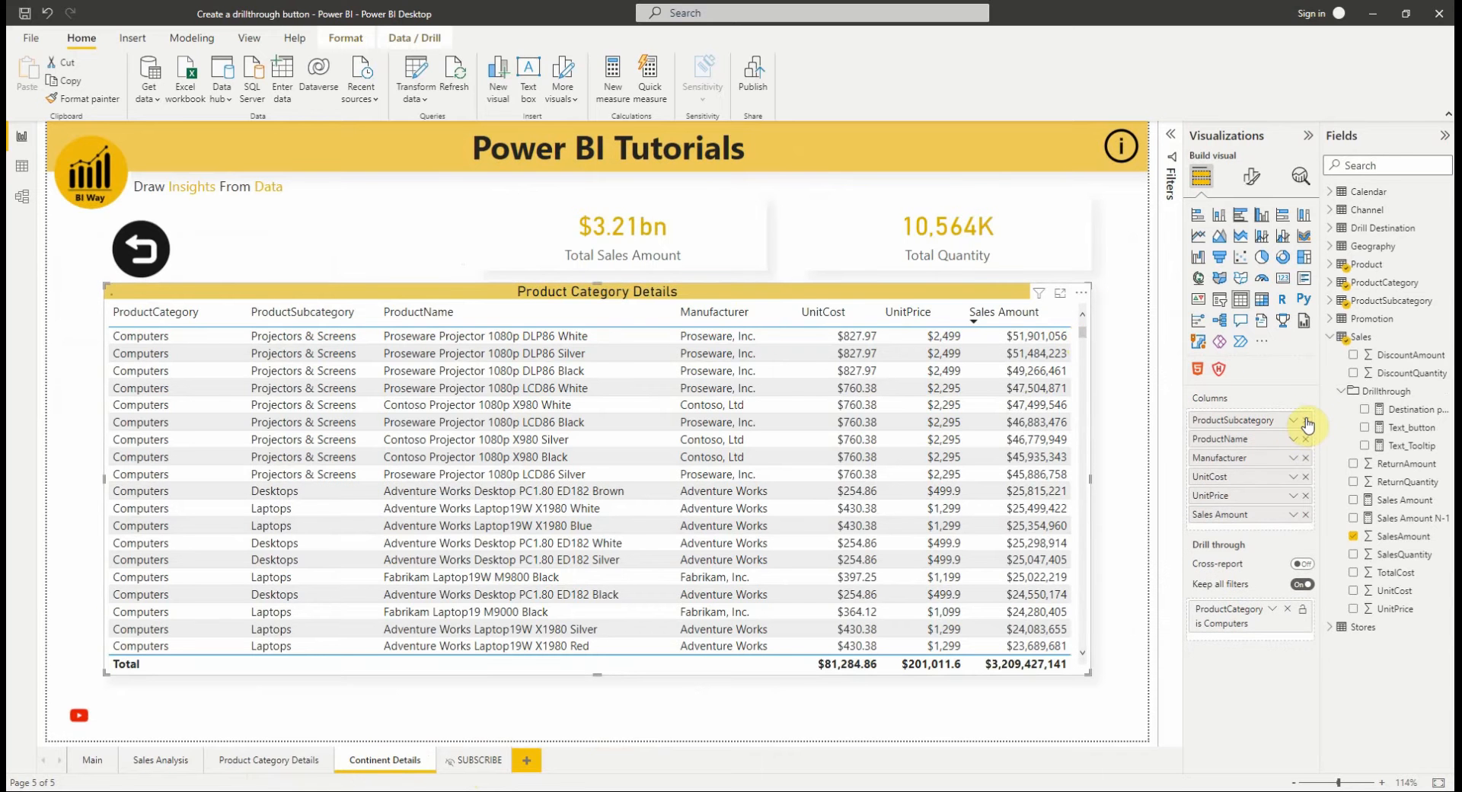
left_click(1305, 424)
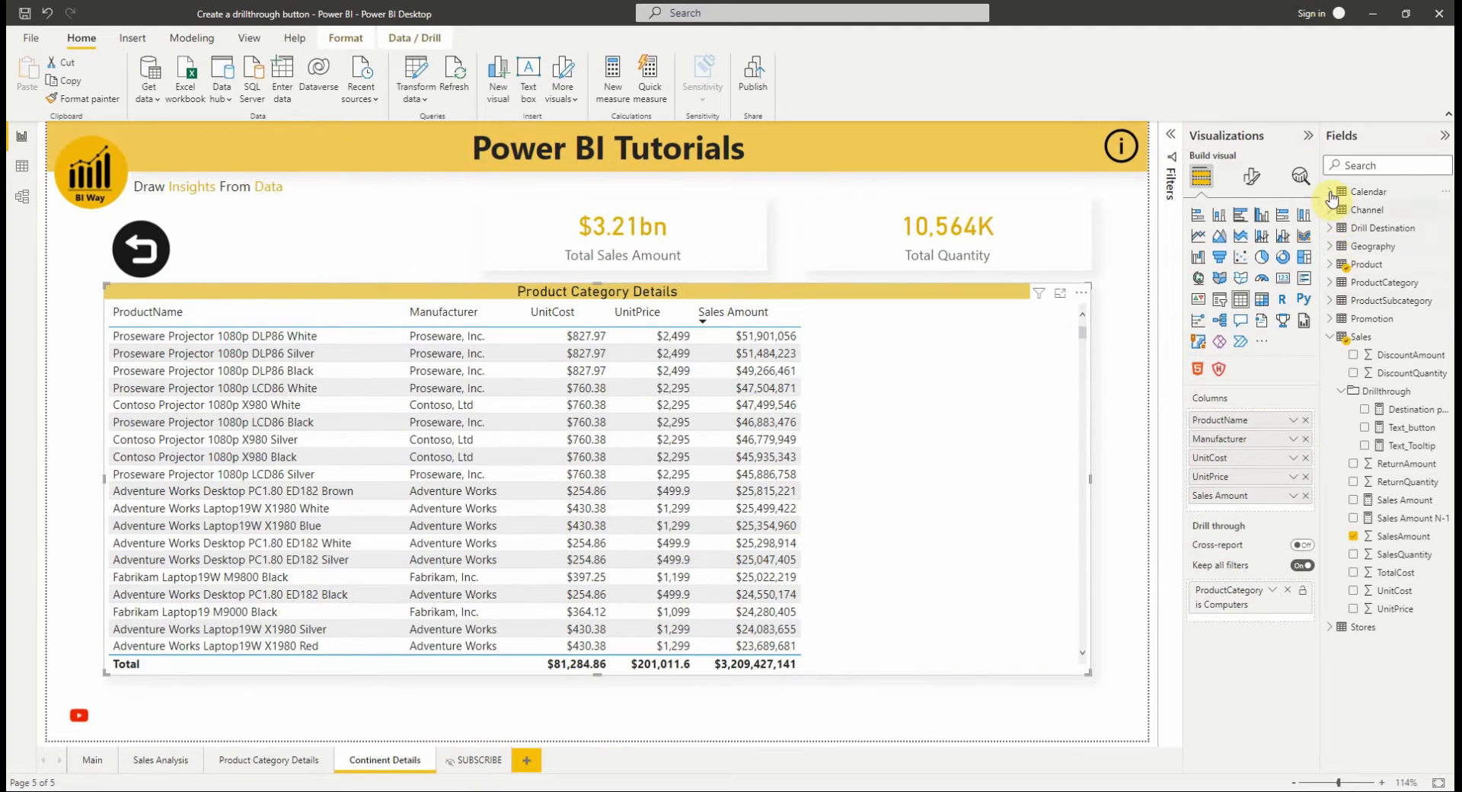
left_click(1337, 246)
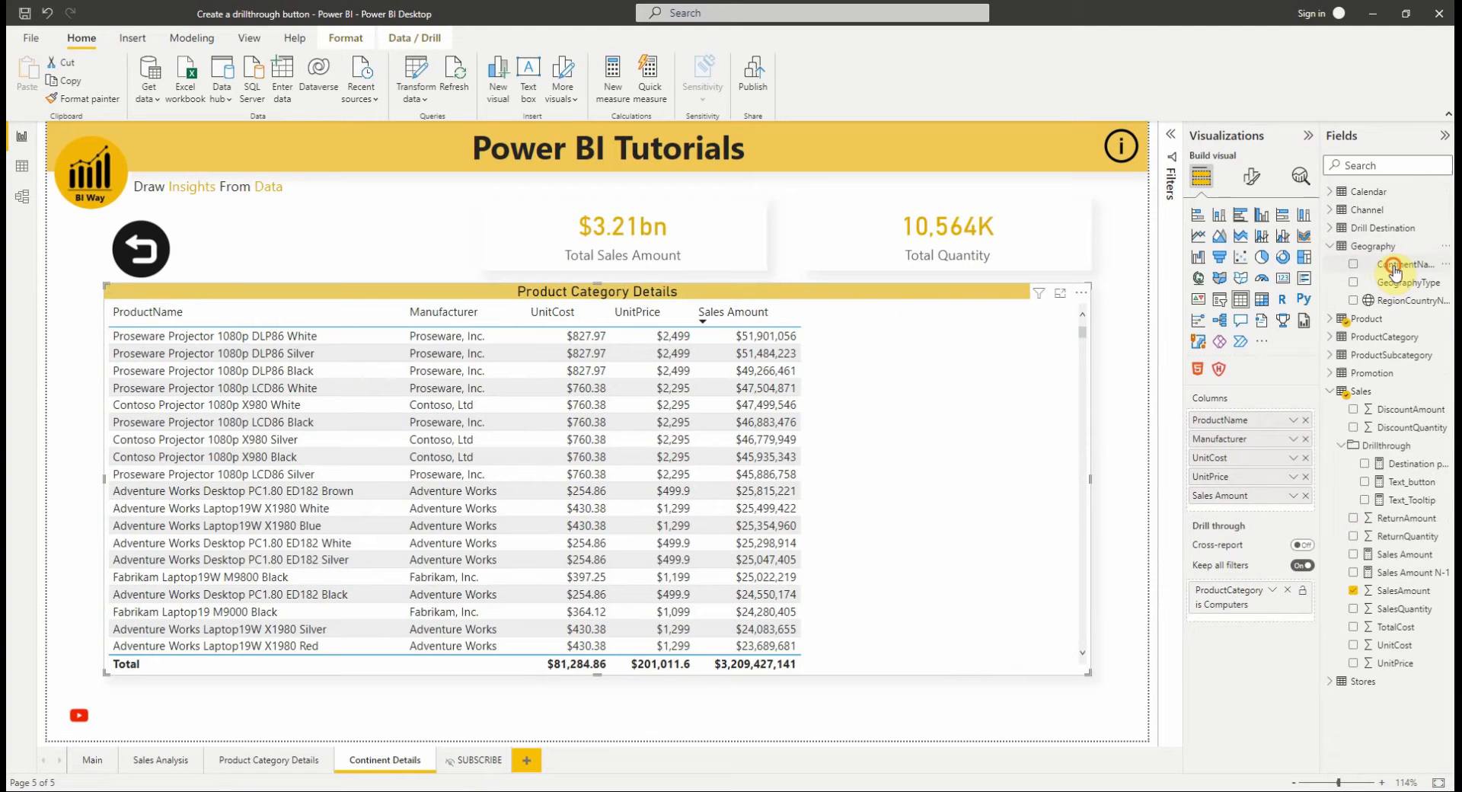
left_click(1354, 265)
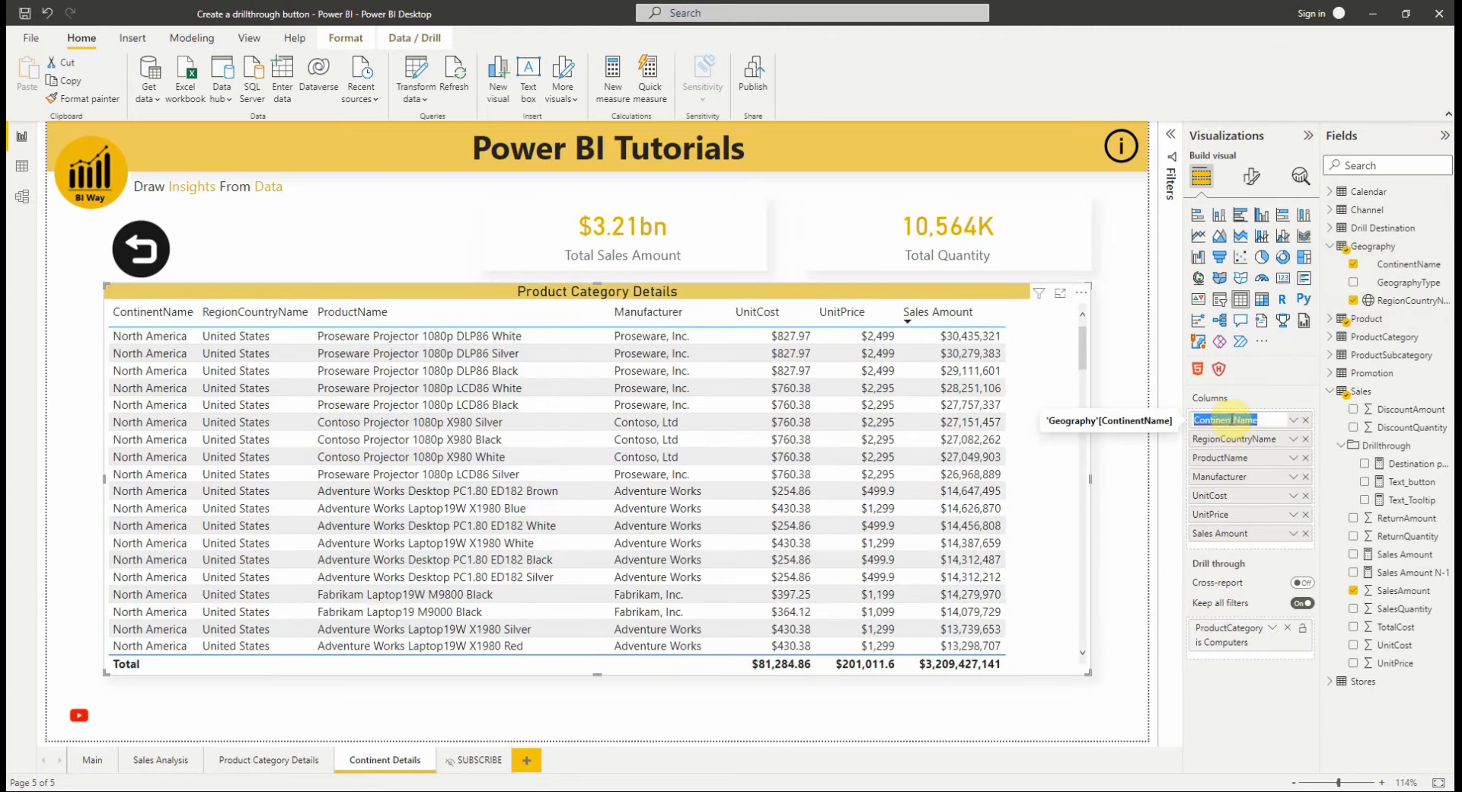
mouse_move(1235, 439)
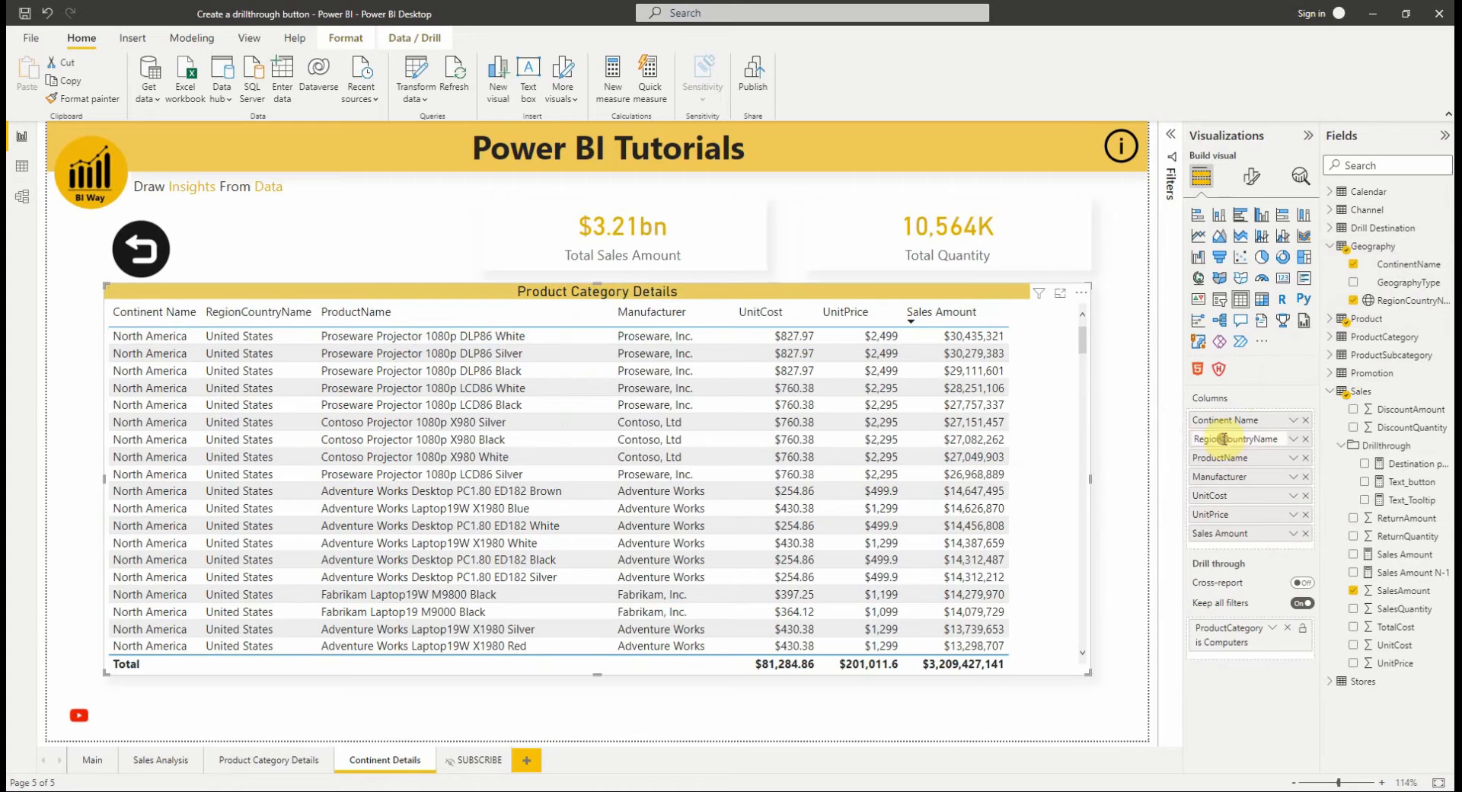
mouse_move(1238, 438)
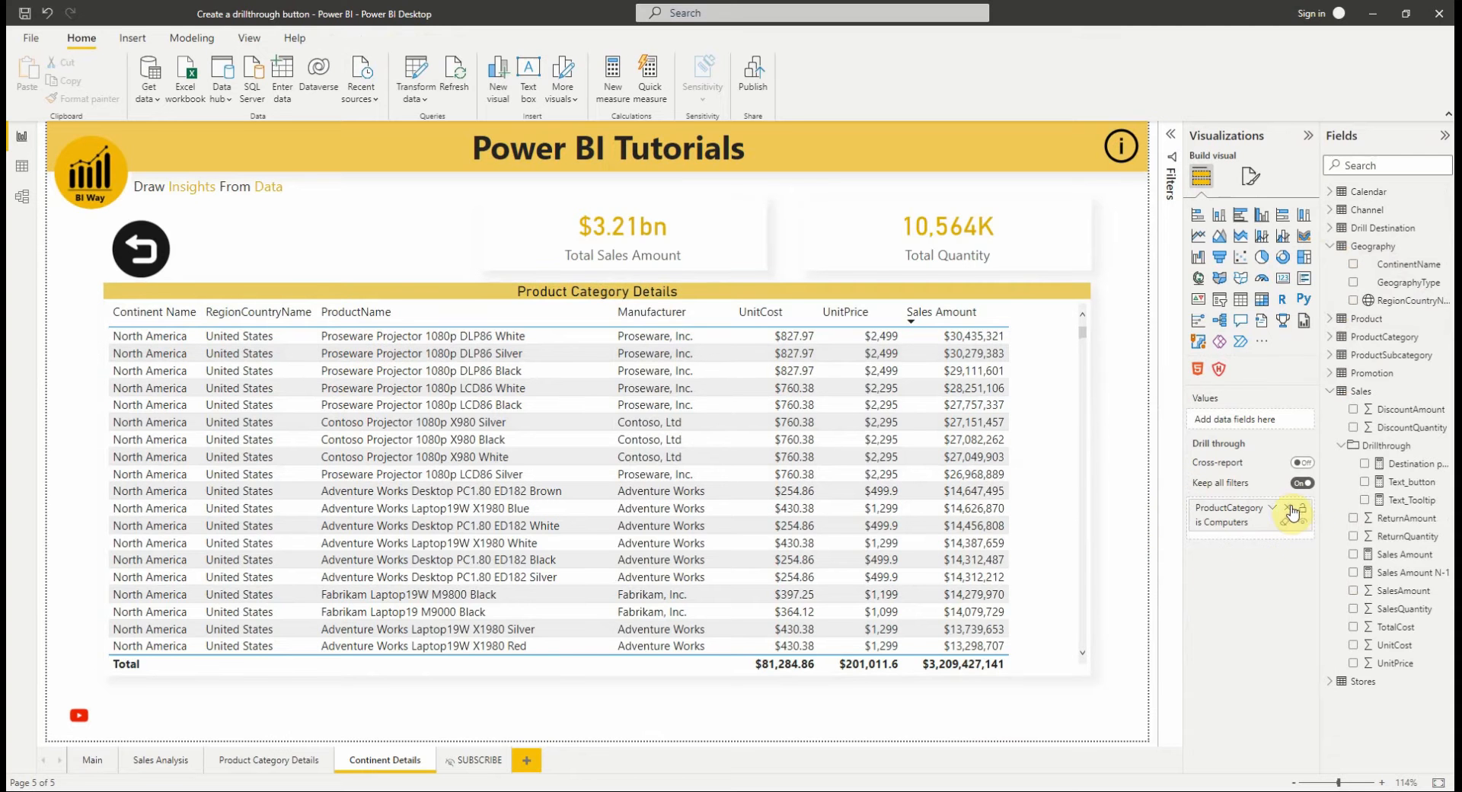
Swap the ProductCategory drillthrough field for ContinentName, then return to Sales Analysis.
left_click(1293, 514)
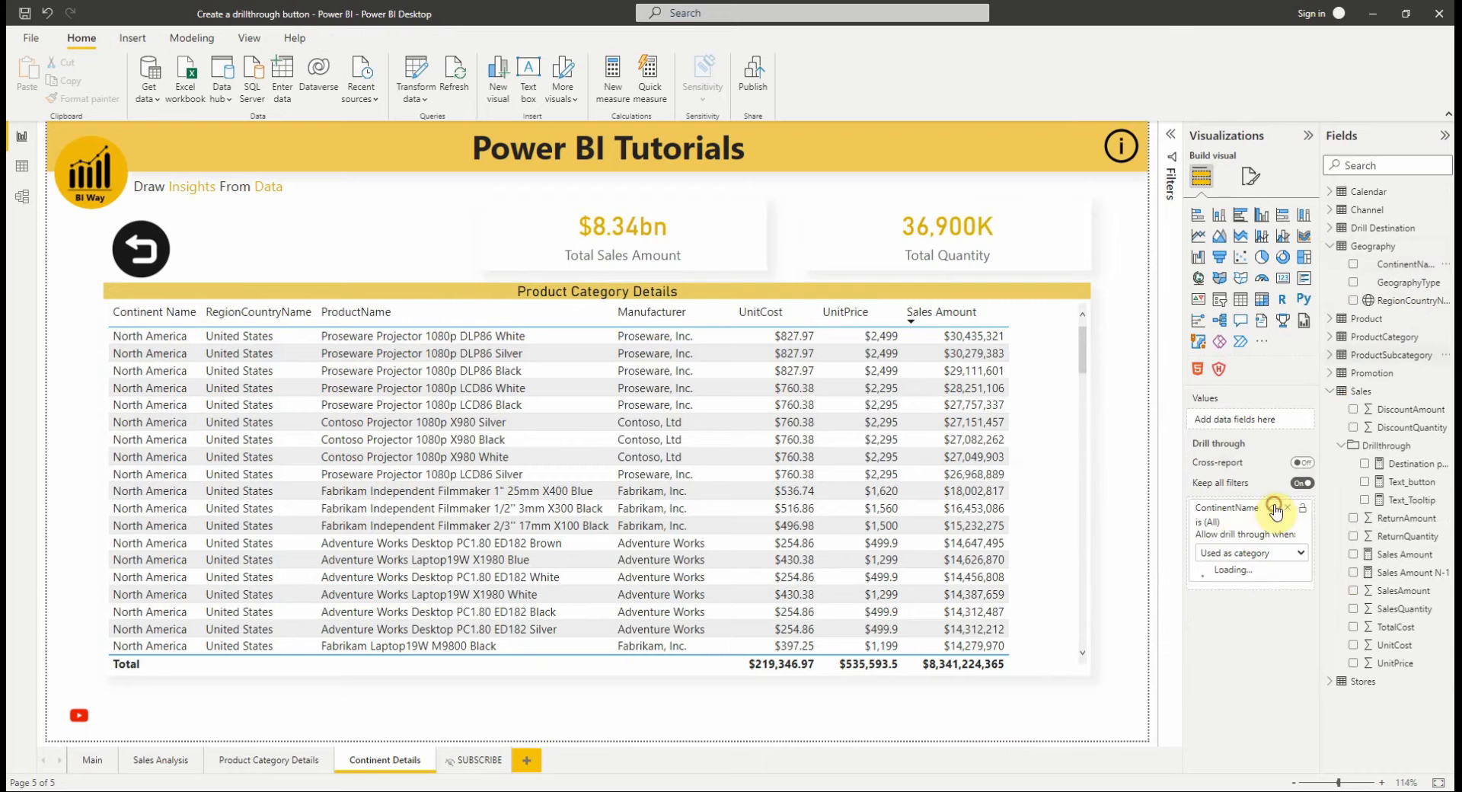
left_click(1276, 511)
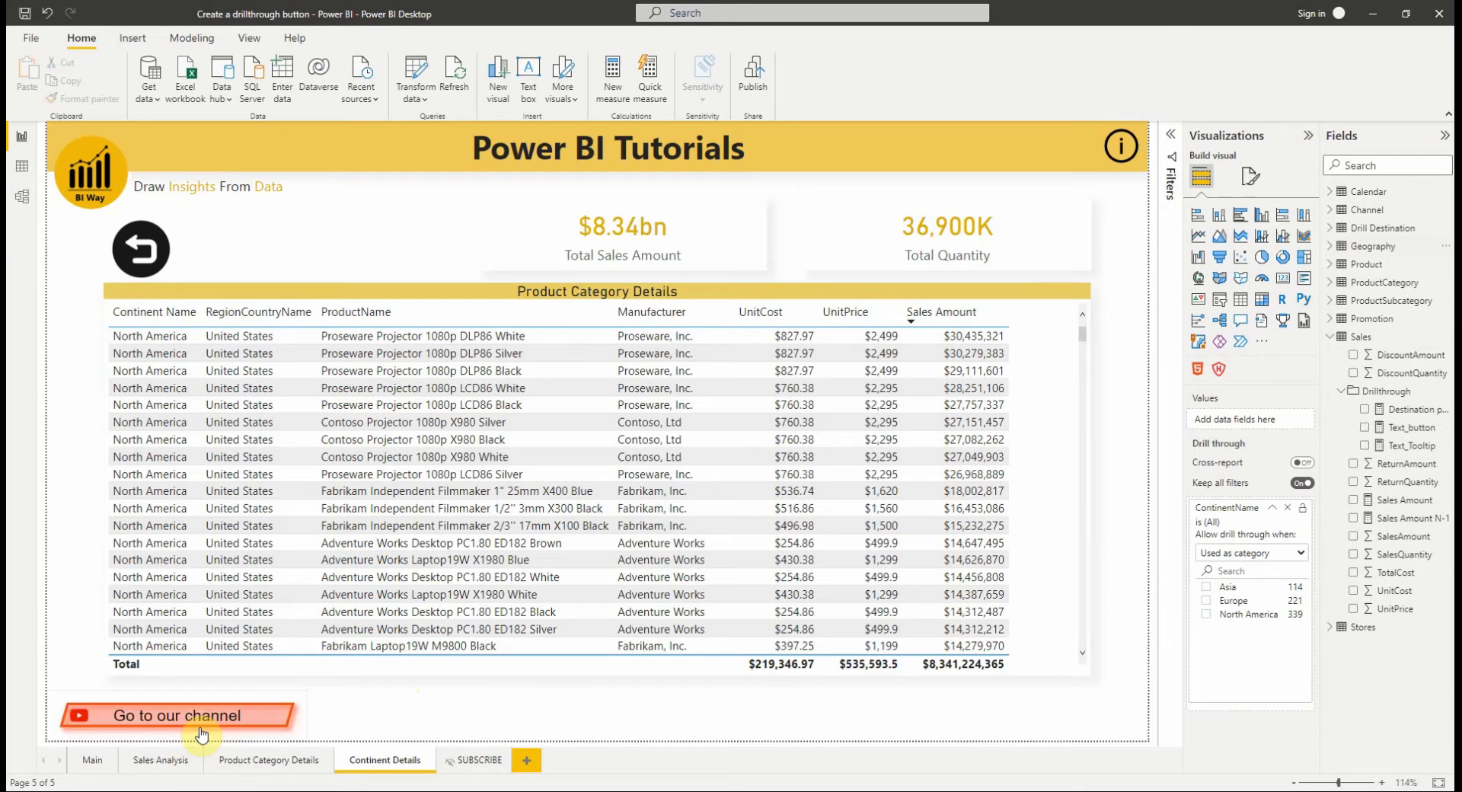
left_click(160, 759)
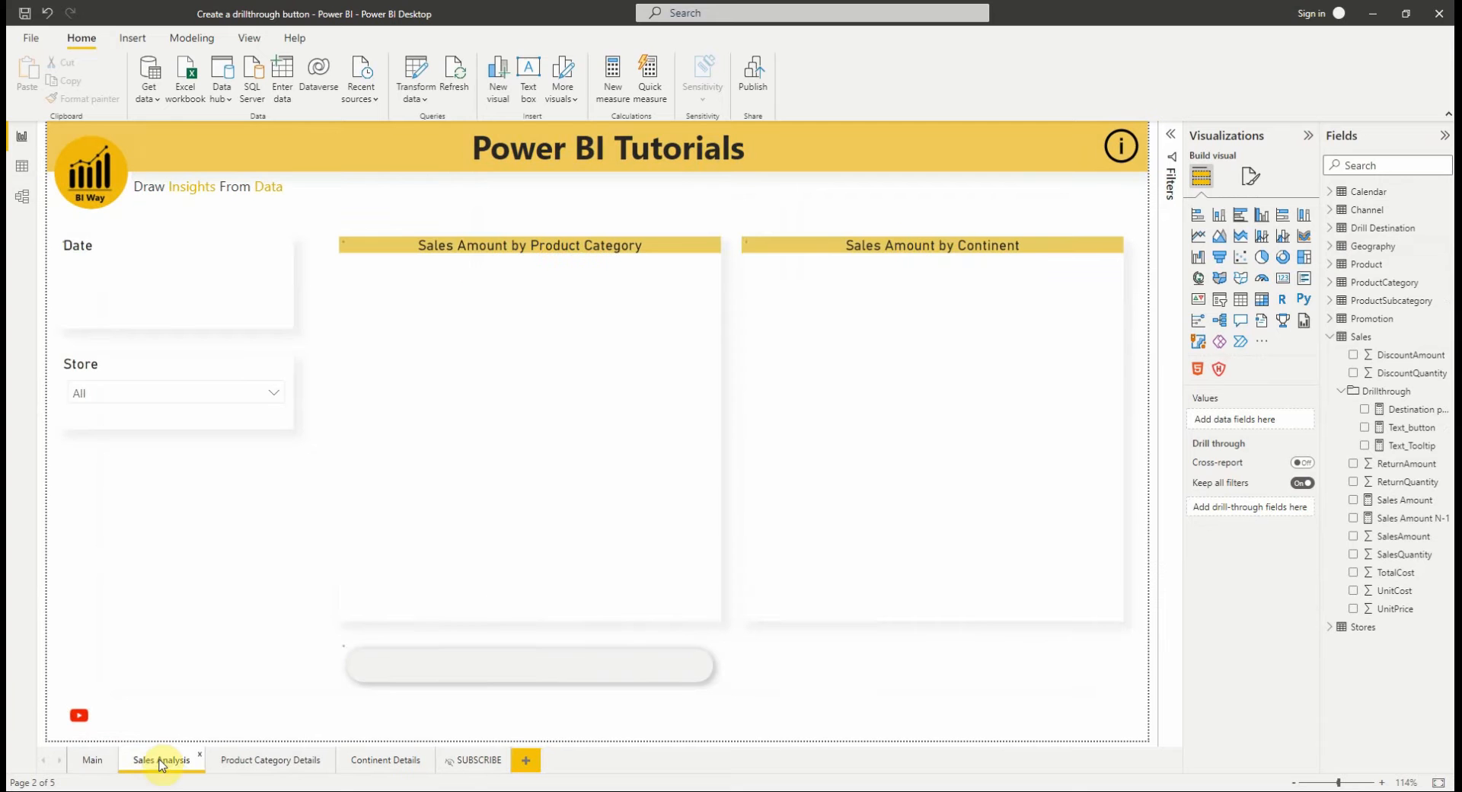
Add a Target page dropdown slicer from Drill Destination below the continent chart.
left_click(161, 759)
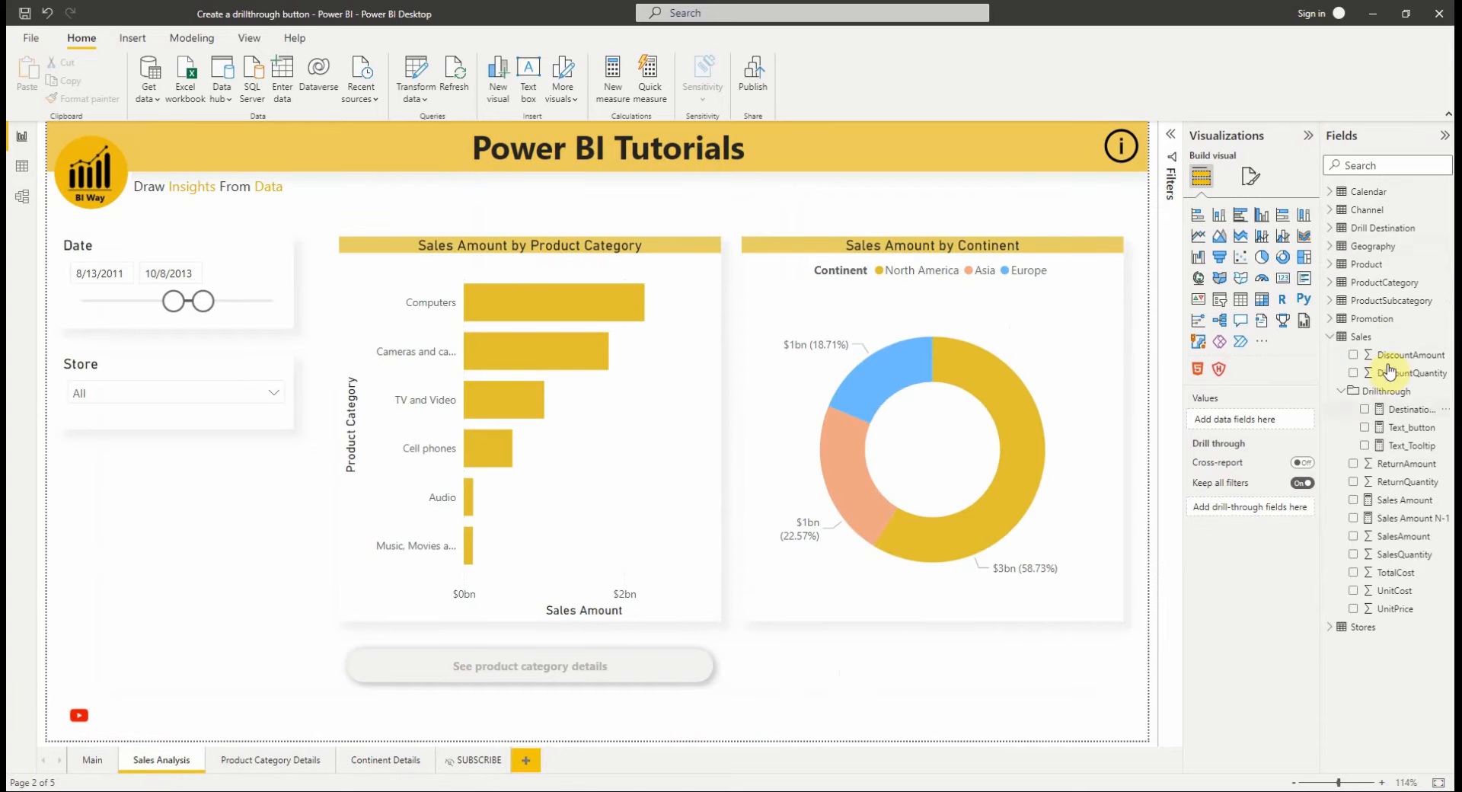
mouse_move(1347, 252)
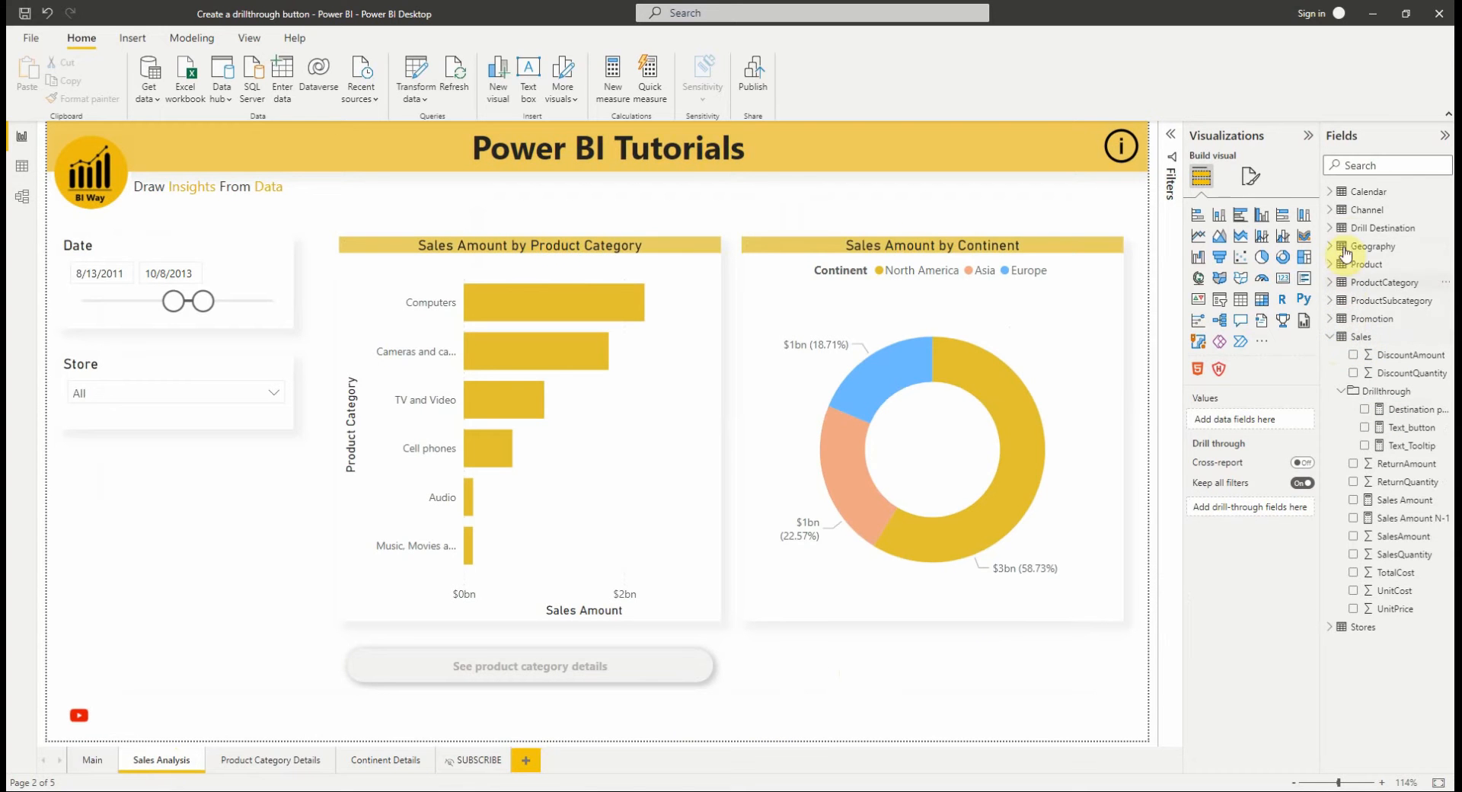
left_click(1335, 228)
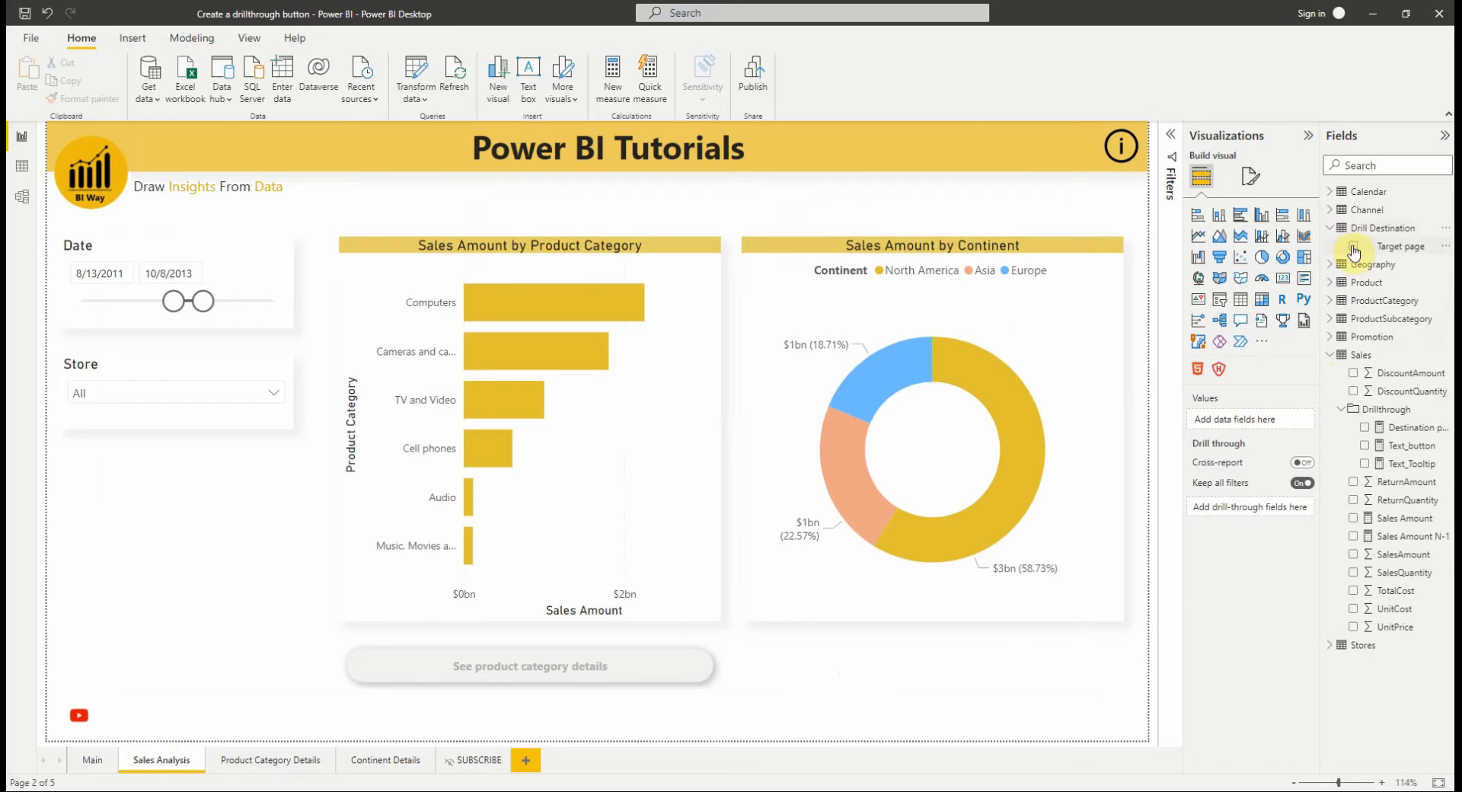
left_click(1400, 245)
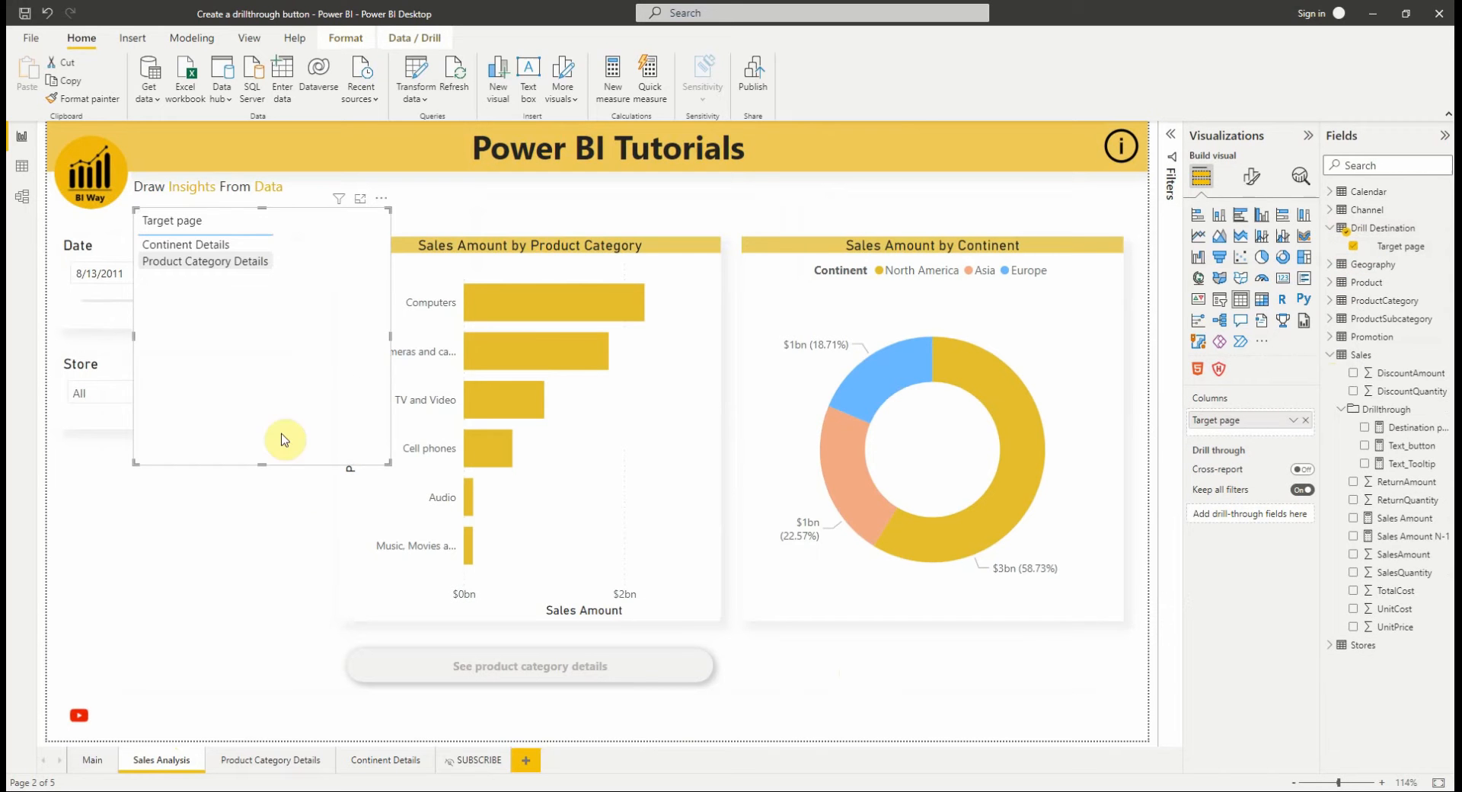
mouse_move(1212, 308)
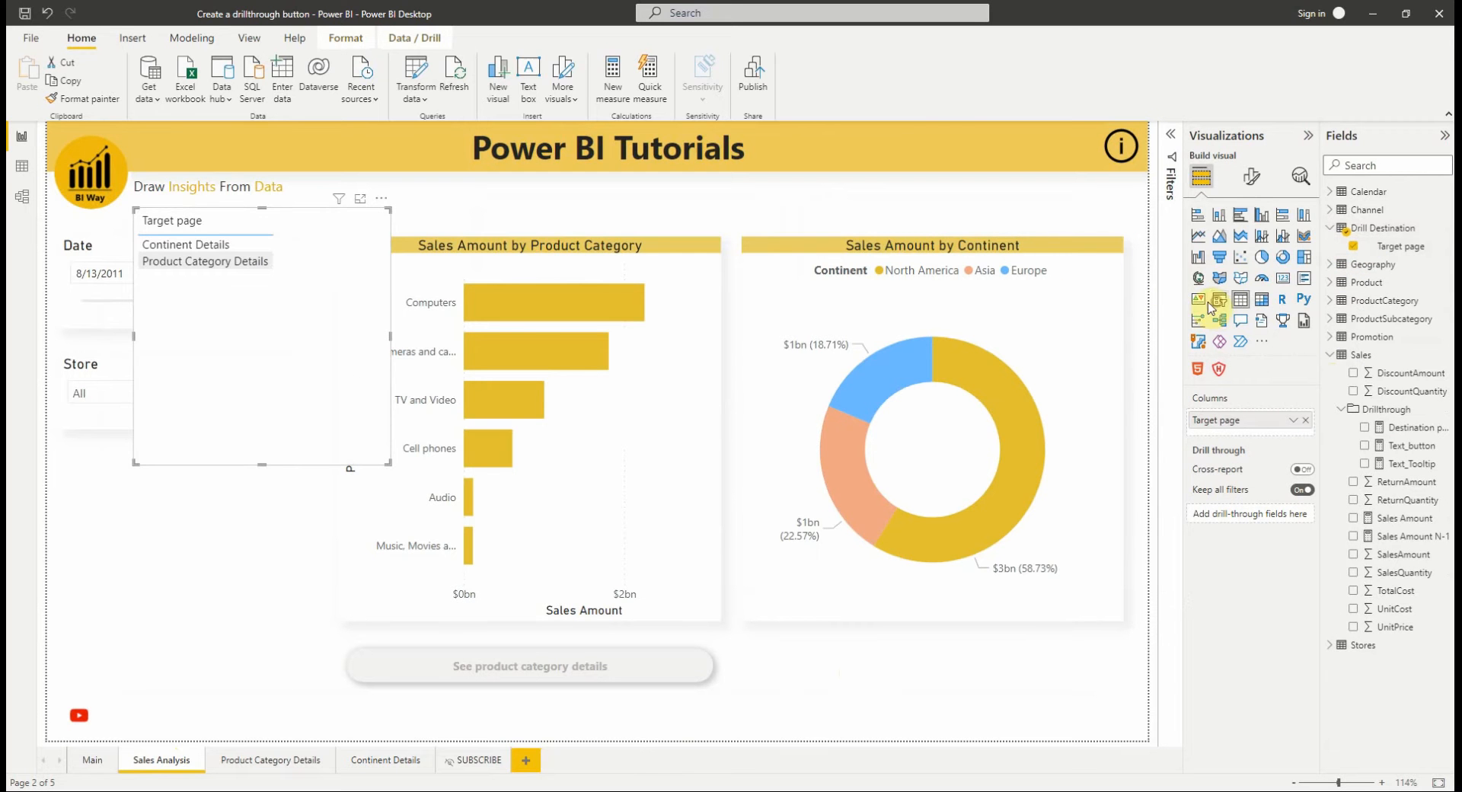
left_click(378, 220)
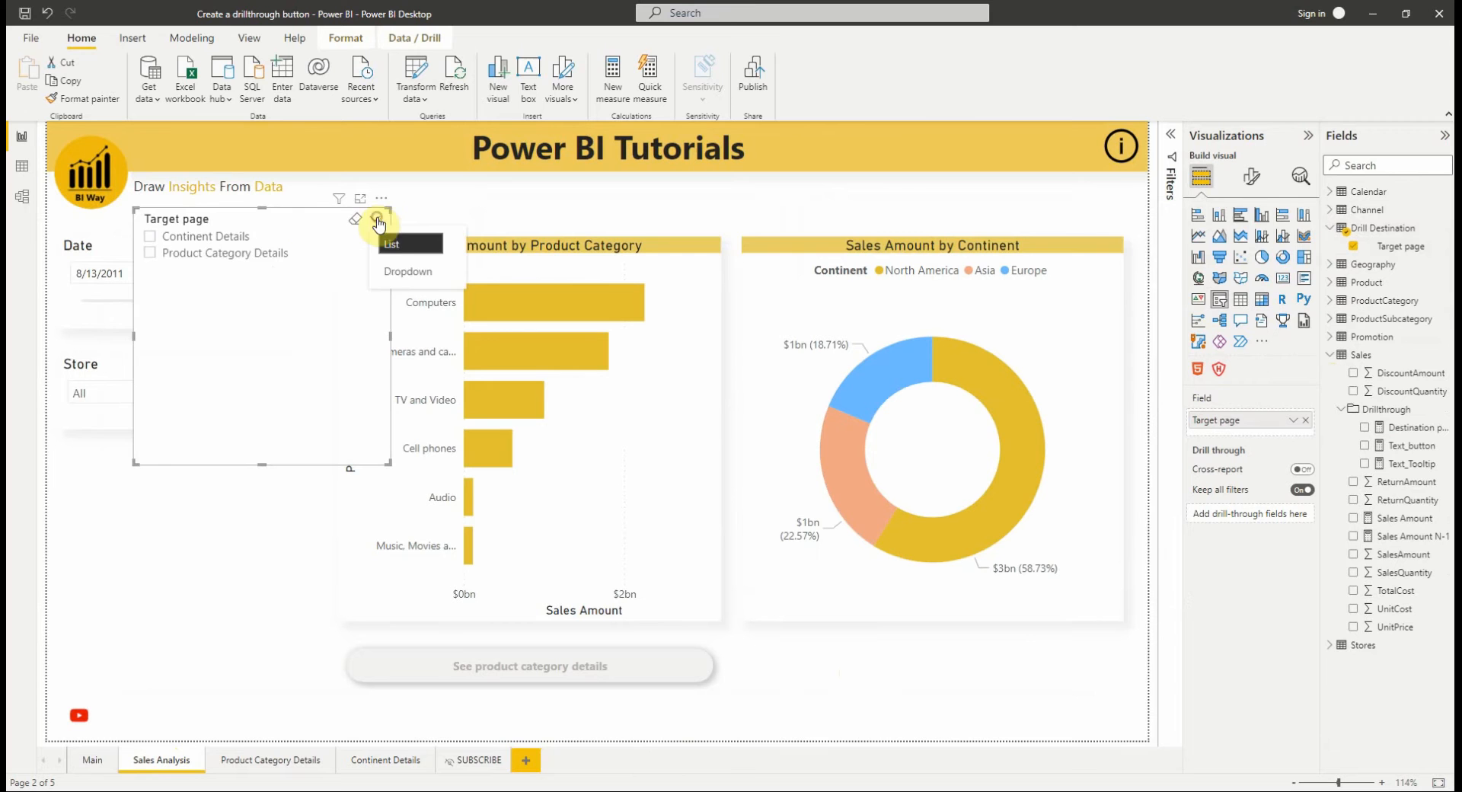
left_click(407, 271)
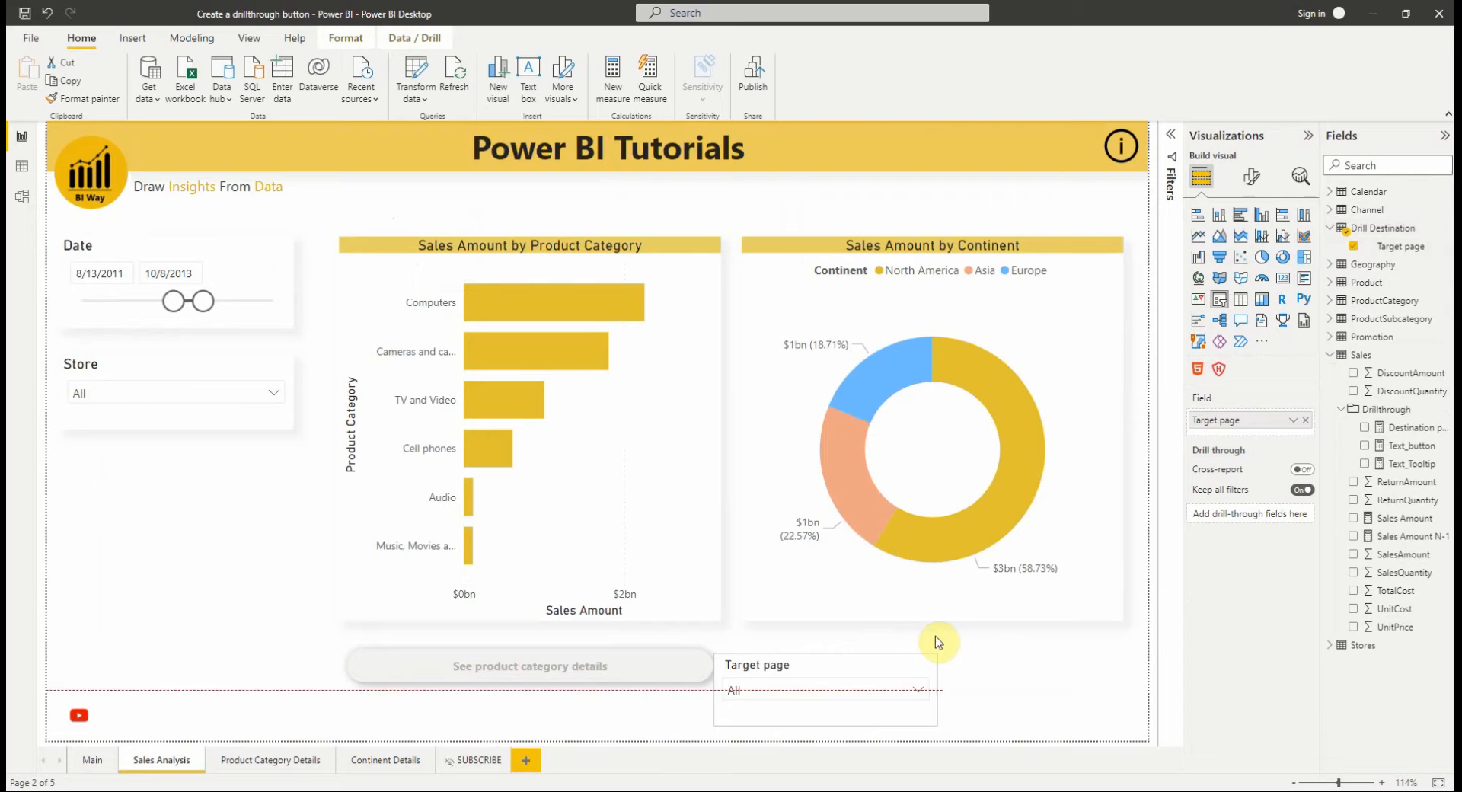
left_click(838, 678)
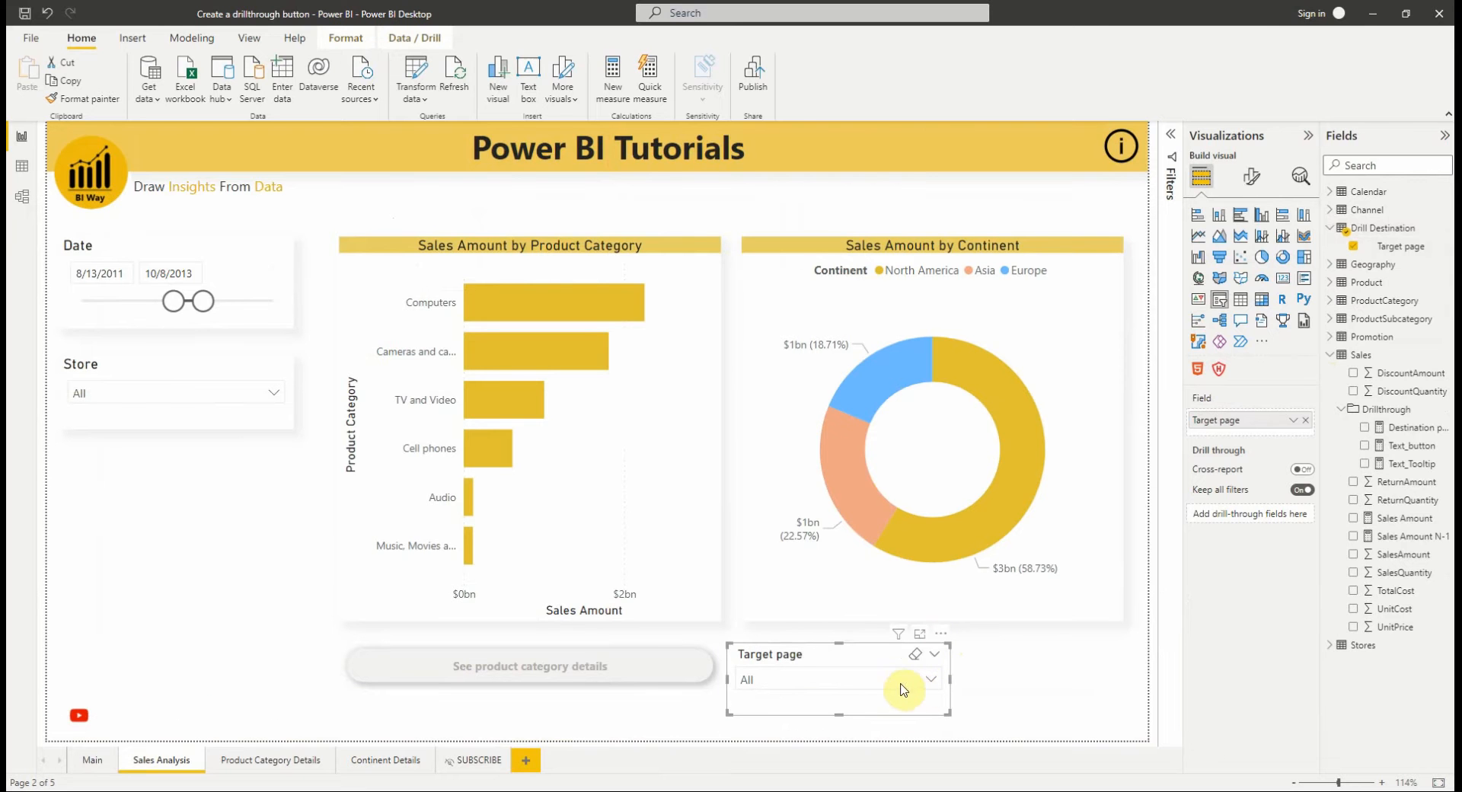
mouse_move(1255, 176)
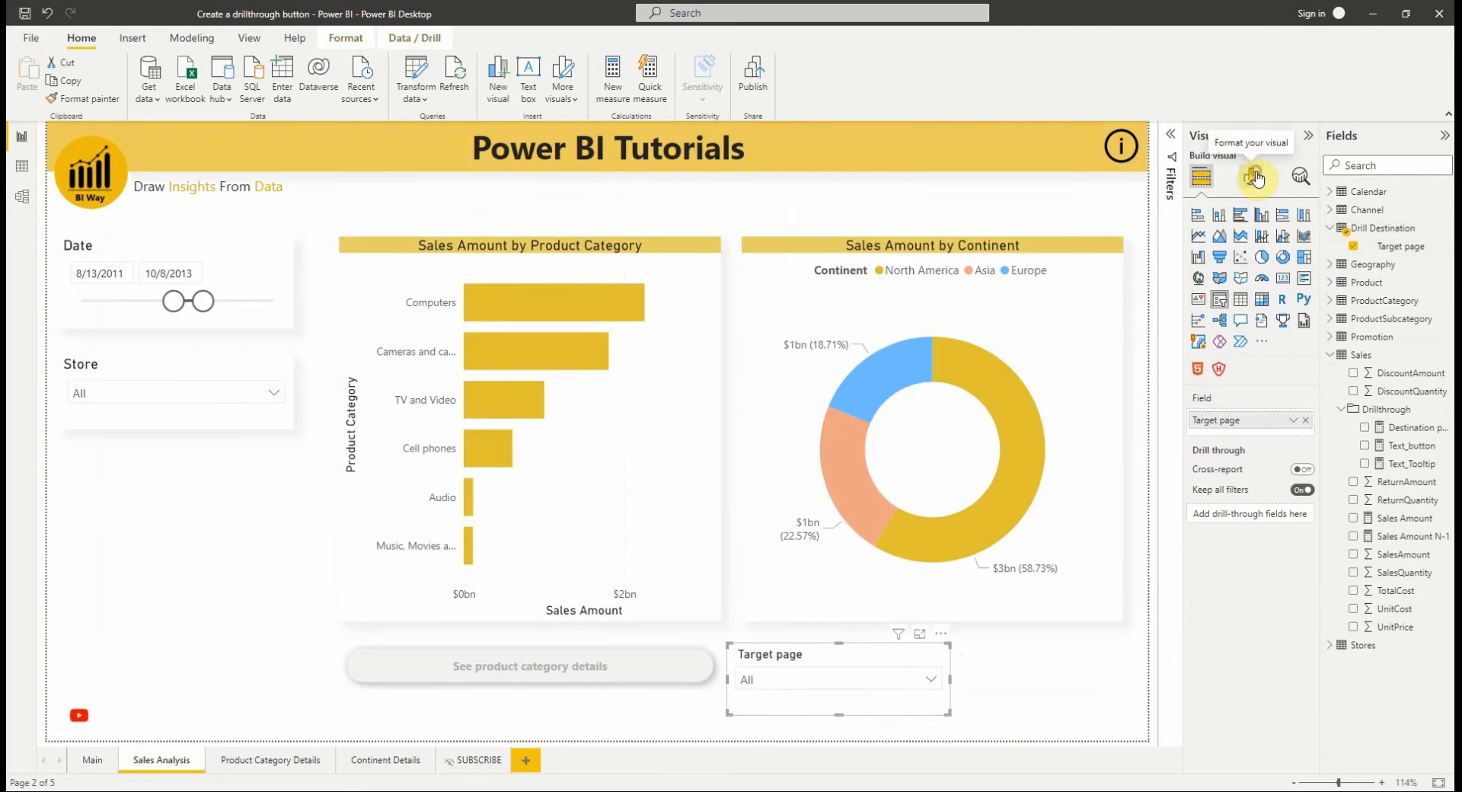
Set the slicer header title text to 'Drill through to :'.
left_click(1252, 176)
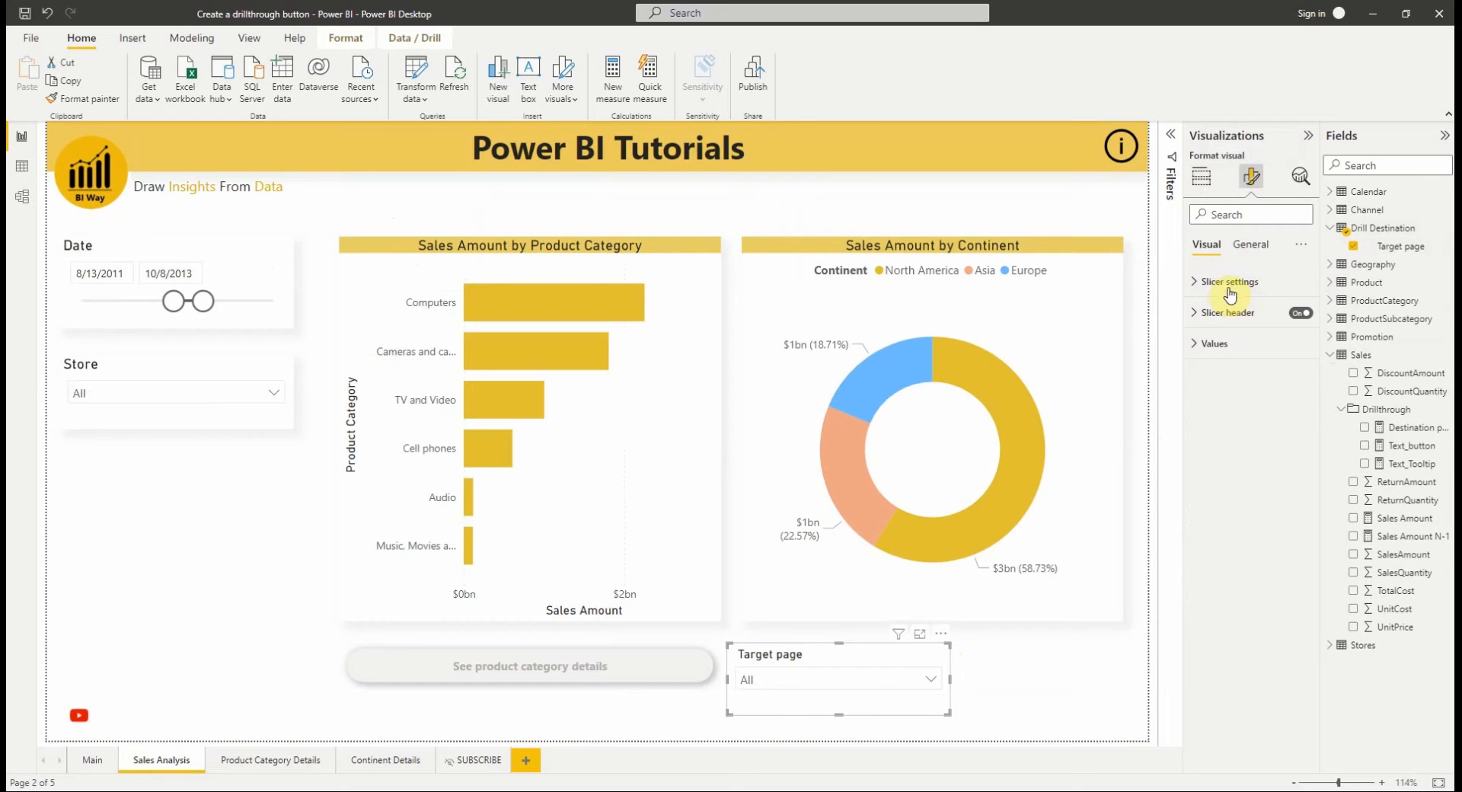
left_click(1231, 312)
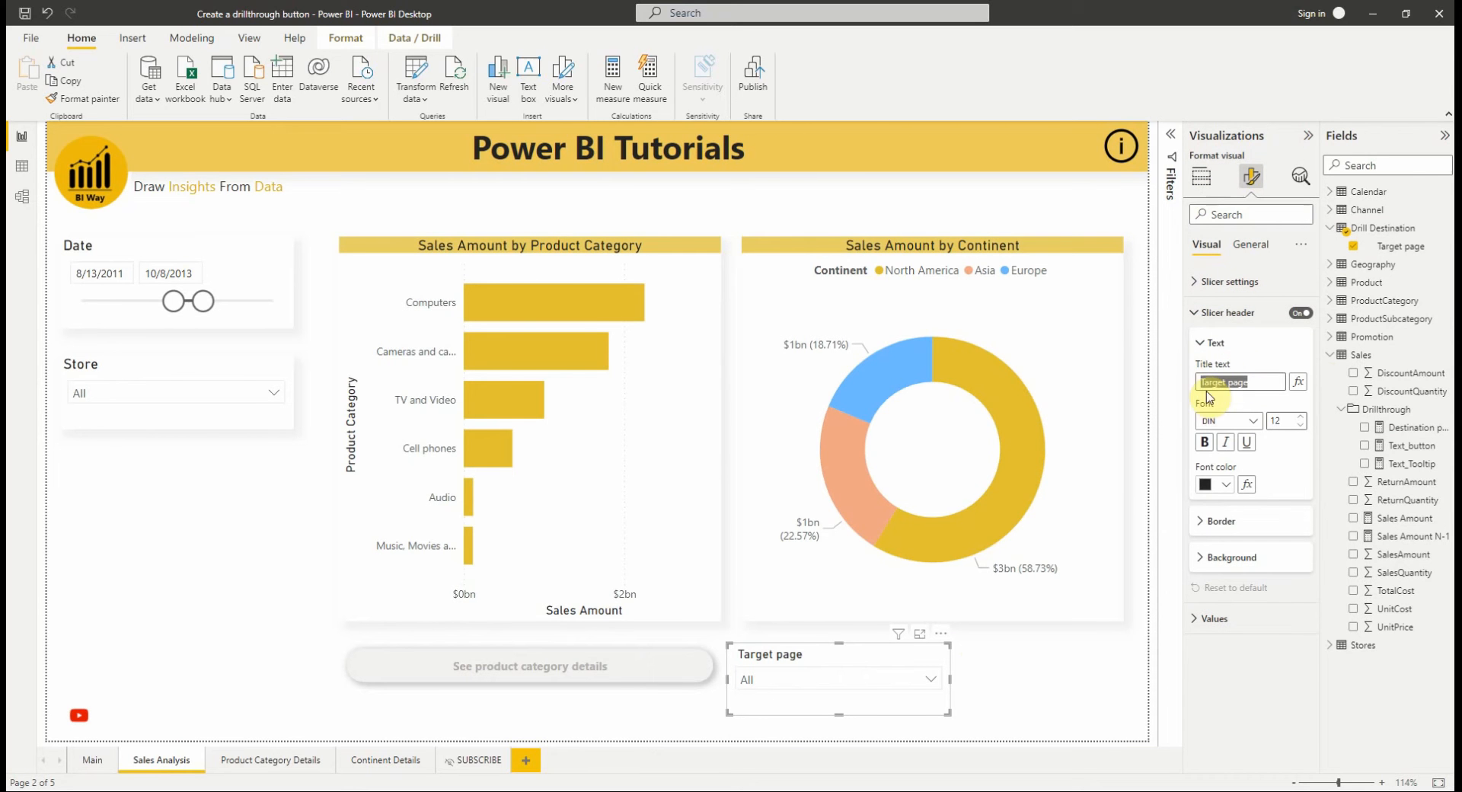
mouse_move(1213, 408)
type("Drill")
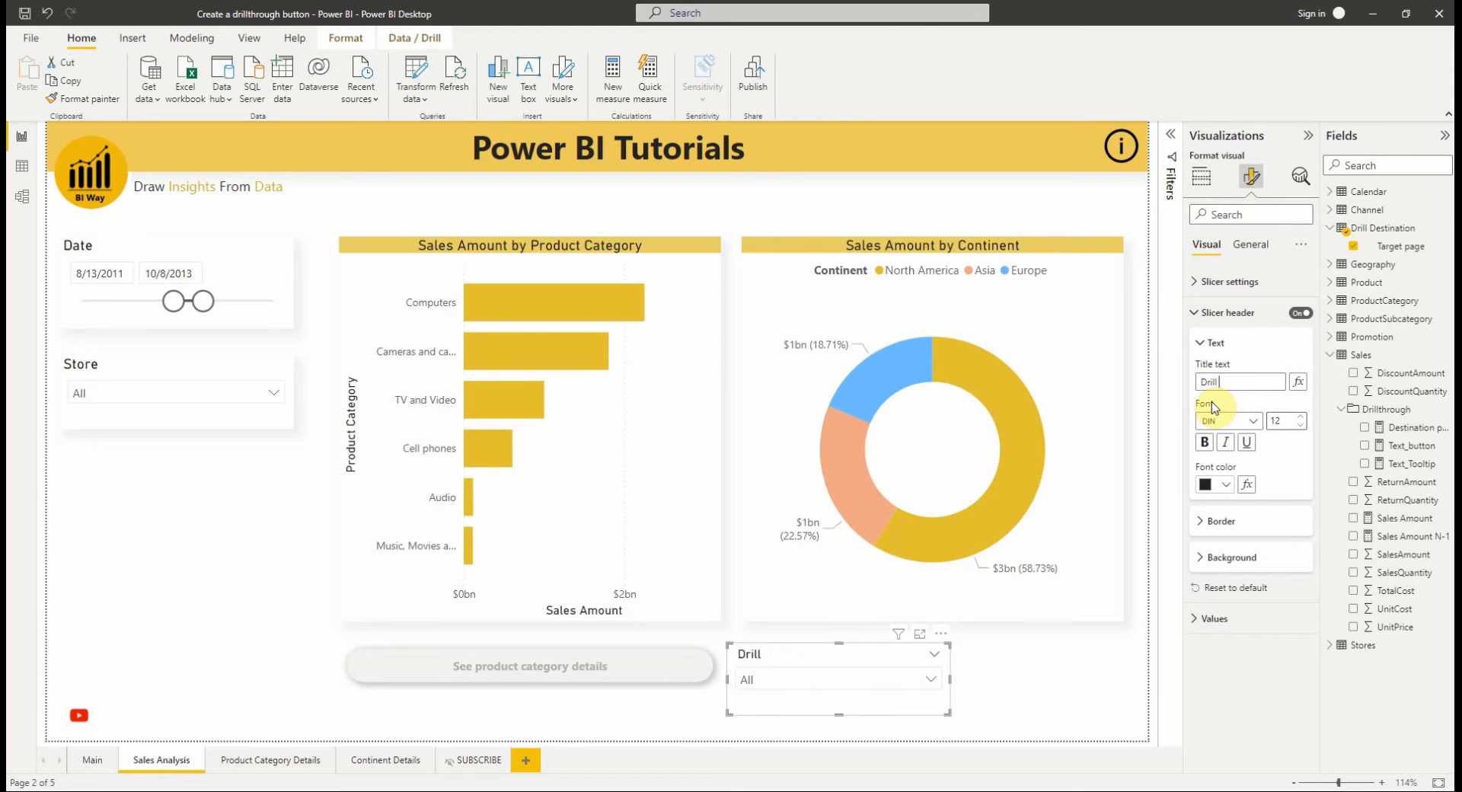
type("th")
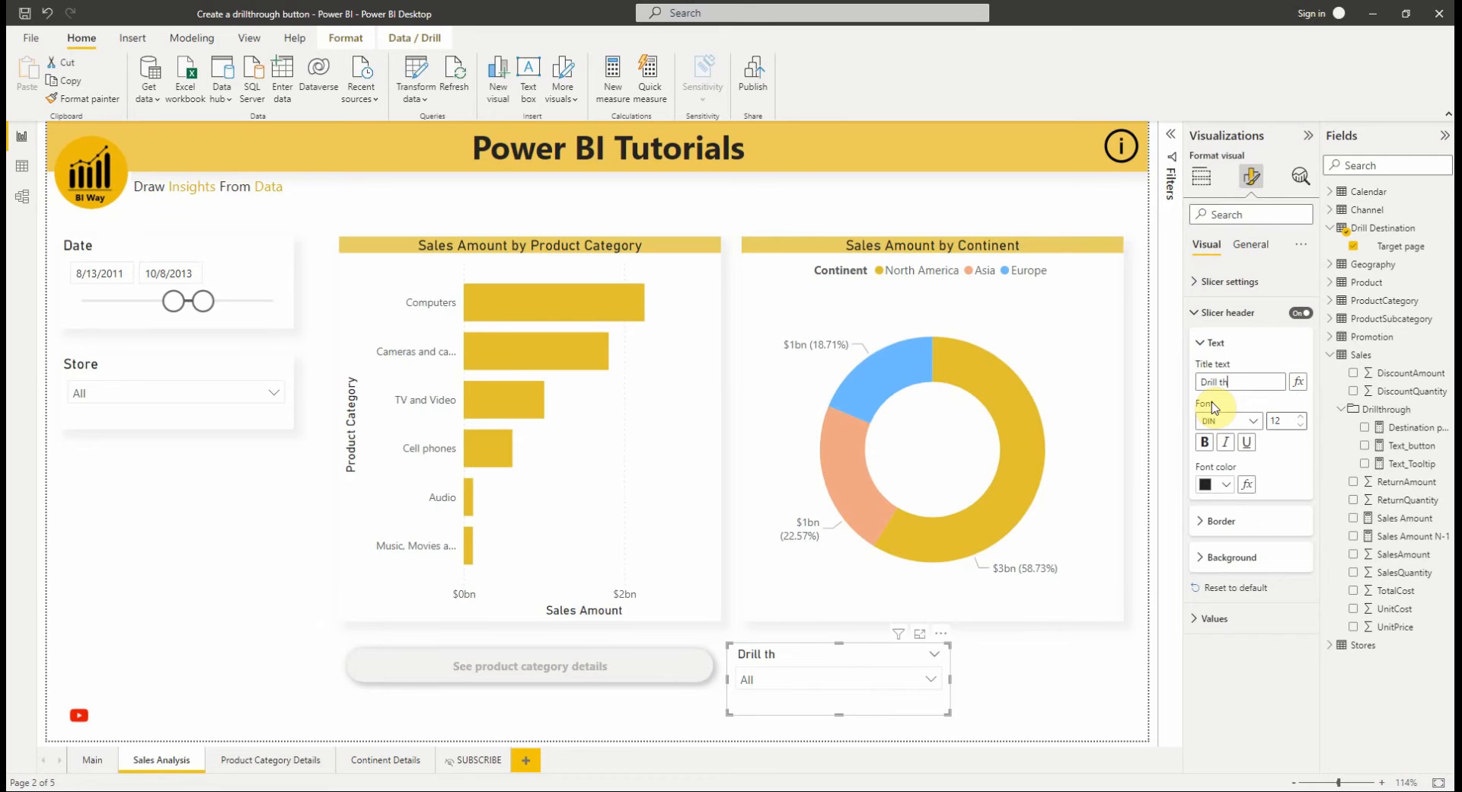
type("ugh")
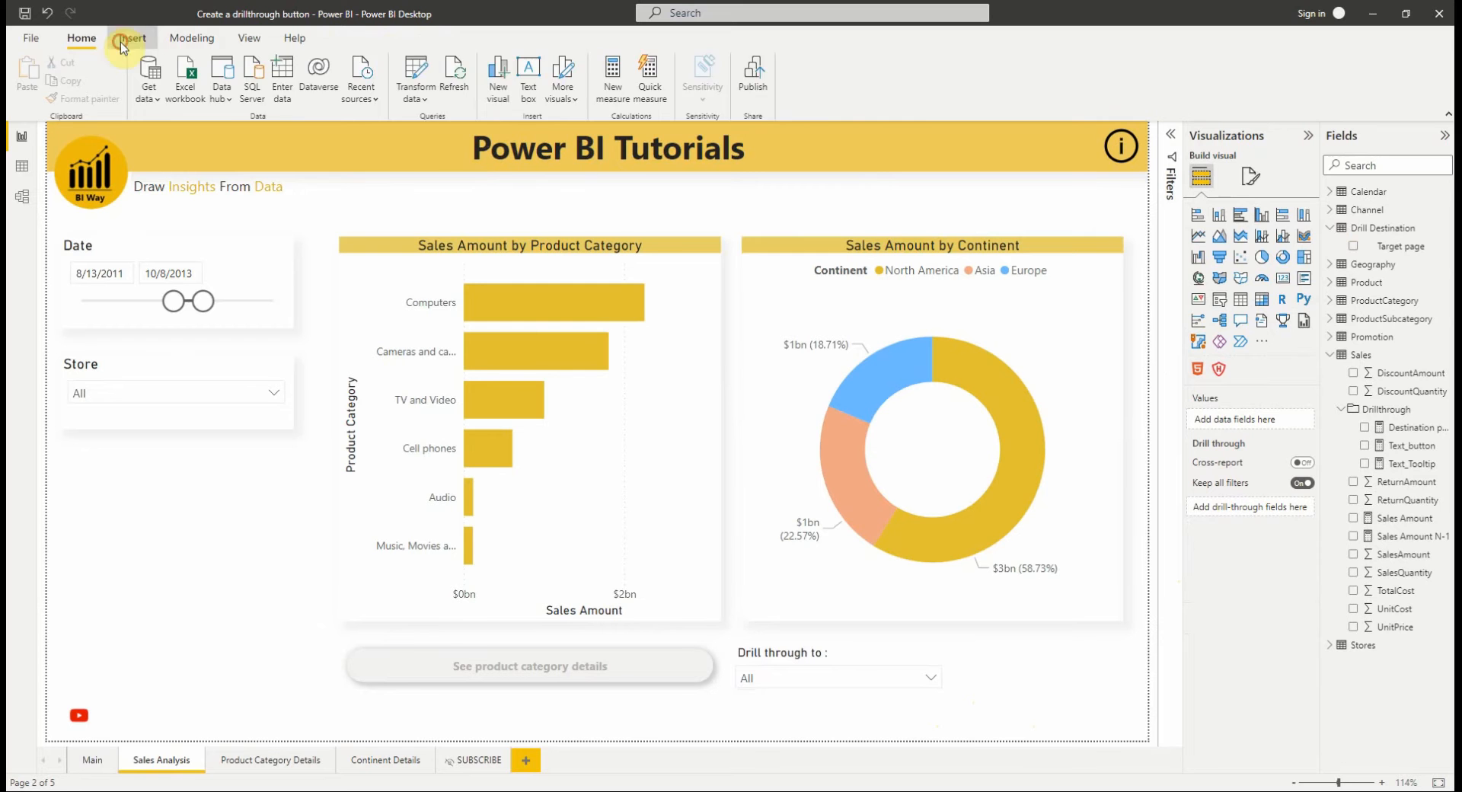
Insert a blank button beside the Drill through to slicer and expand its style settings.
left_click(132, 37)
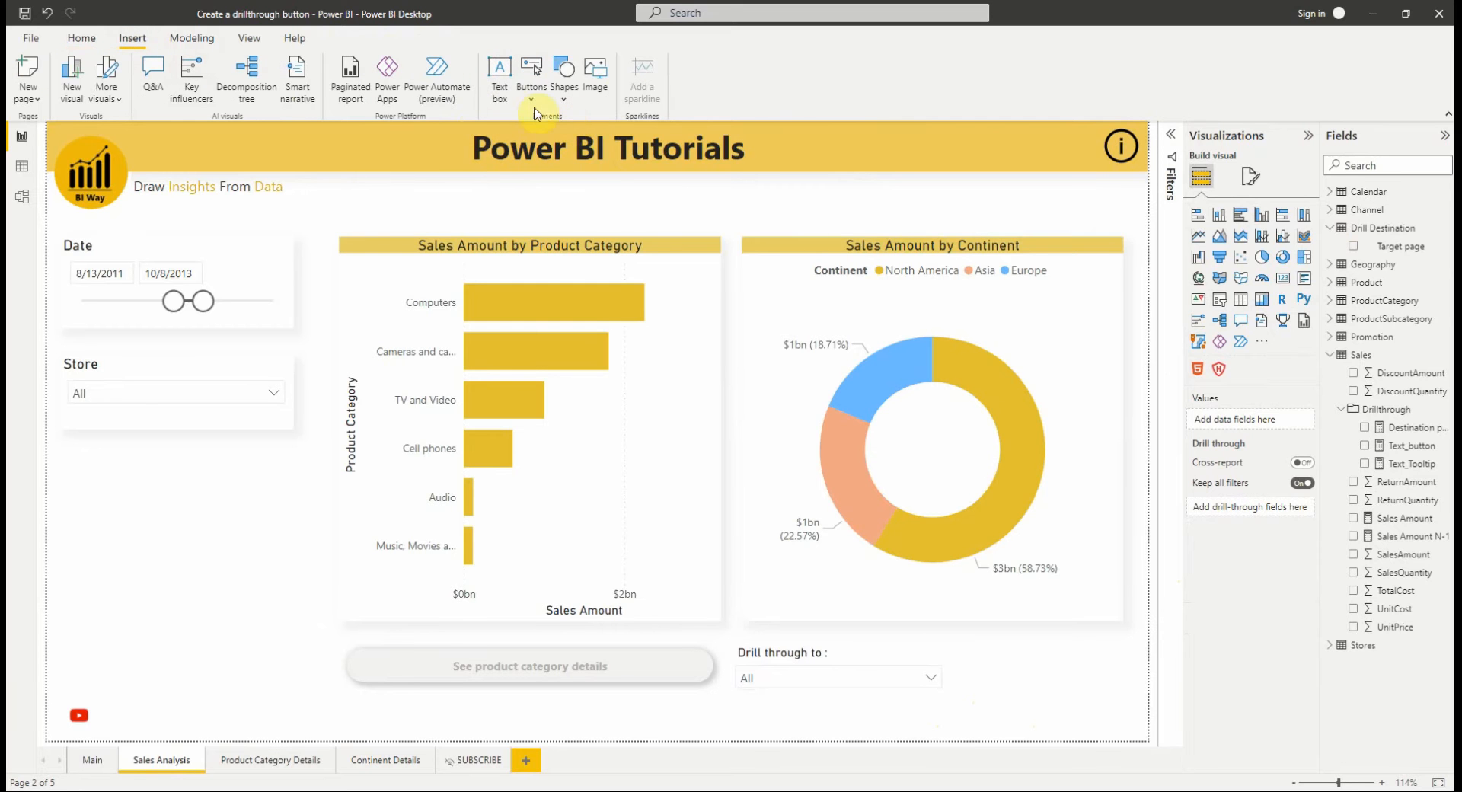
left_click(531, 74)
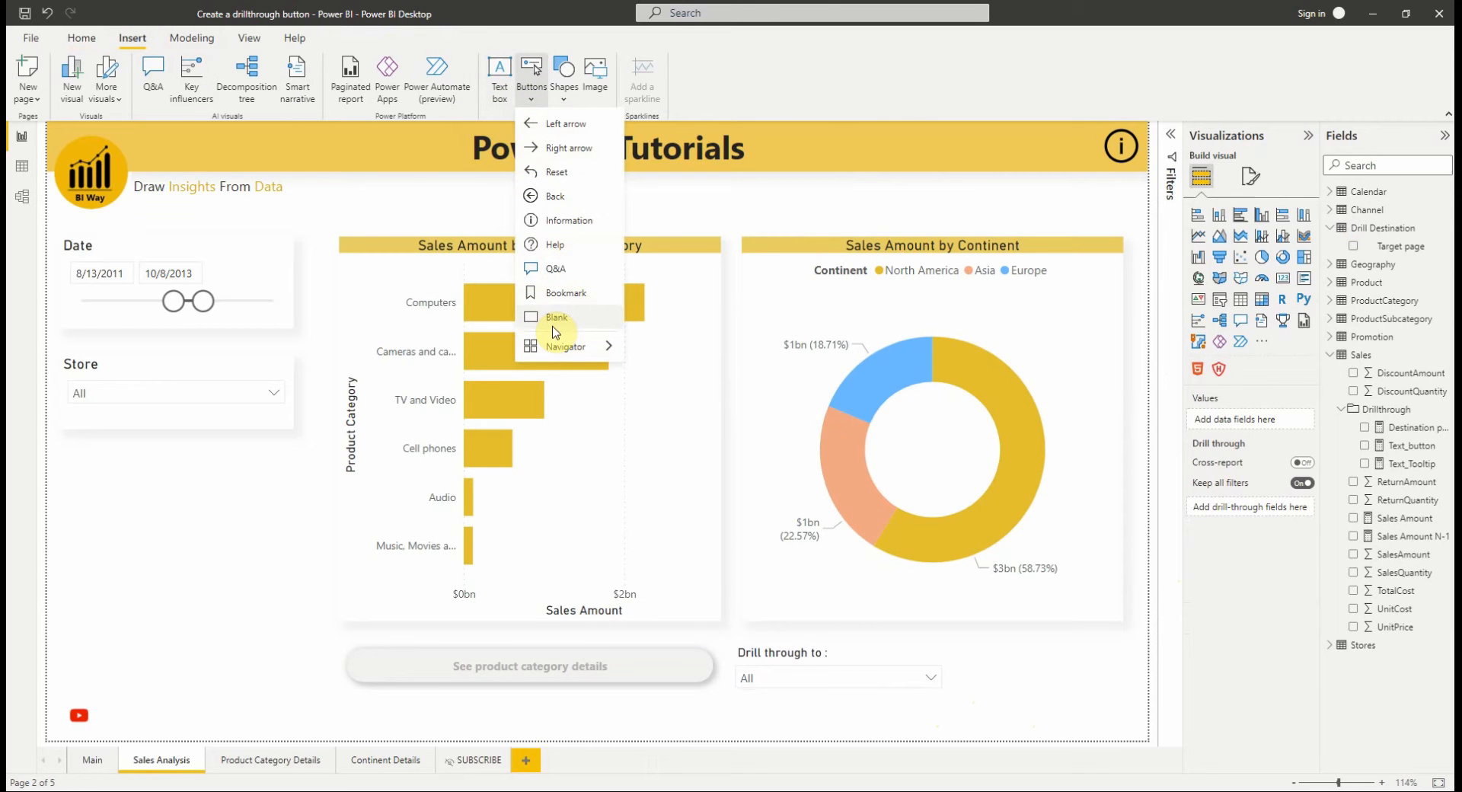
left_click(557, 316)
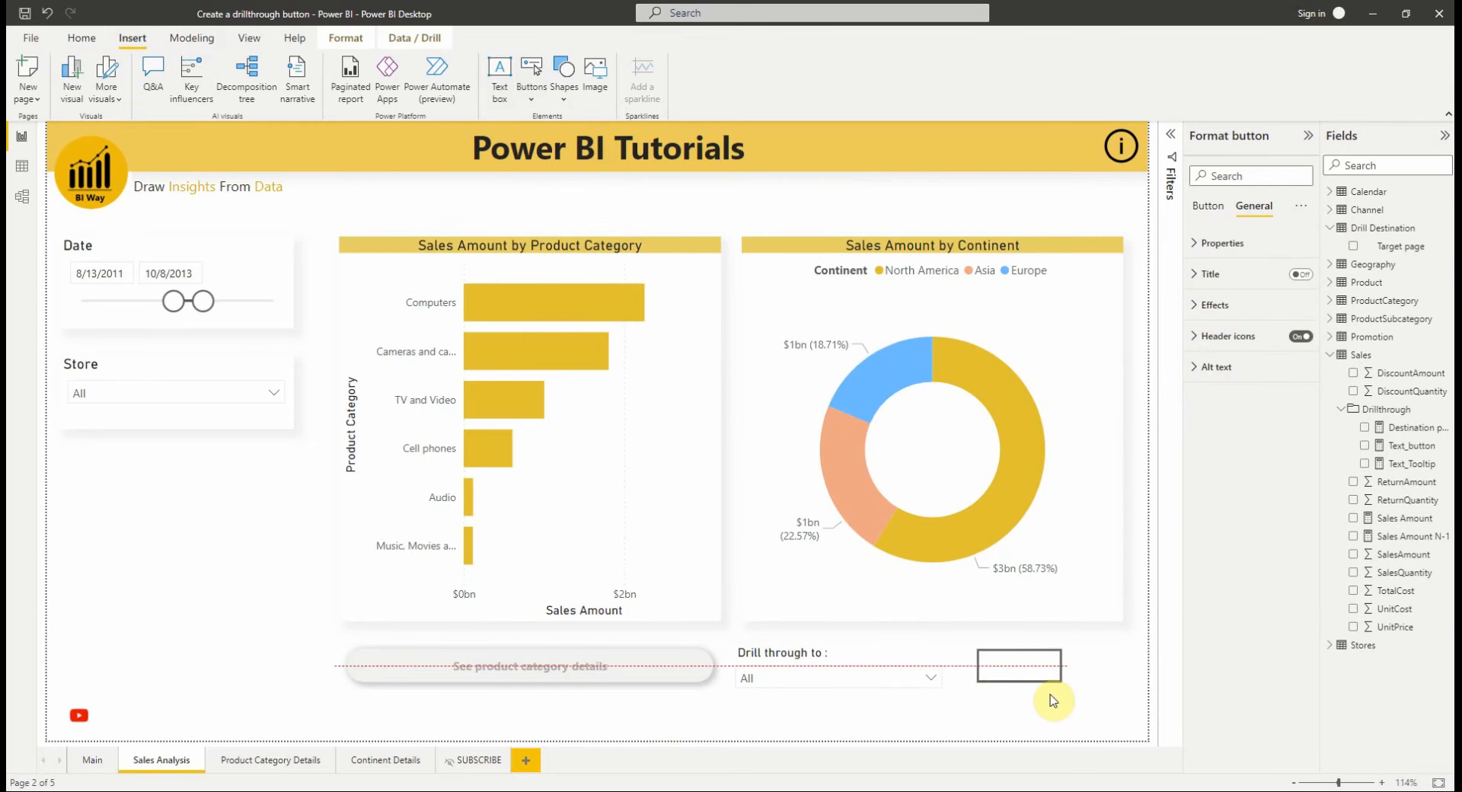
left_click(1206, 207)
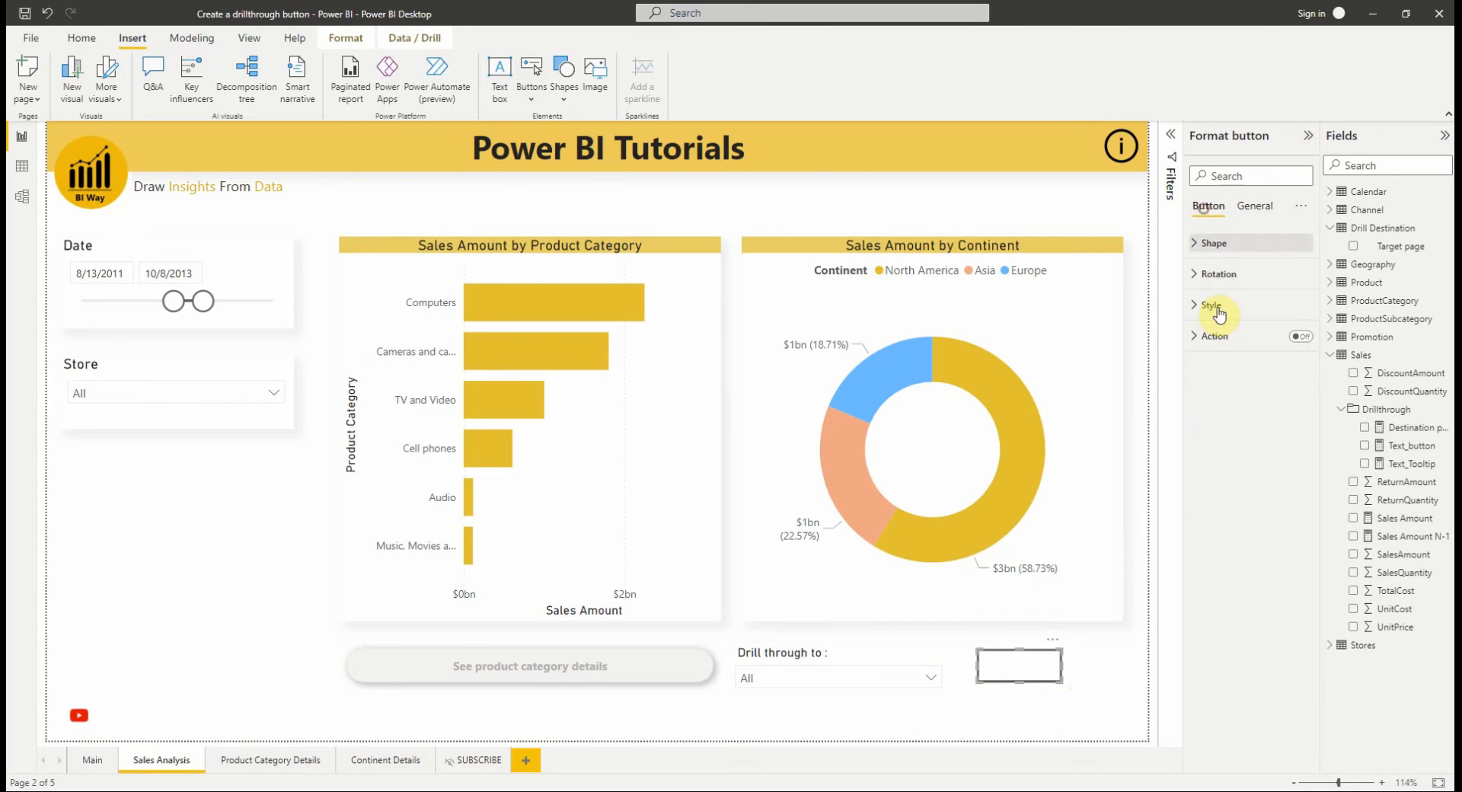
left_click(1212, 306)
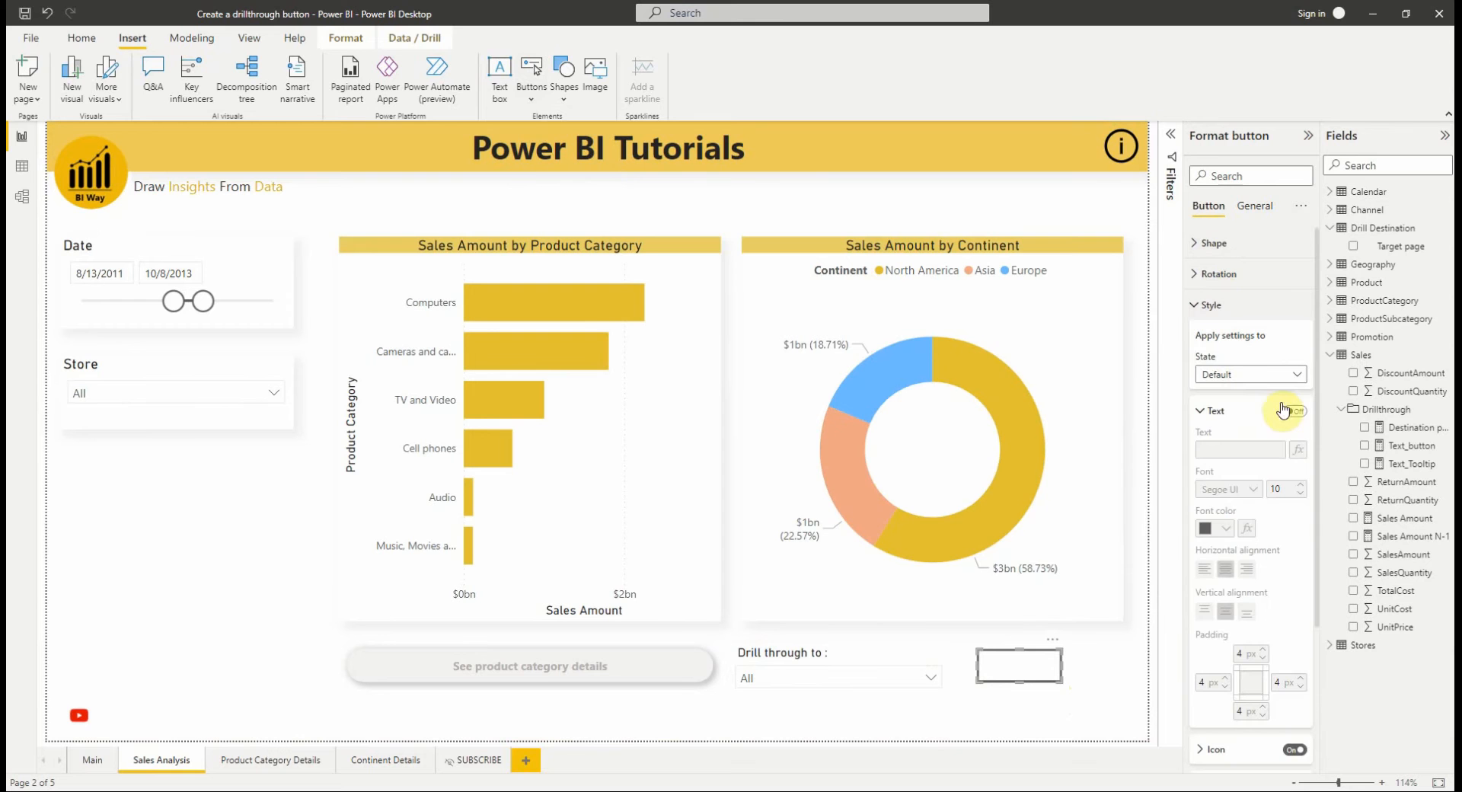
Turn on button text reading 'Go' and set the button shape to Oval.
left_click(1293, 410)
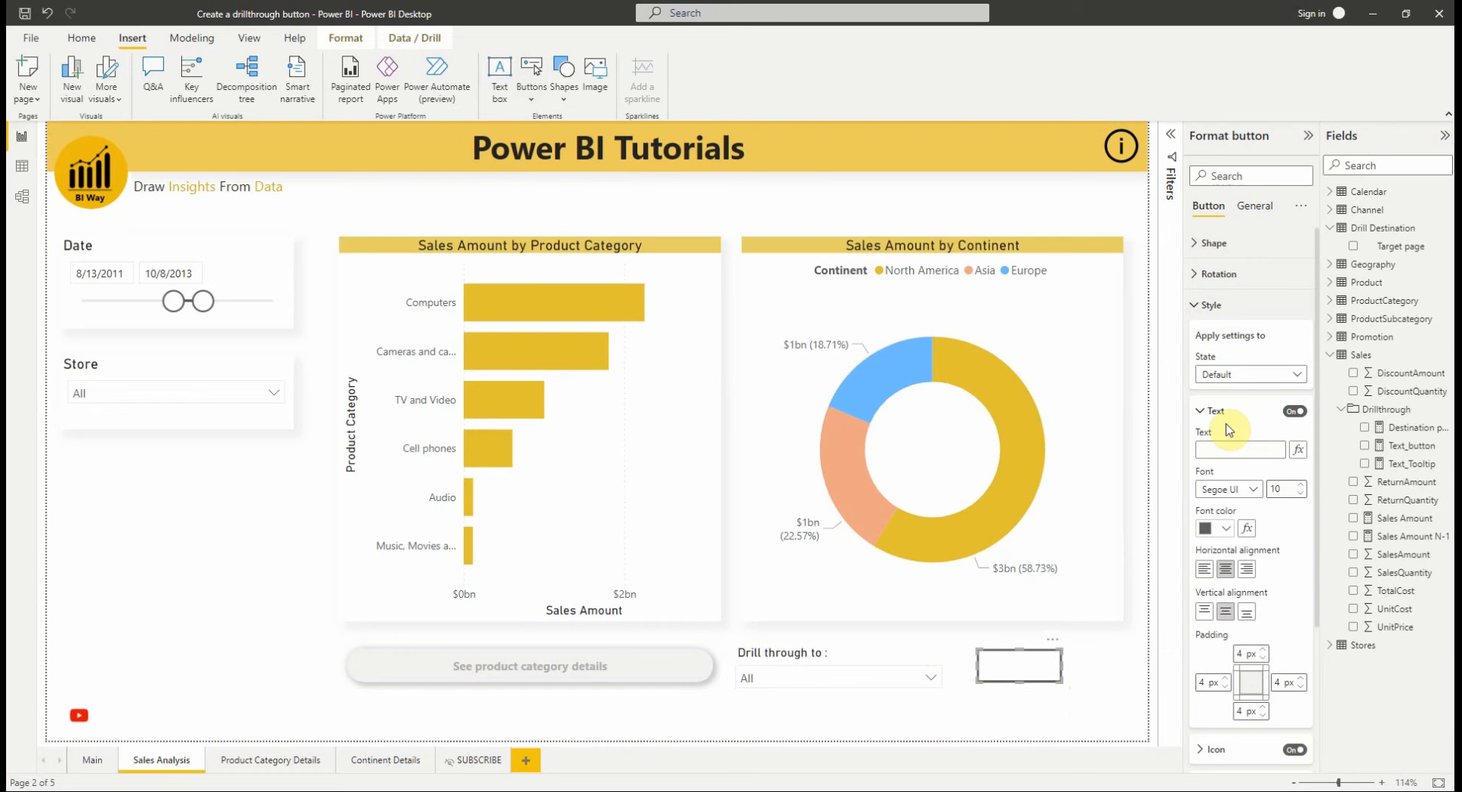
type("Go")
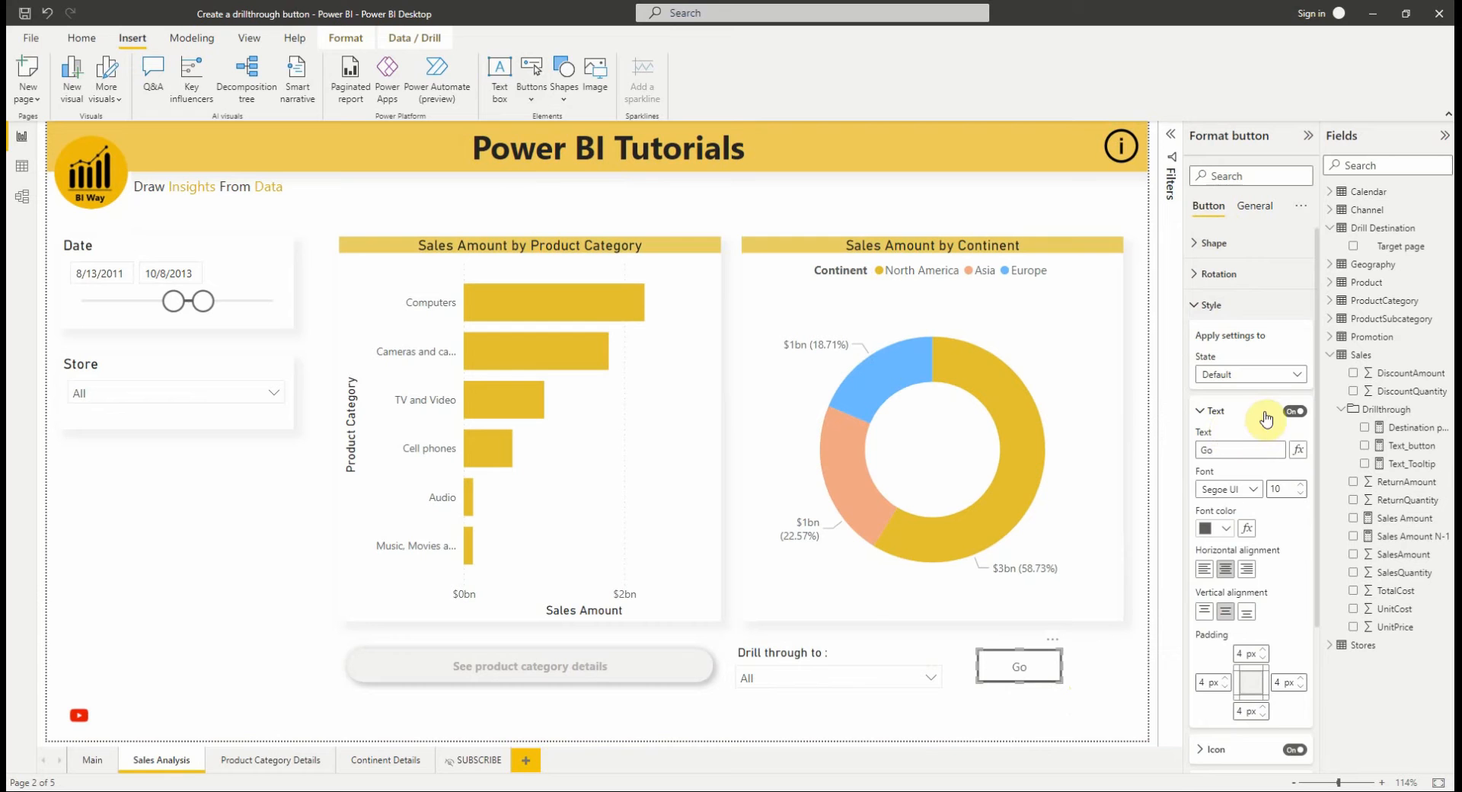
left_click(1217, 410)
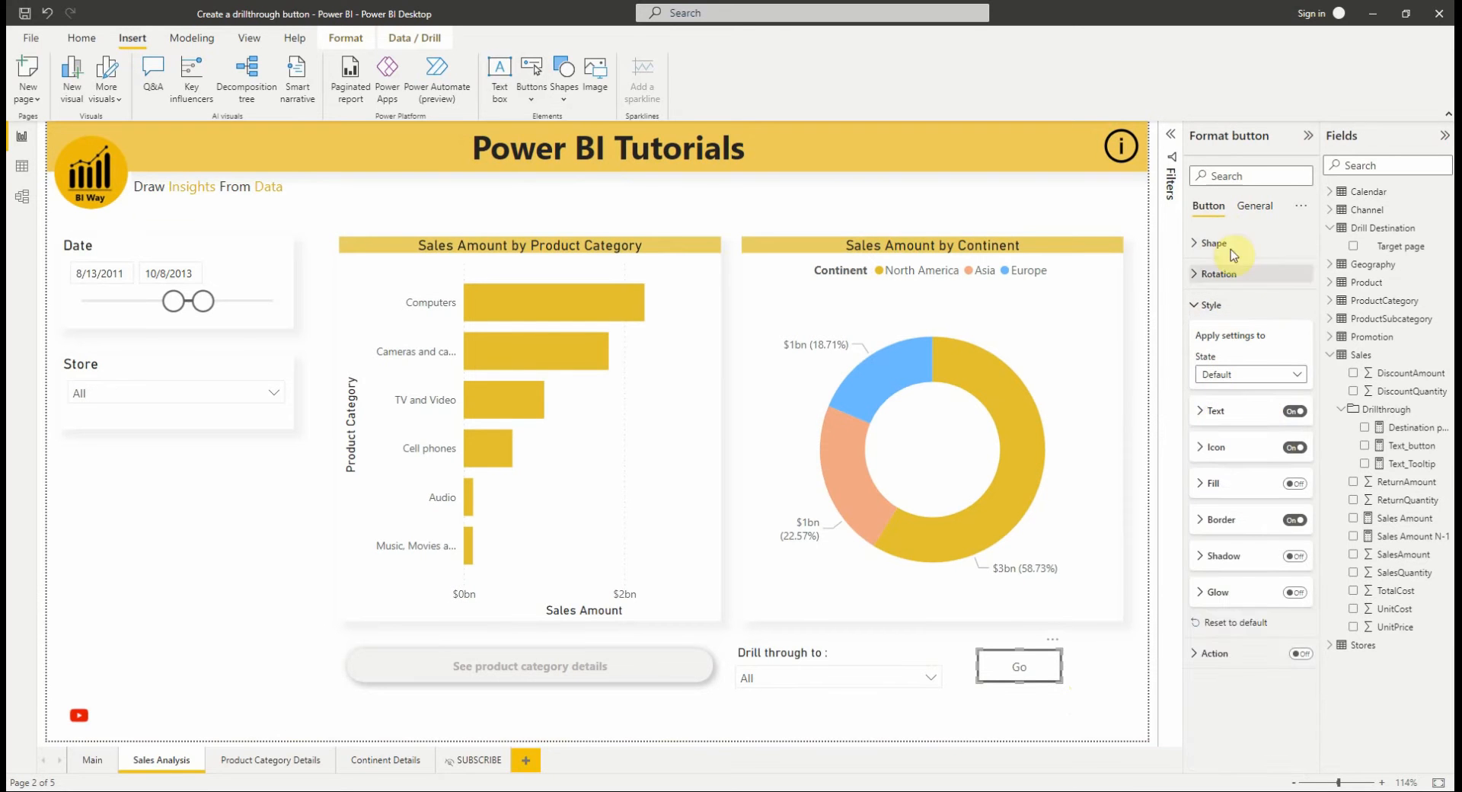
left_click(1212, 242)
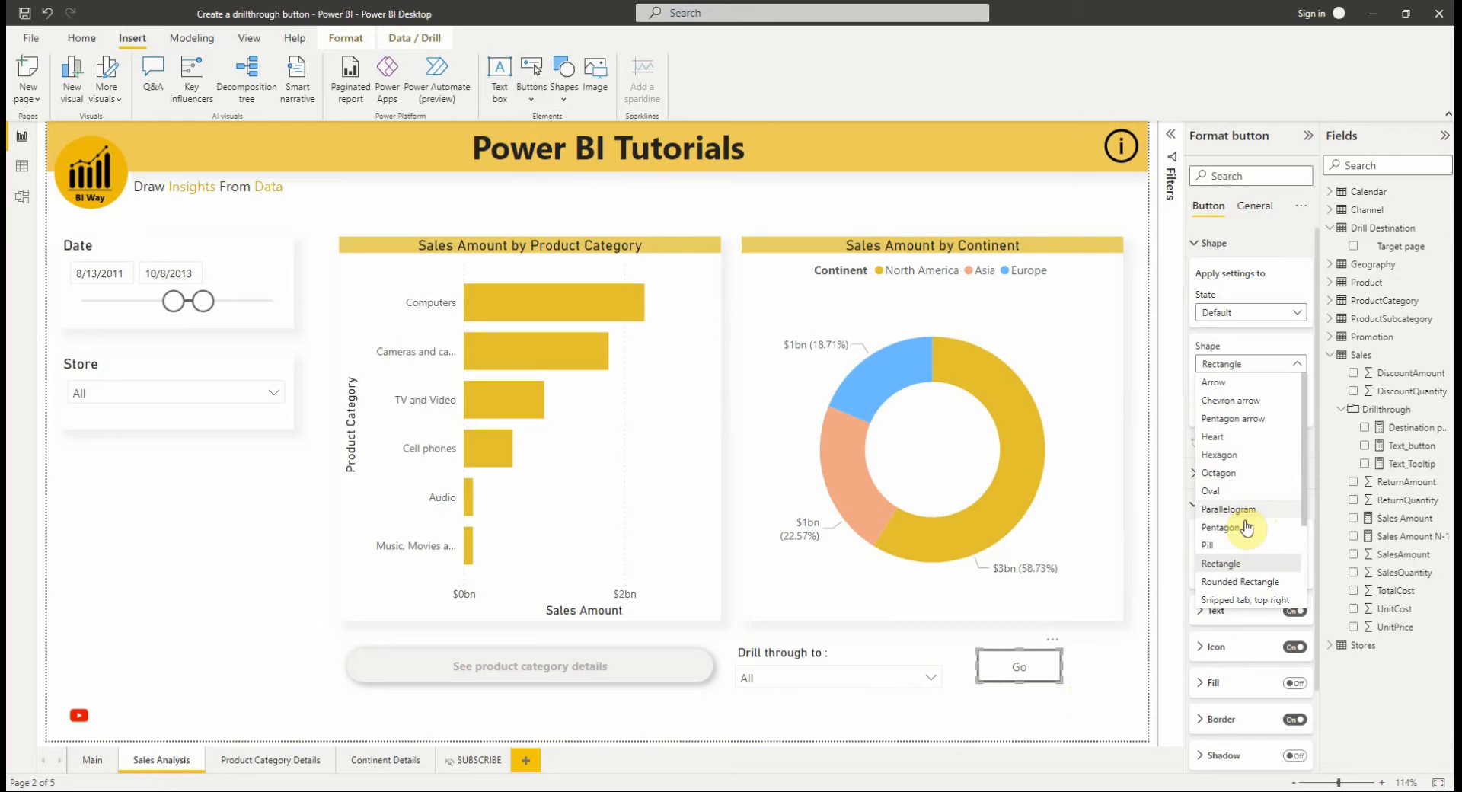
left_click(1210, 489)
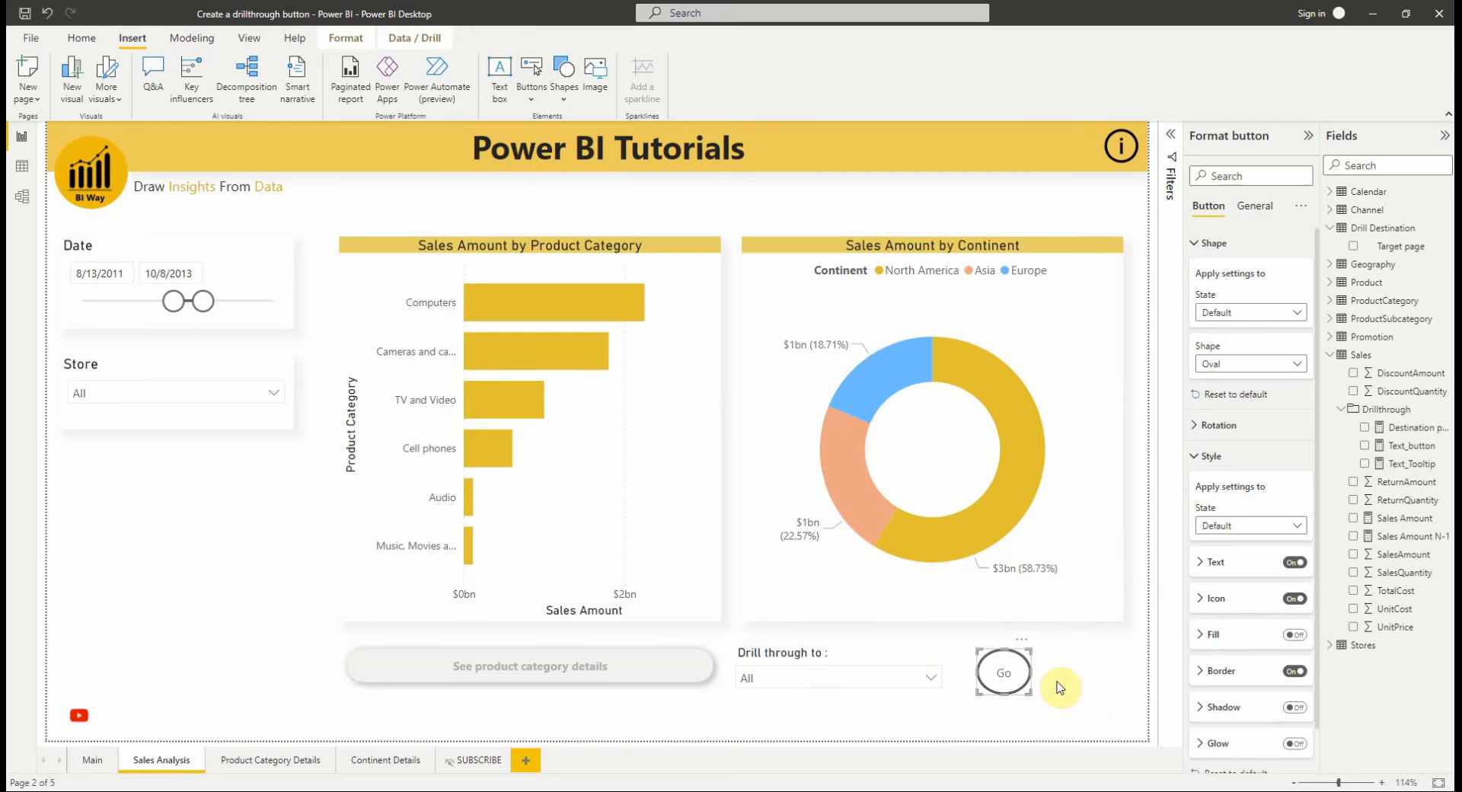
left_click(1003, 673)
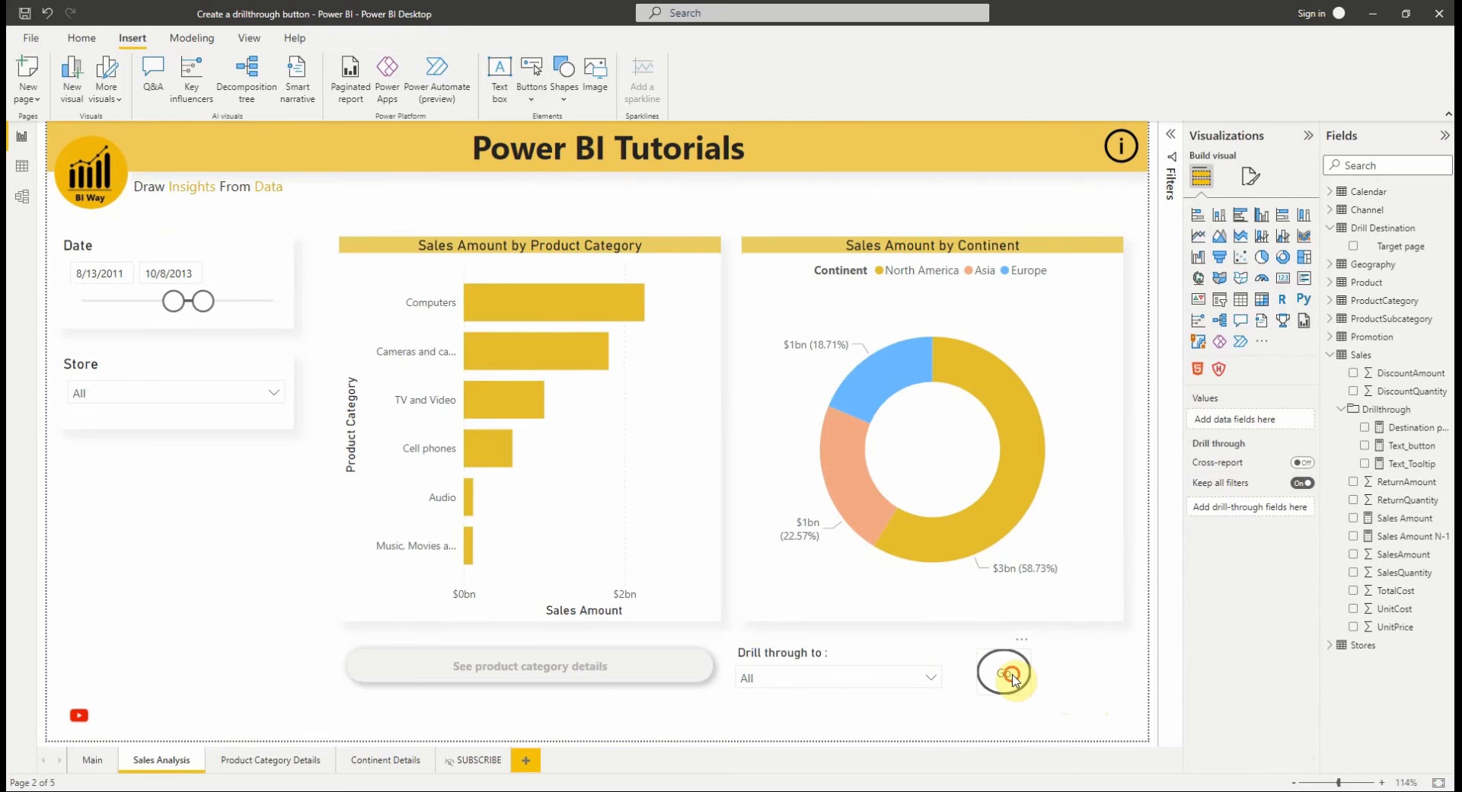
left_click(1003, 672)
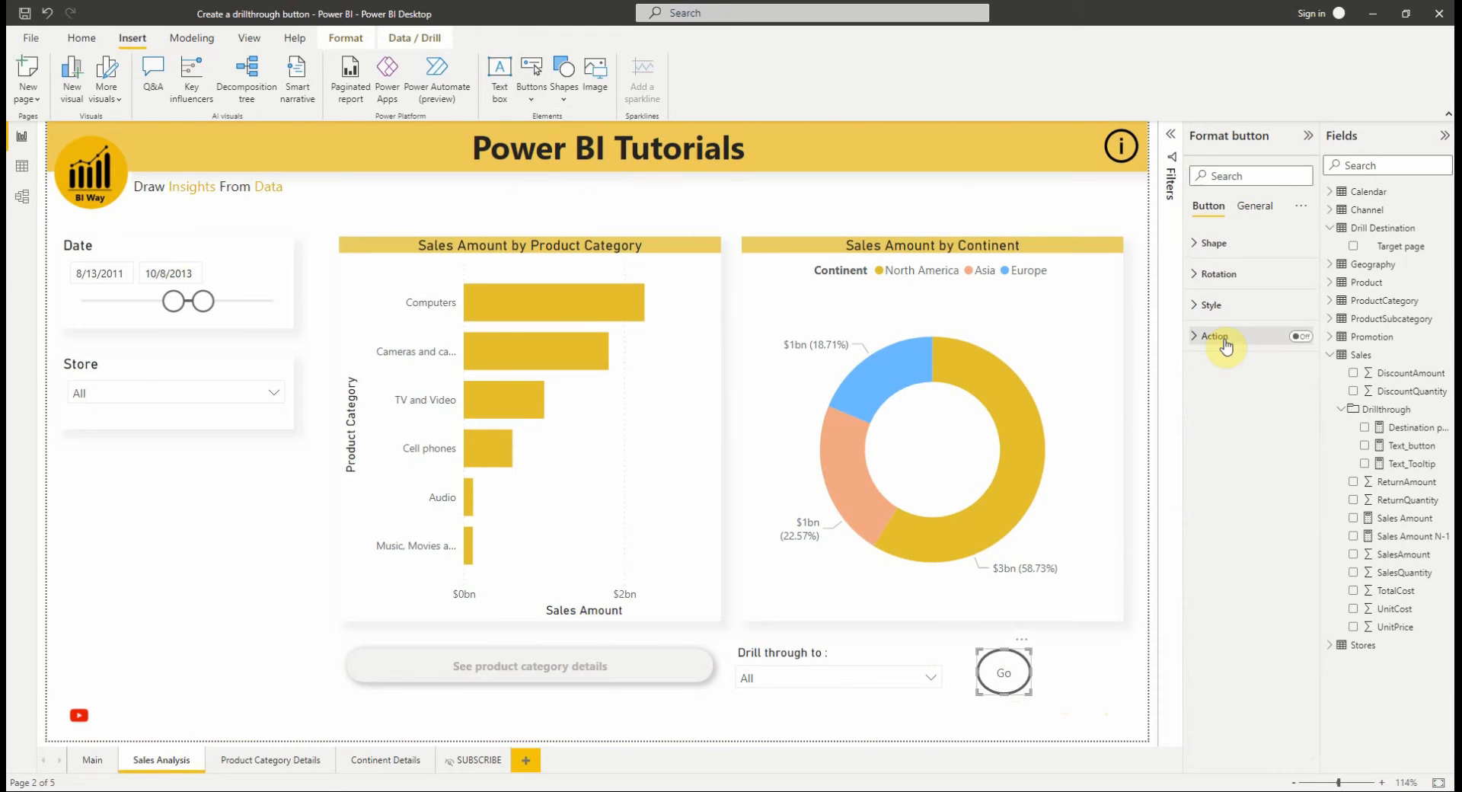
Turn on the Go button's action, set its type to Drill through, and edit the Destination page measure.
left_click(1300, 336)
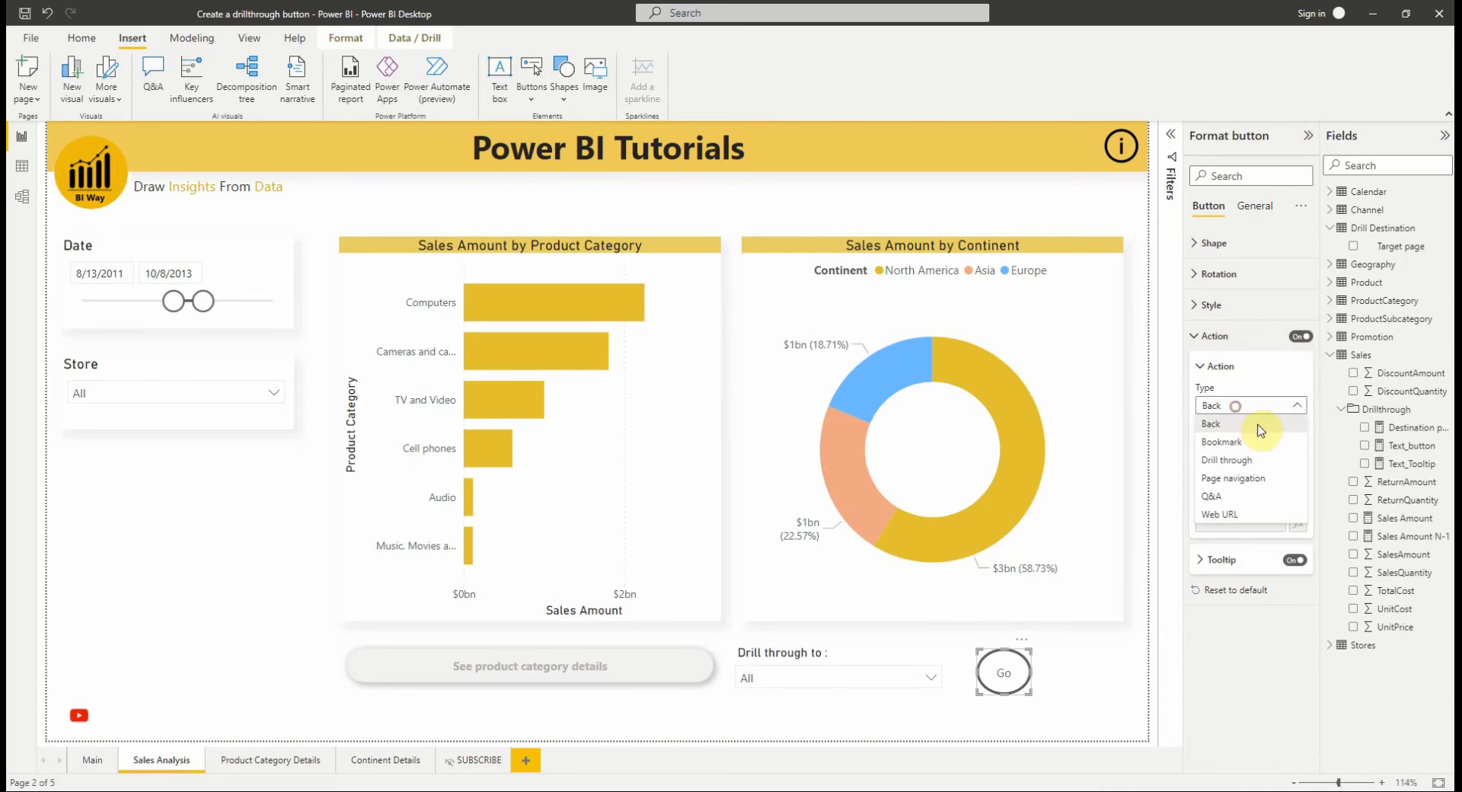
left_click(1249, 405)
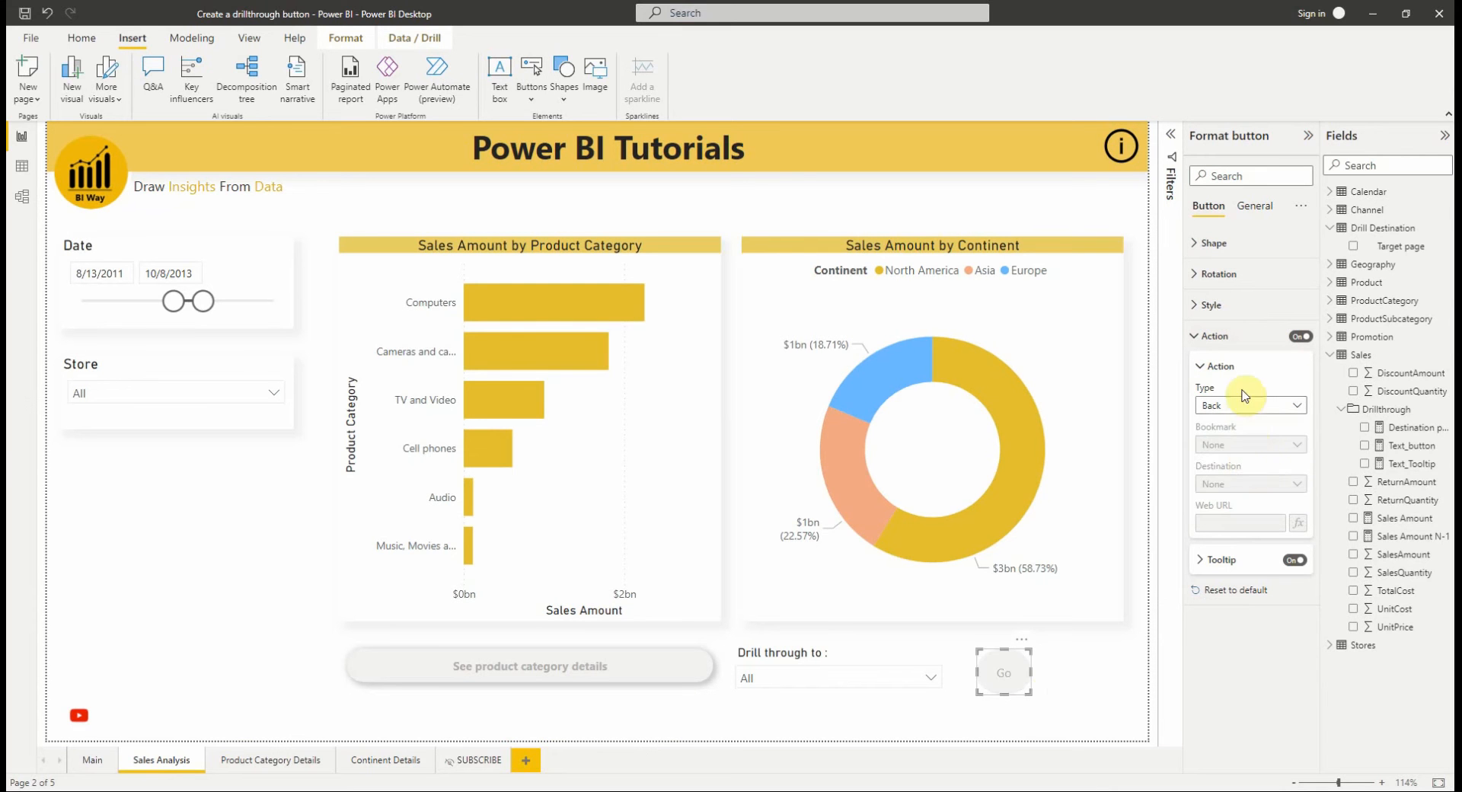
left_click(1250, 405)
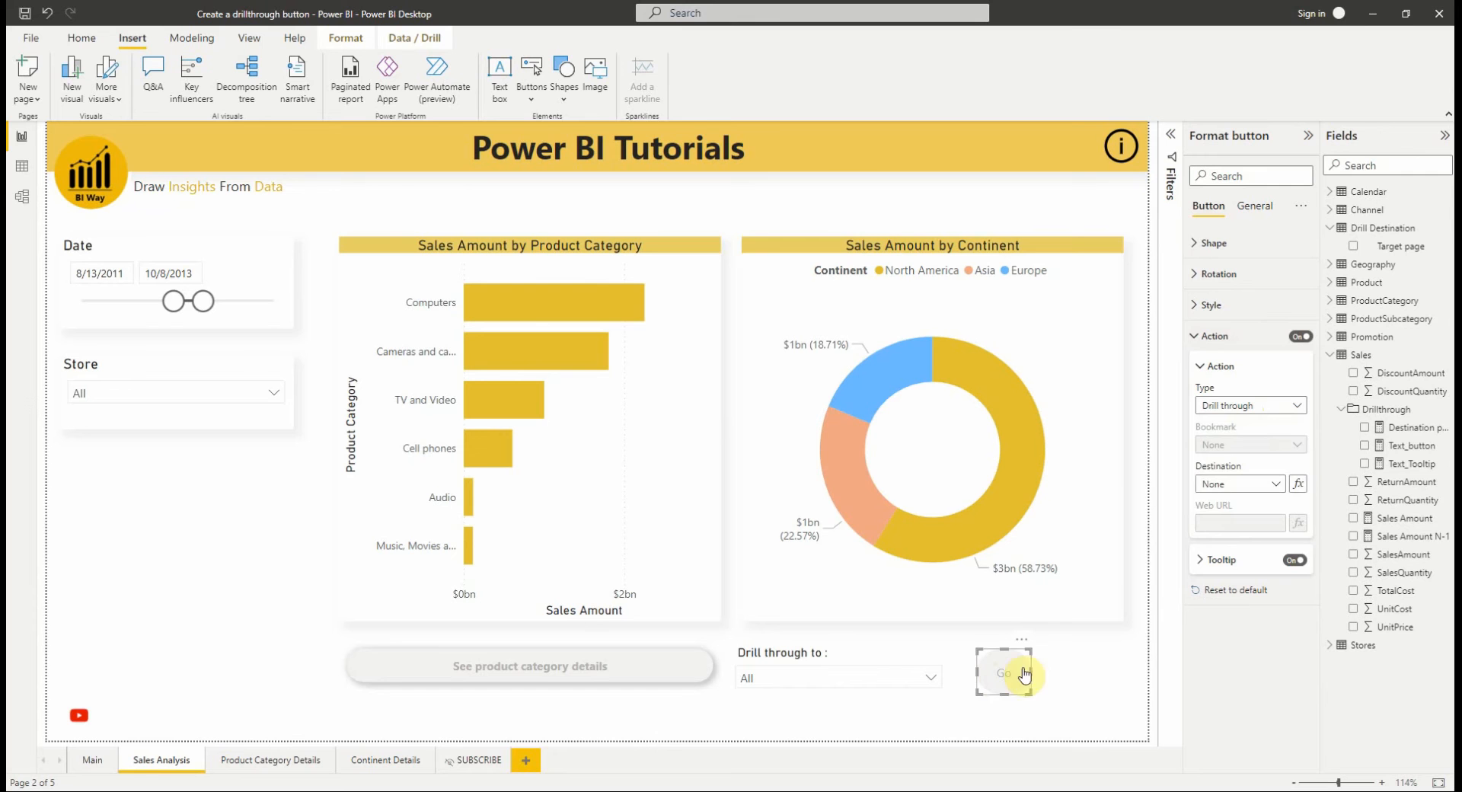
mouse_move(1254, 495)
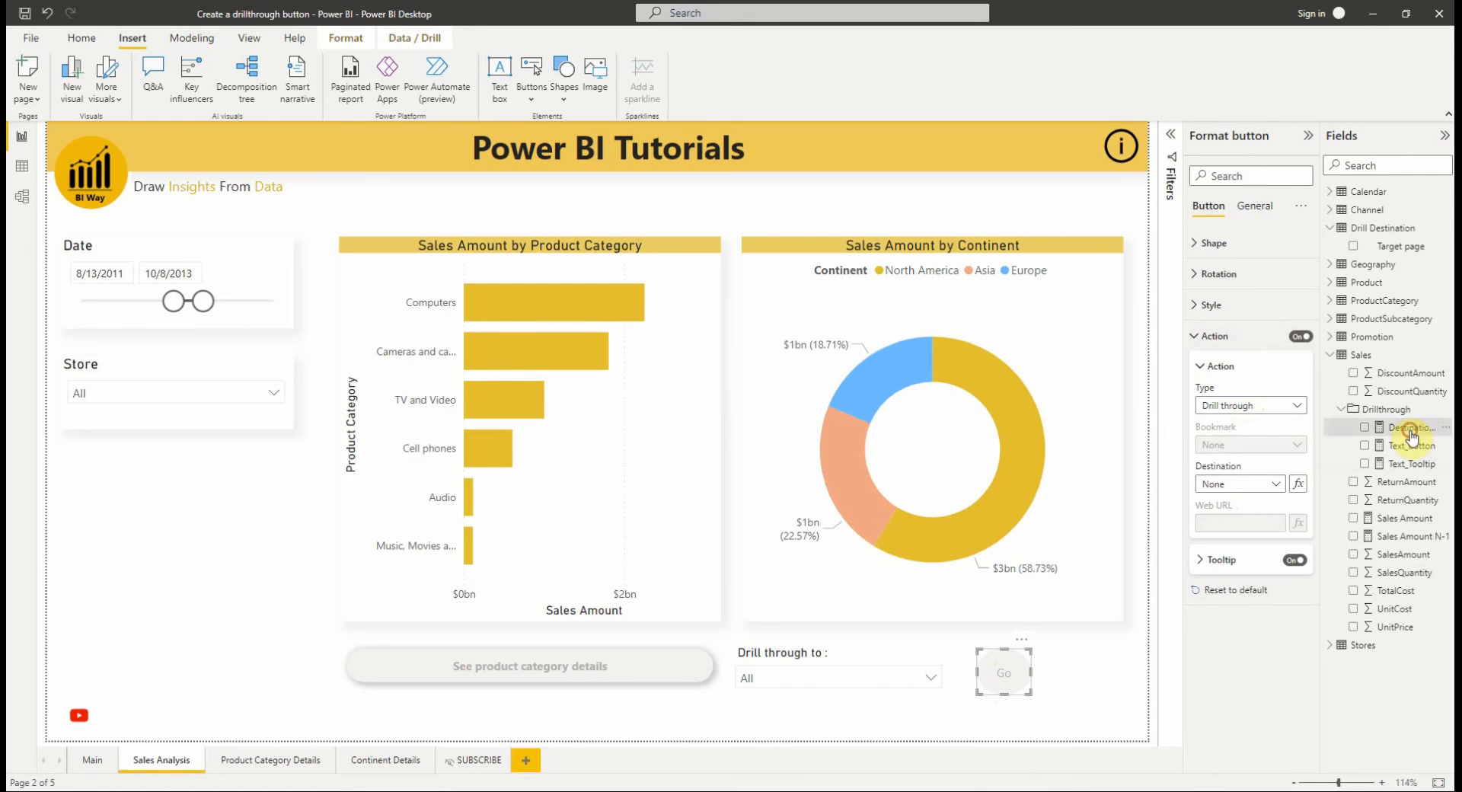
left_click(1413, 427)
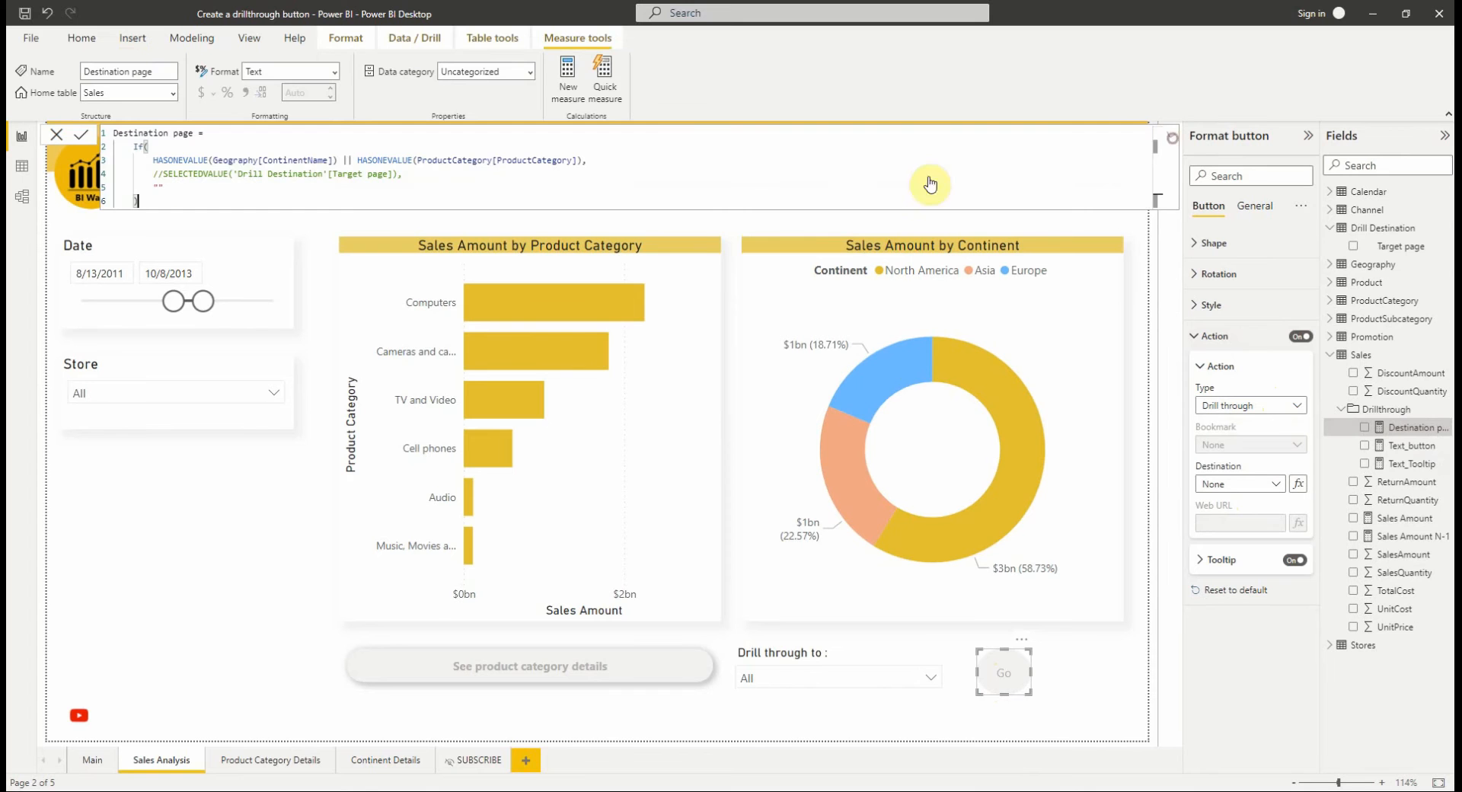
Uncomment SELECTEDVALUE in the Destination page measure and open the Destination fx rule.
left_click(157, 174)
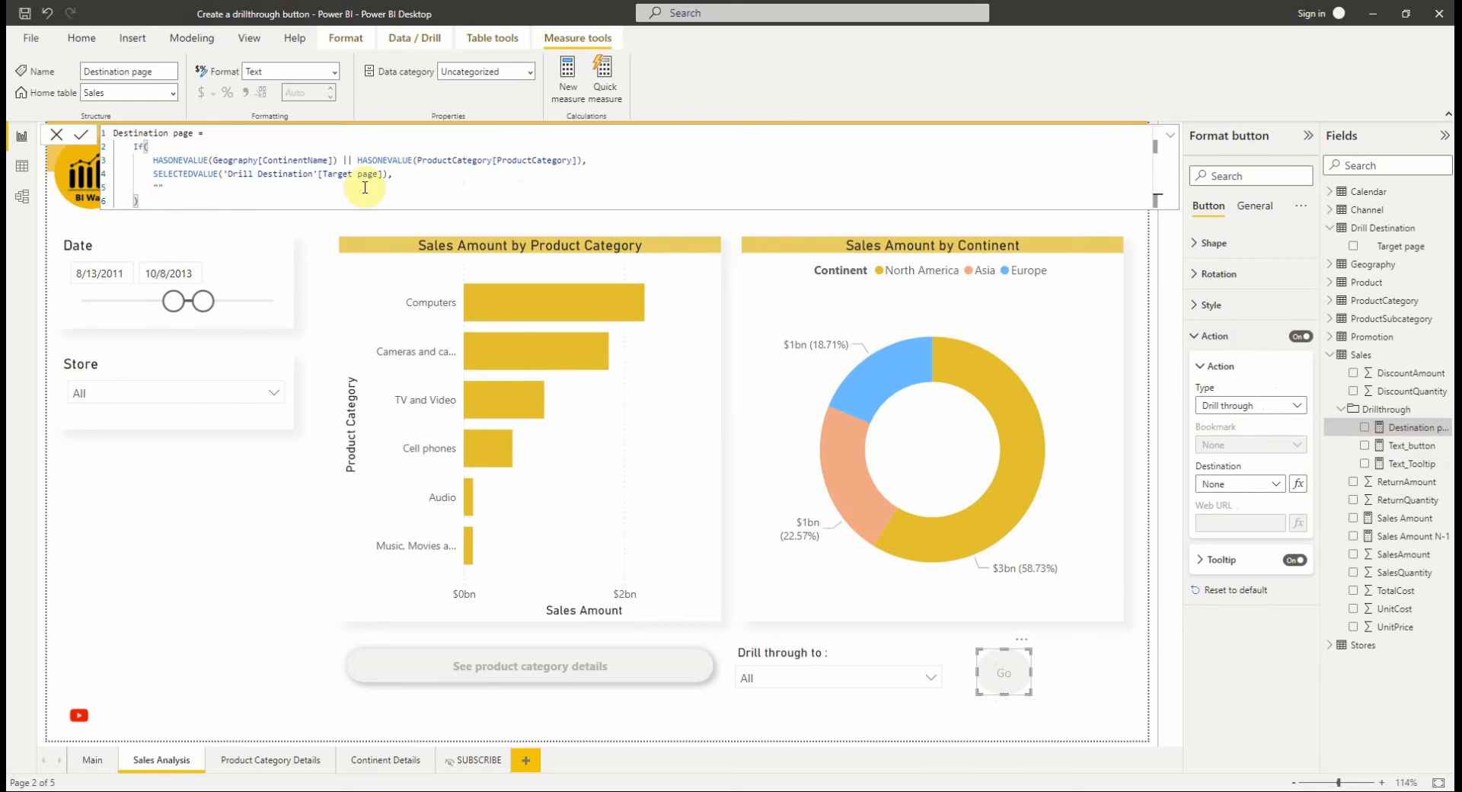
mouse_move(287, 178)
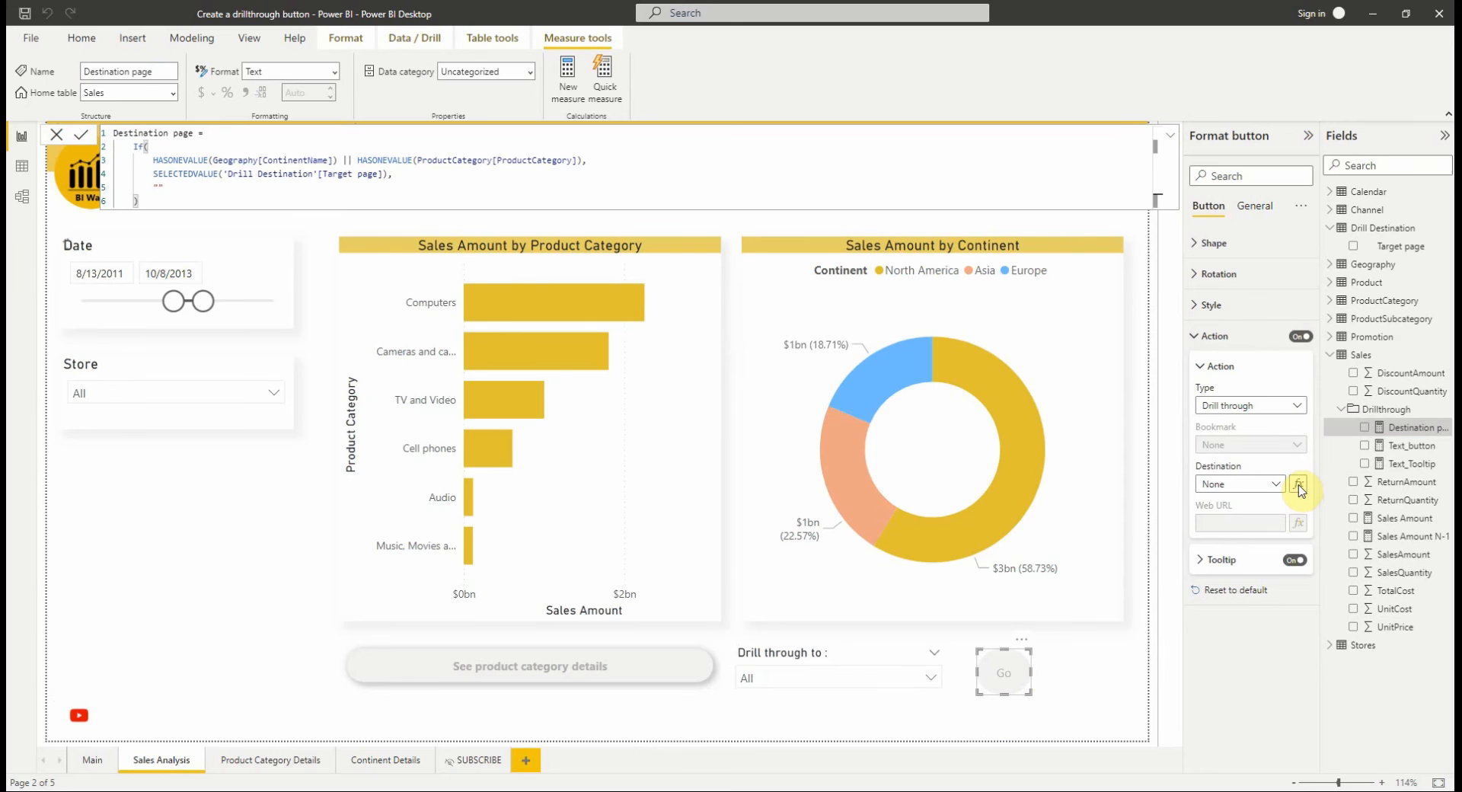
left_click(1298, 483)
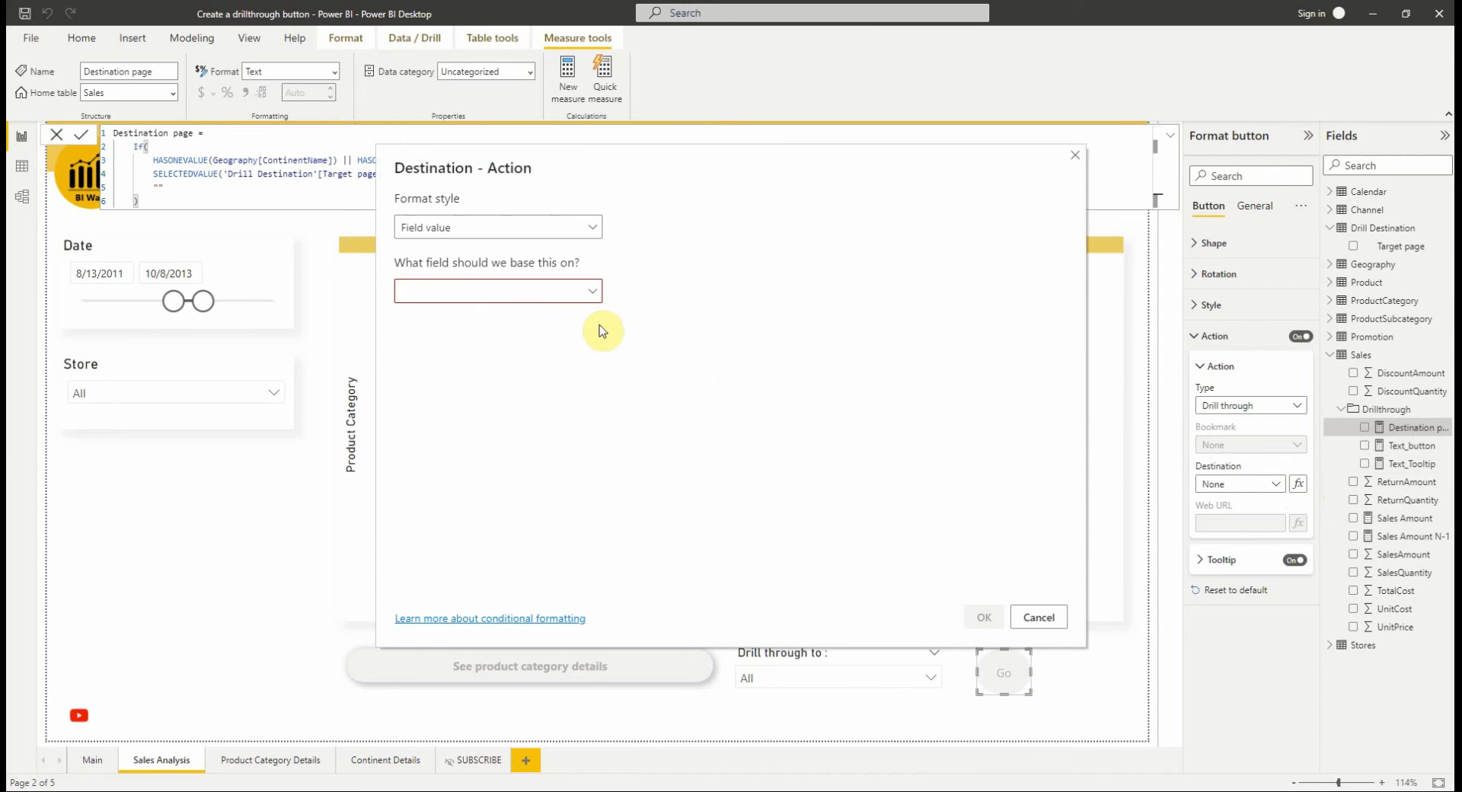
Search 'dest' and use the Destination page measure as the button's destination.
type("de")
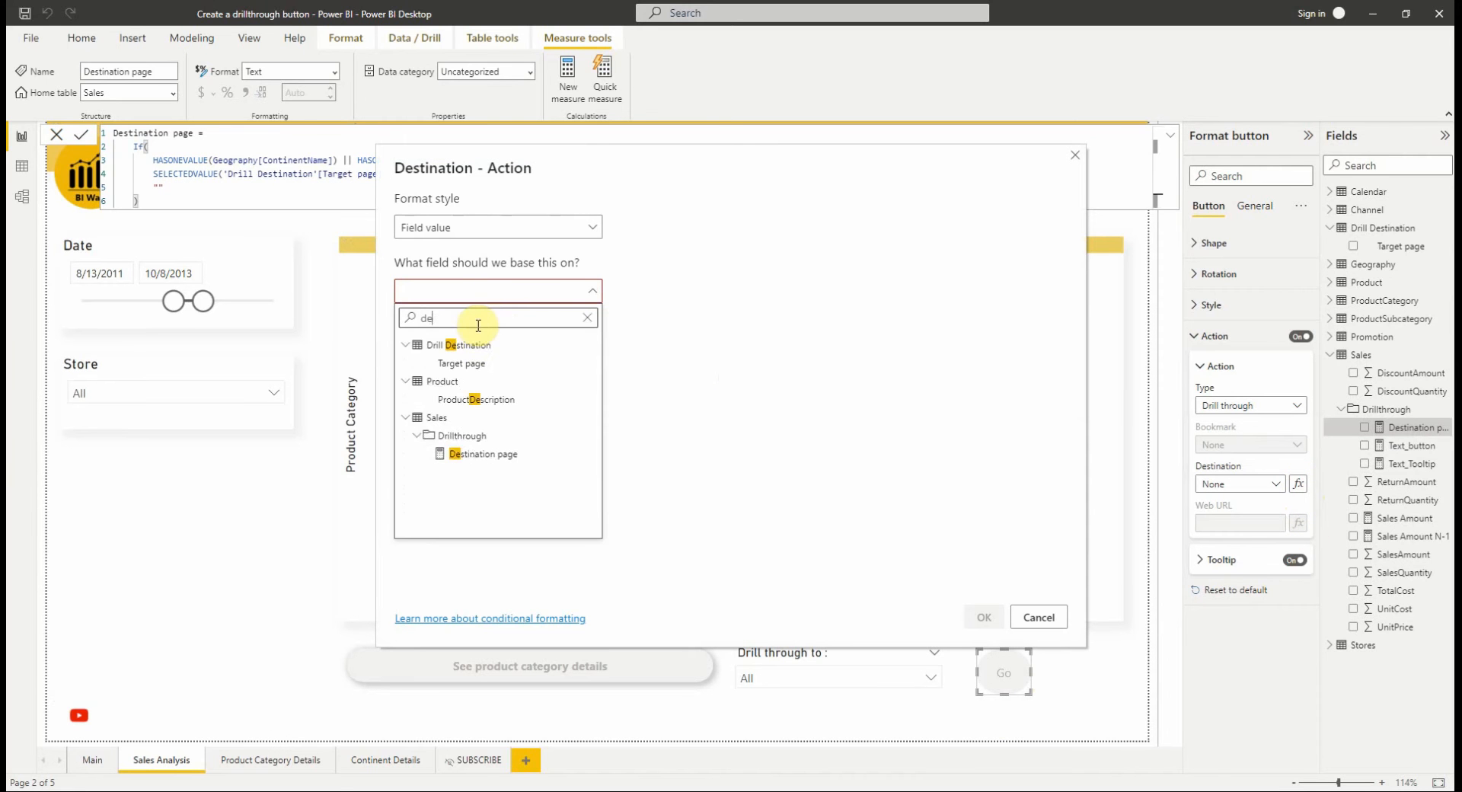
type("st")
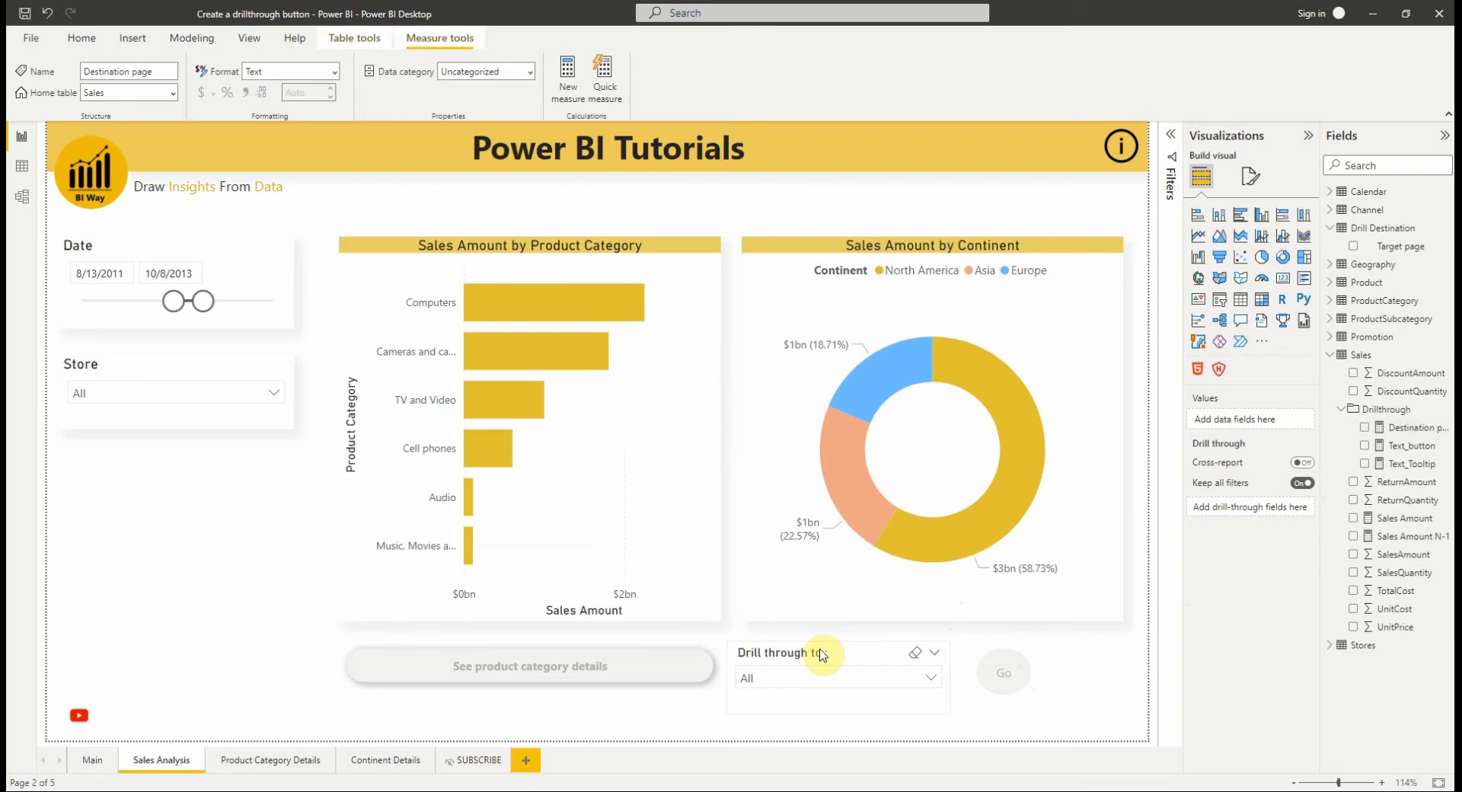
Filter to Computers, then tick and untick Product Category Details in the drillthrough slicer.
left_click(545, 315)
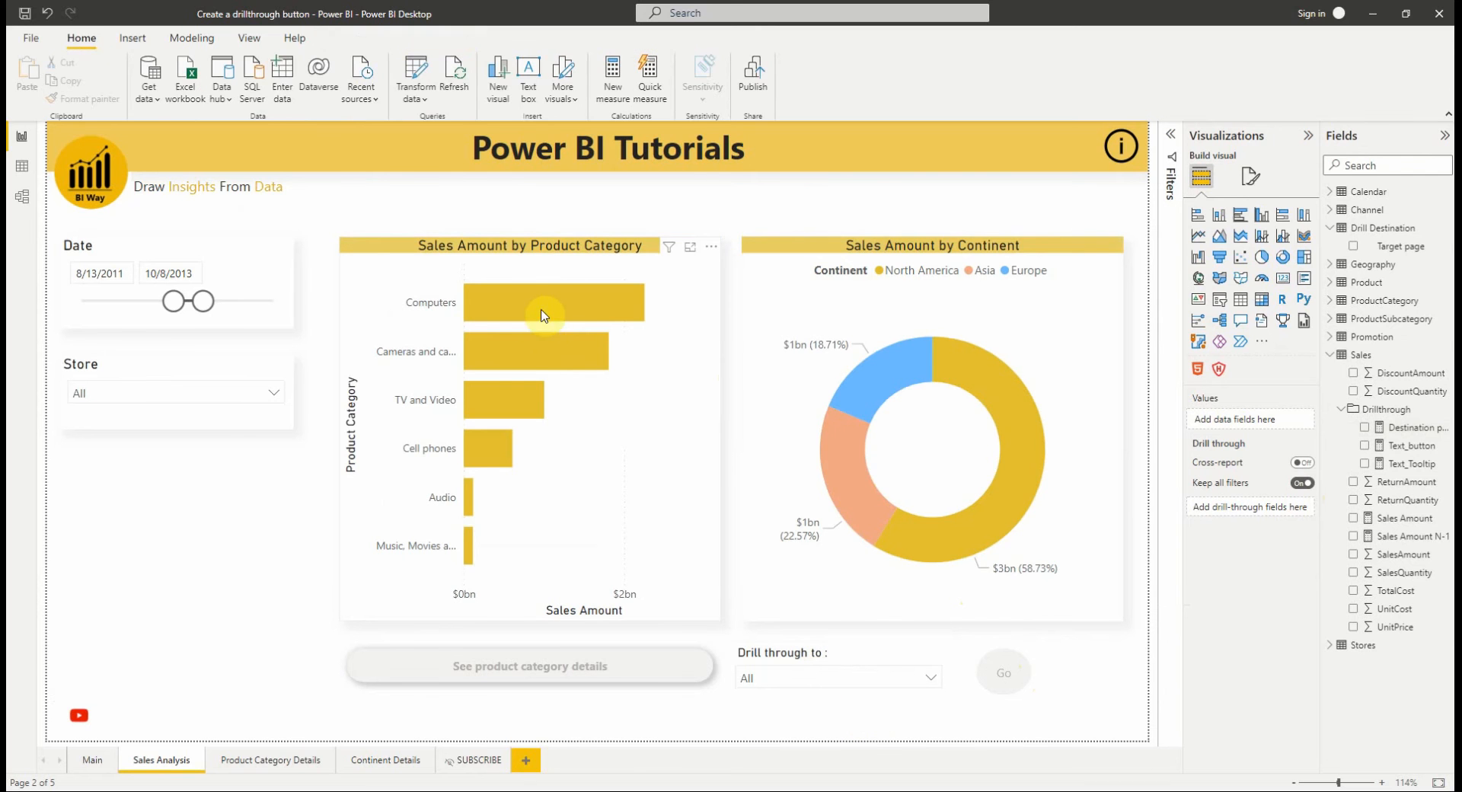
left_click(548, 303)
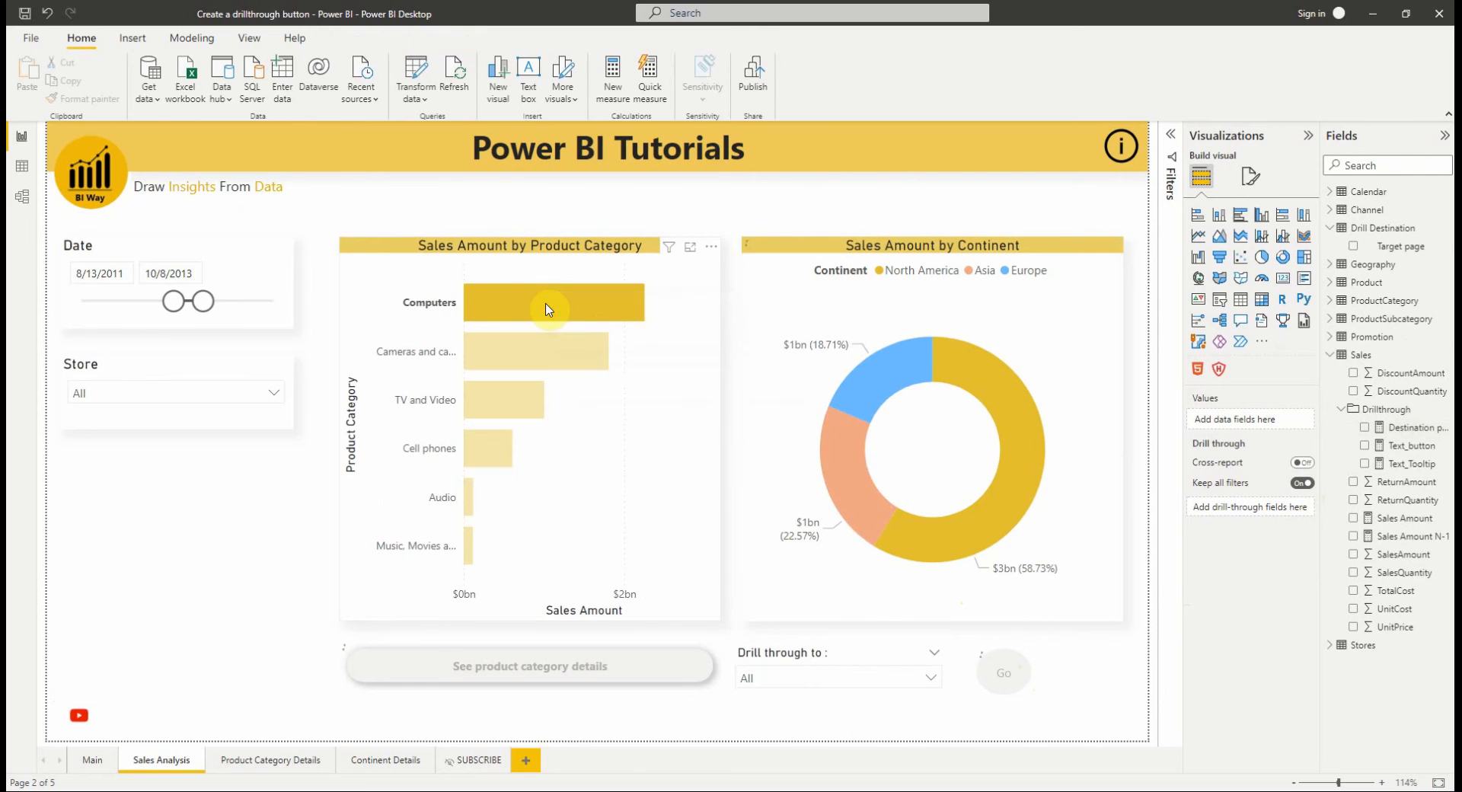
left_click(549, 303)
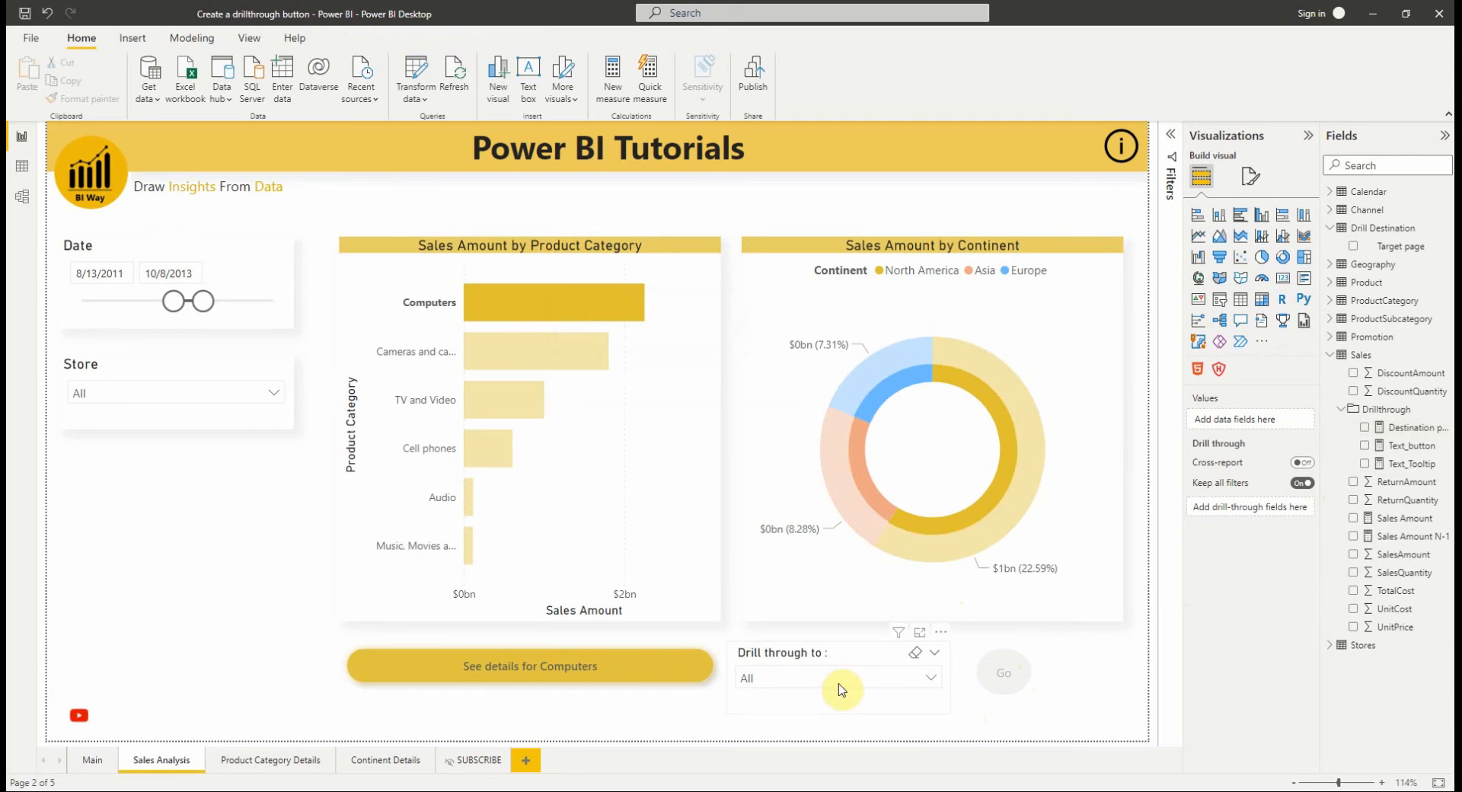
mouse_move(907, 684)
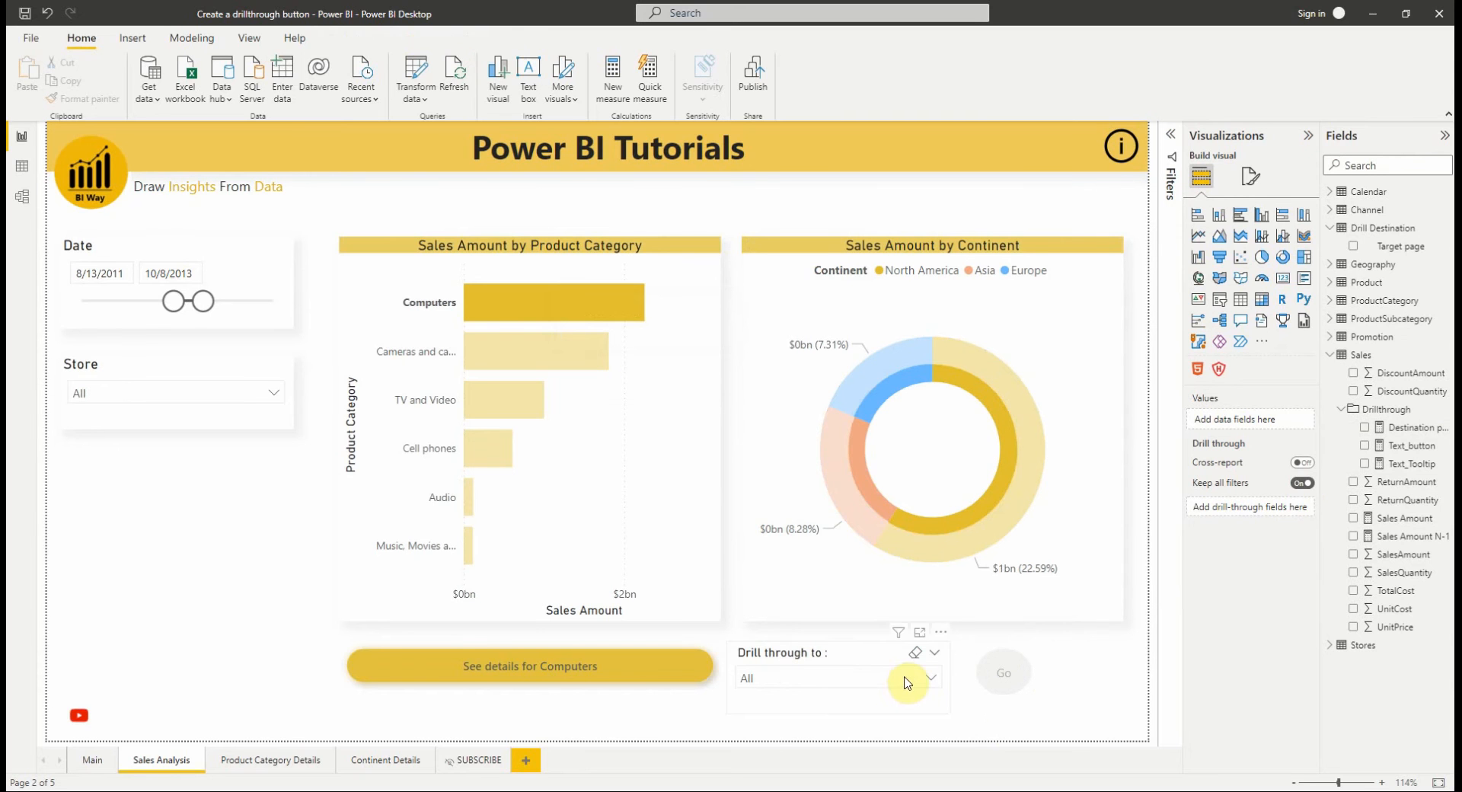
left_click(930, 679)
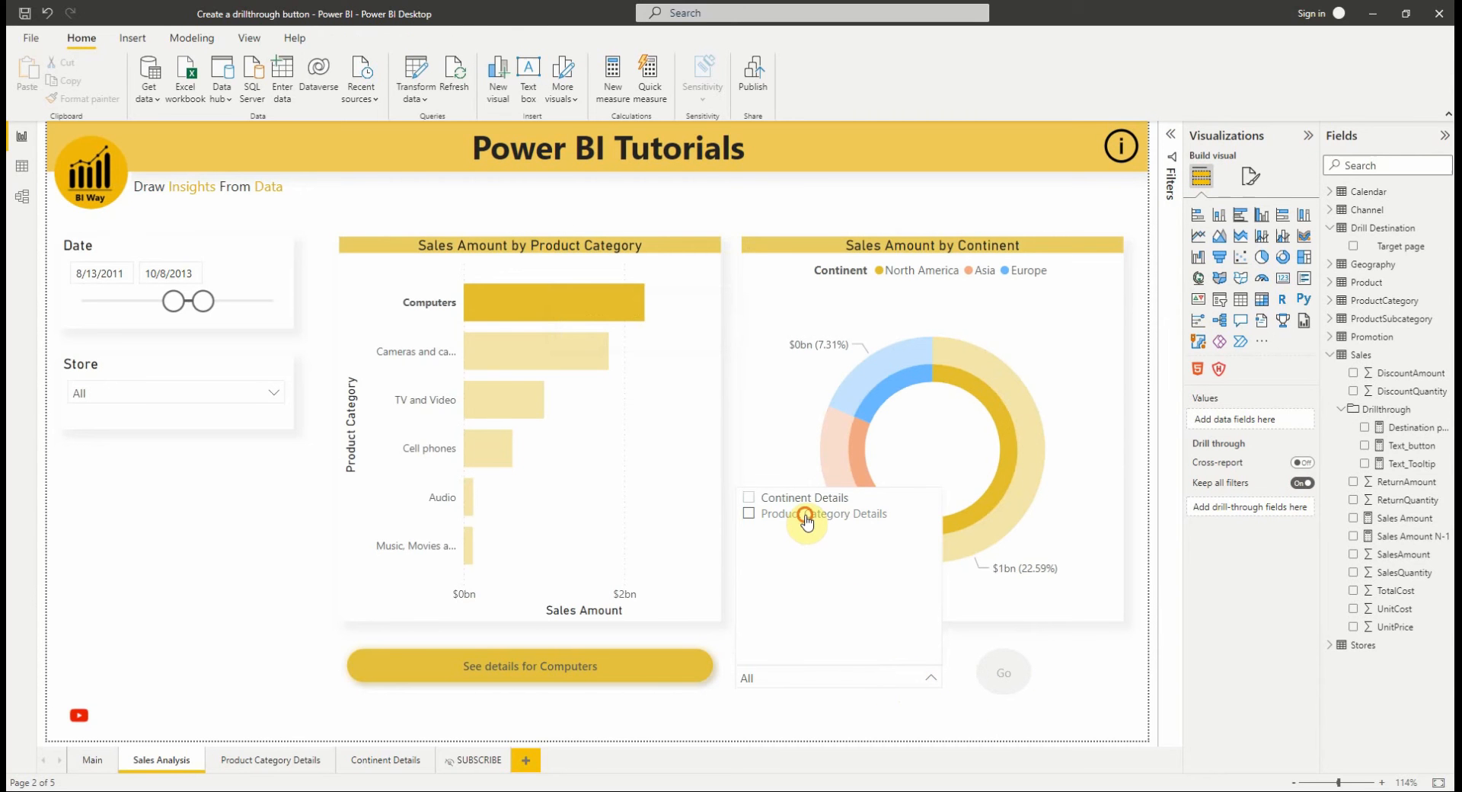
left_click(749, 513)
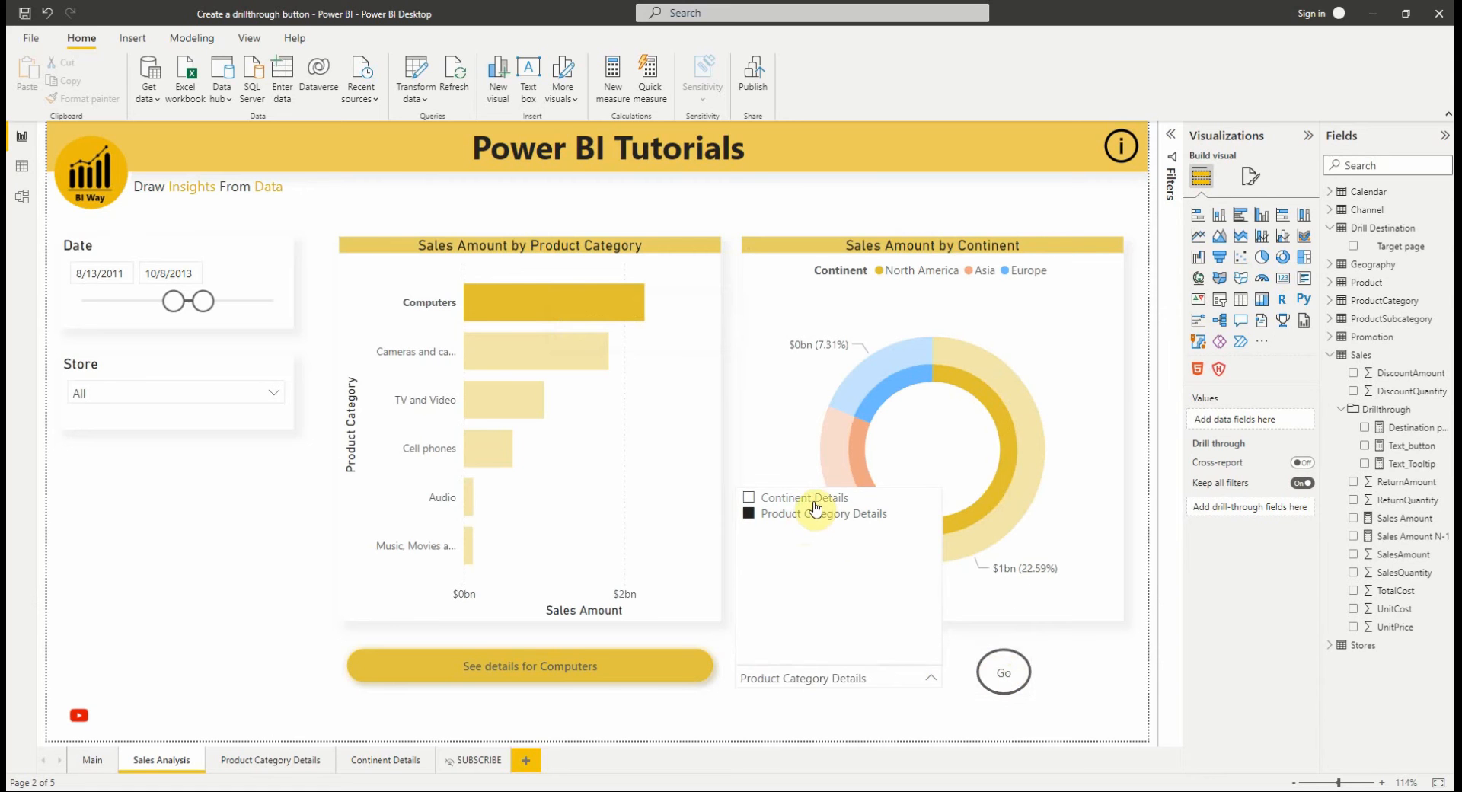
left_click(804, 497)
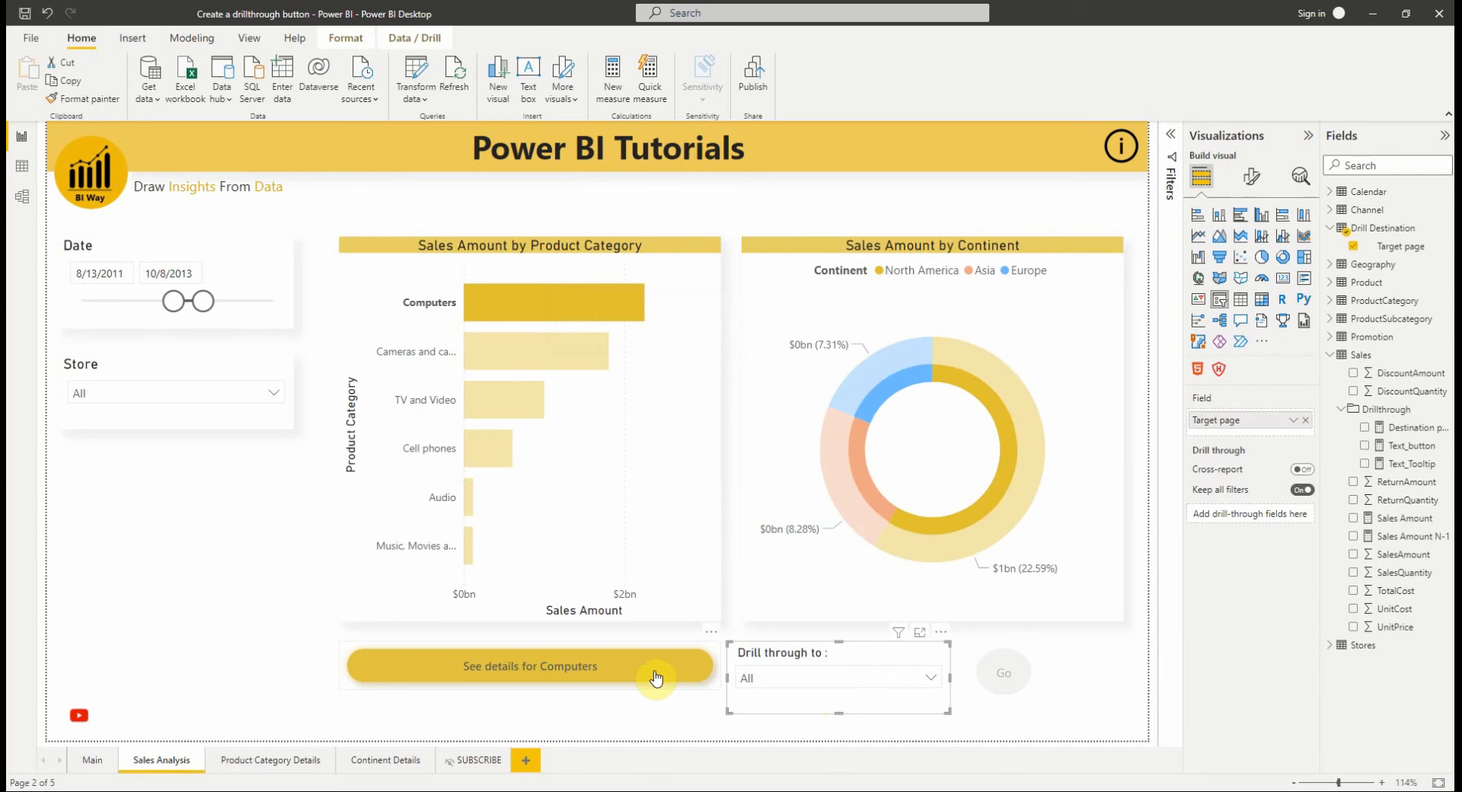
Format-paint the See details button's styling onto the Go button.
left_click(530, 664)
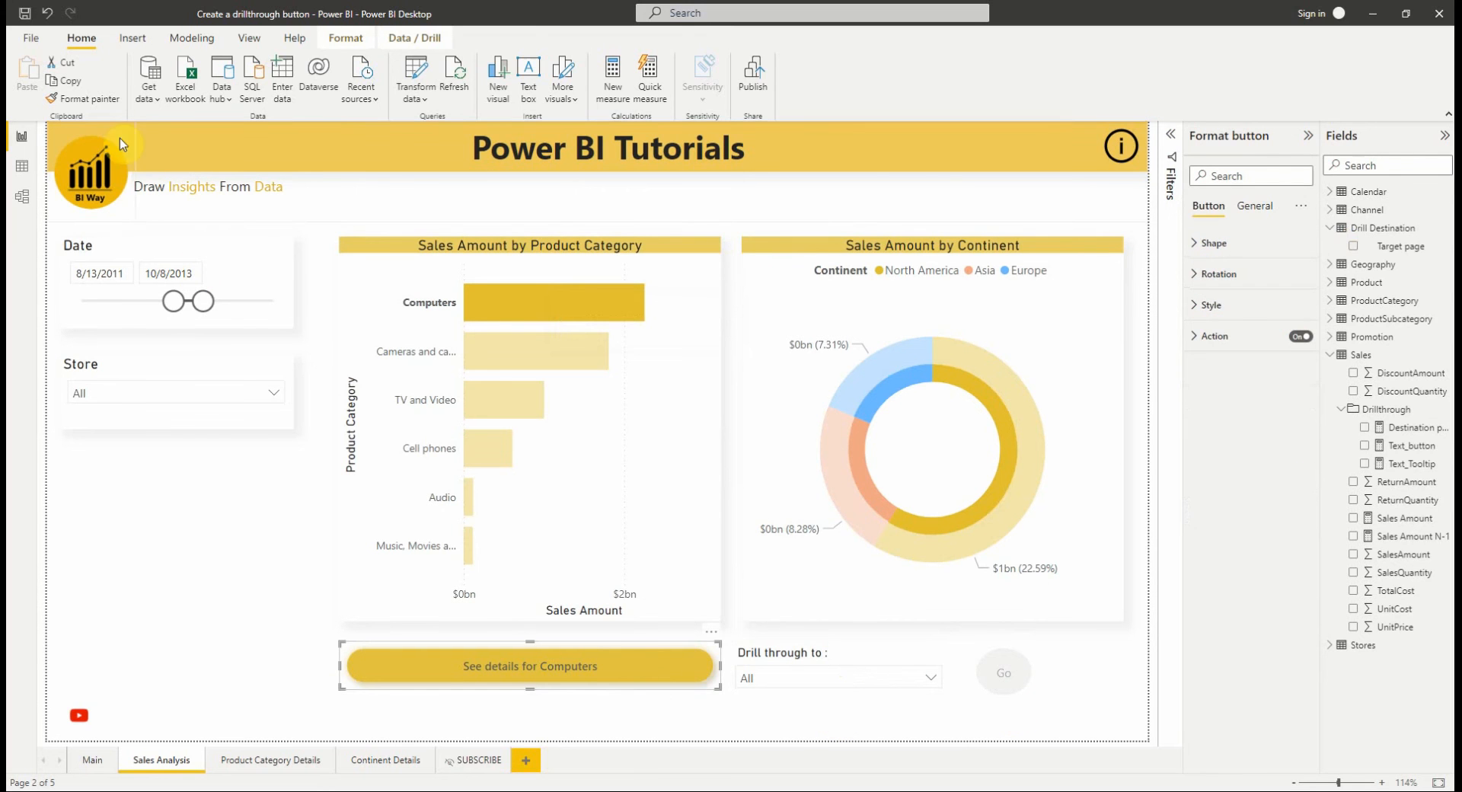
left_click(1004, 671)
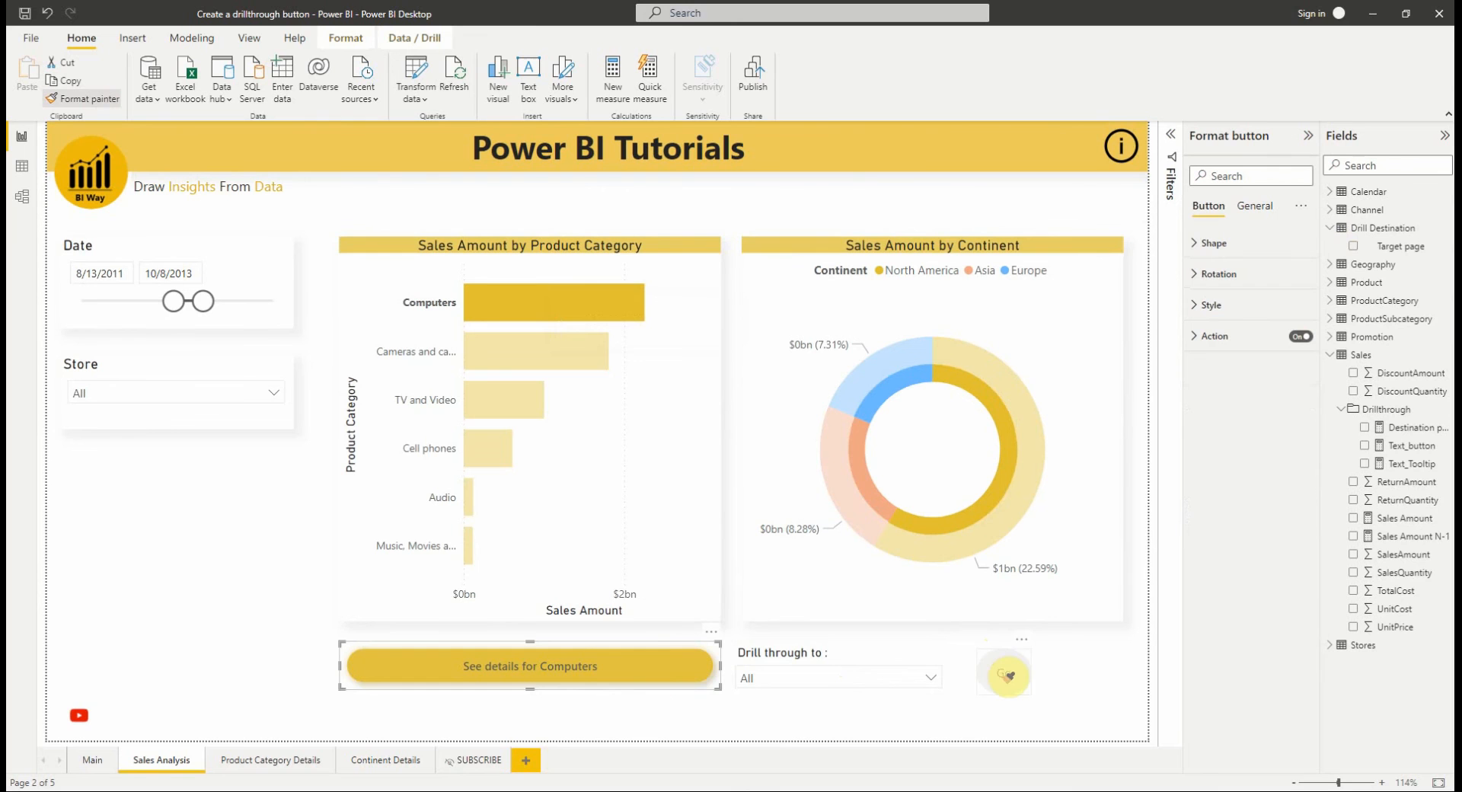
left_click(1004, 672)
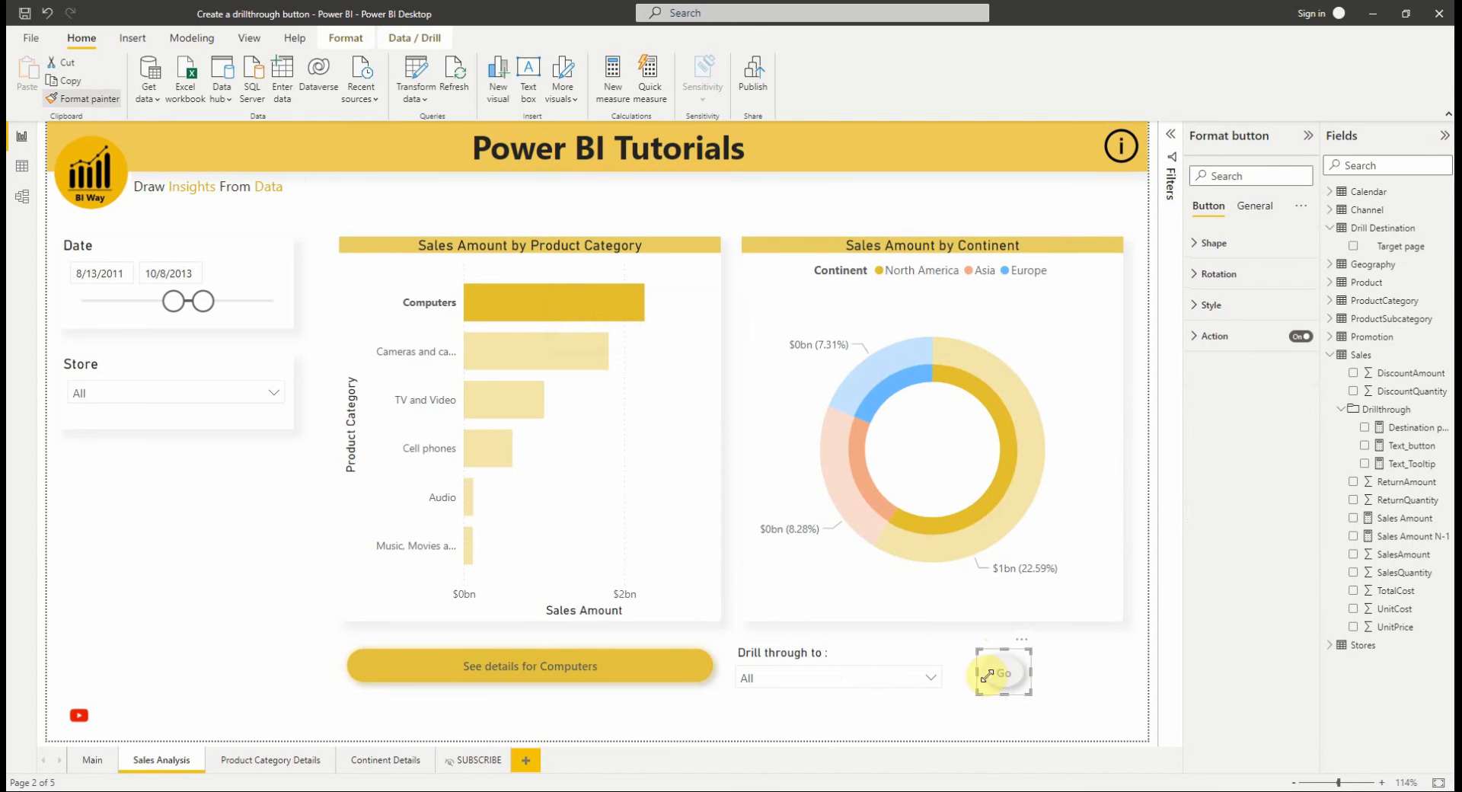
mouse_move(1033, 709)
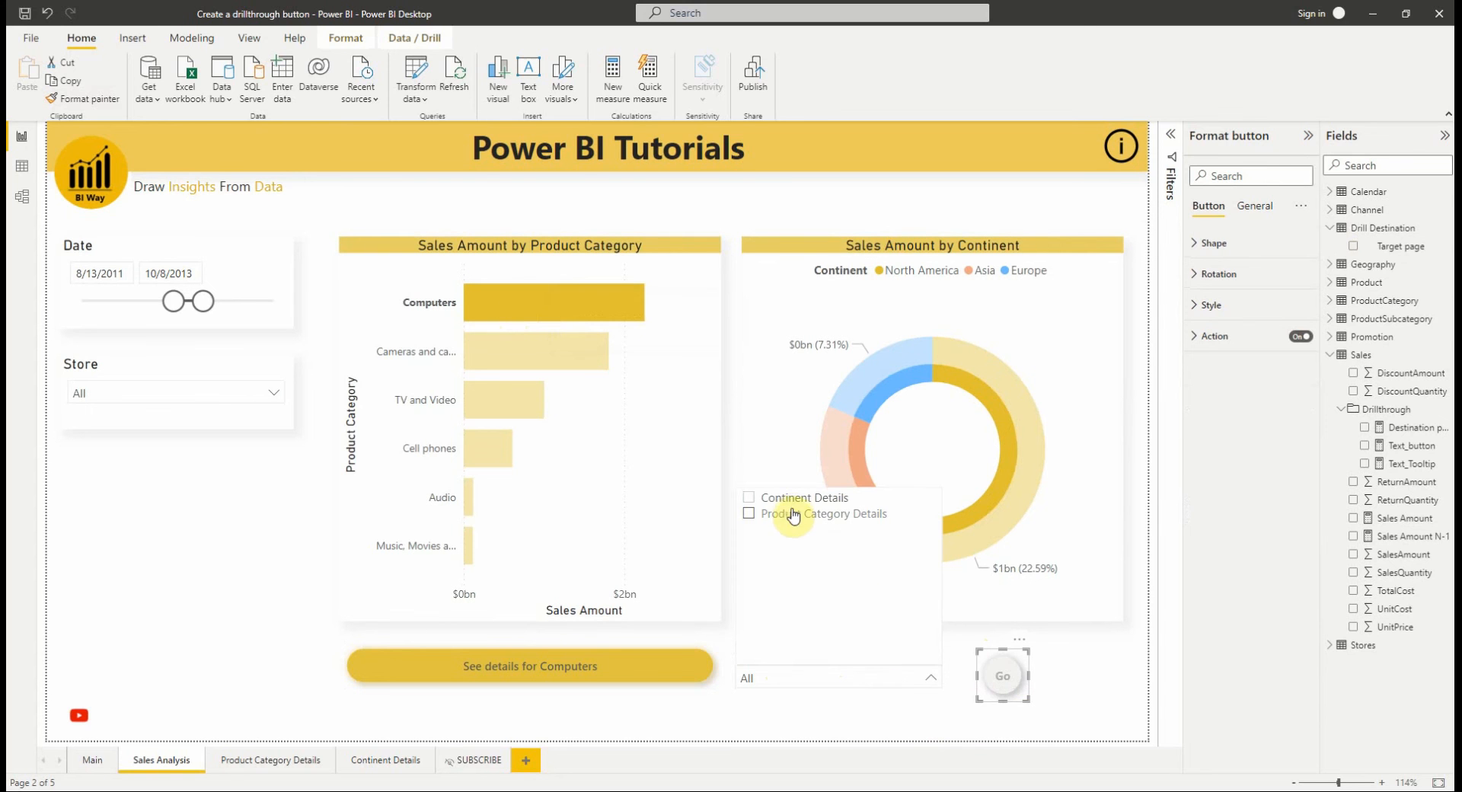
Test the Go button with Product Category Details, then switch the target to Continent Details.
left_click(748, 514)
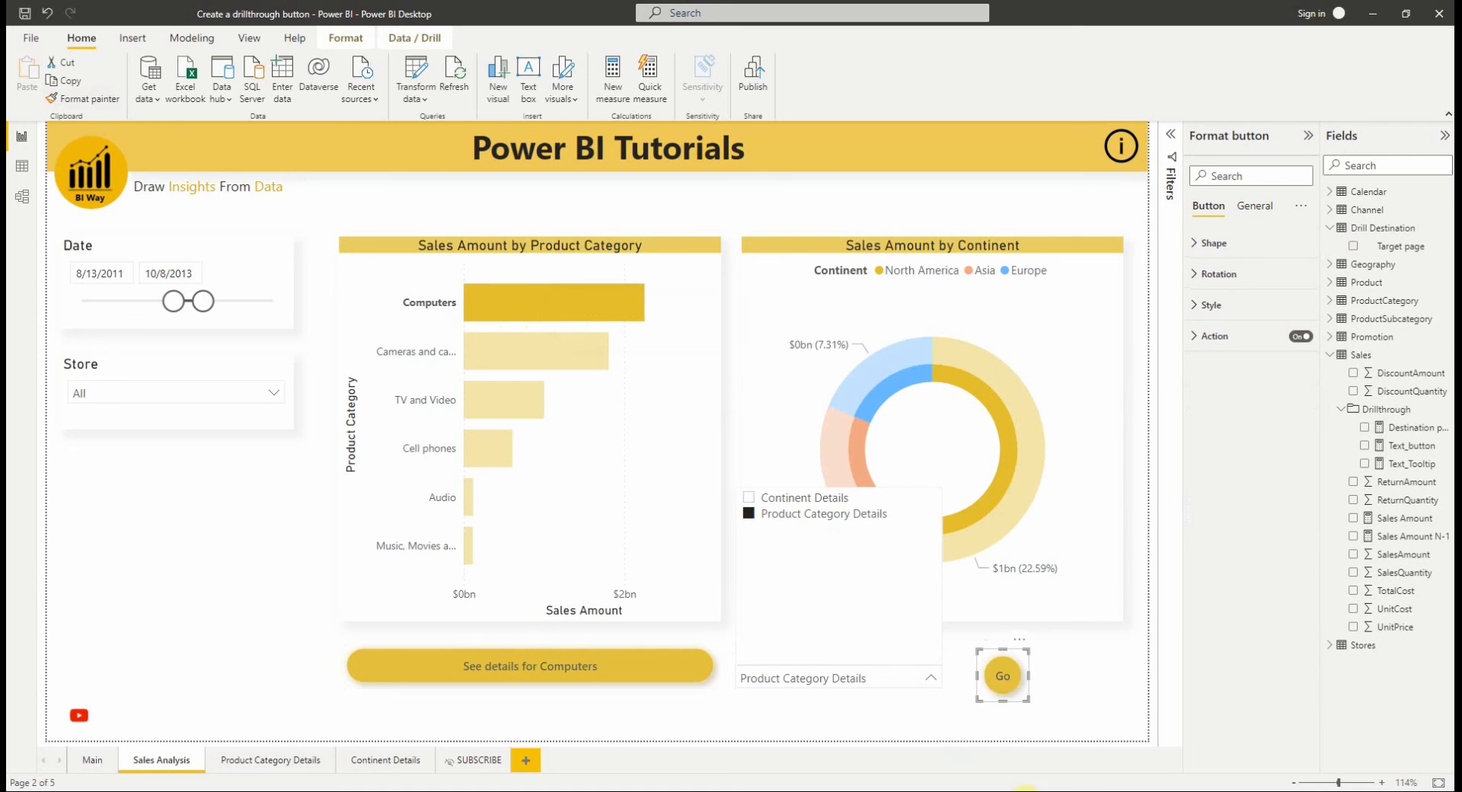
mouse_move(1003, 676)
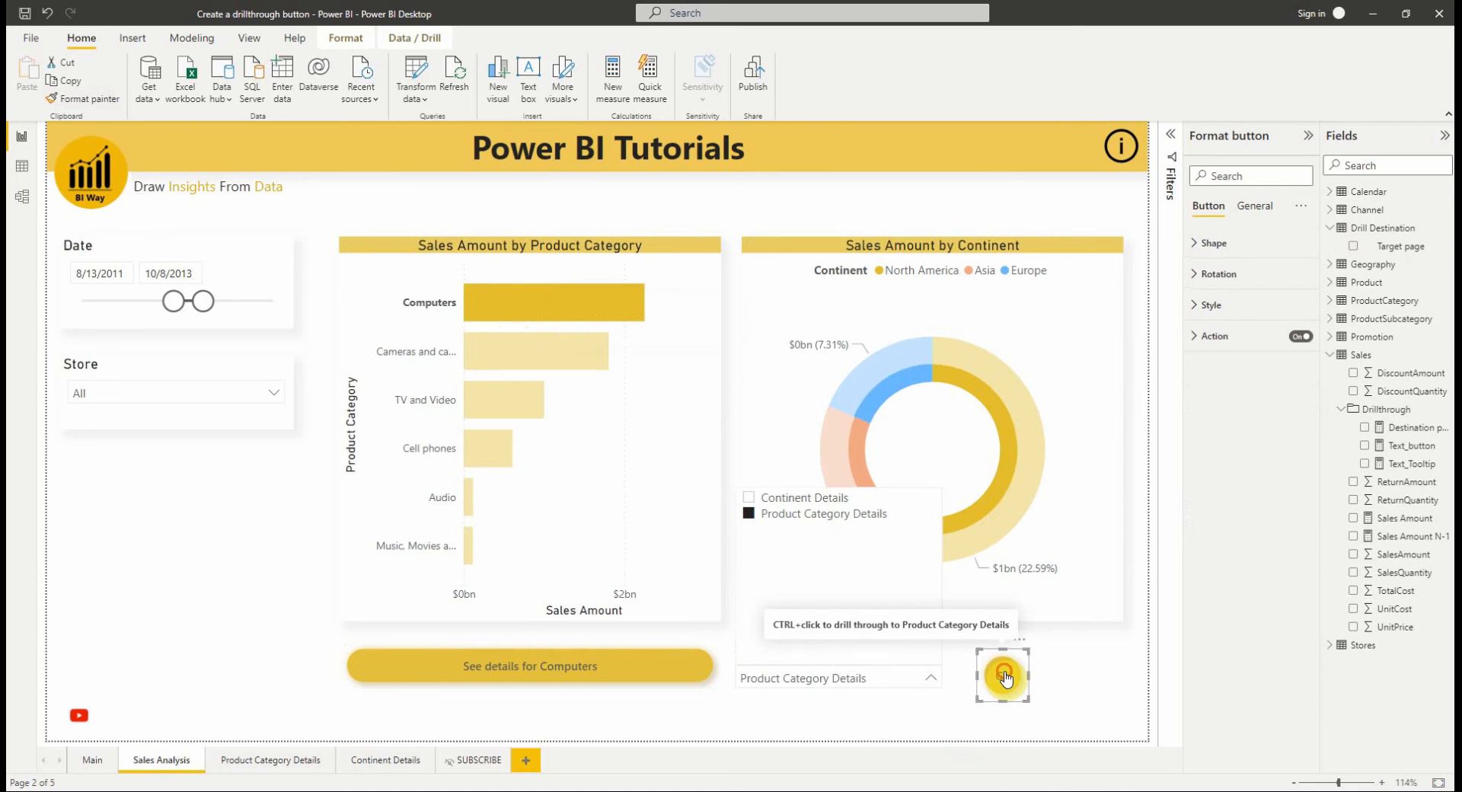
left_click(1003, 674)
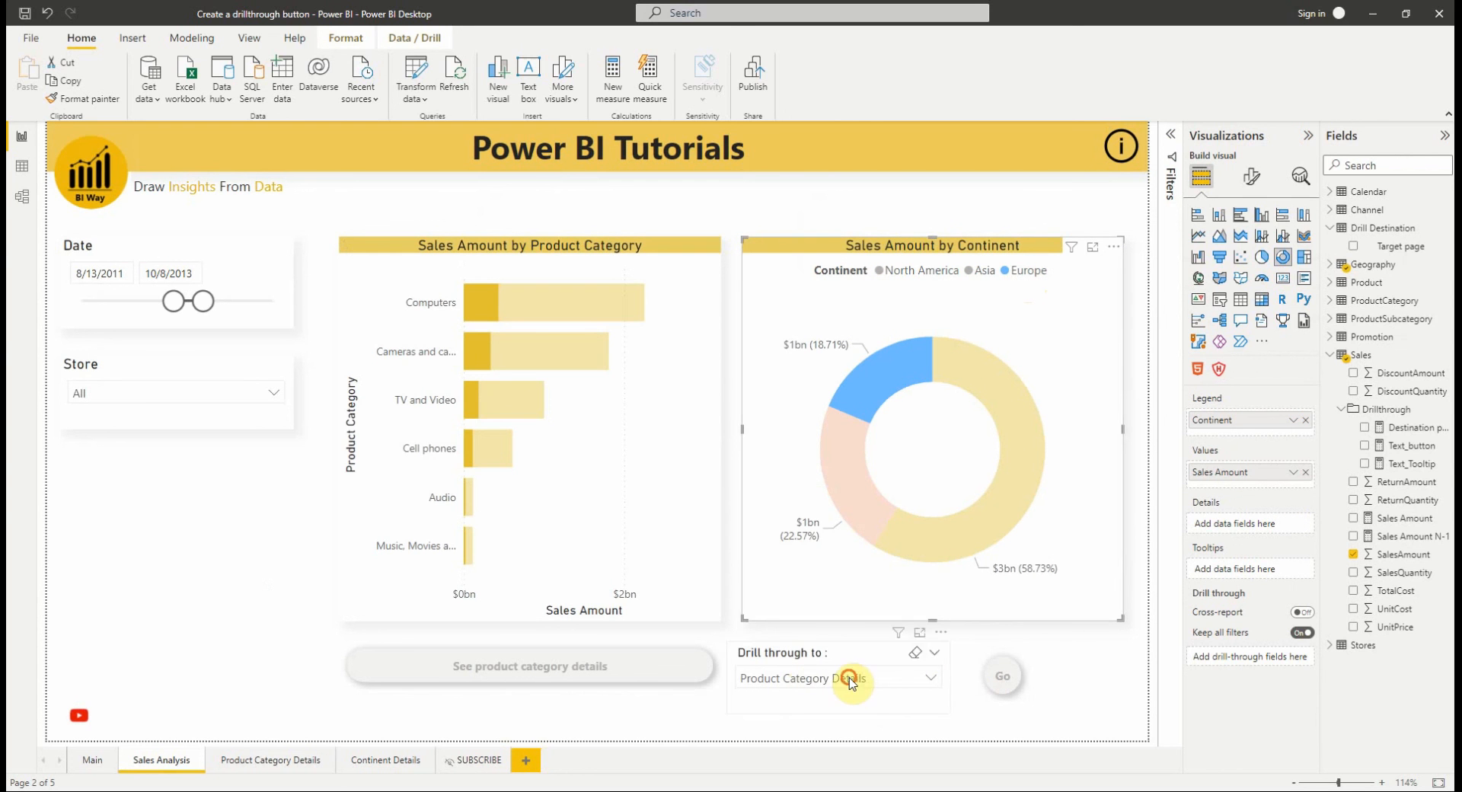
left_click(928, 678)
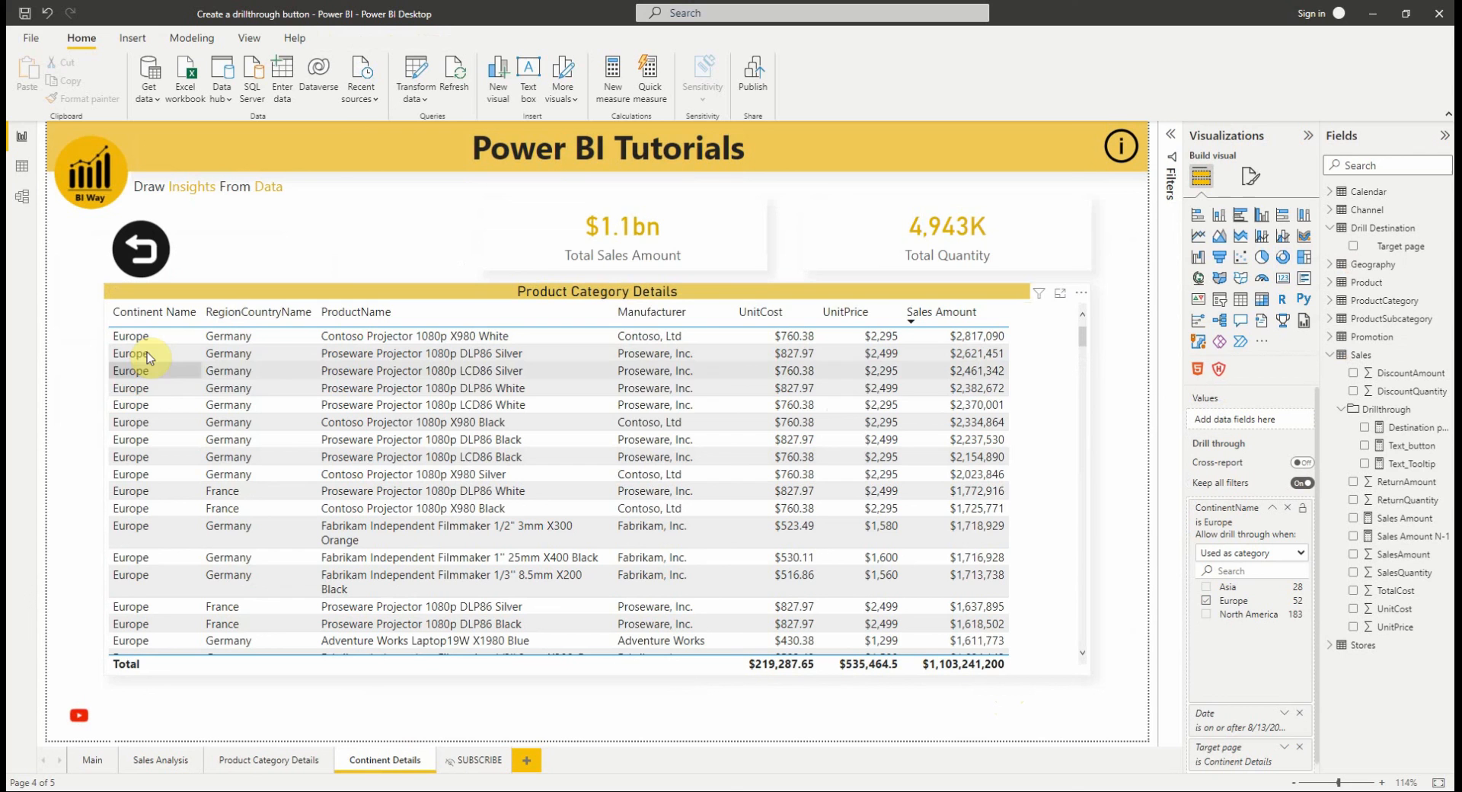
mouse_move(333, 731)
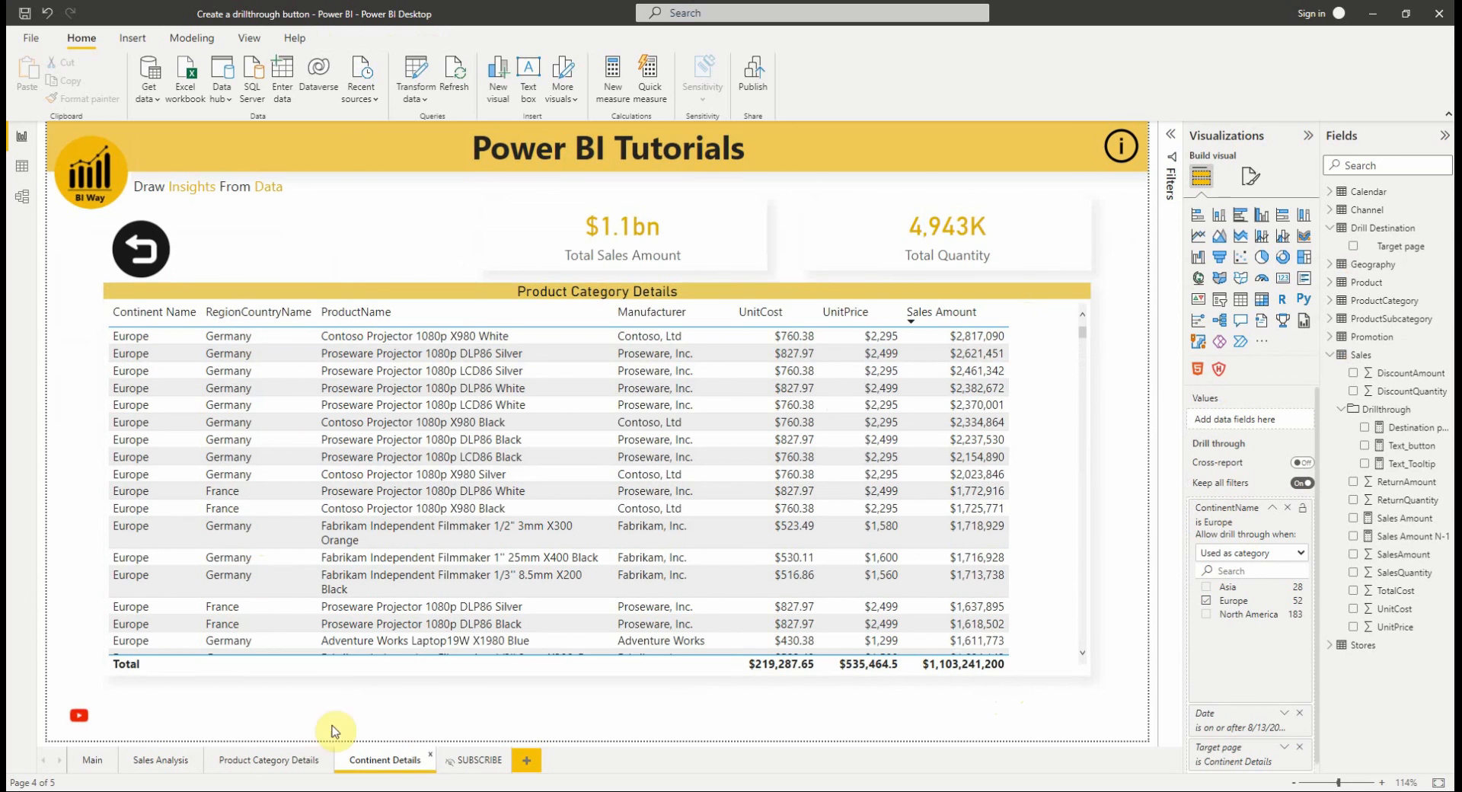
Return to the Sales Analysis page, then open the SUBSCRIBE thank-you page.
left_click(161, 759)
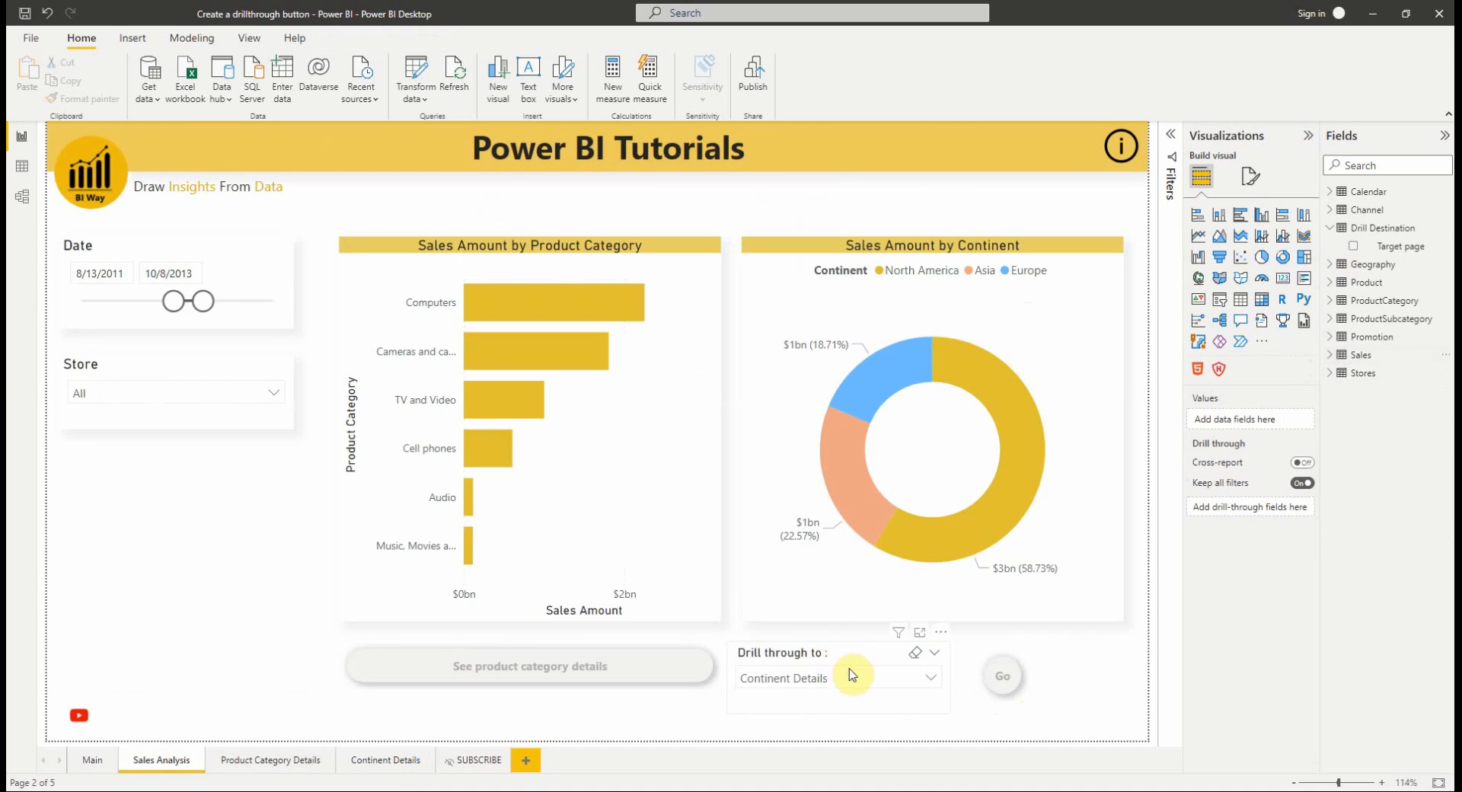
mouse_move(890, 681)
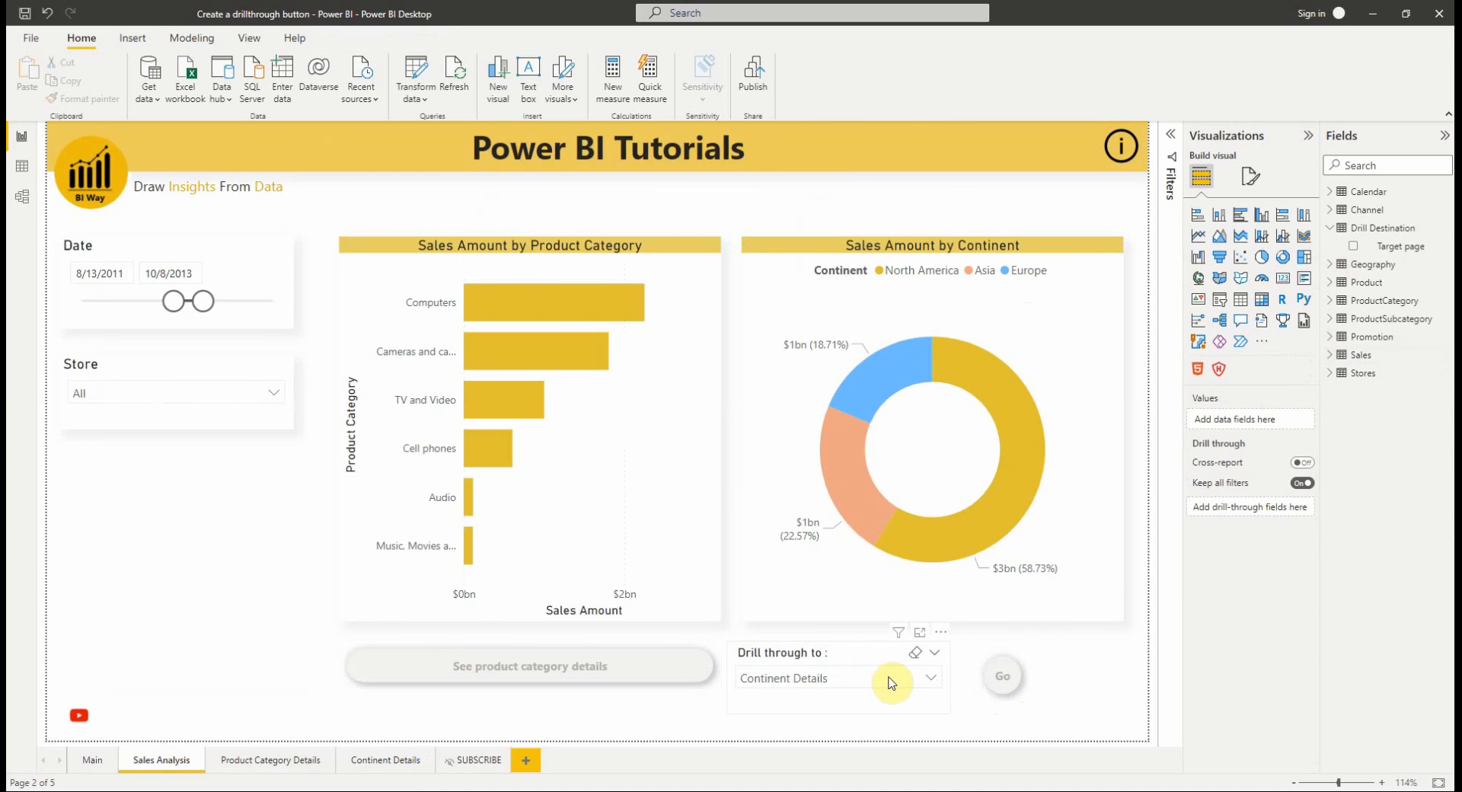
left_click(478, 759)
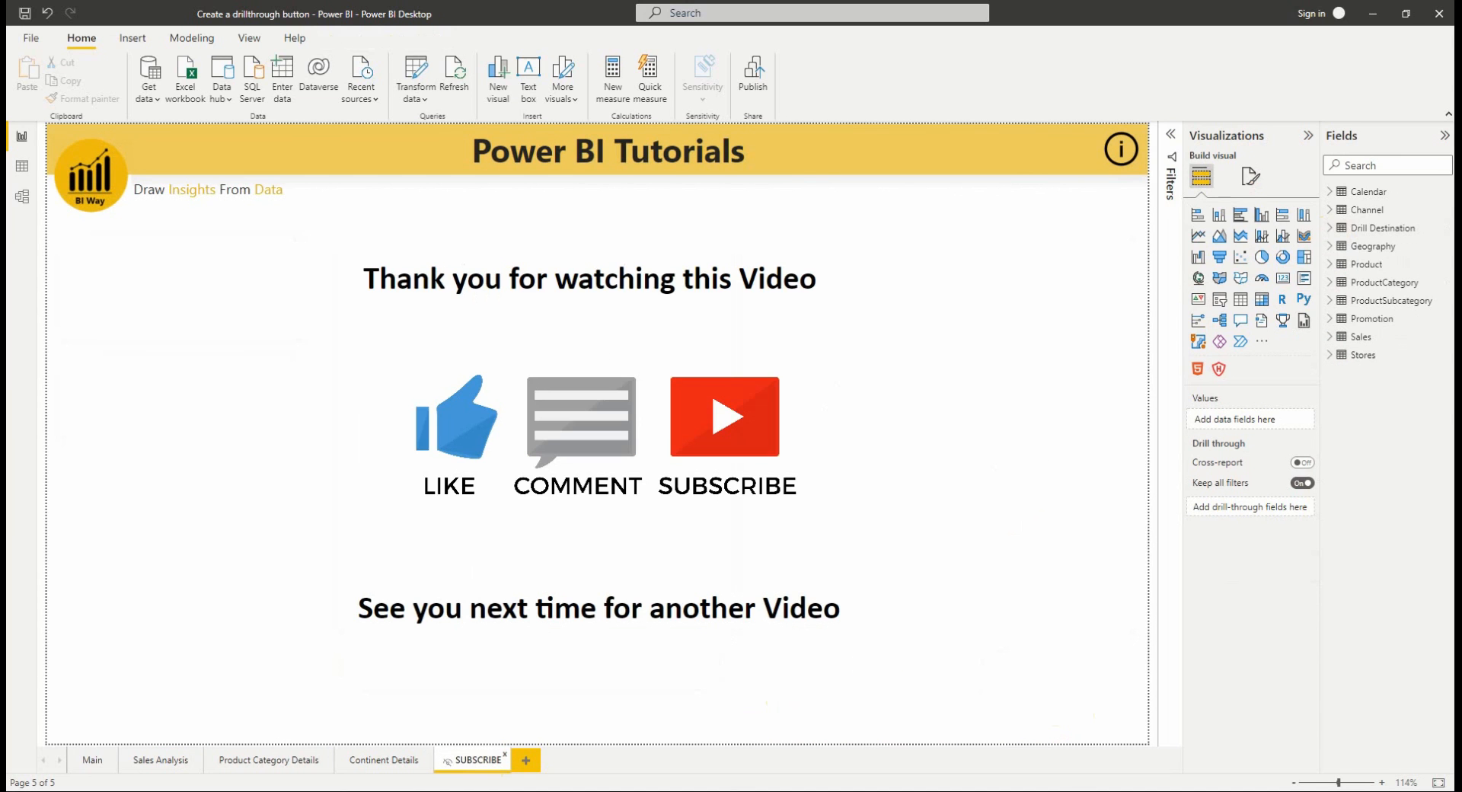